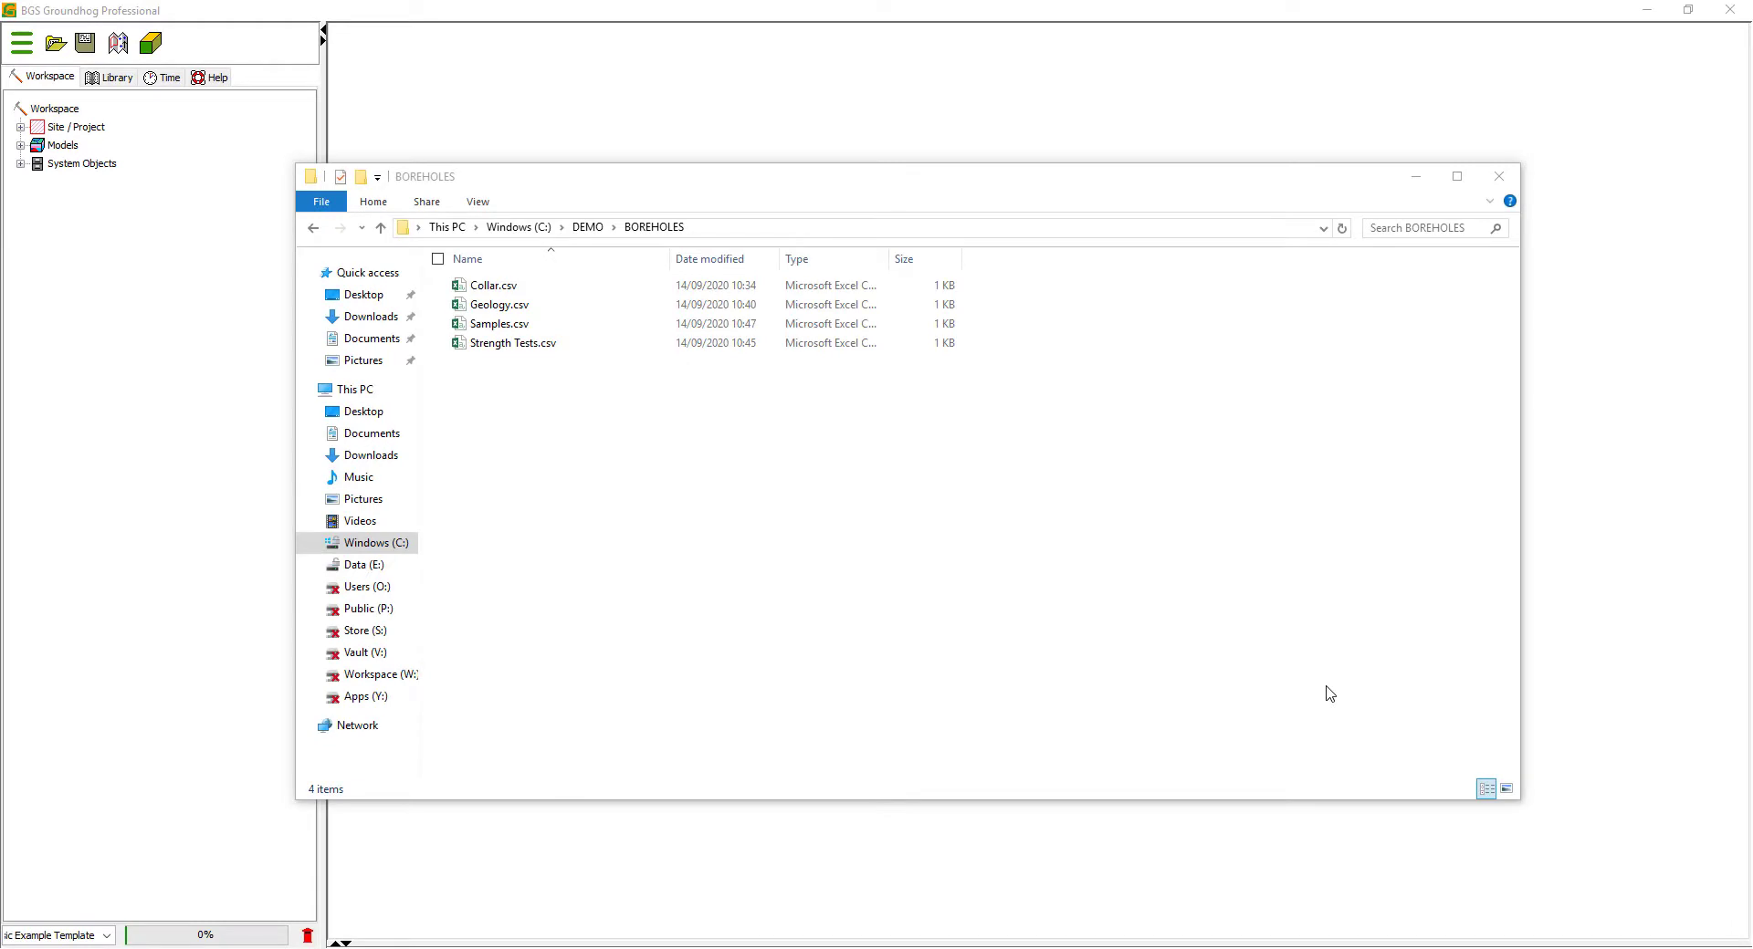
{"action": "mouse_move", "coordinate": [1019, 271]}
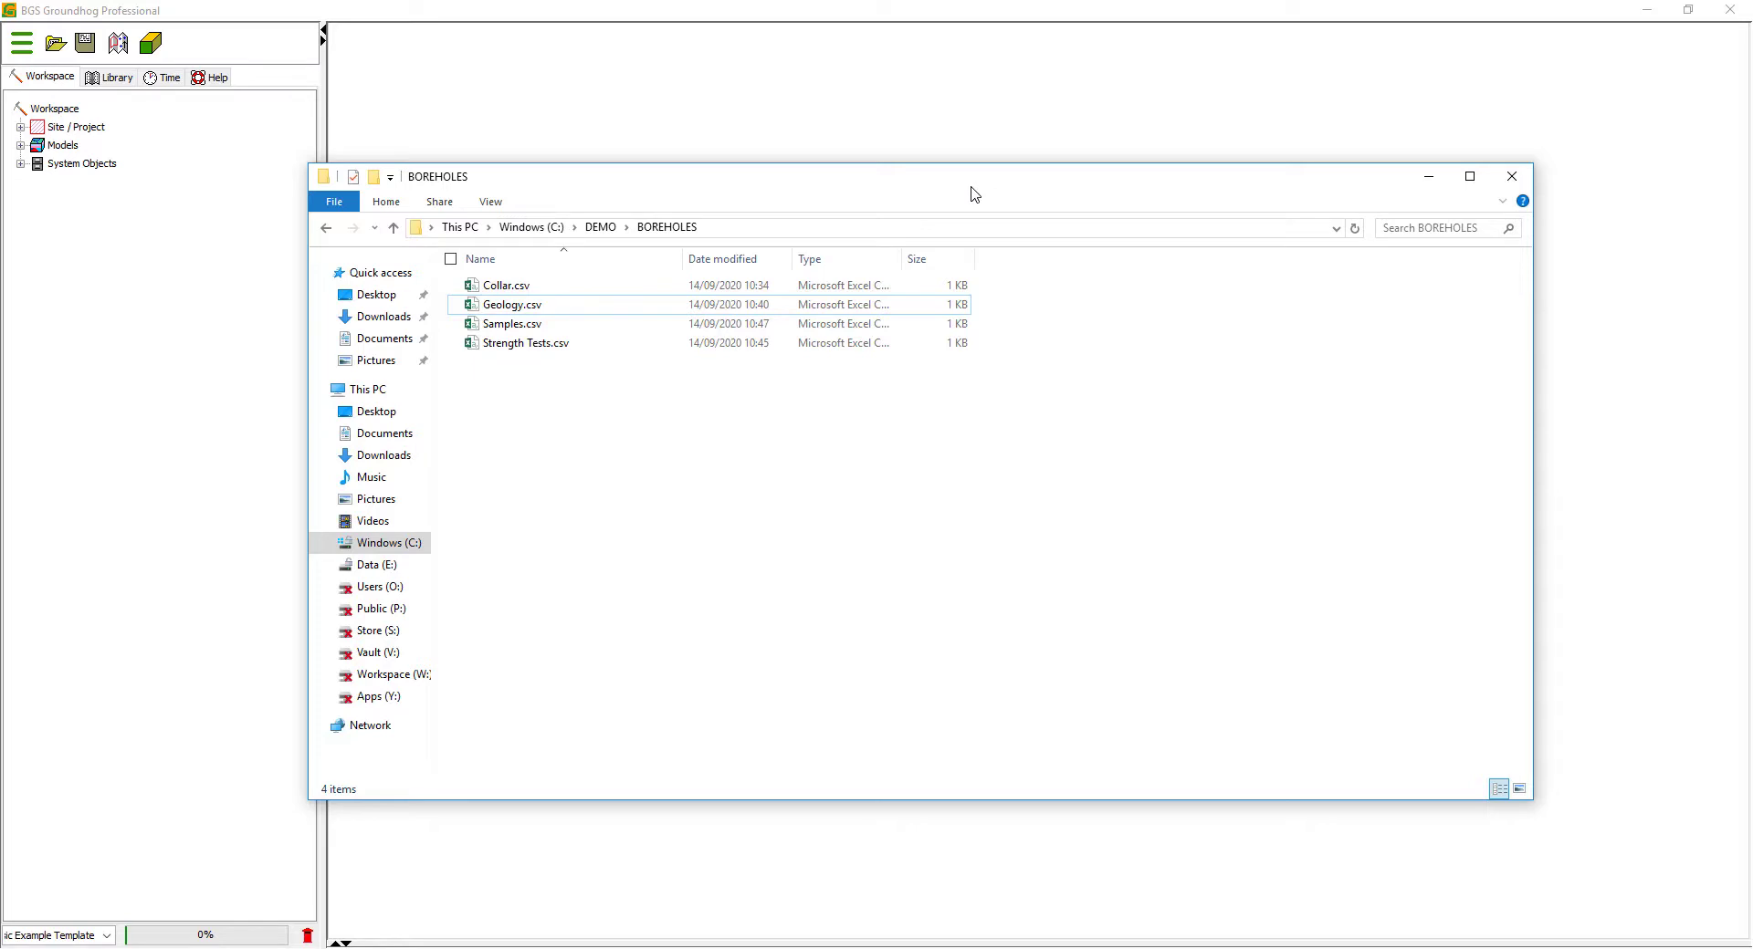
{"action": "mouse_move", "coordinate": [576, 388]}
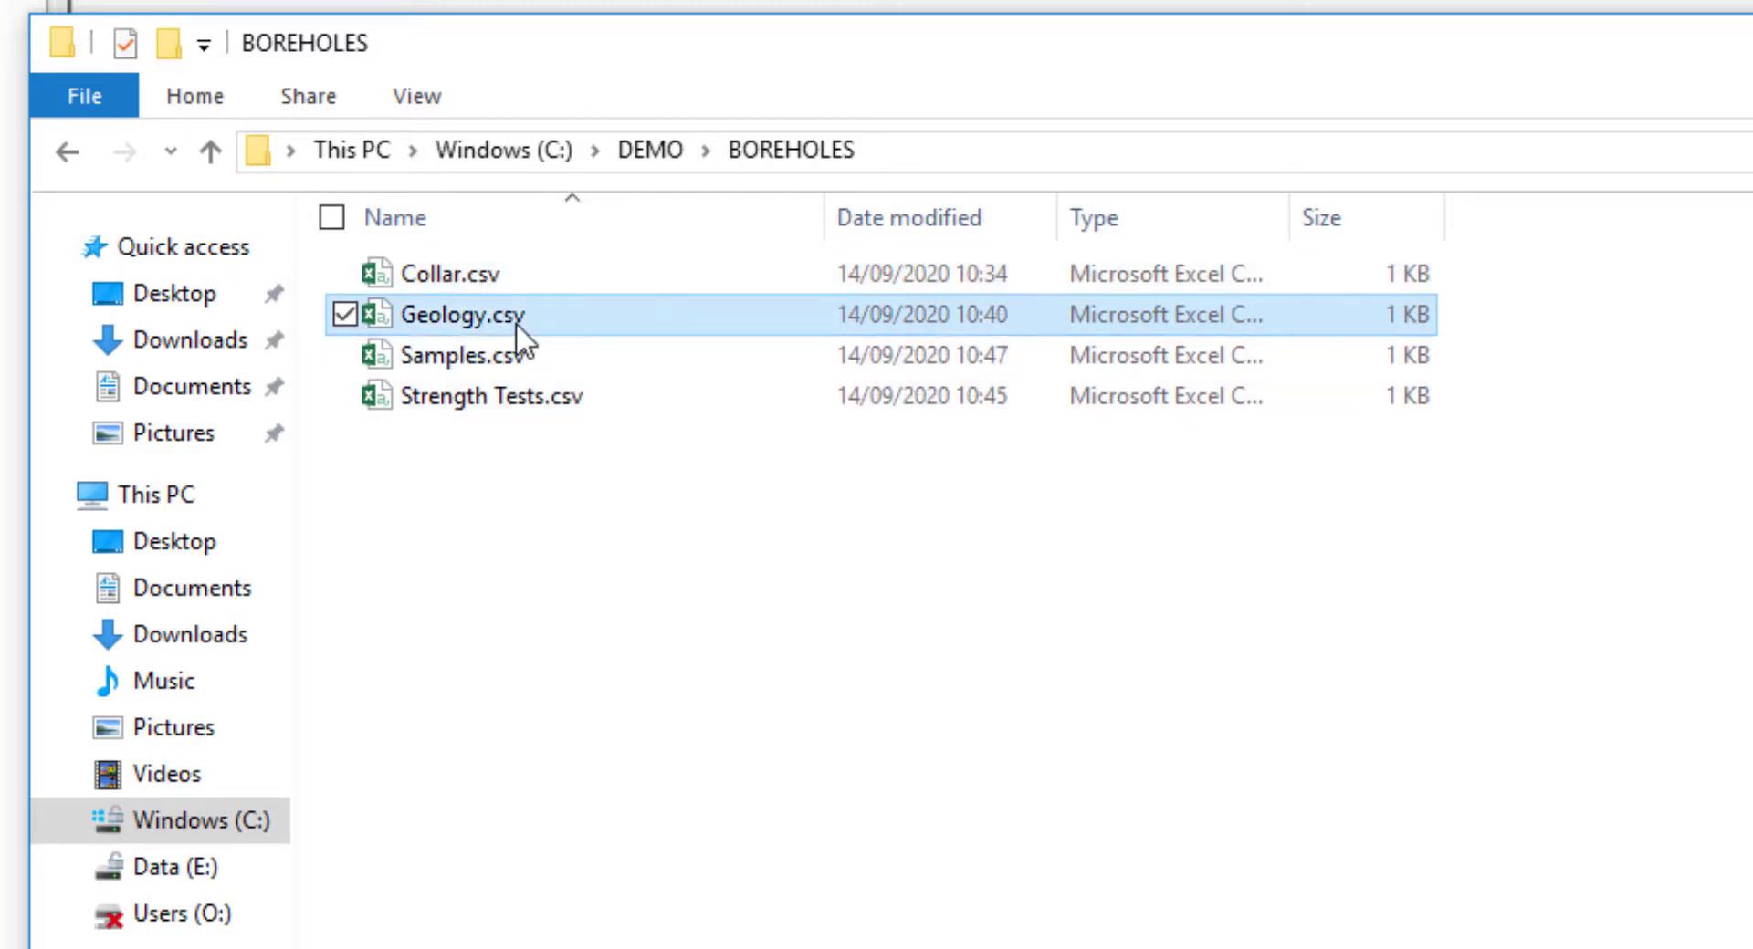
{"action": "mouse_move", "coordinate": [481, 335]}
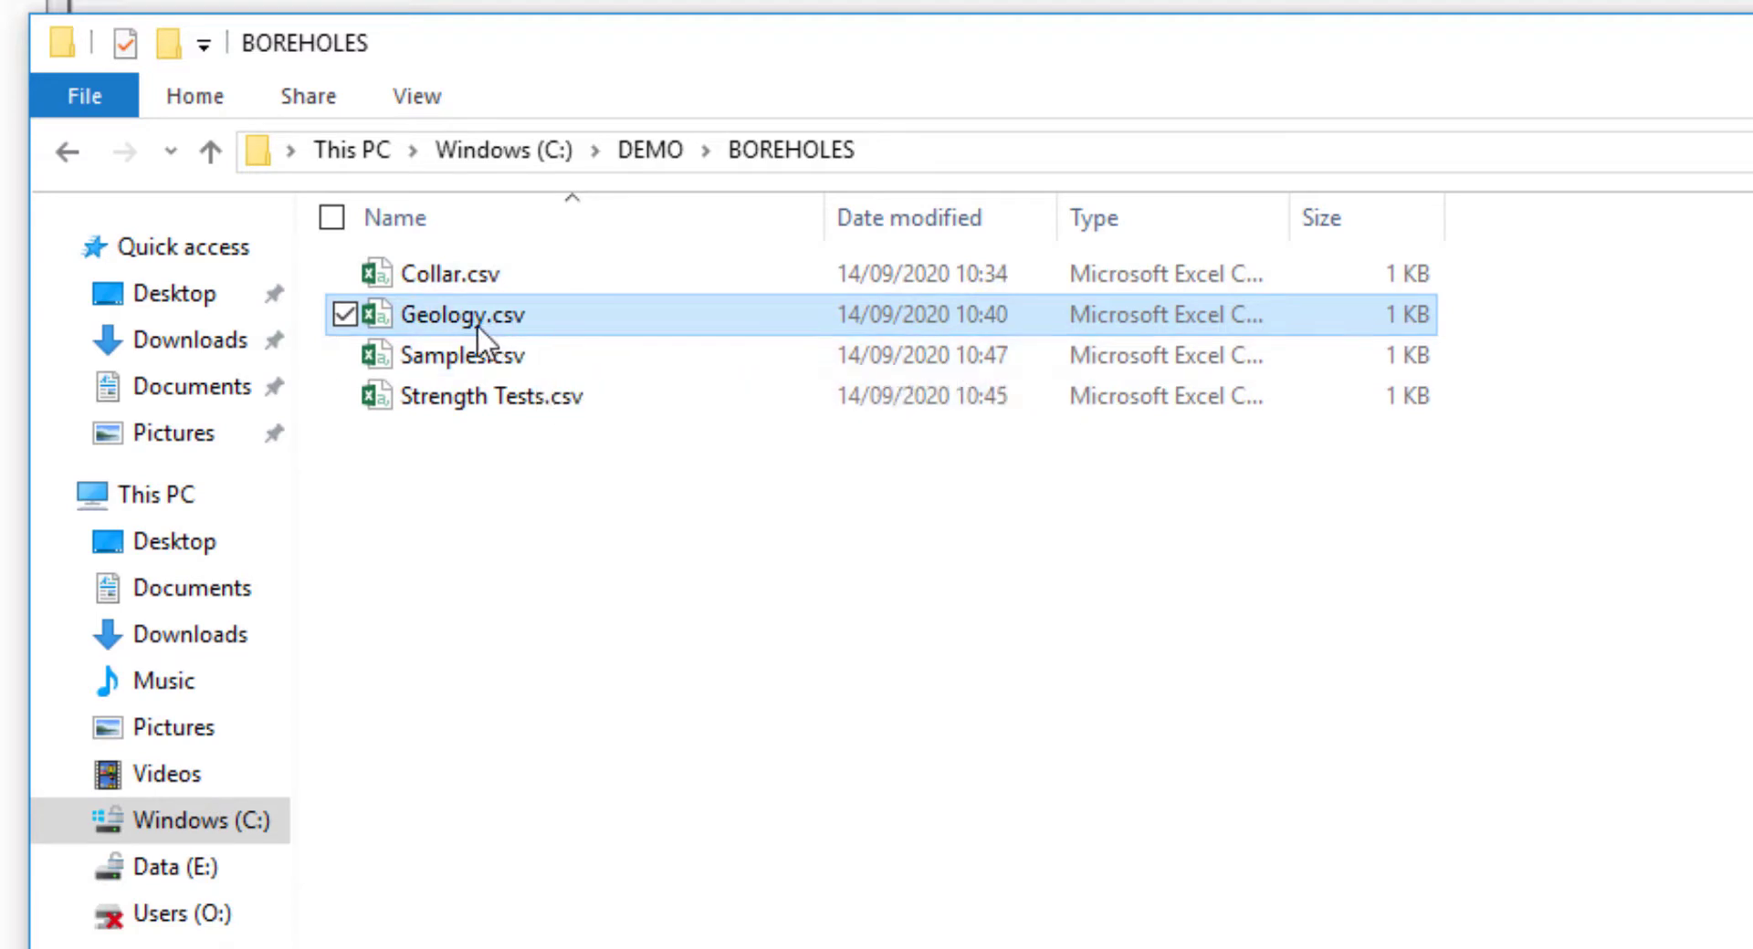
{"action": "mouse_move", "coordinate": [544, 335]}
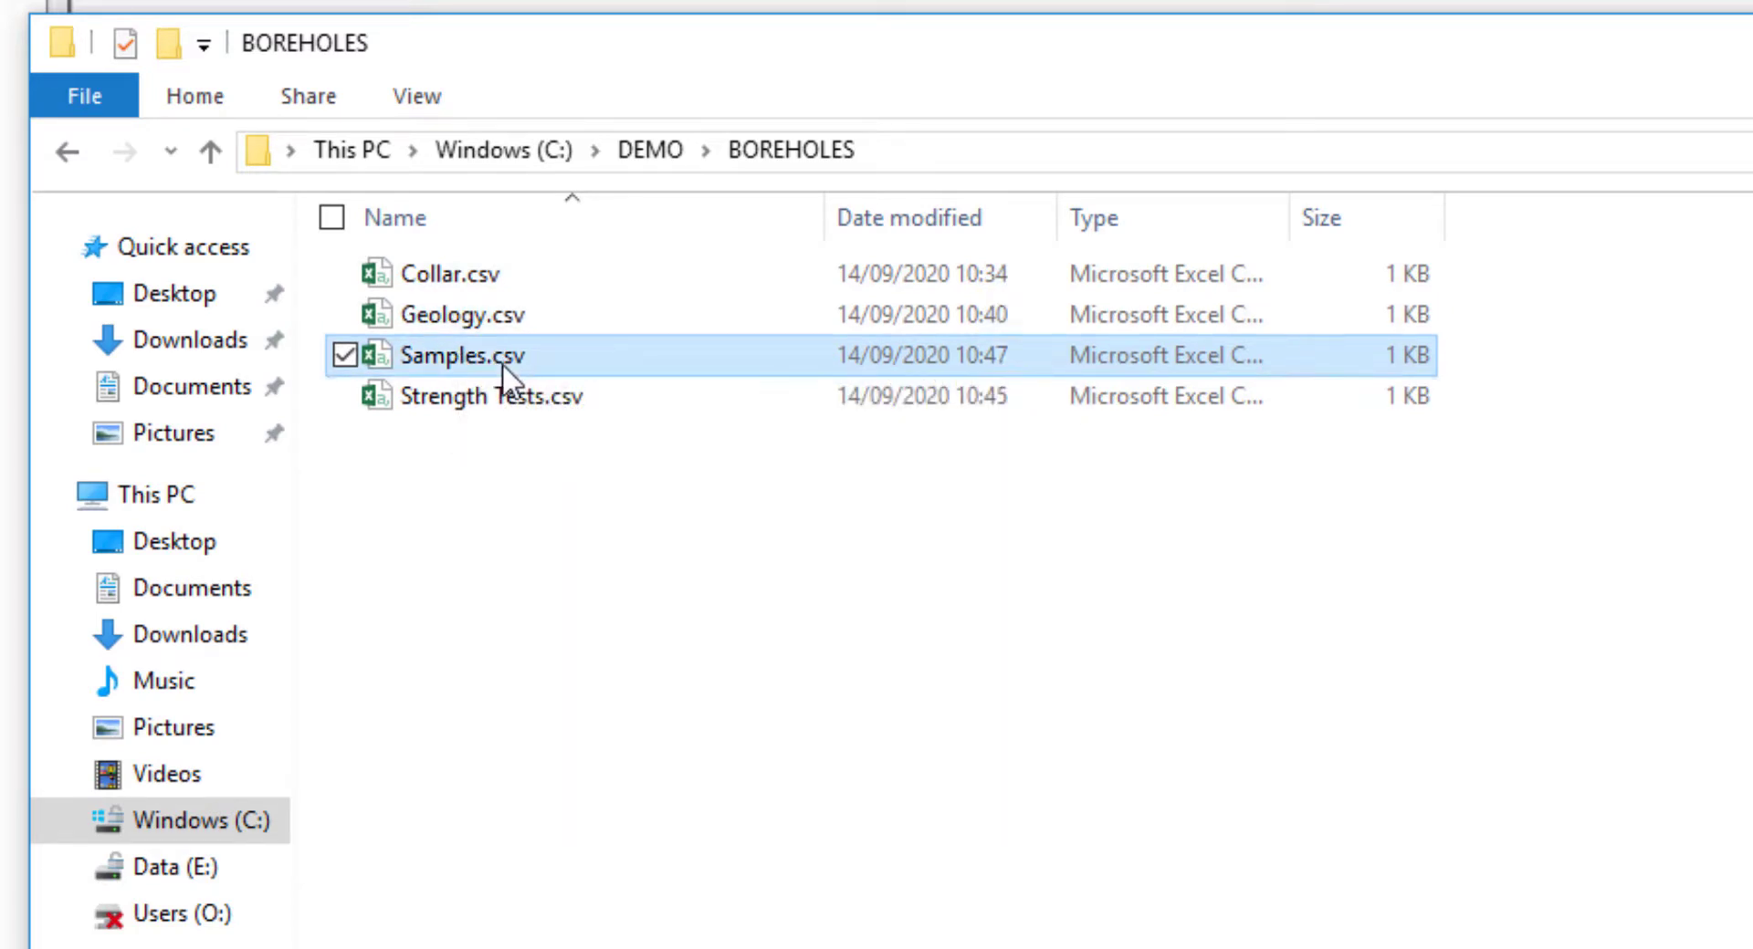
{"action": "mouse_move", "coordinate": [526, 403]}
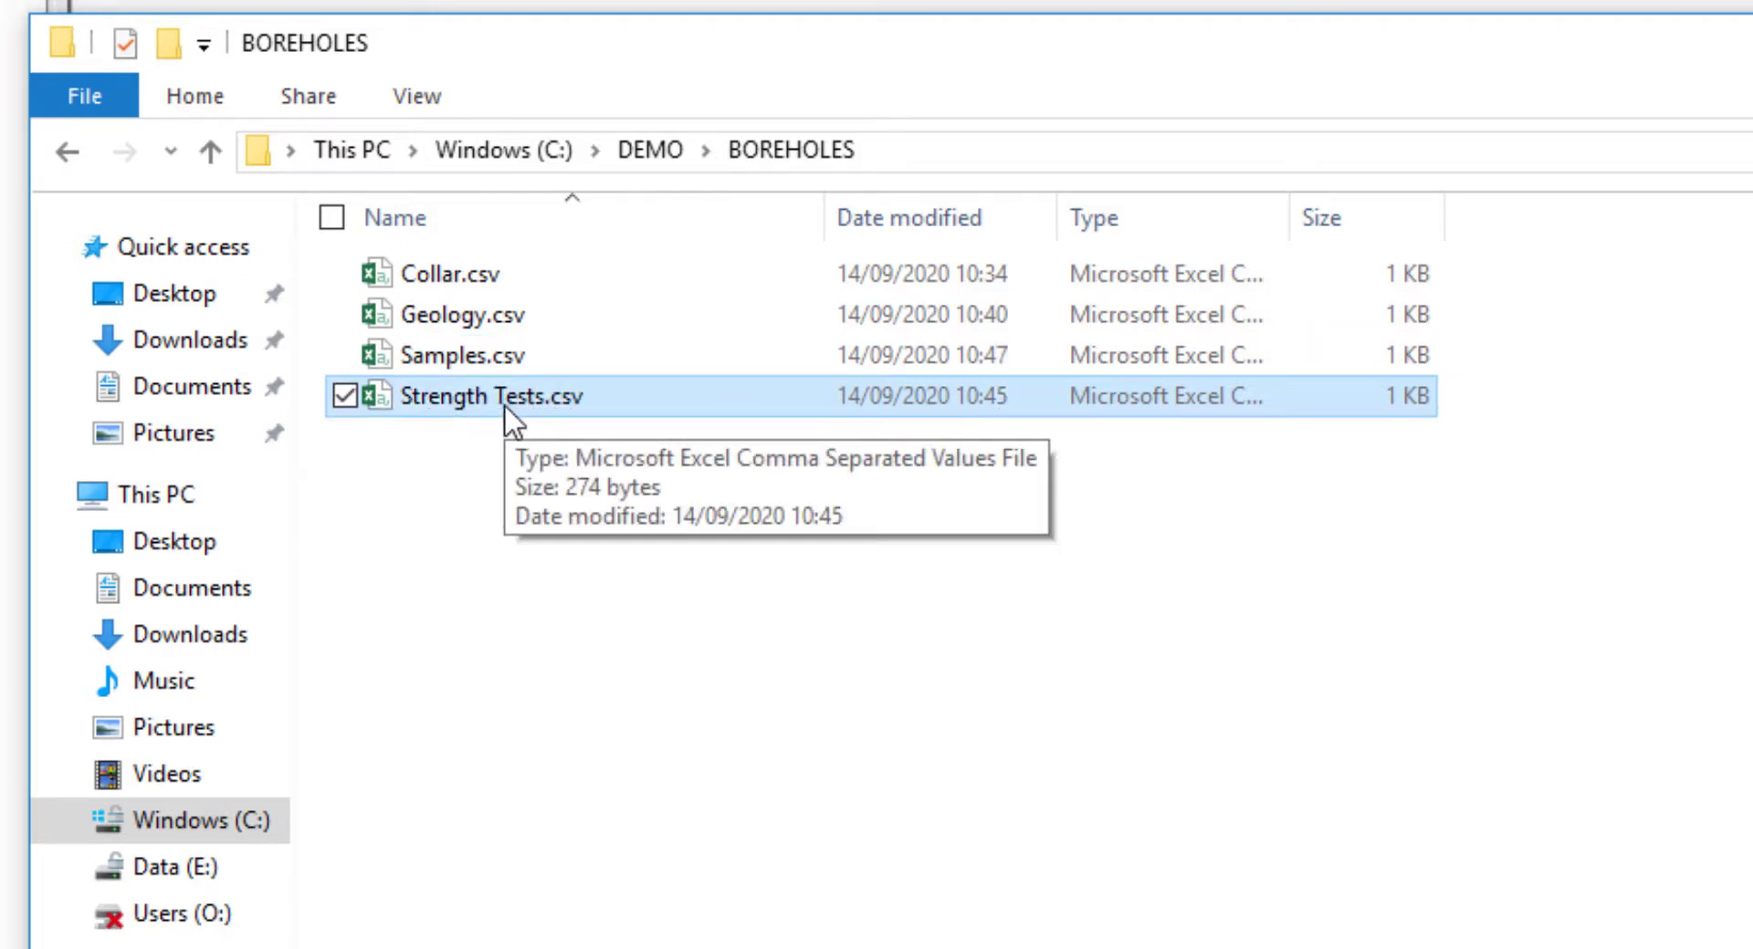
{"action": "mouse_move", "coordinate": [536, 531]}
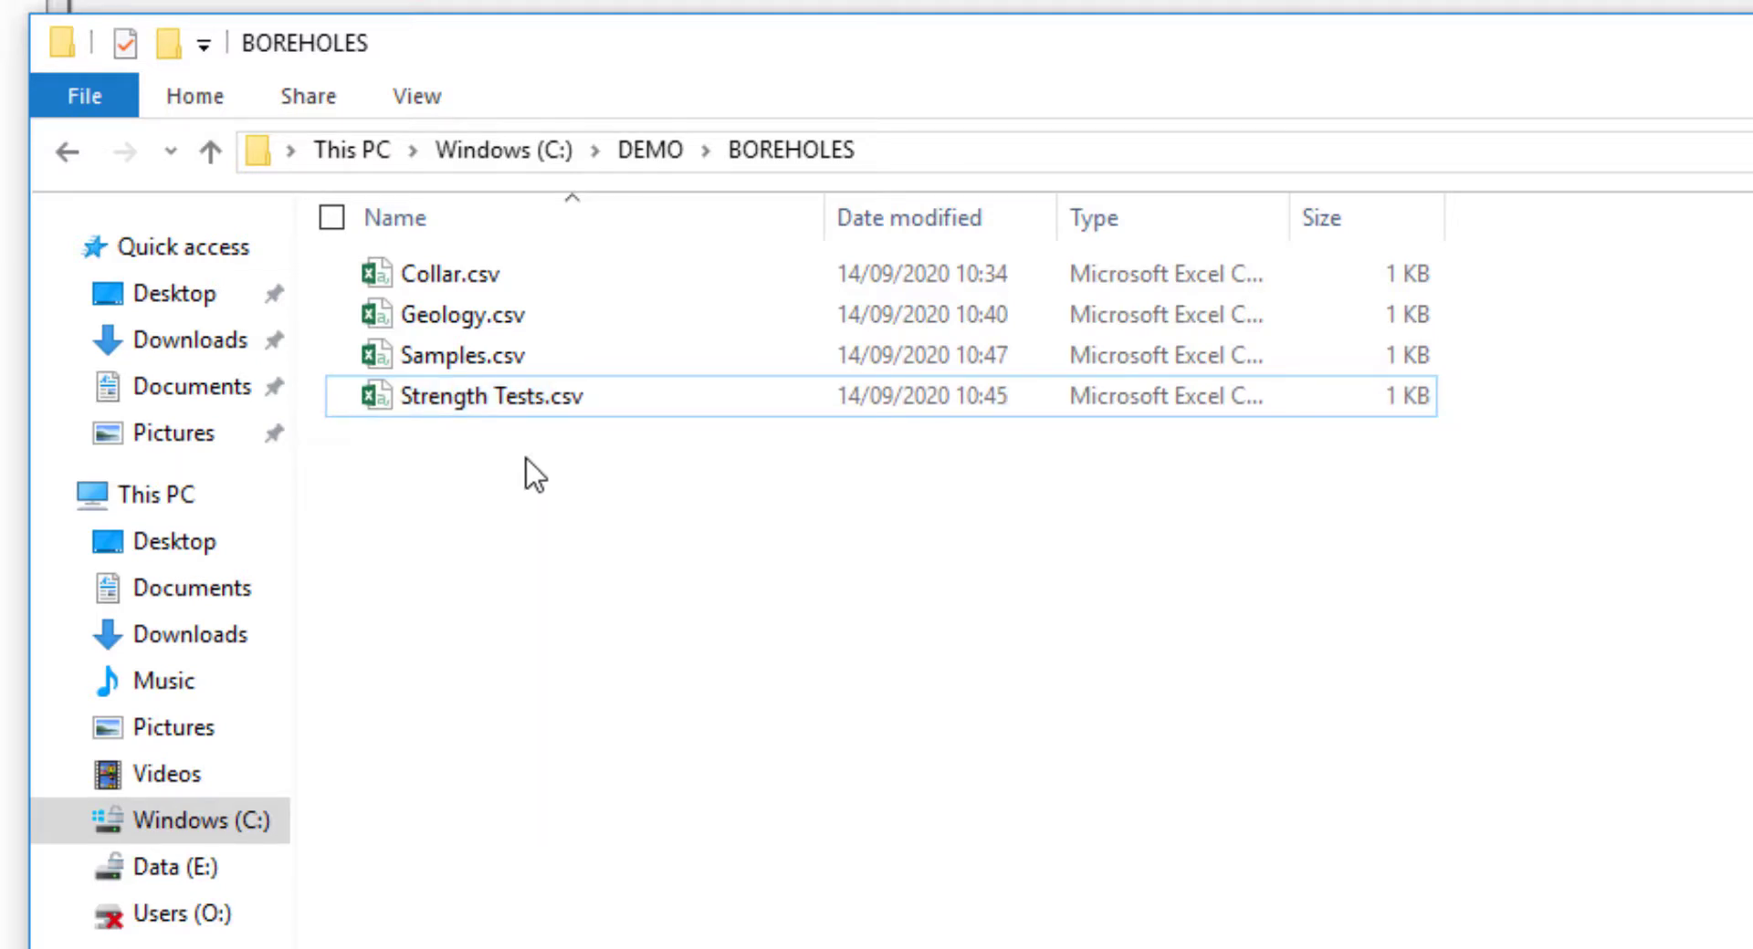
{"action": "mouse_move", "coordinate": [533, 453]}
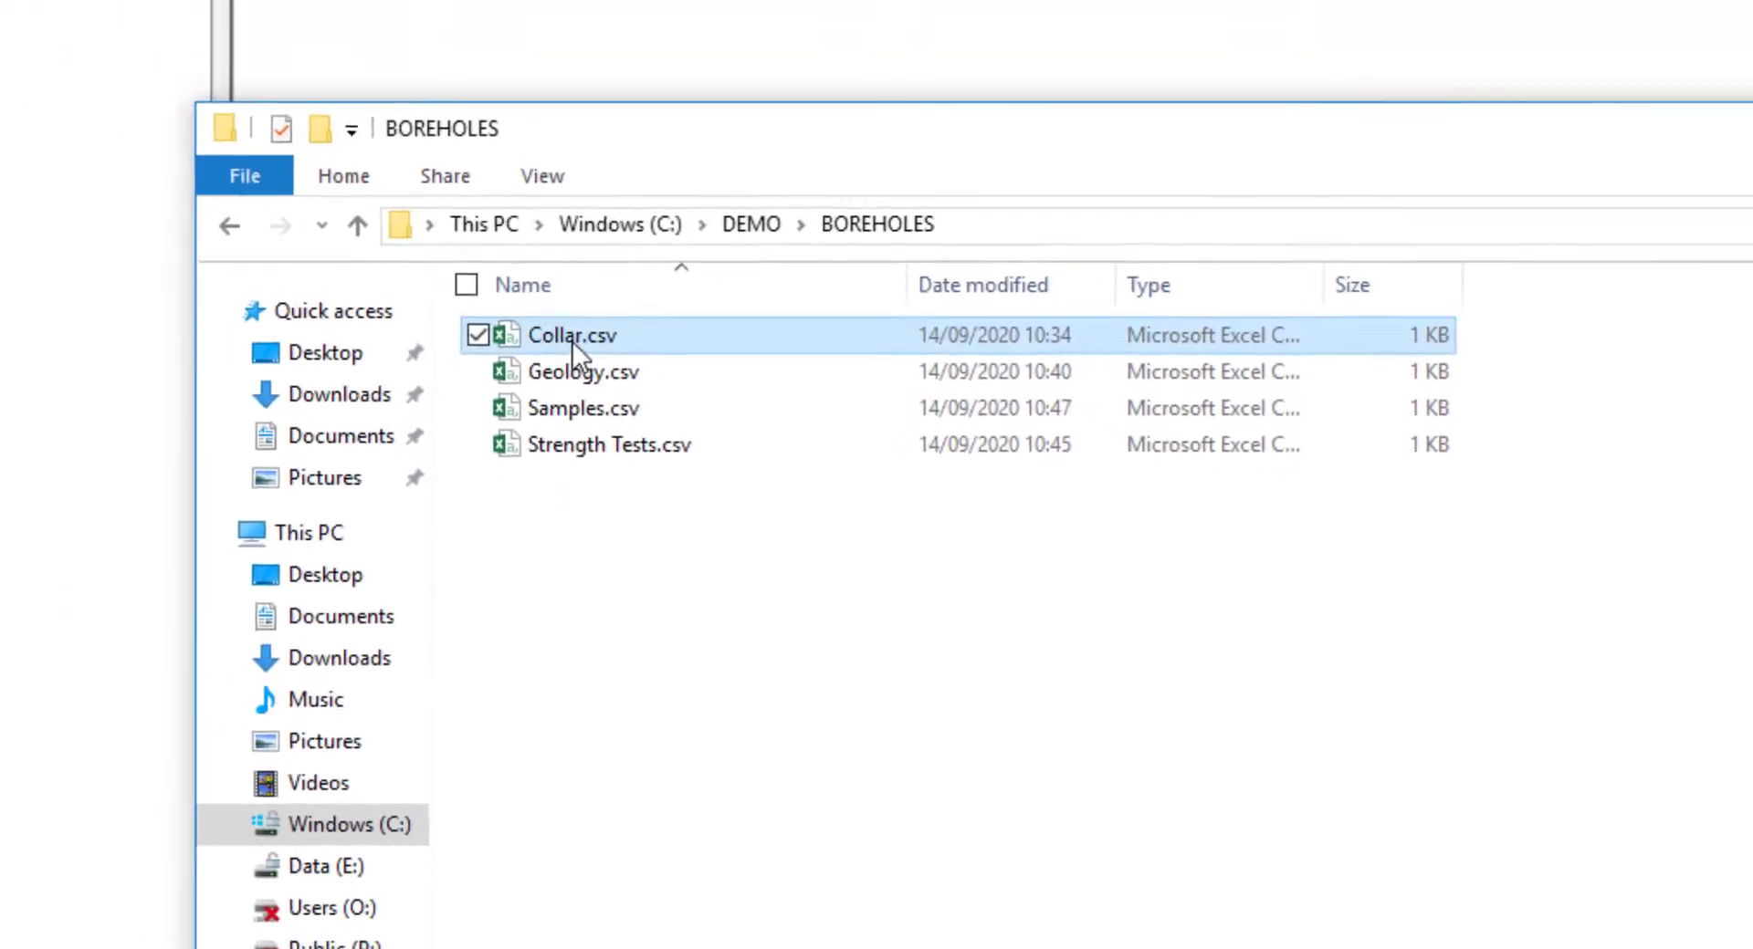
Open Collar.csv in Excel and review its header row, BH 2 row, and NAME, X, Y columns.
{"action": "double_click", "coordinate": [572, 335]}
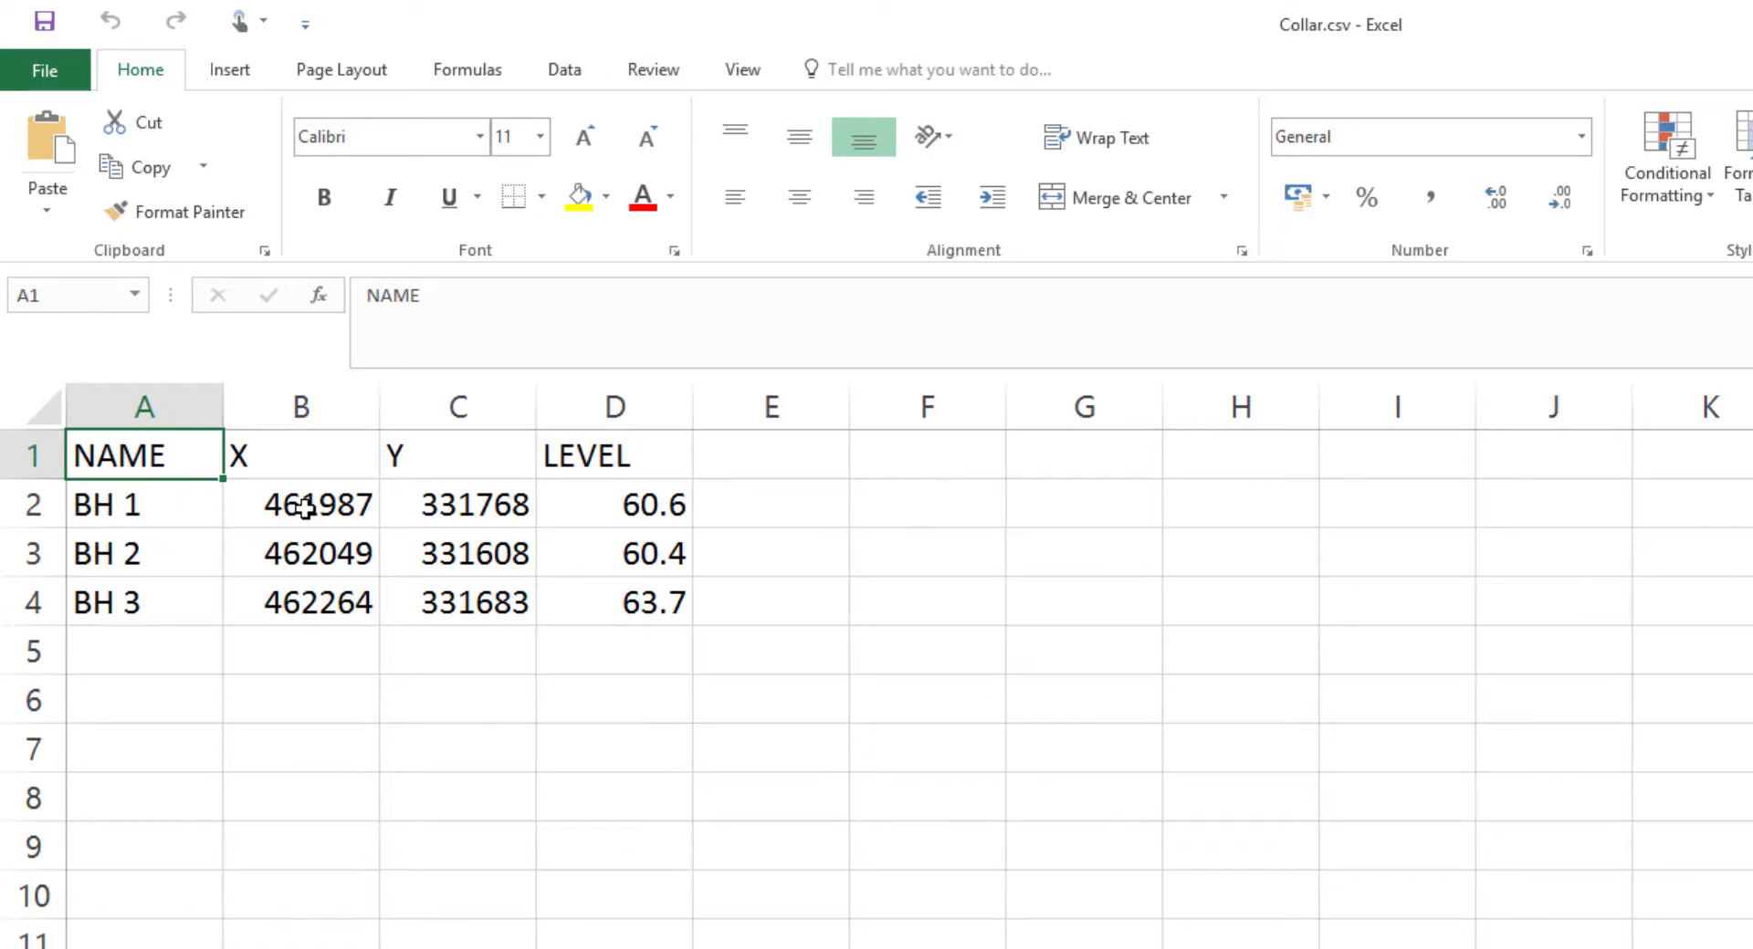
{"action": "left_click", "coordinate": [33, 455]}
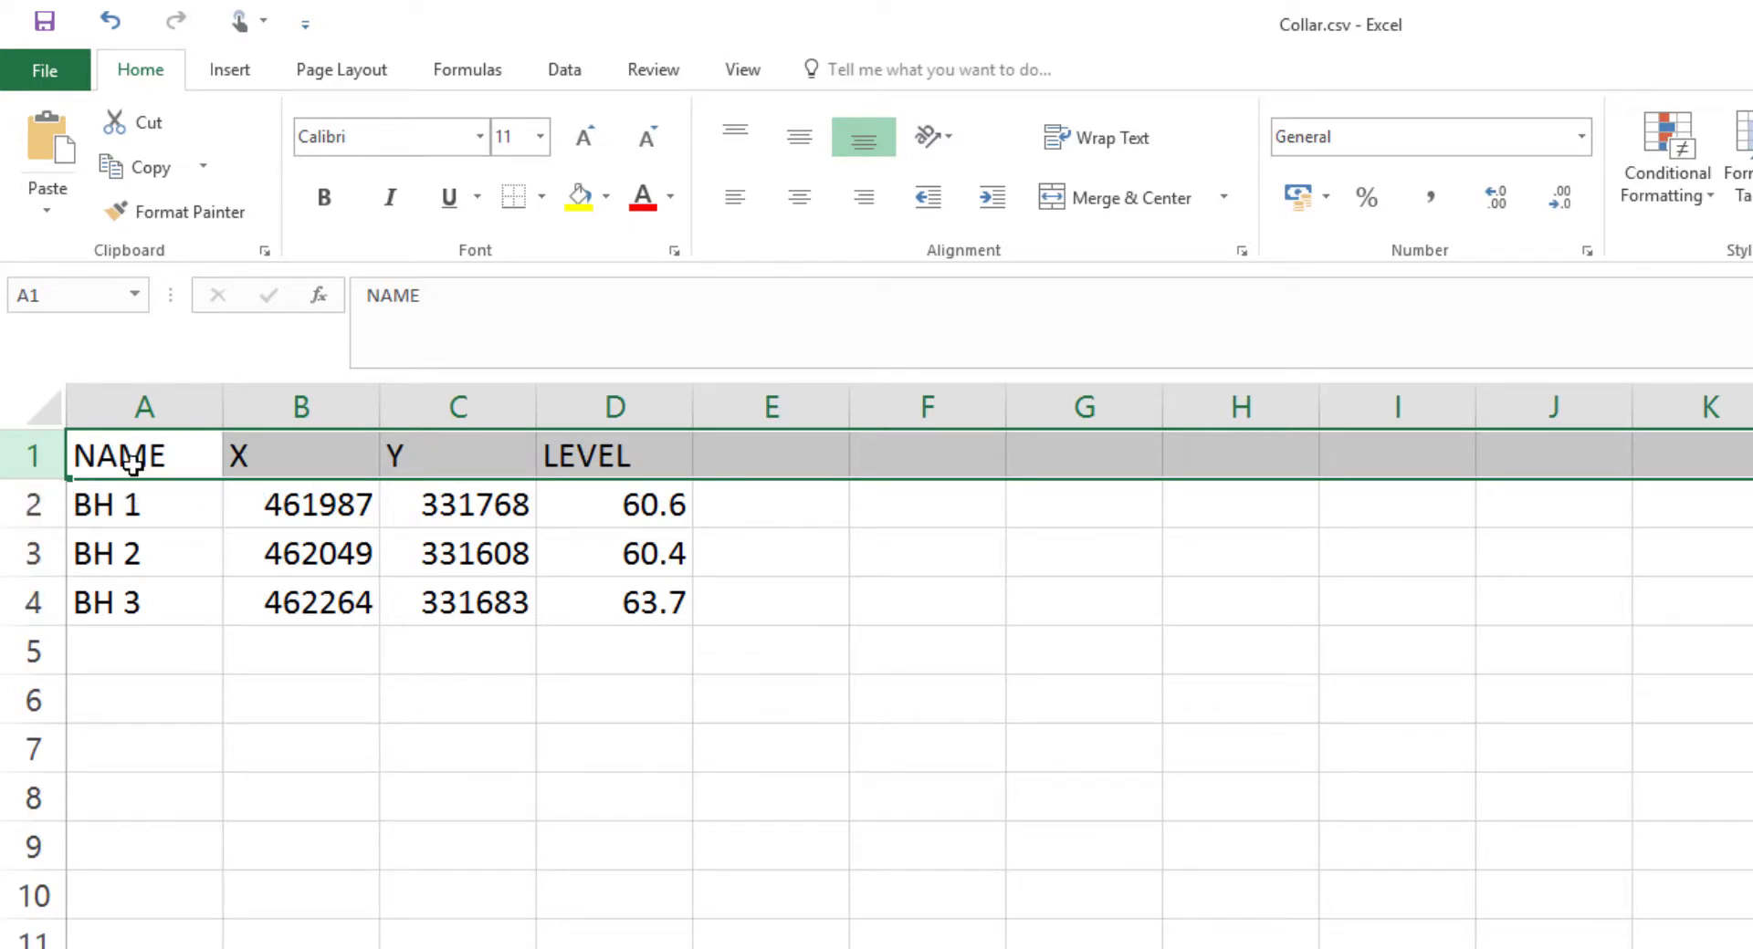
{"action": "left_click", "coordinate": [106, 504]}
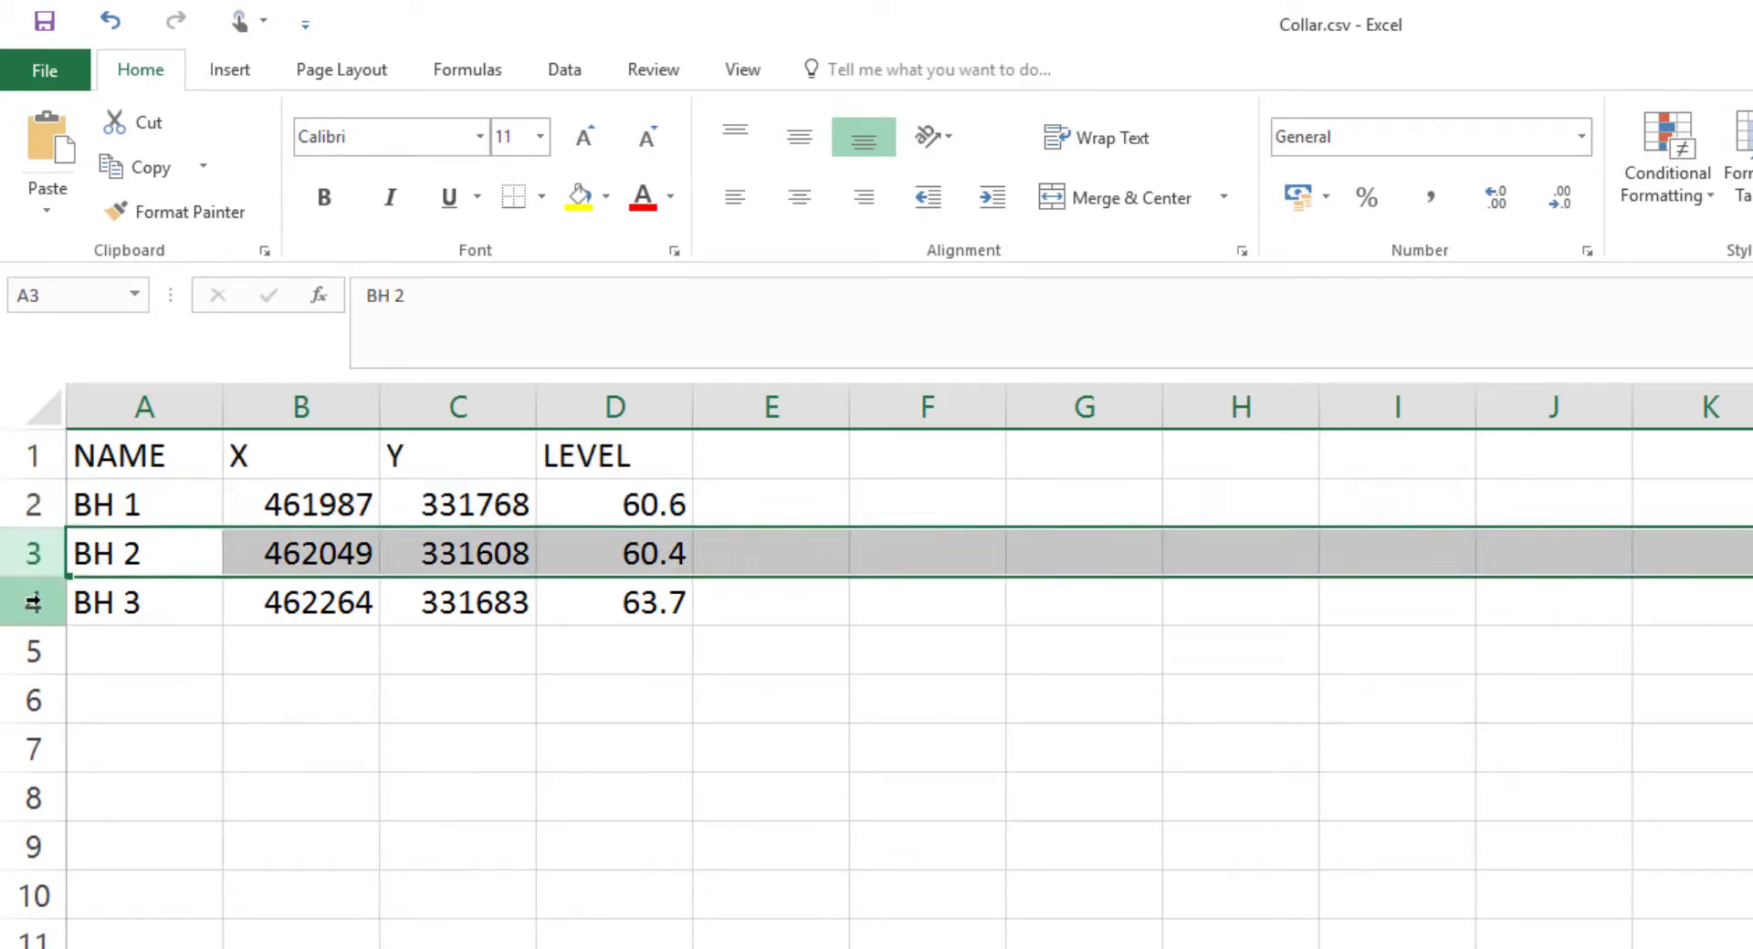
{"action": "left_click", "coordinate": [143, 602]}
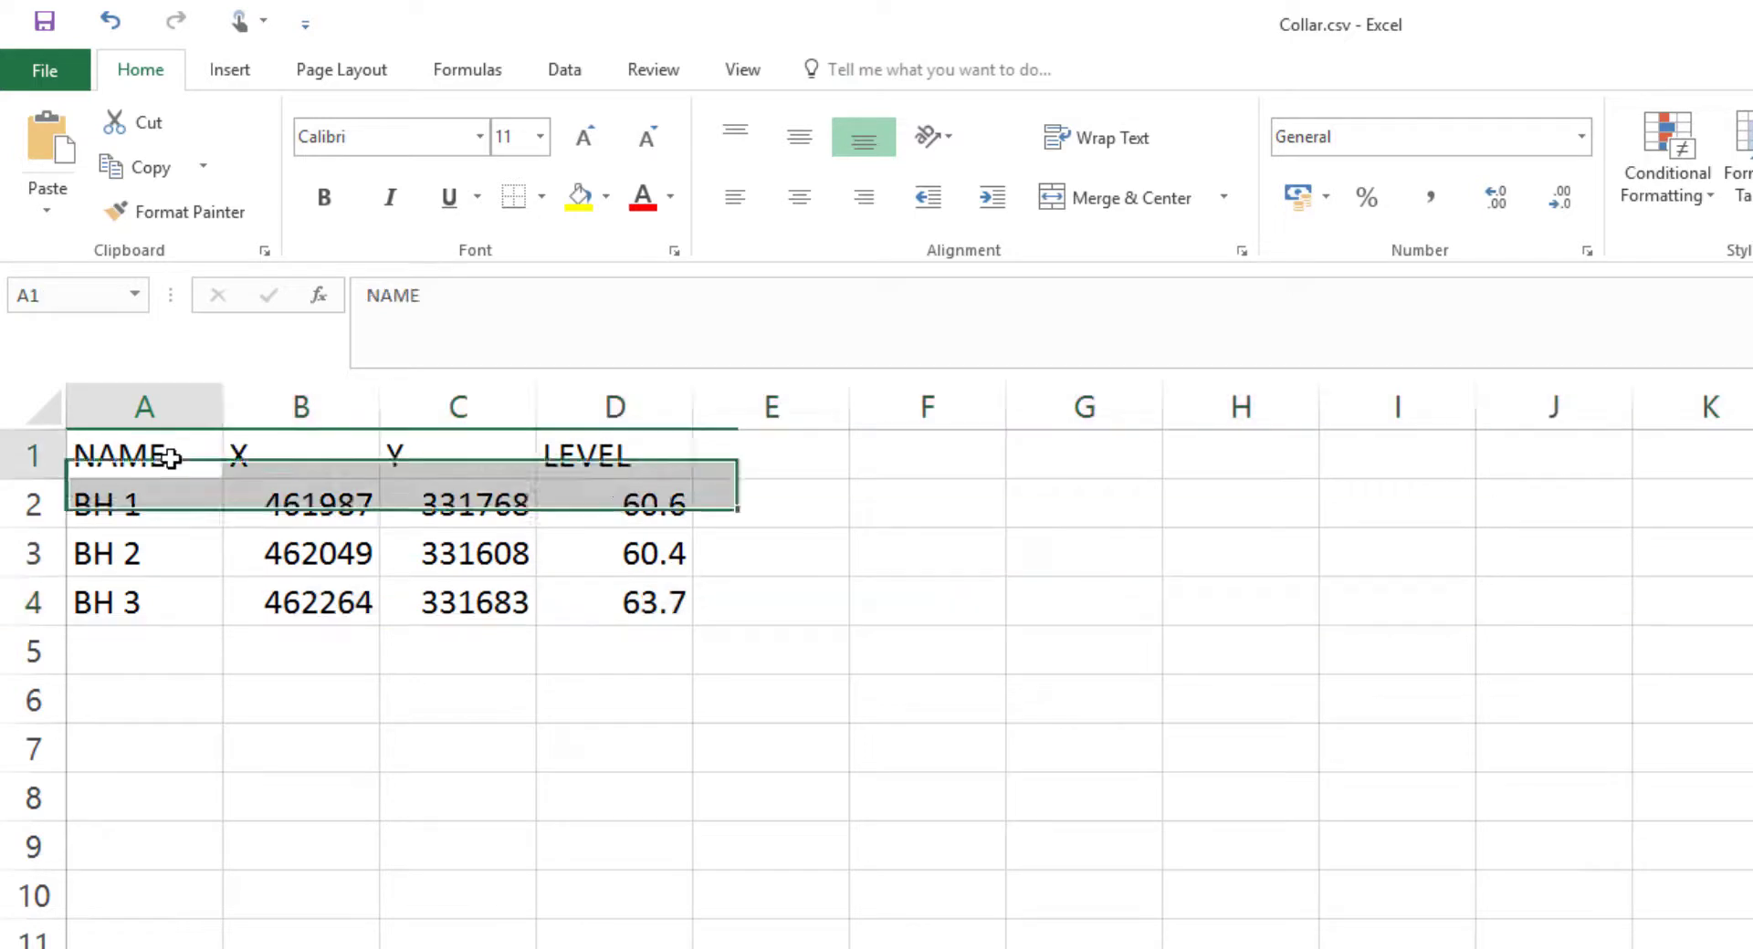
{"action": "left_click", "coordinate": [144, 456]}
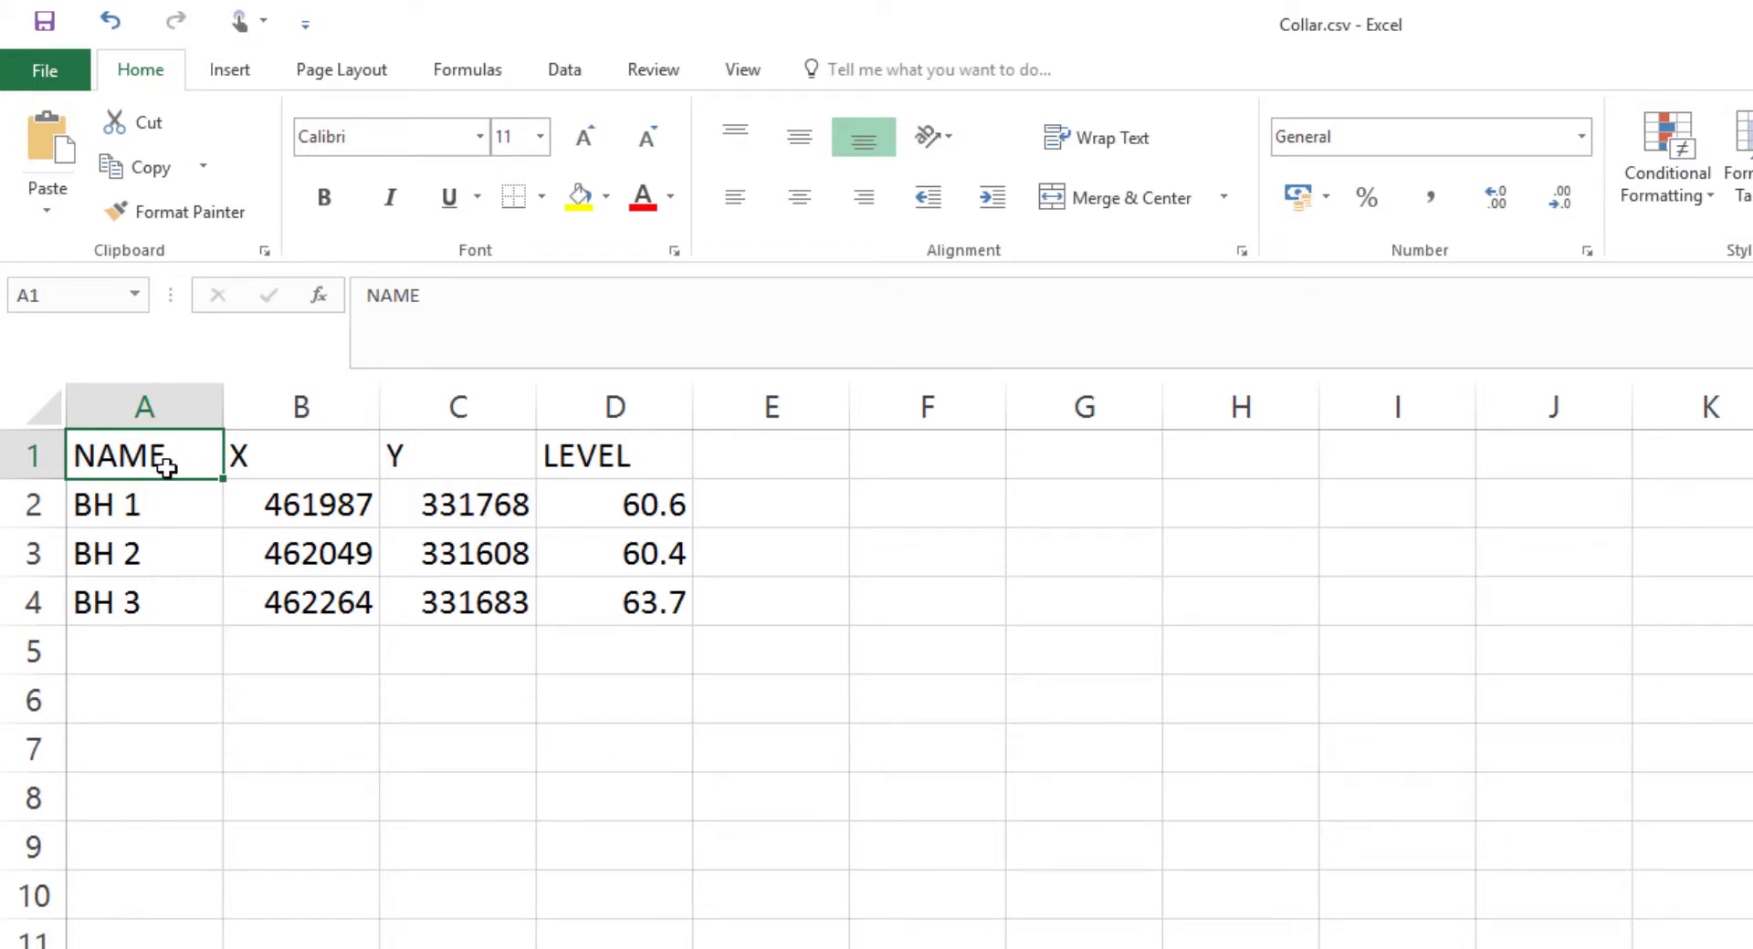
{"action": "left_click", "coordinate": [300, 456]}
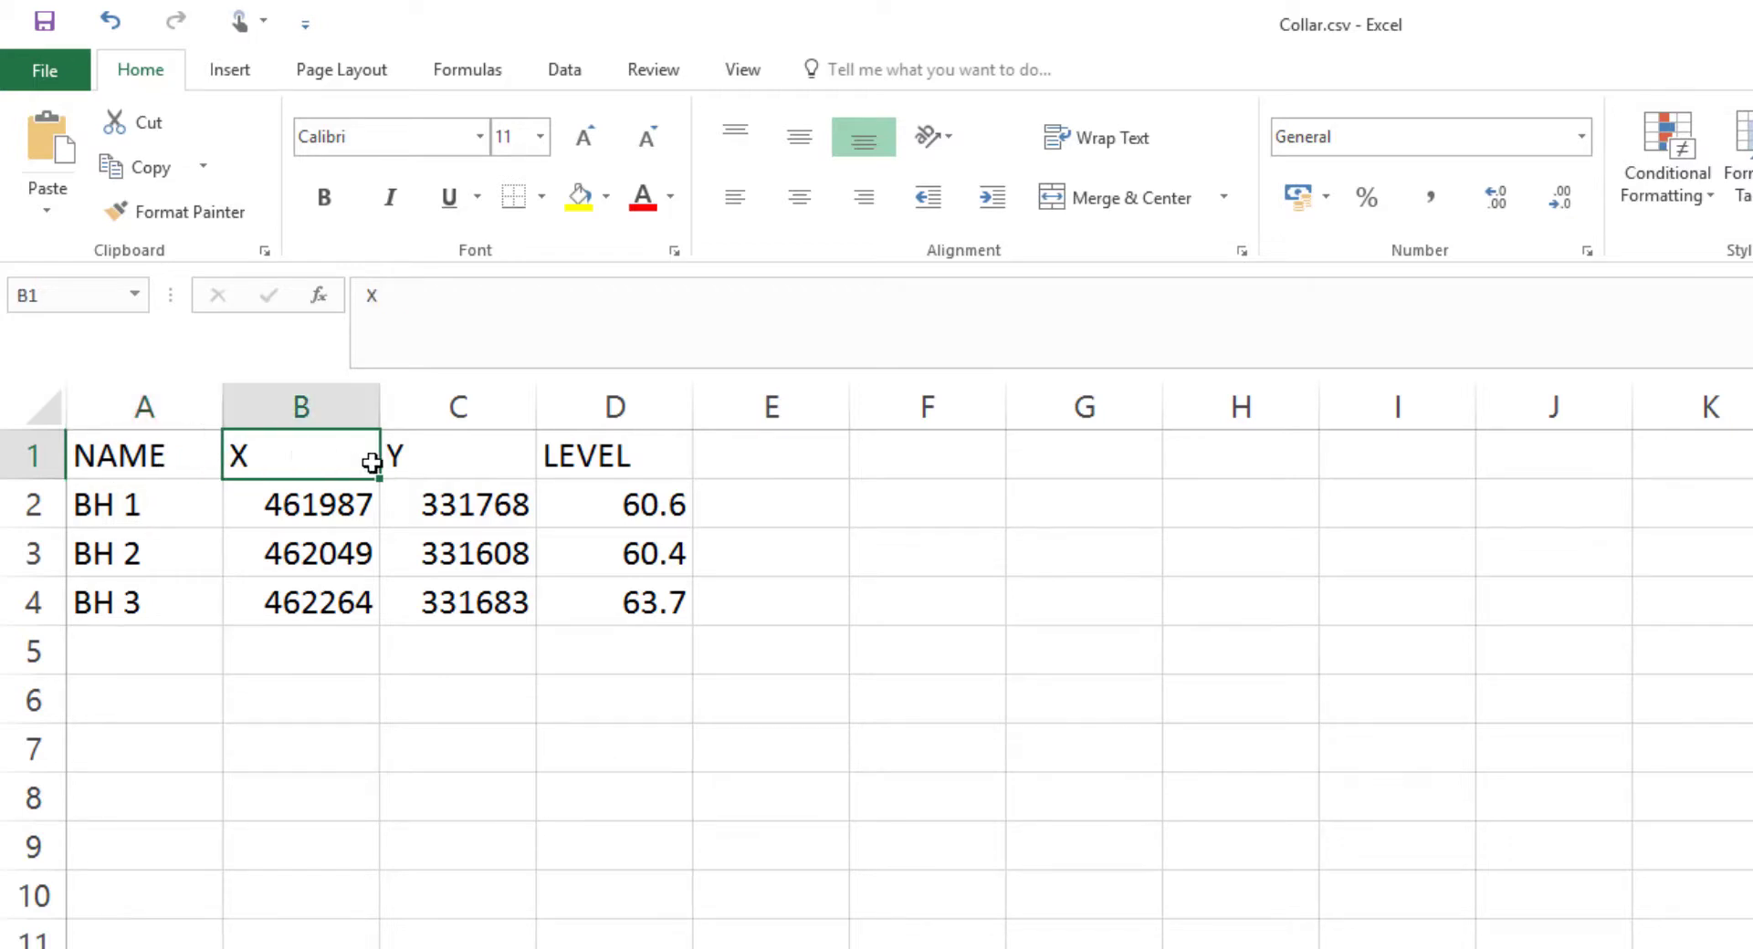
{"action": "left_click", "coordinate": [457, 455]}
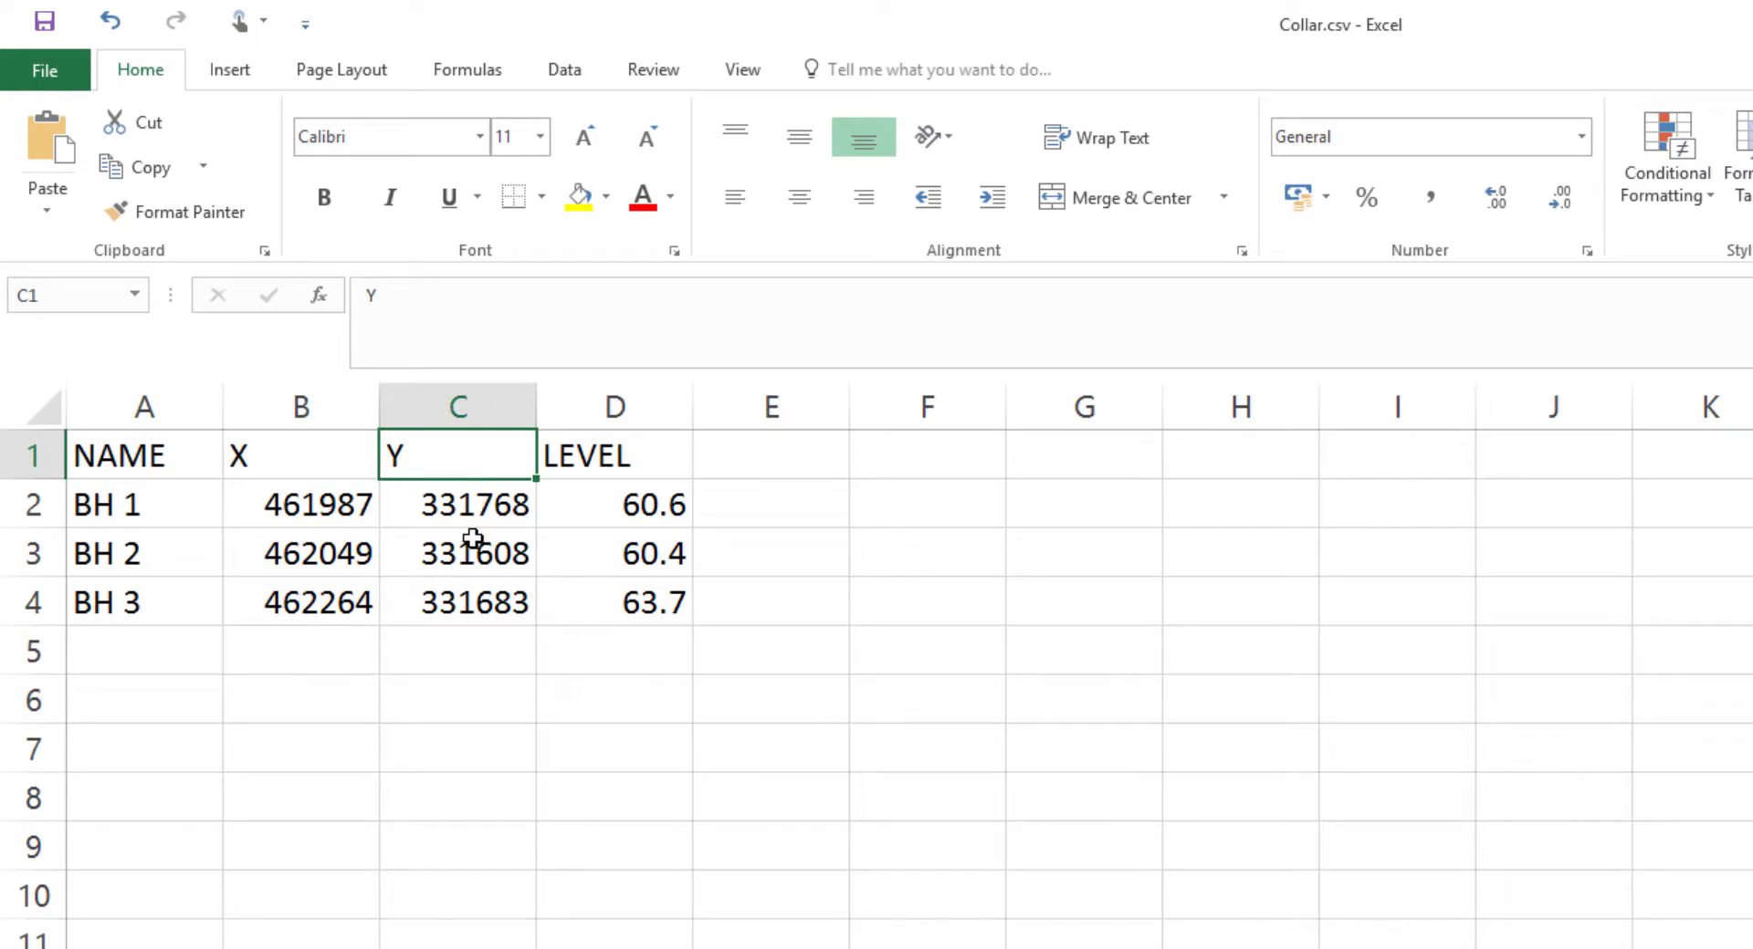
{"action": "mouse_move", "coordinate": [479, 565]}
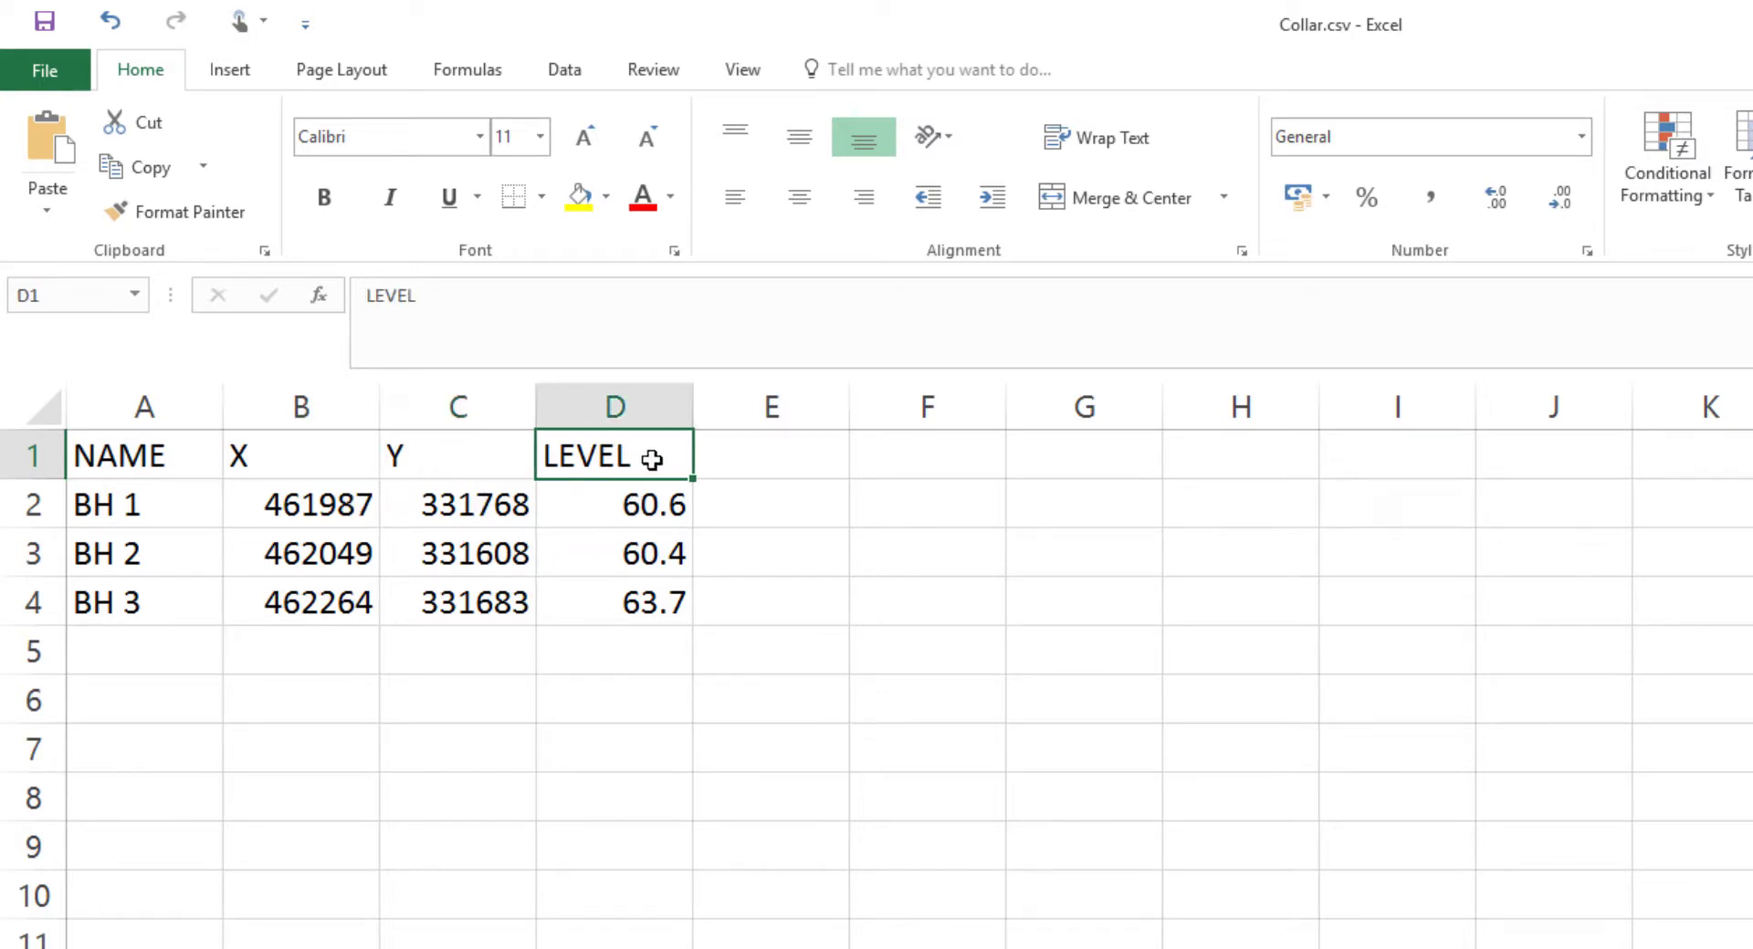
{"action": "mouse_move", "coordinate": [646, 514]}
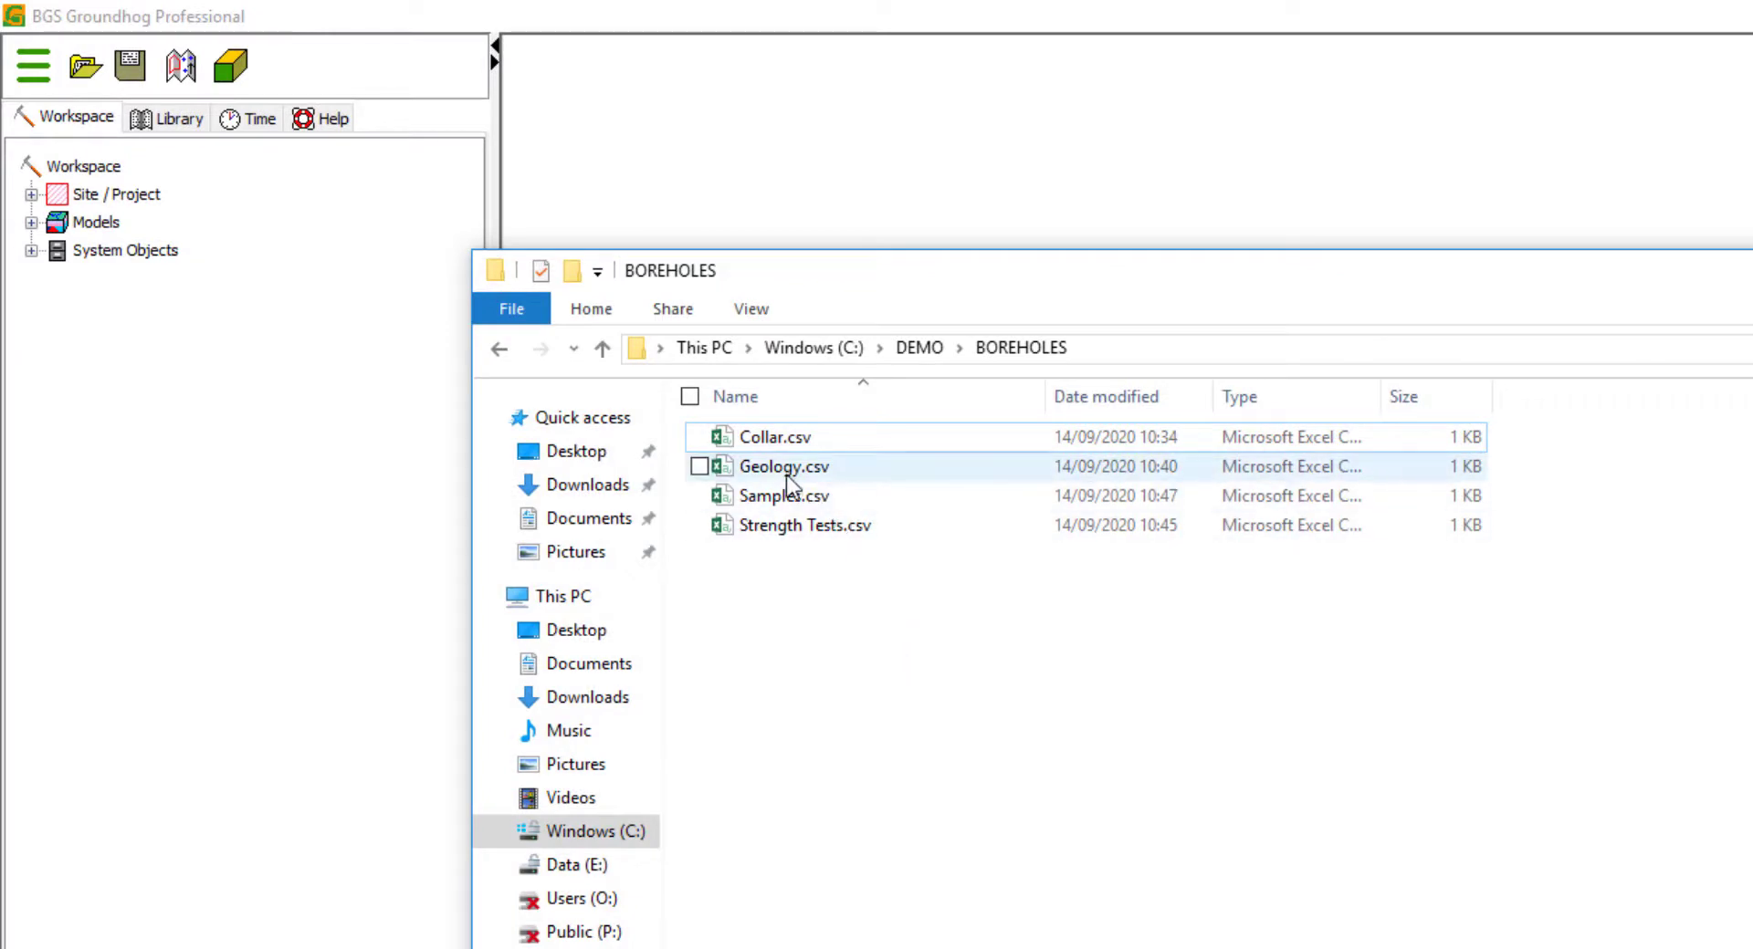
Open Geology.csv and inspect its BOREHOLE ID, FROM, TO, LITHOLOGY and DESCRIPTION columns, then close Excel.
{"action": "left_click", "coordinate": [700, 466]}
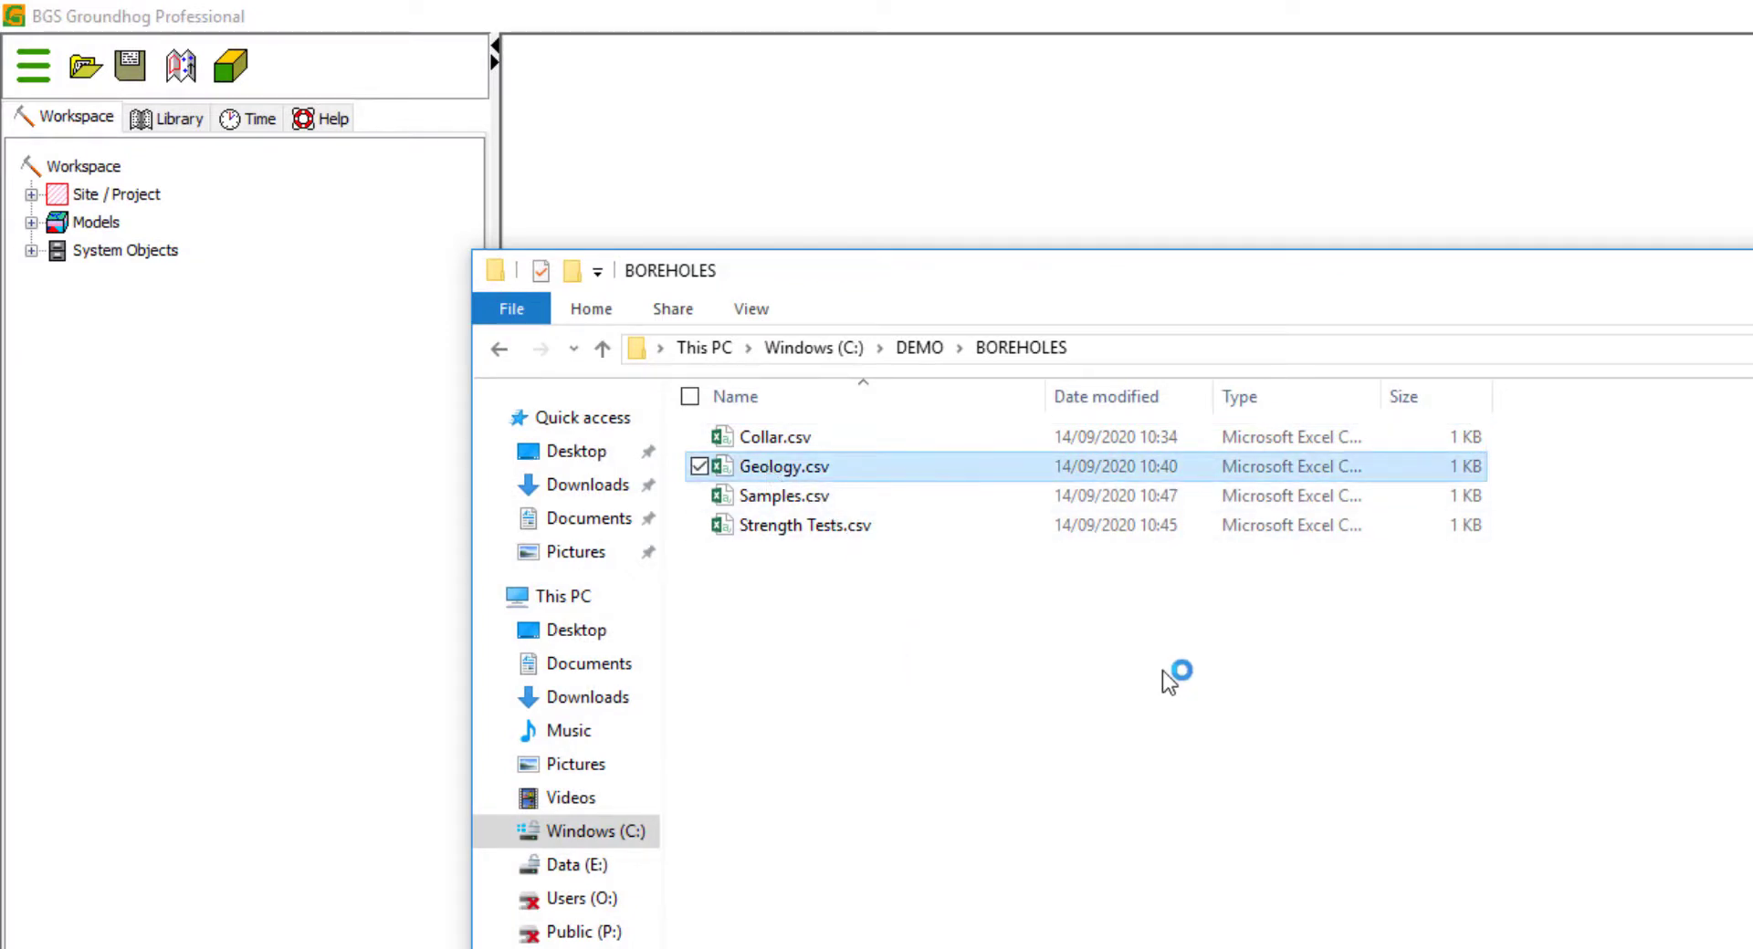
{"action": "double_click", "coordinate": [783, 466]}
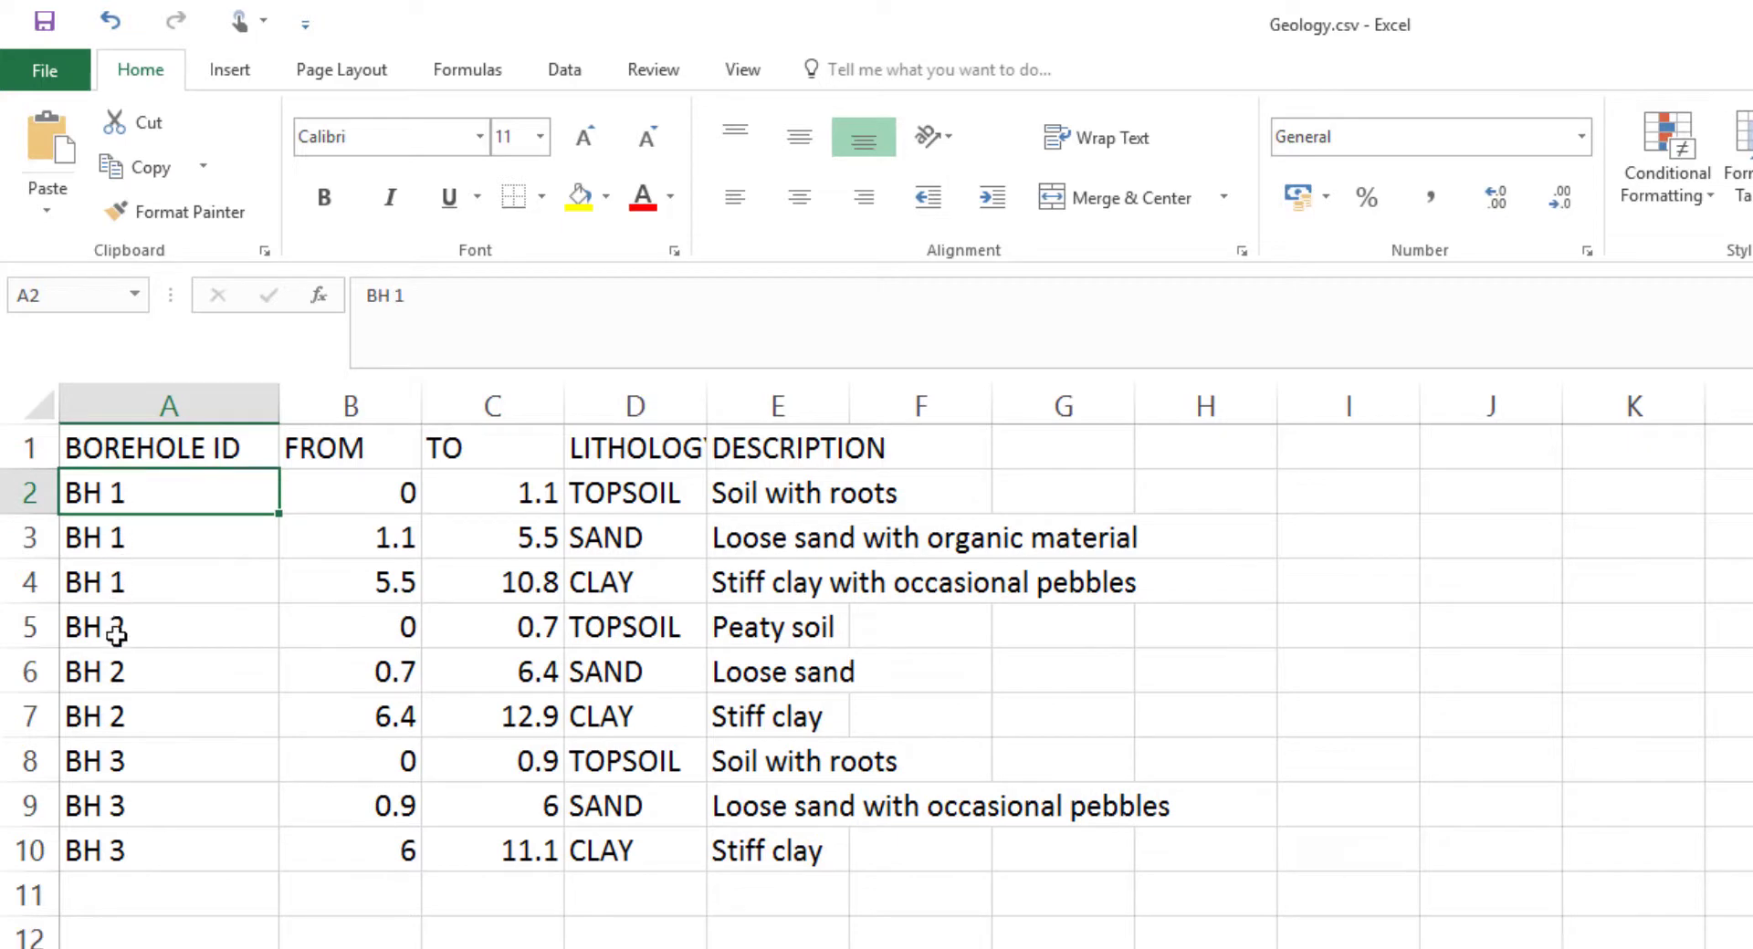
{"action": "left_click", "coordinate": [168, 405]}
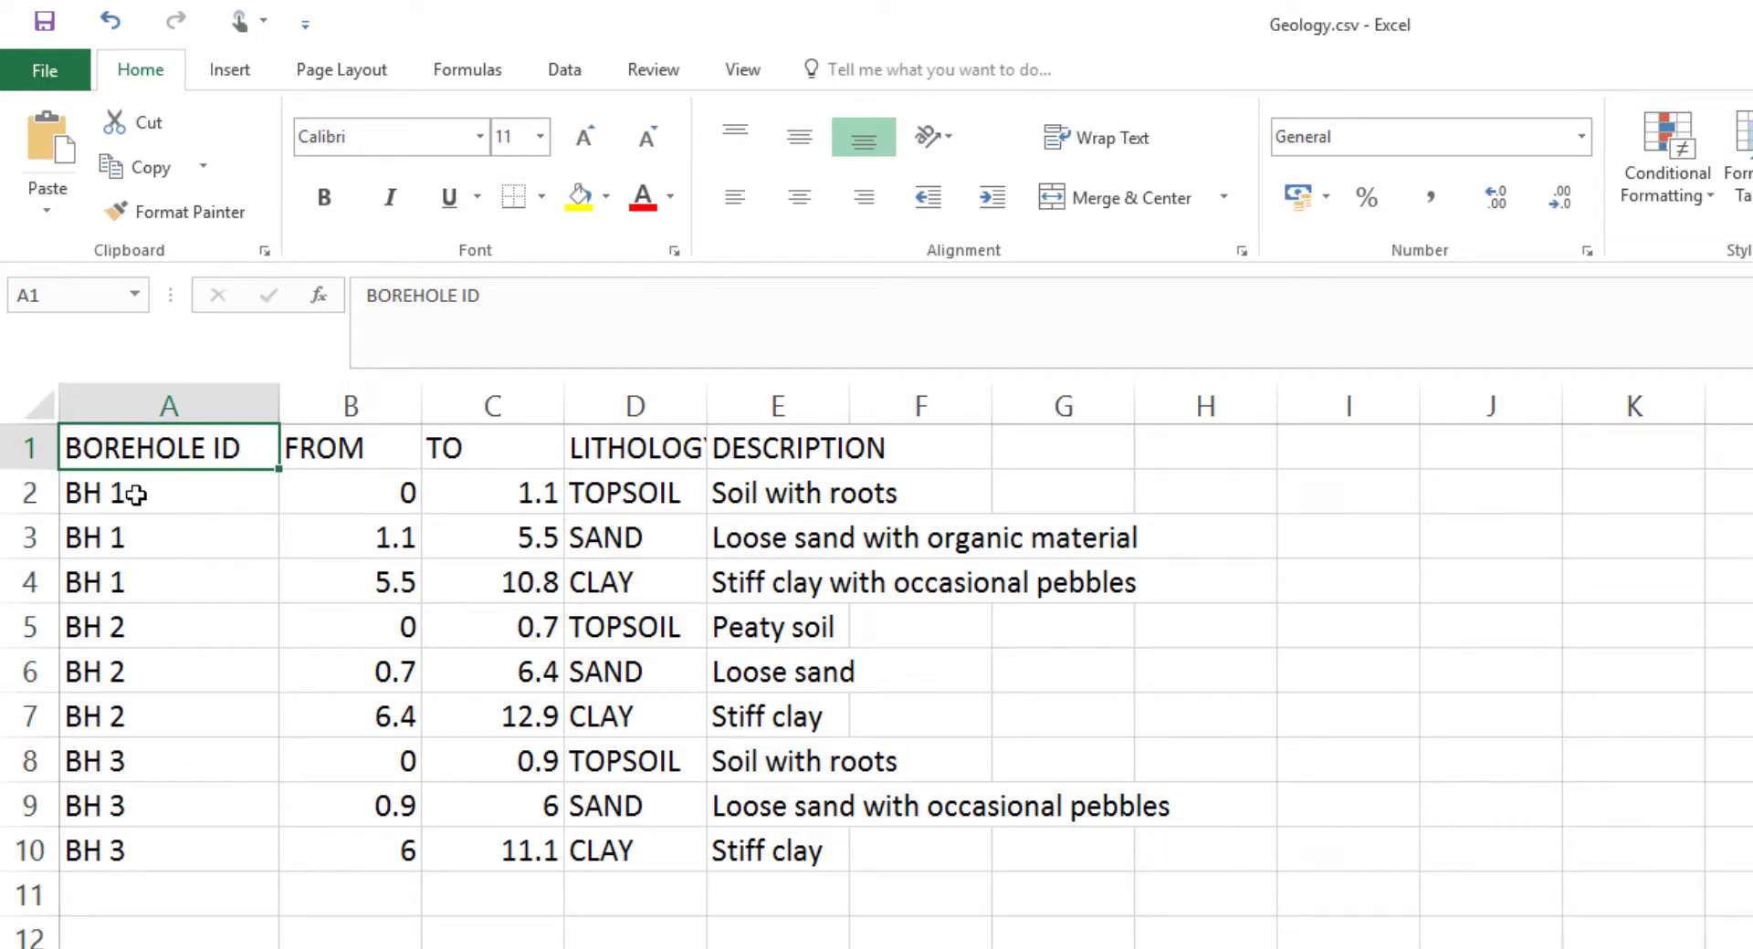
{"action": "left_click", "coordinate": [145, 581]}
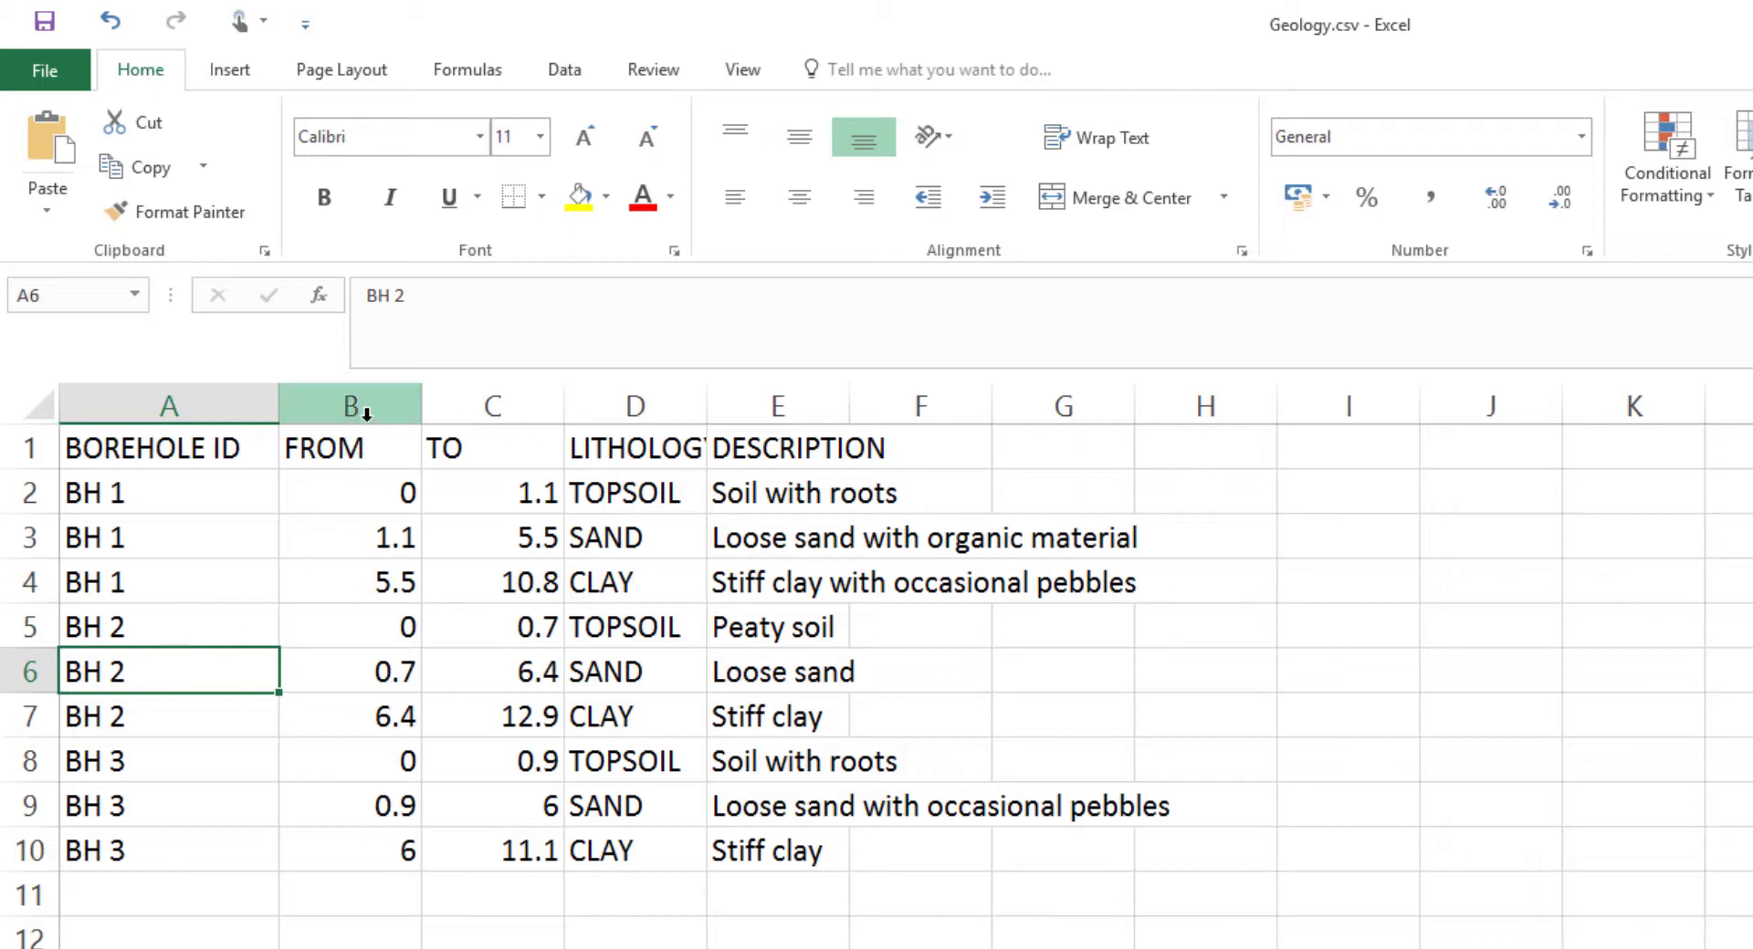
{"action": "left_click", "coordinate": [348, 403]}
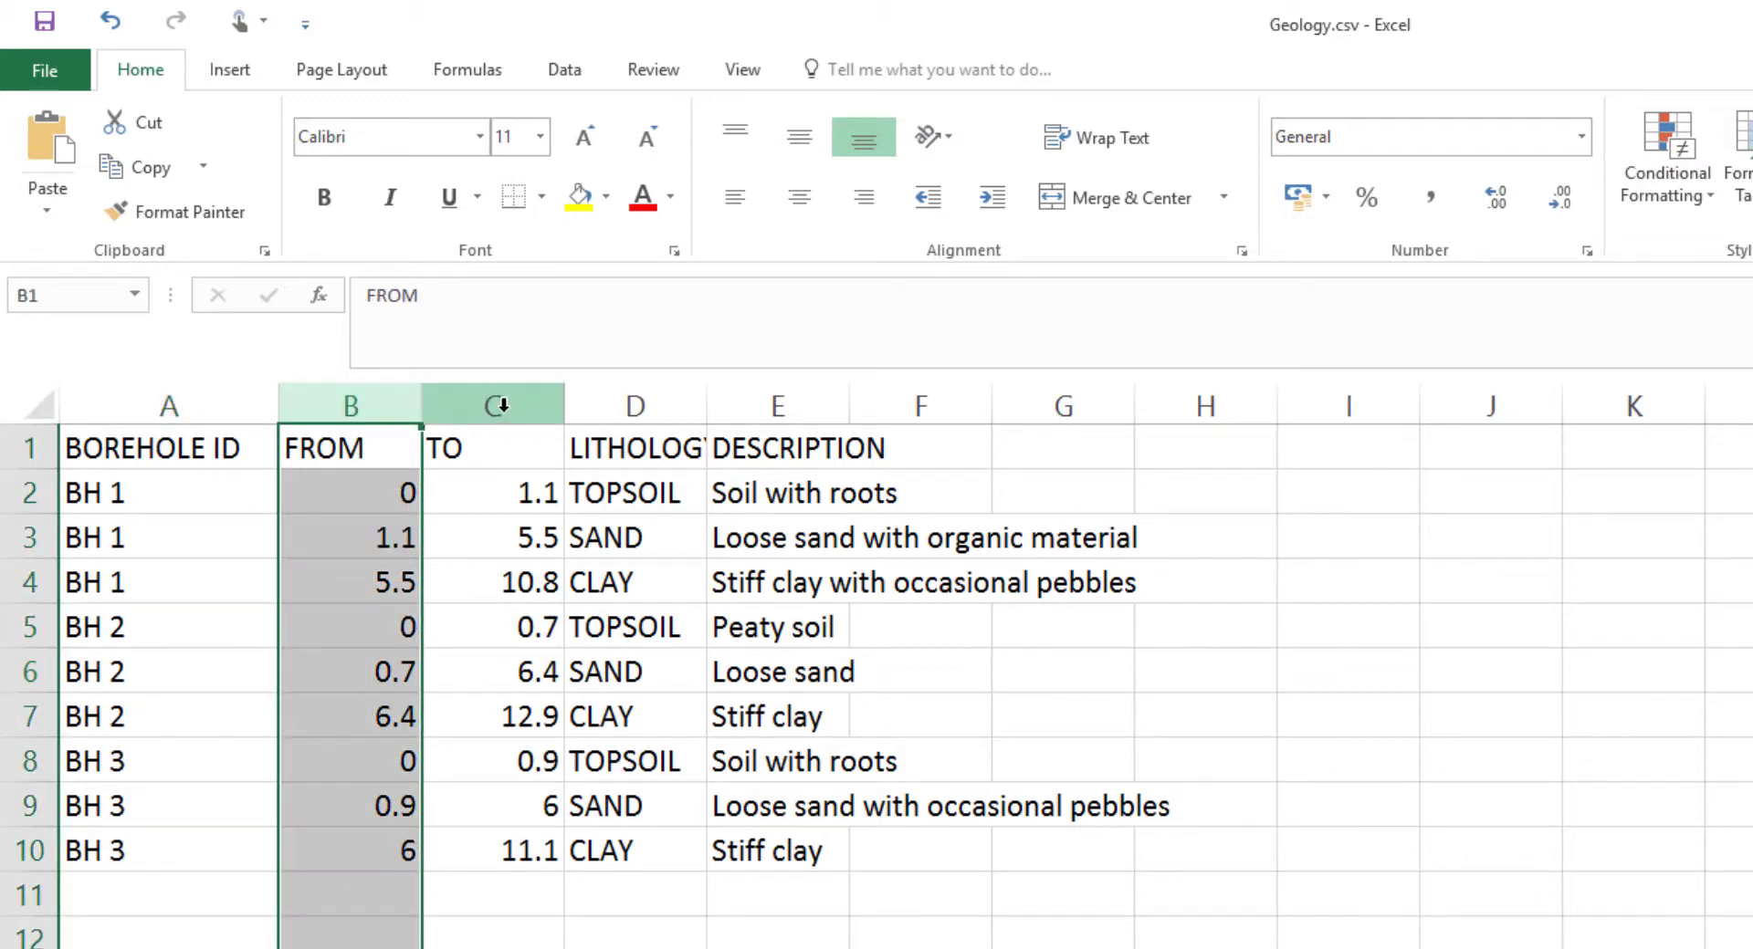
{"action": "left_click", "coordinate": [492, 404]}
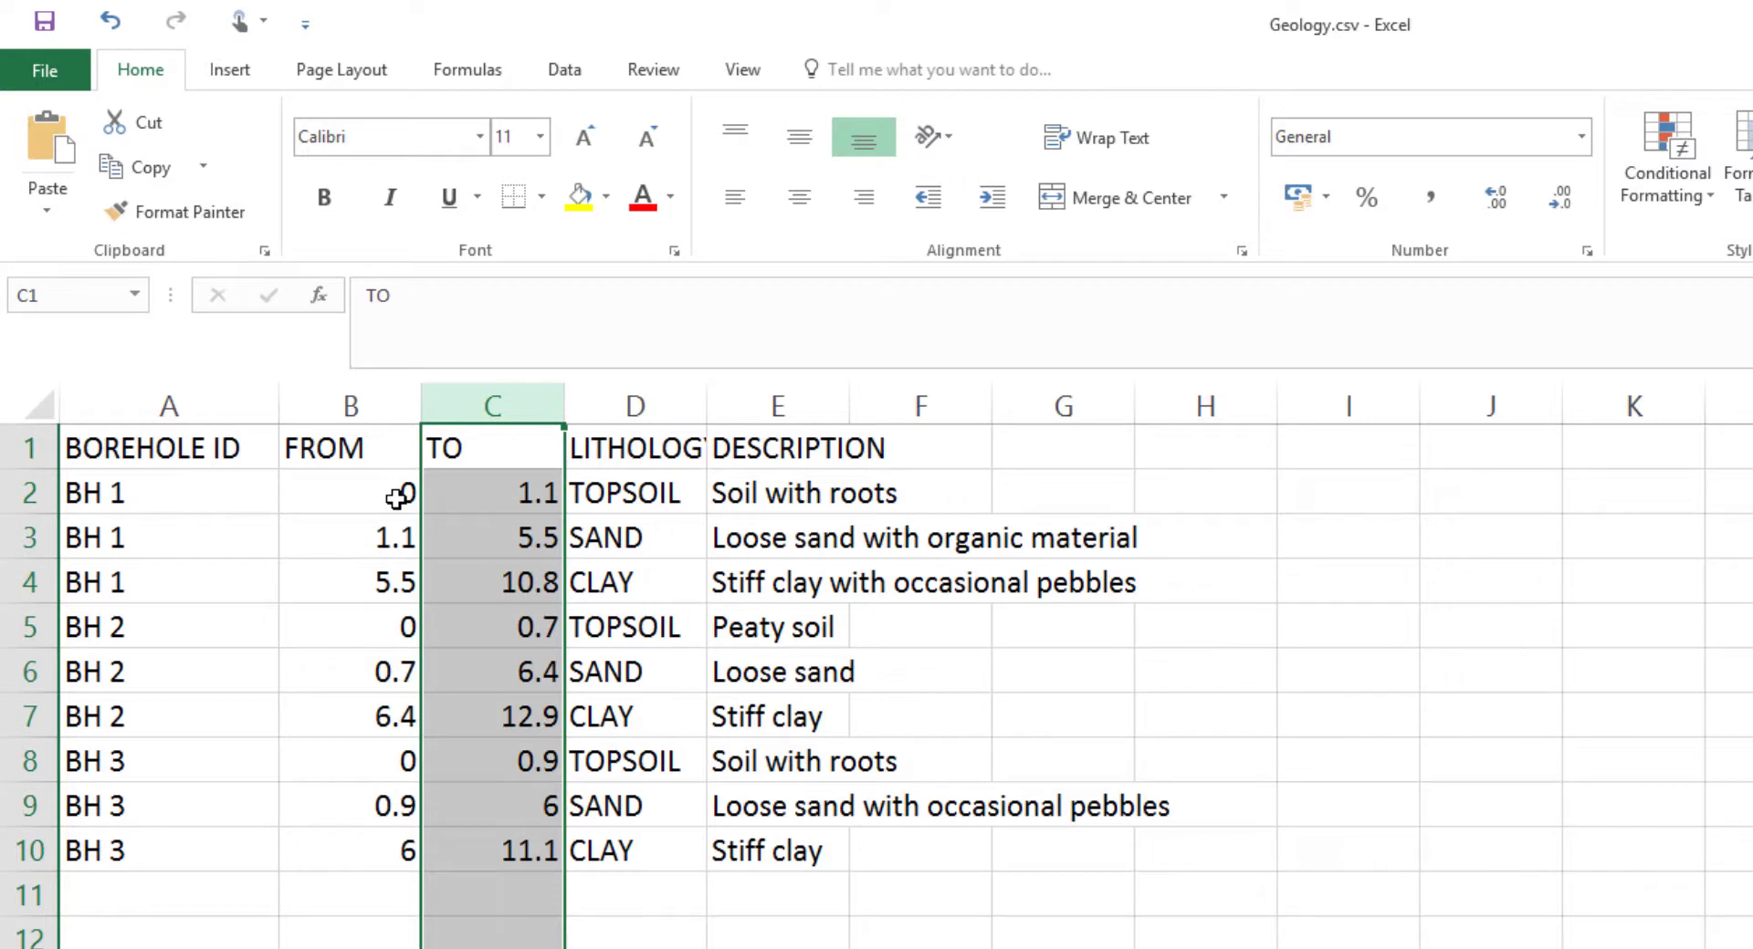
{"action": "left_click", "coordinate": [350, 492]}
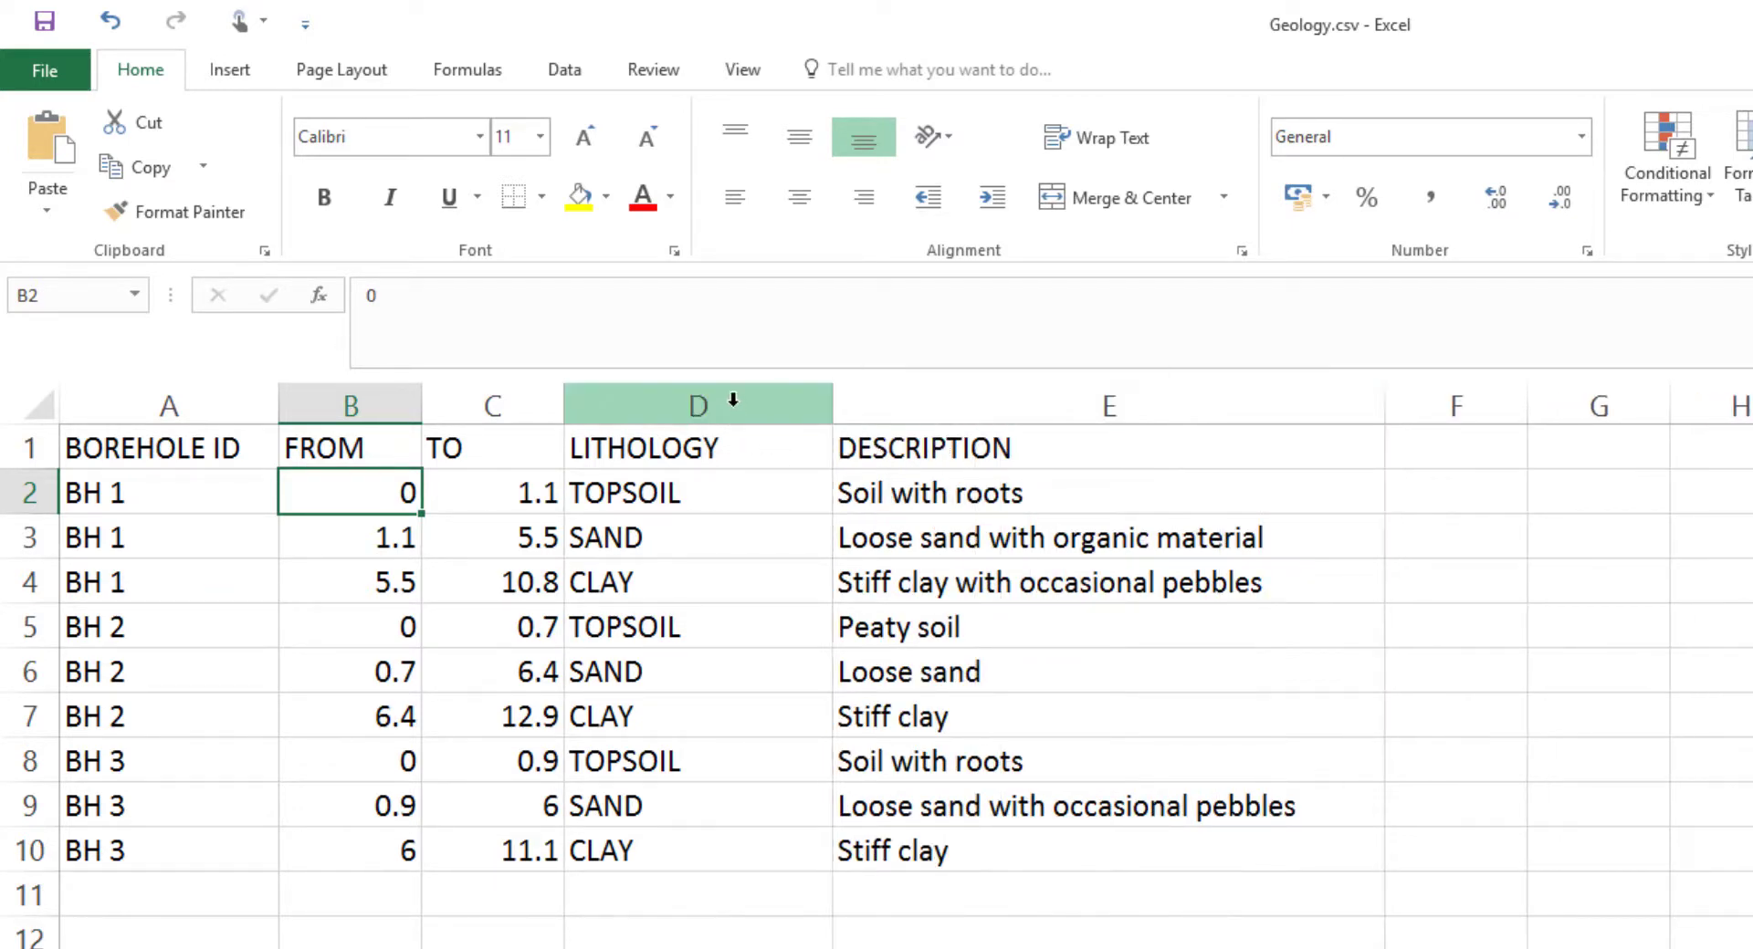
{"action": "left_click", "coordinate": [696, 405]}
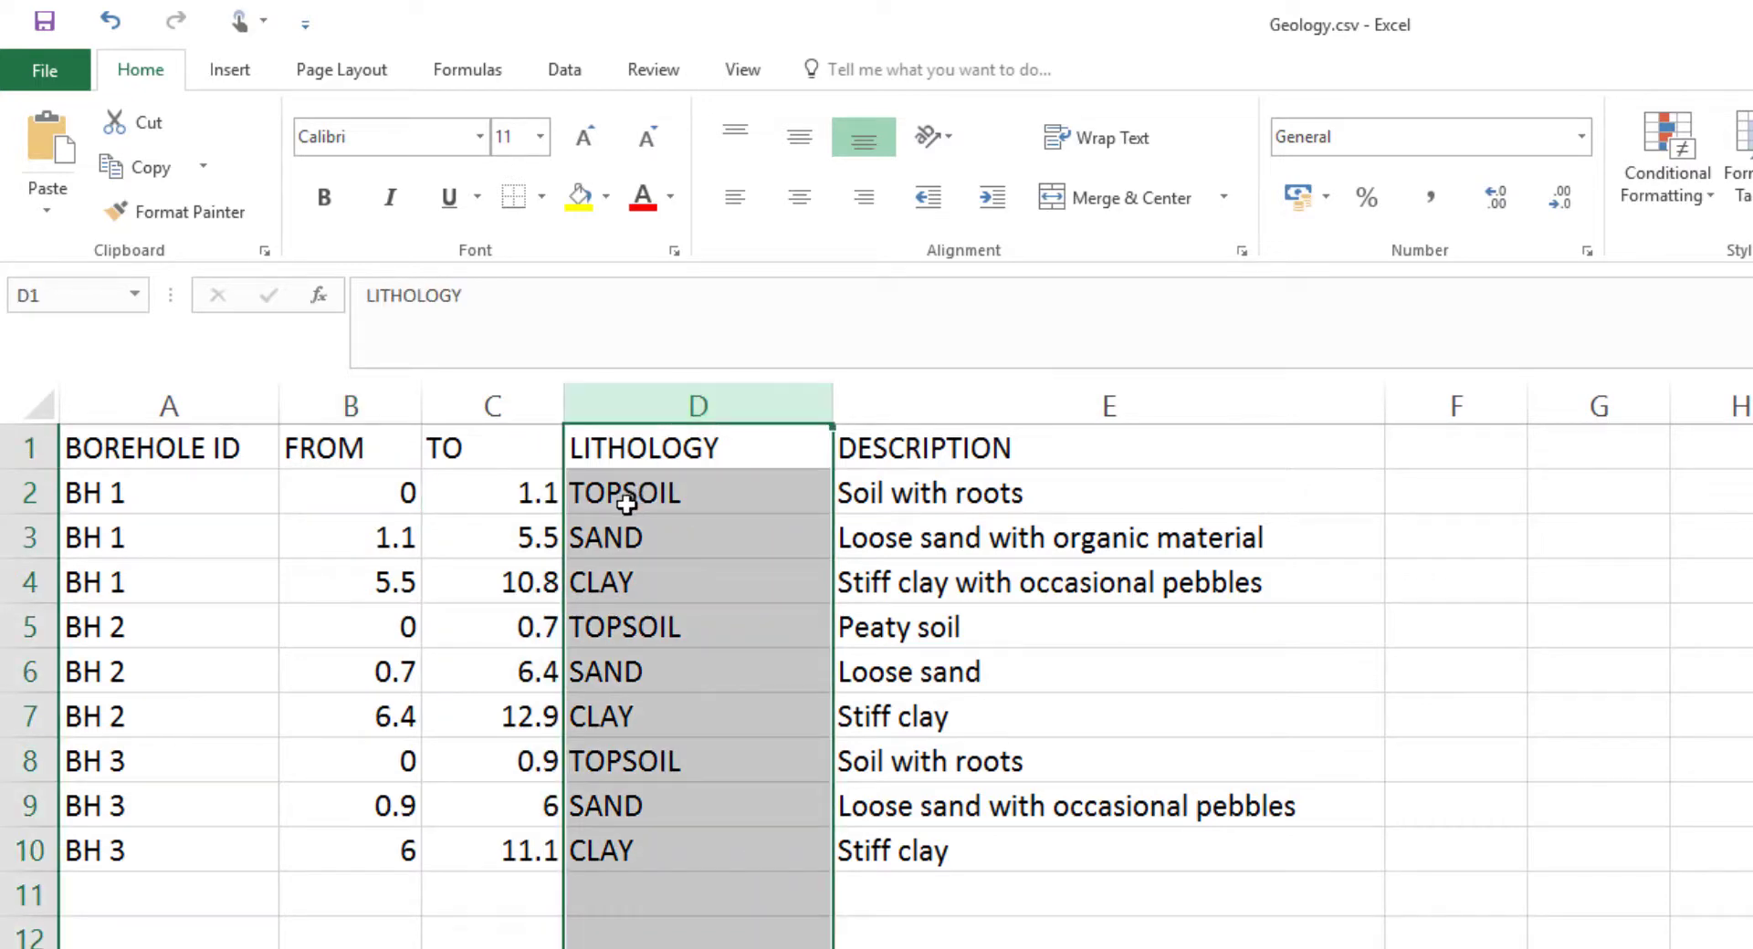
{"action": "mouse_move", "coordinate": [598, 596]}
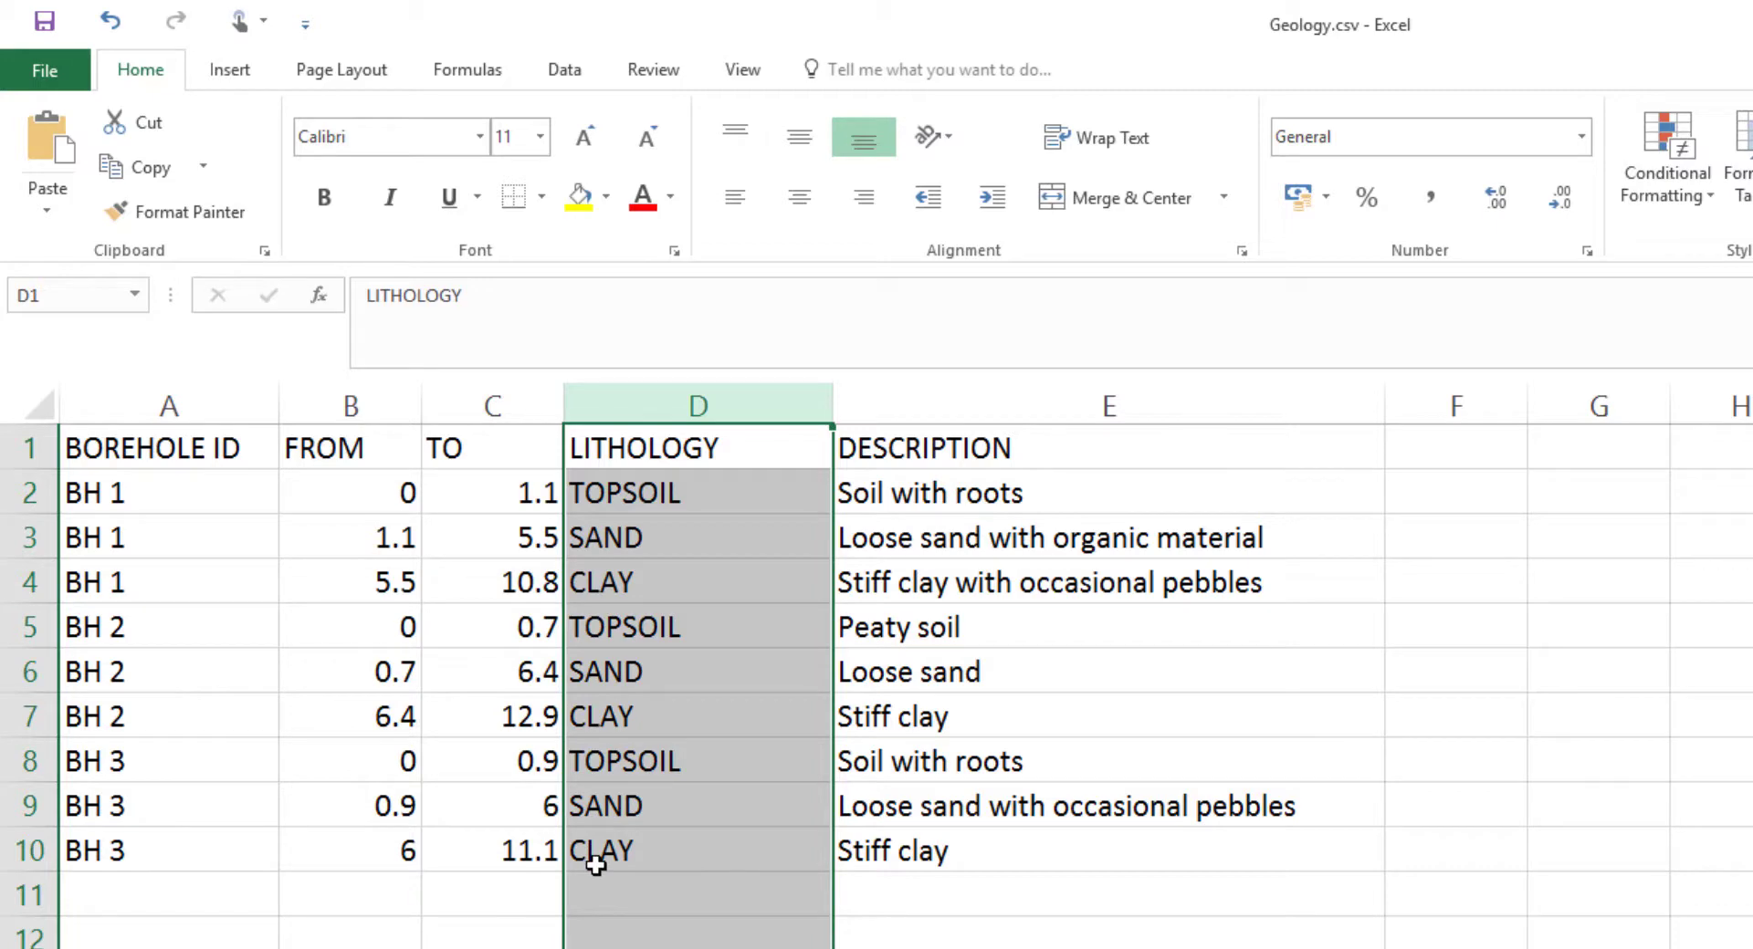
{"action": "left_click", "coordinate": [1107, 404]}
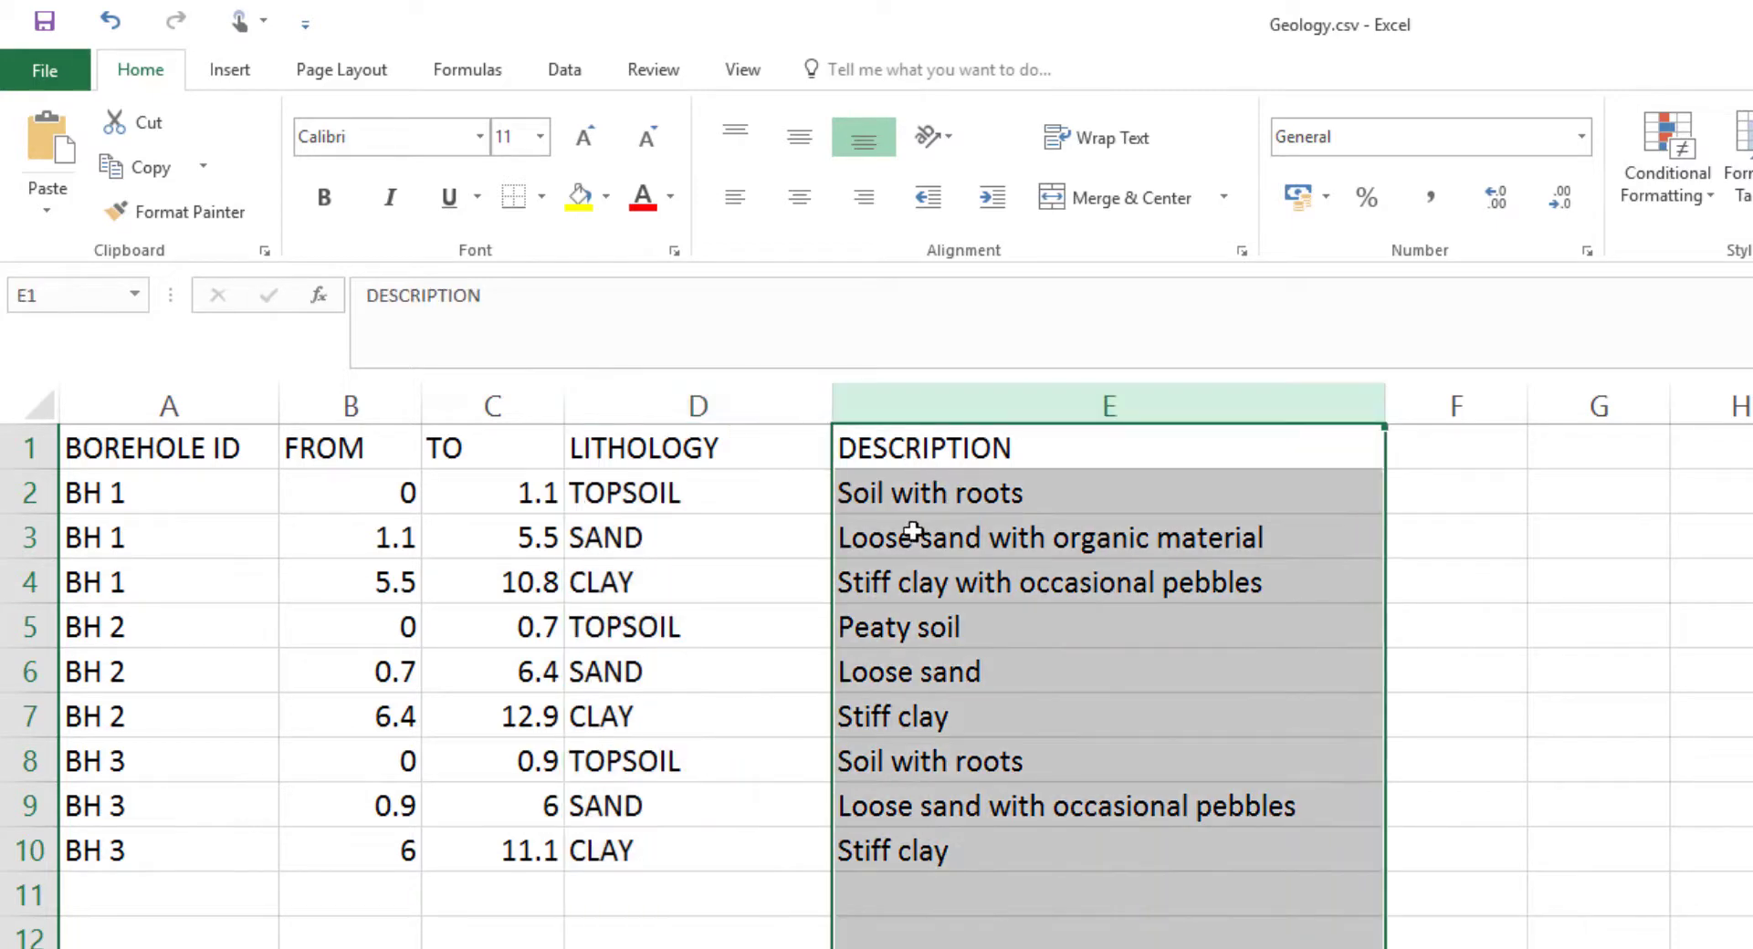
{"action": "mouse_move", "coordinate": [916, 512]}
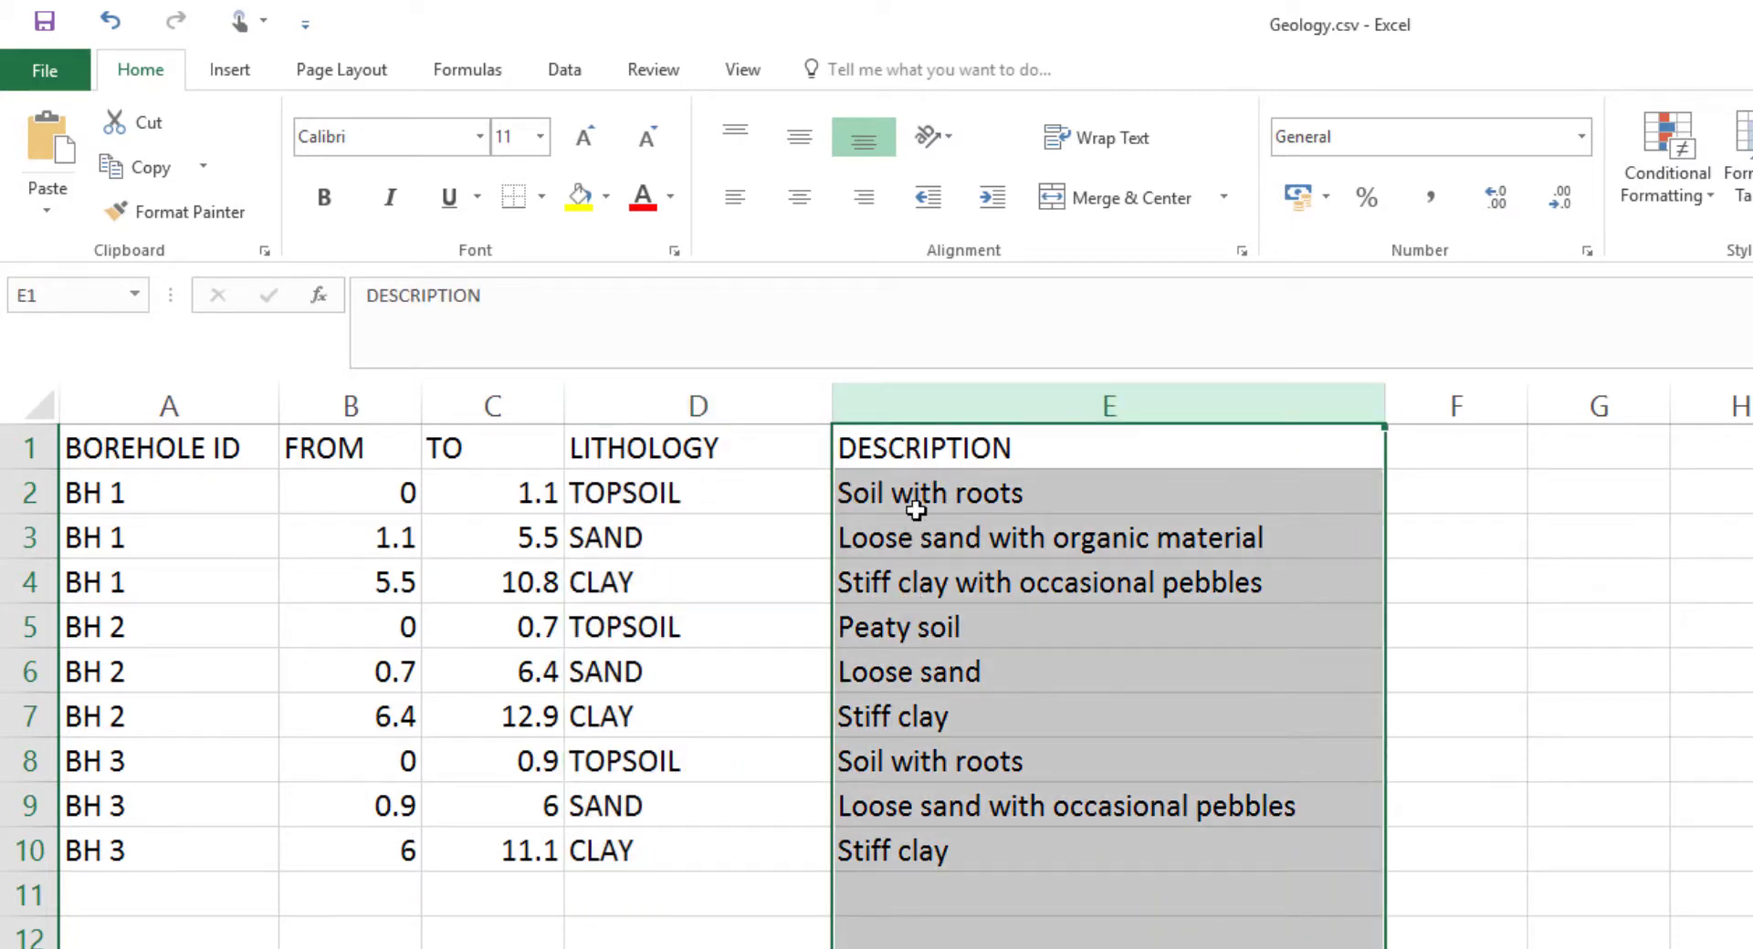
{"action": "left_click", "coordinate": [1455, 407]}
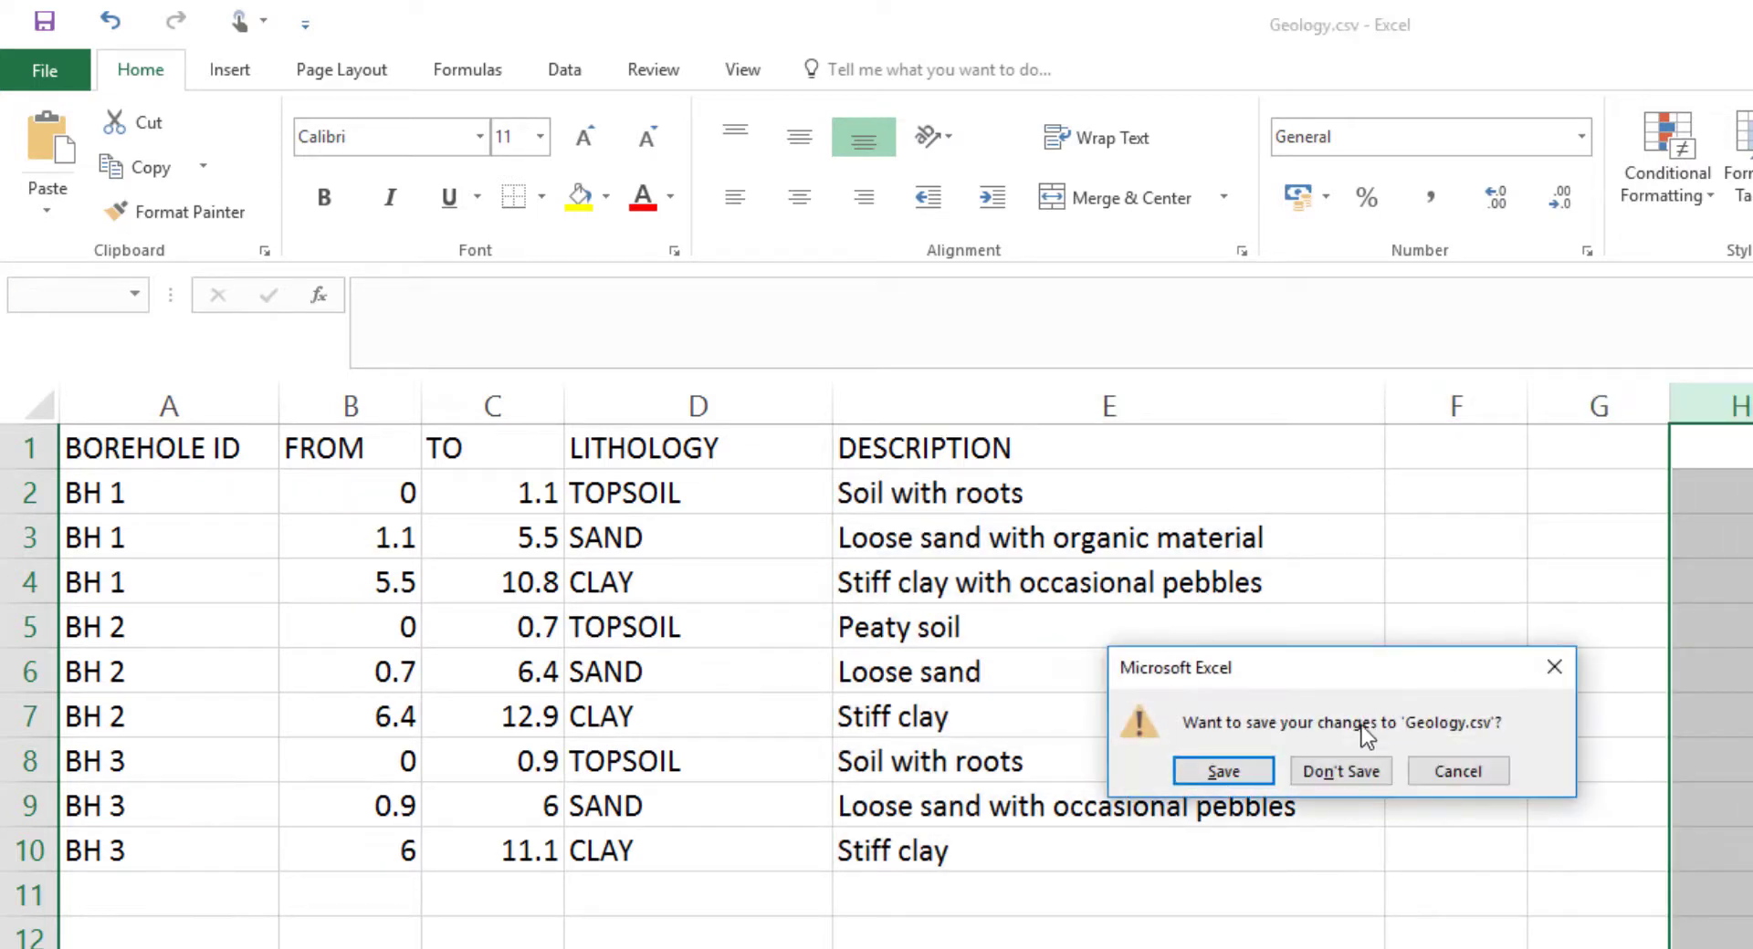
Open Samples.csv, check the ID, TO and SAMPLE TYPE headings, and widen column D.
{"action": "left_click", "coordinate": [1339, 771]}
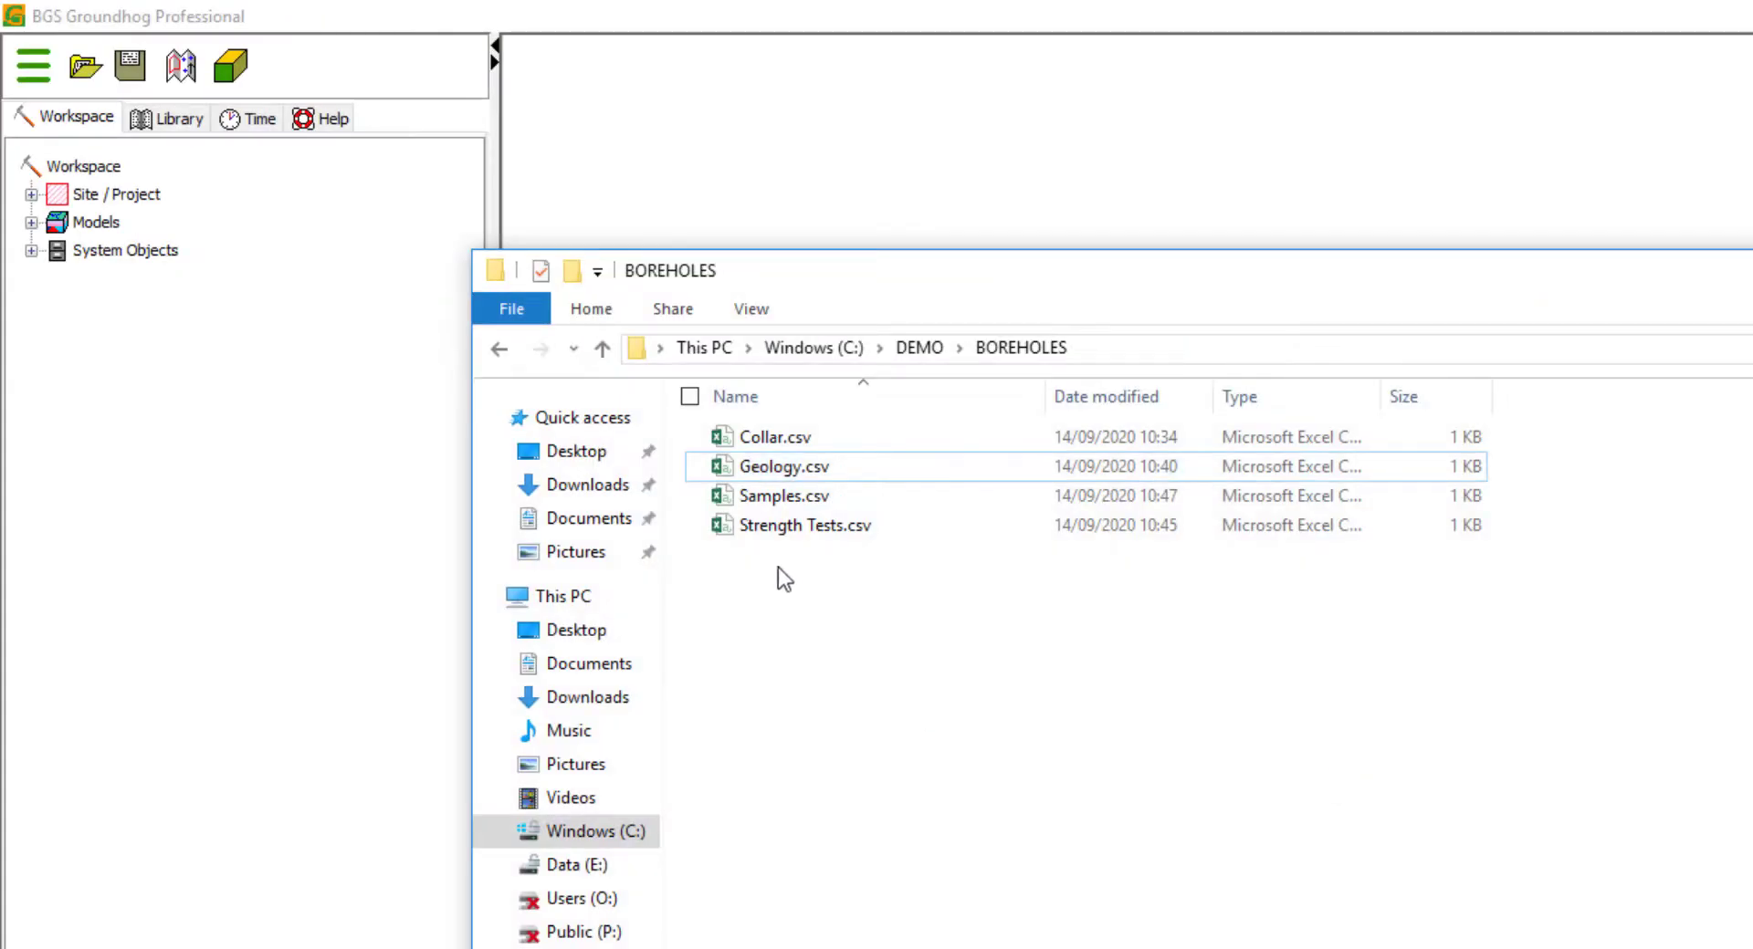
{"action": "left_click", "coordinate": [783, 496]}
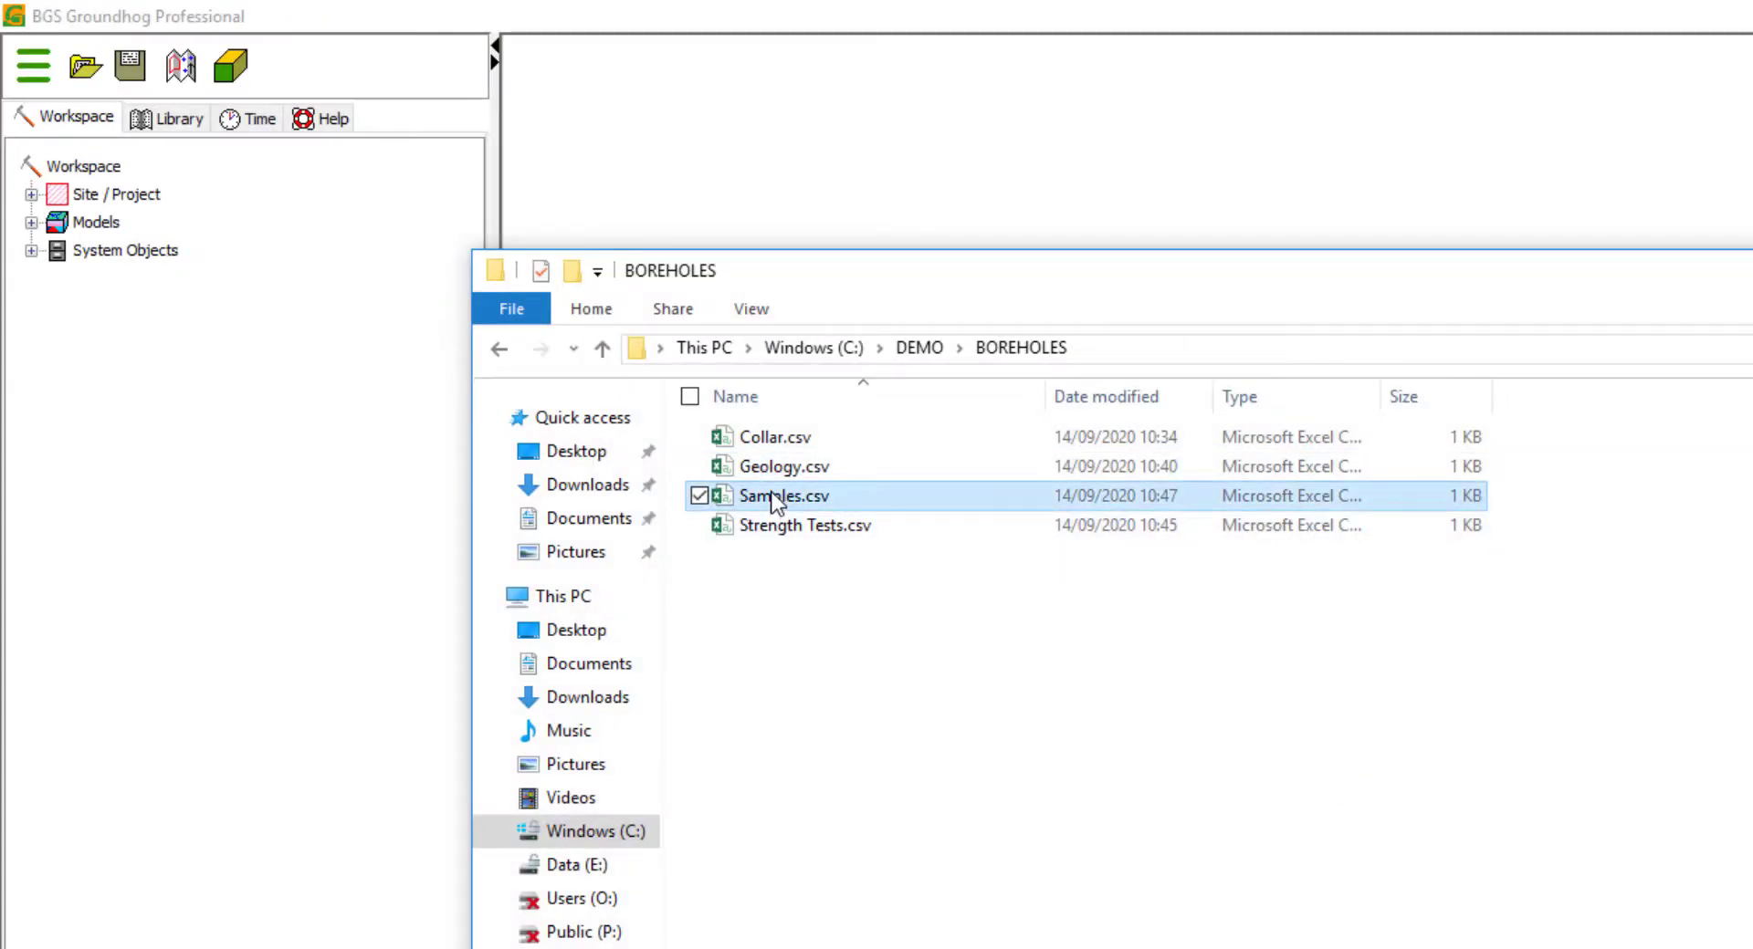
{"action": "double_click", "coordinate": [783, 495]}
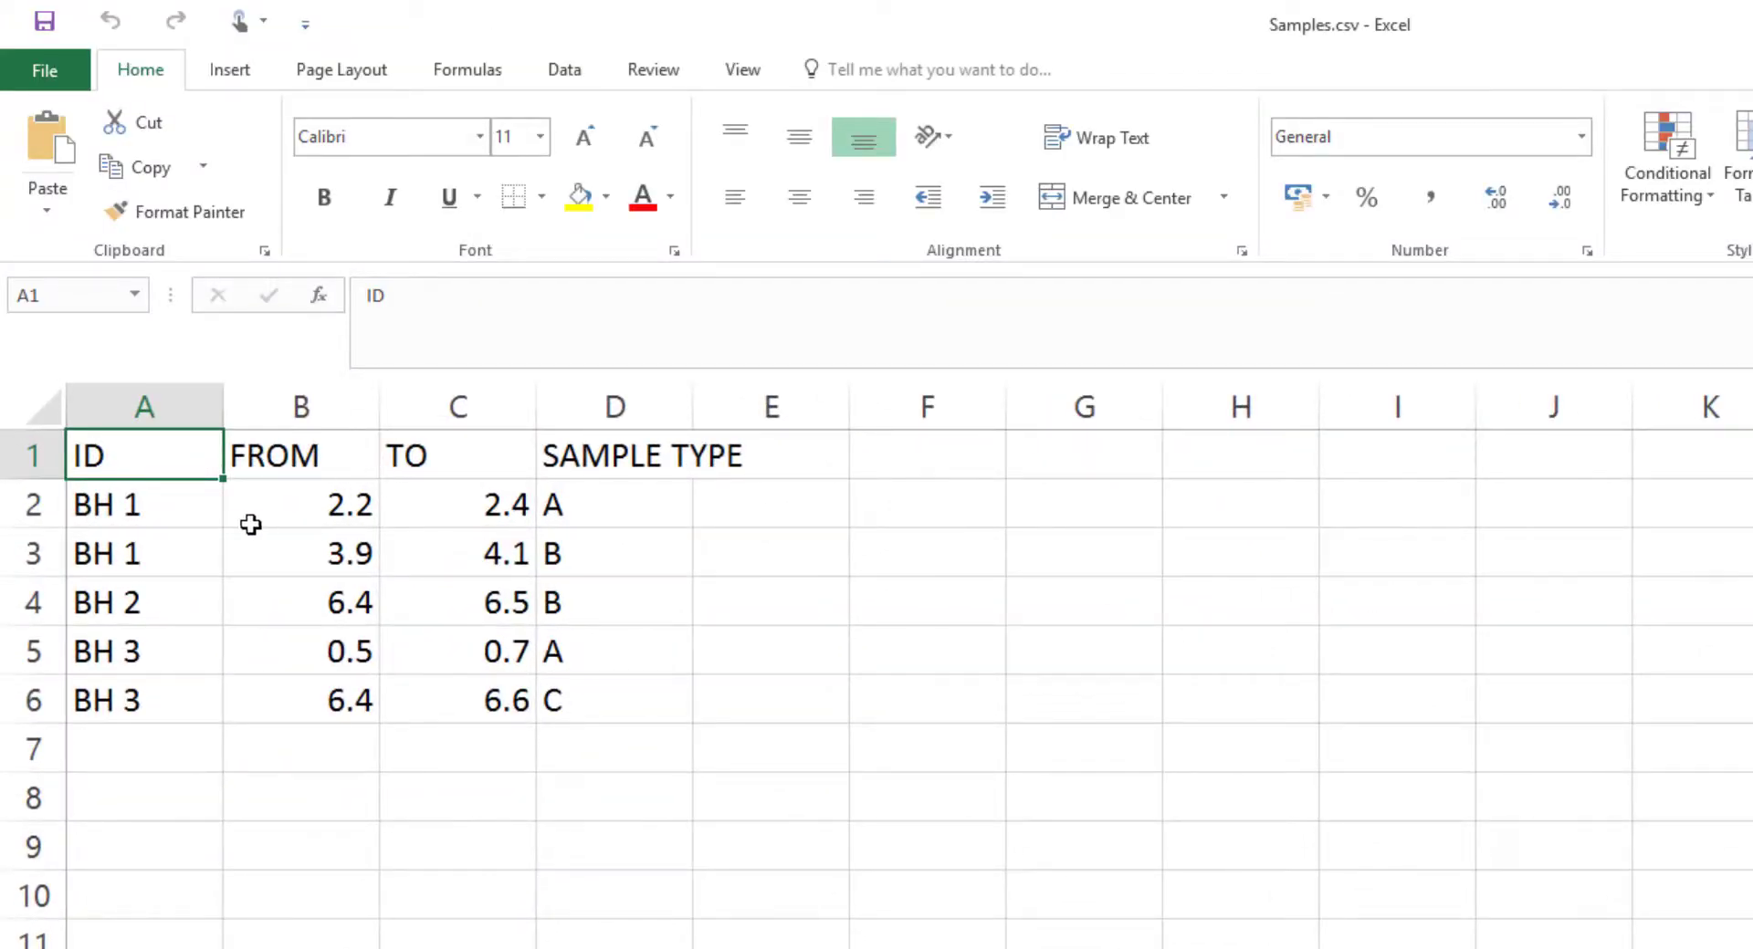
{"action": "left_click", "coordinate": [33, 455]}
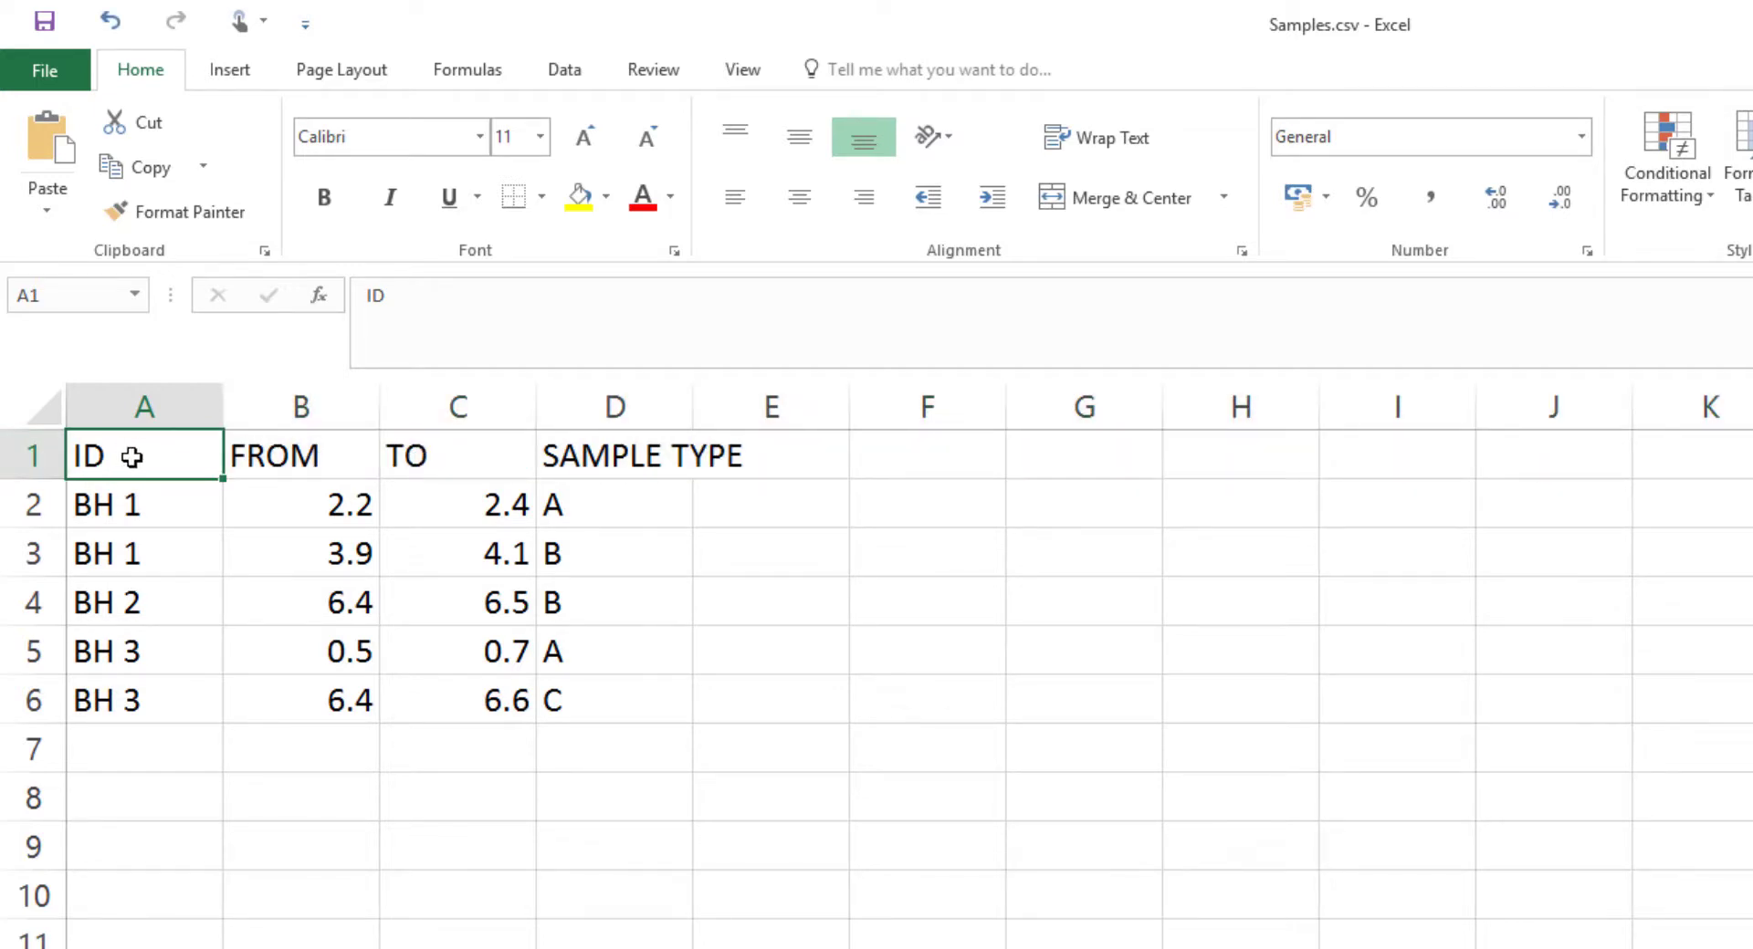
{"action": "left_click", "coordinate": [456, 456]}
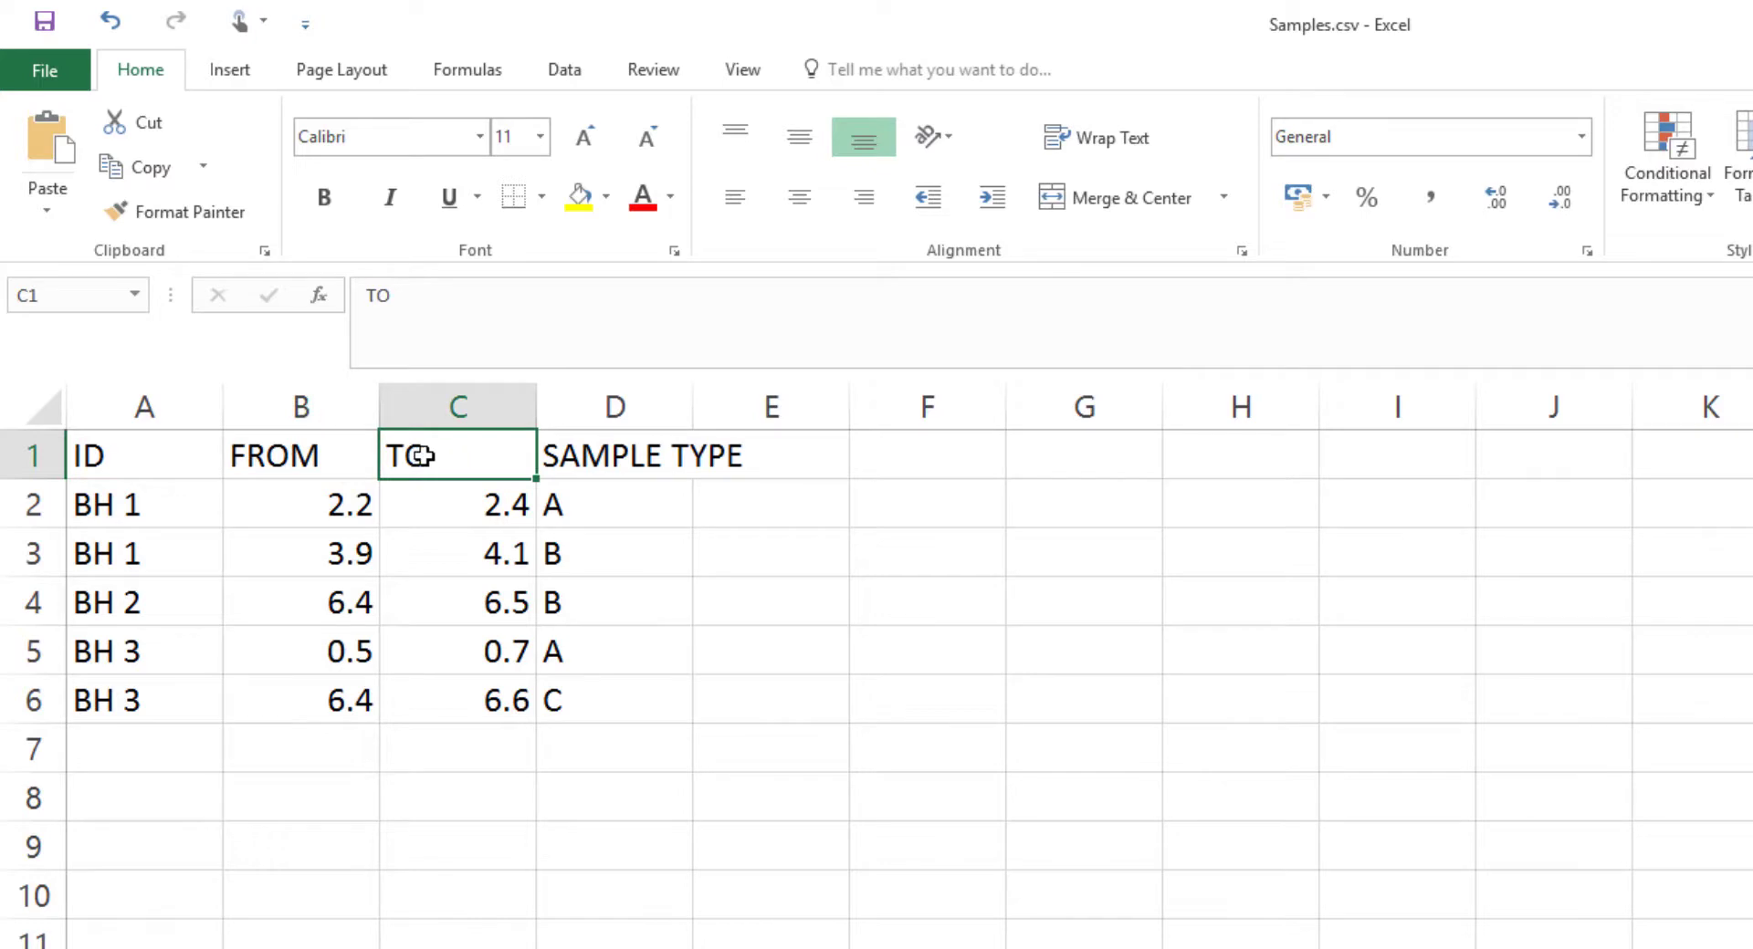
{"action": "mouse_move", "coordinate": [636, 456]}
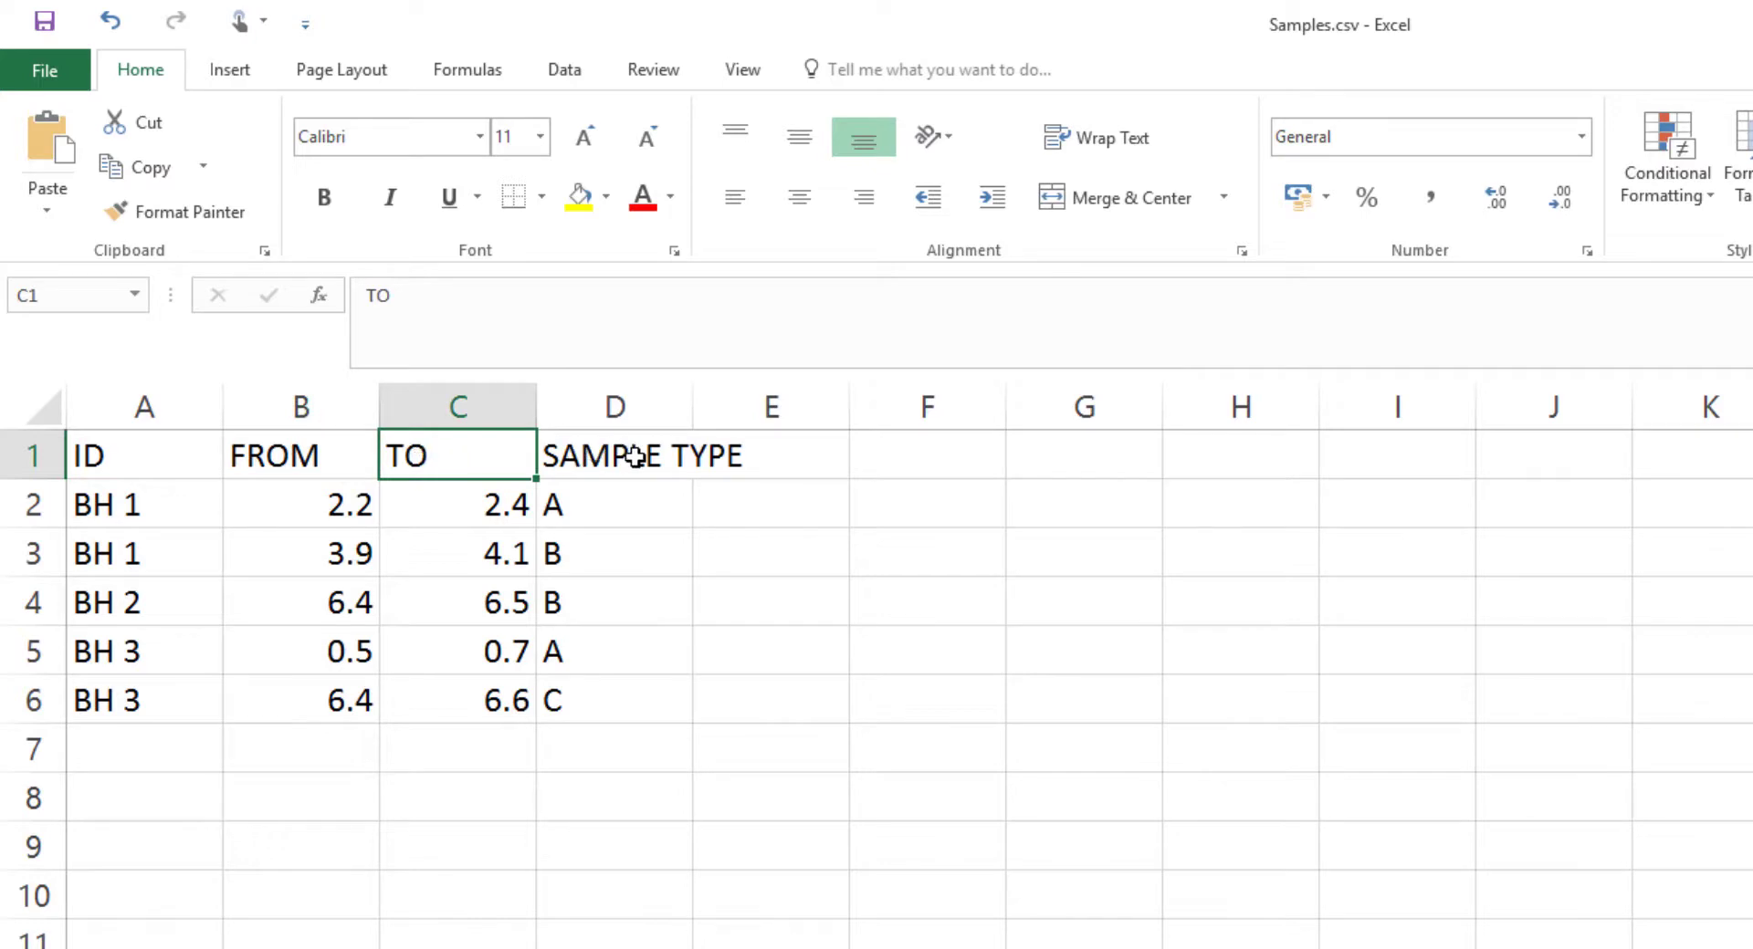
{"action": "left_click", "coordinate": [613, 455]}
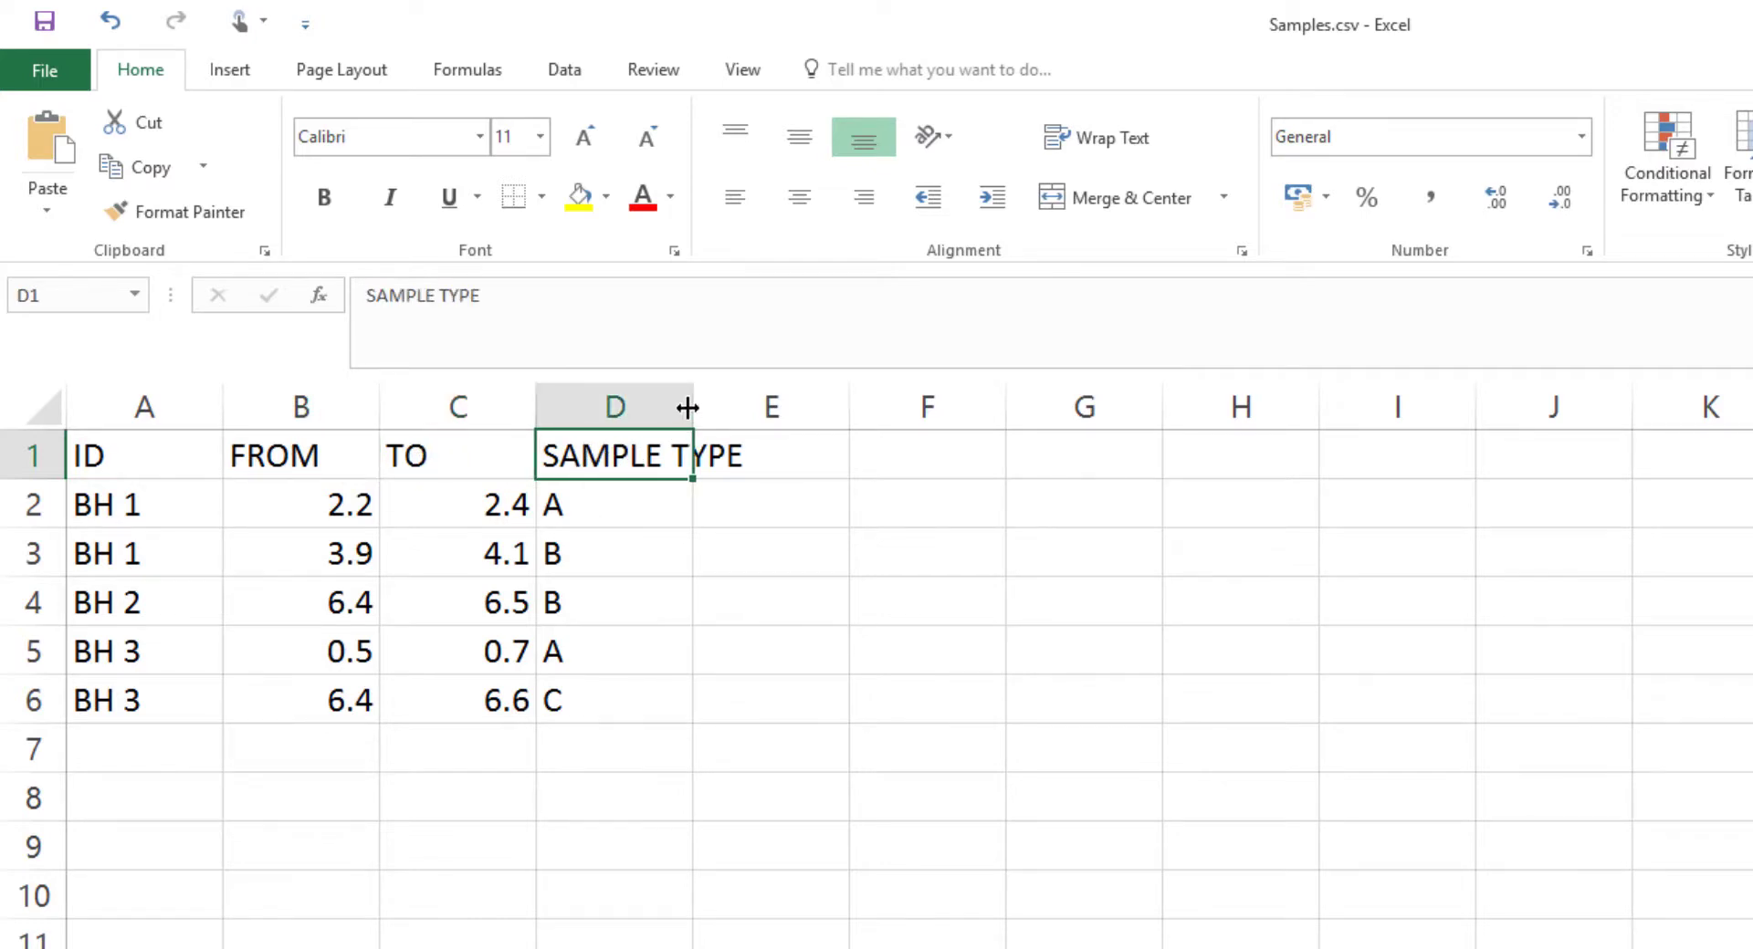
{"action": "left_click_drag", "start_coordinate": [693, 407], "coordinate": [782, 406]}
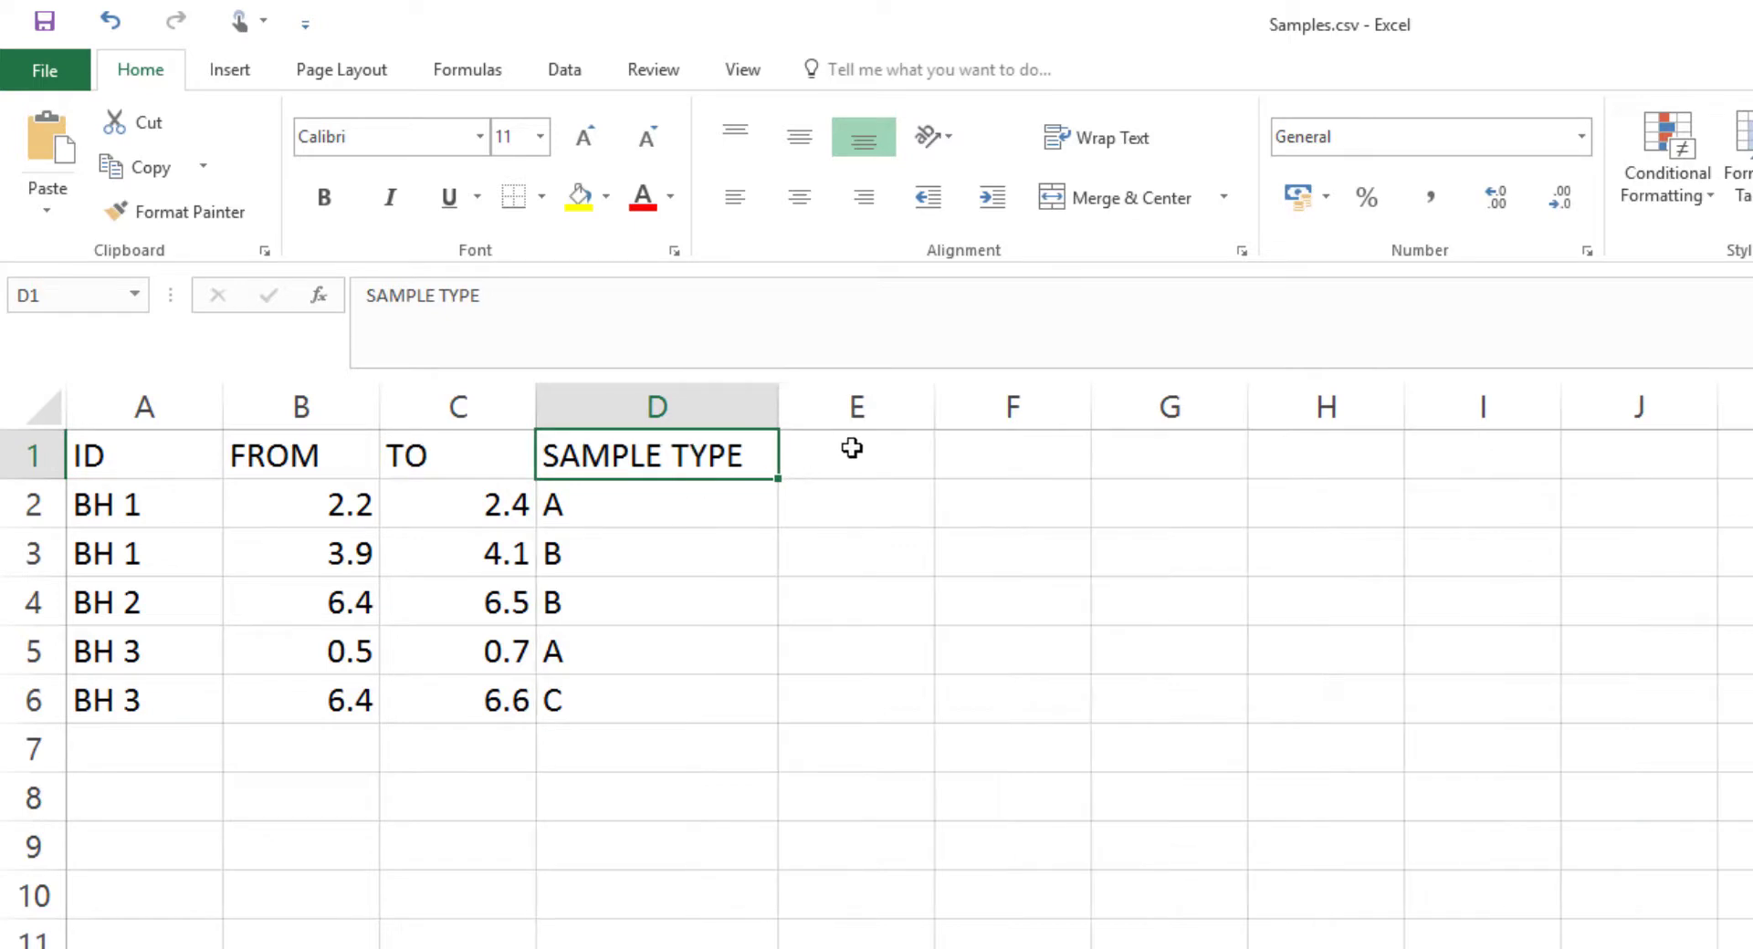
{"action": "left_click", "coordinate": [1167, 406]}
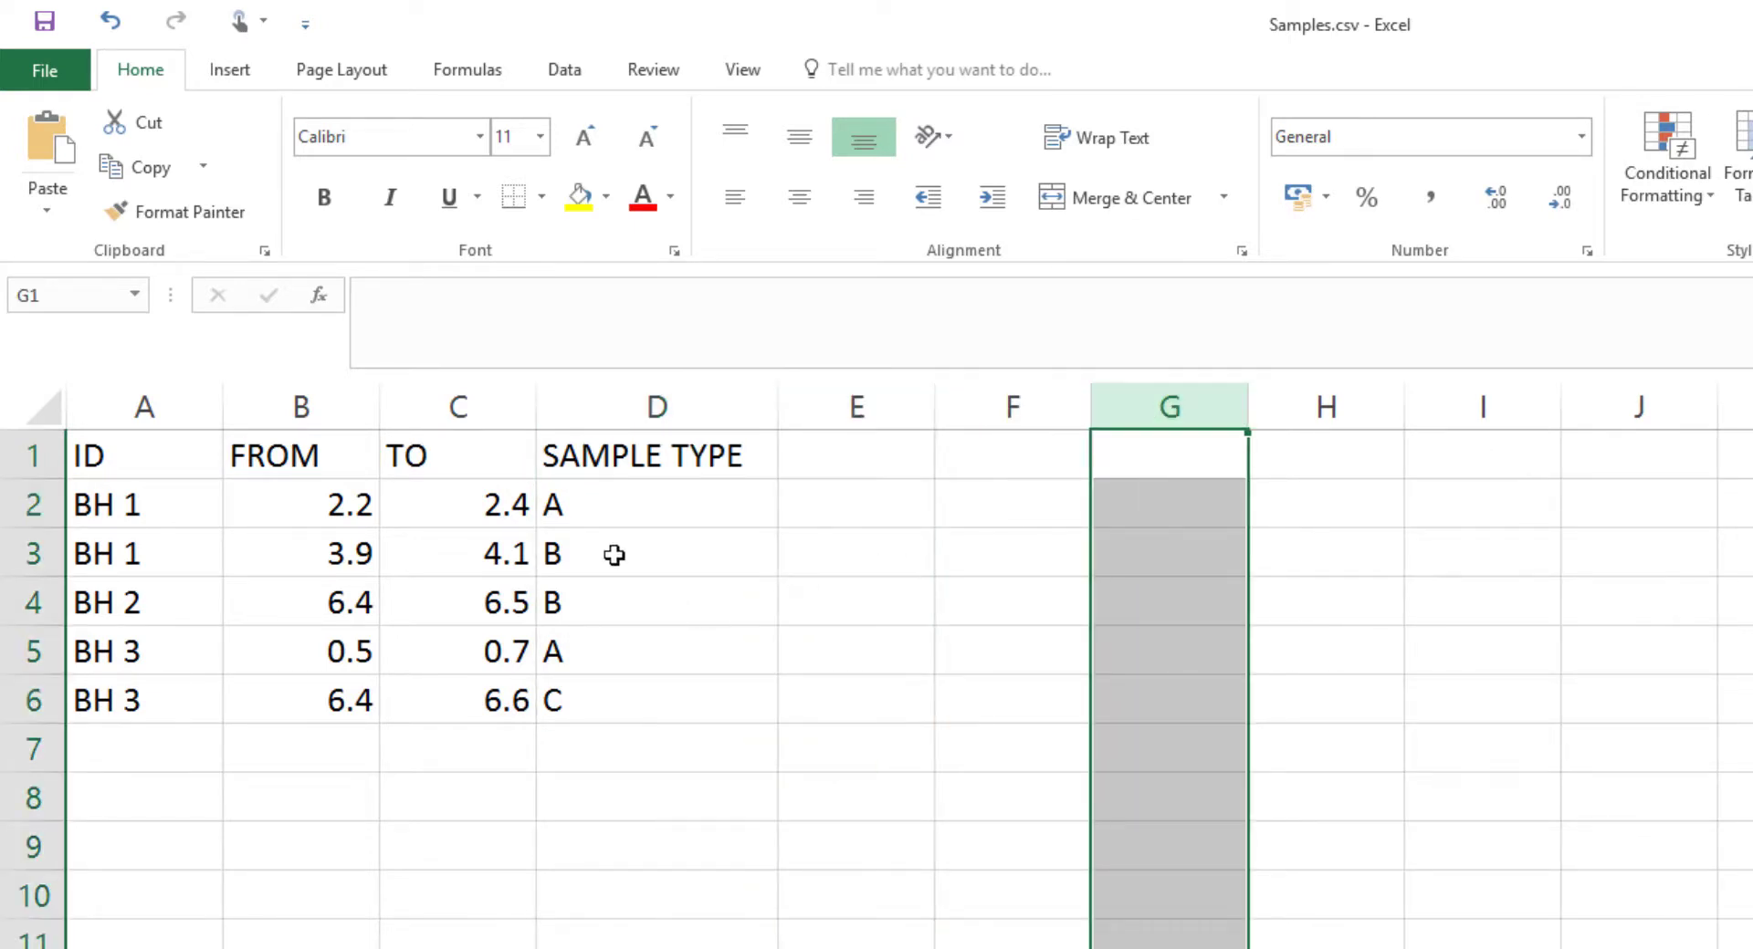
{"action": "mouse_move", "coordinate": [591, 675]}
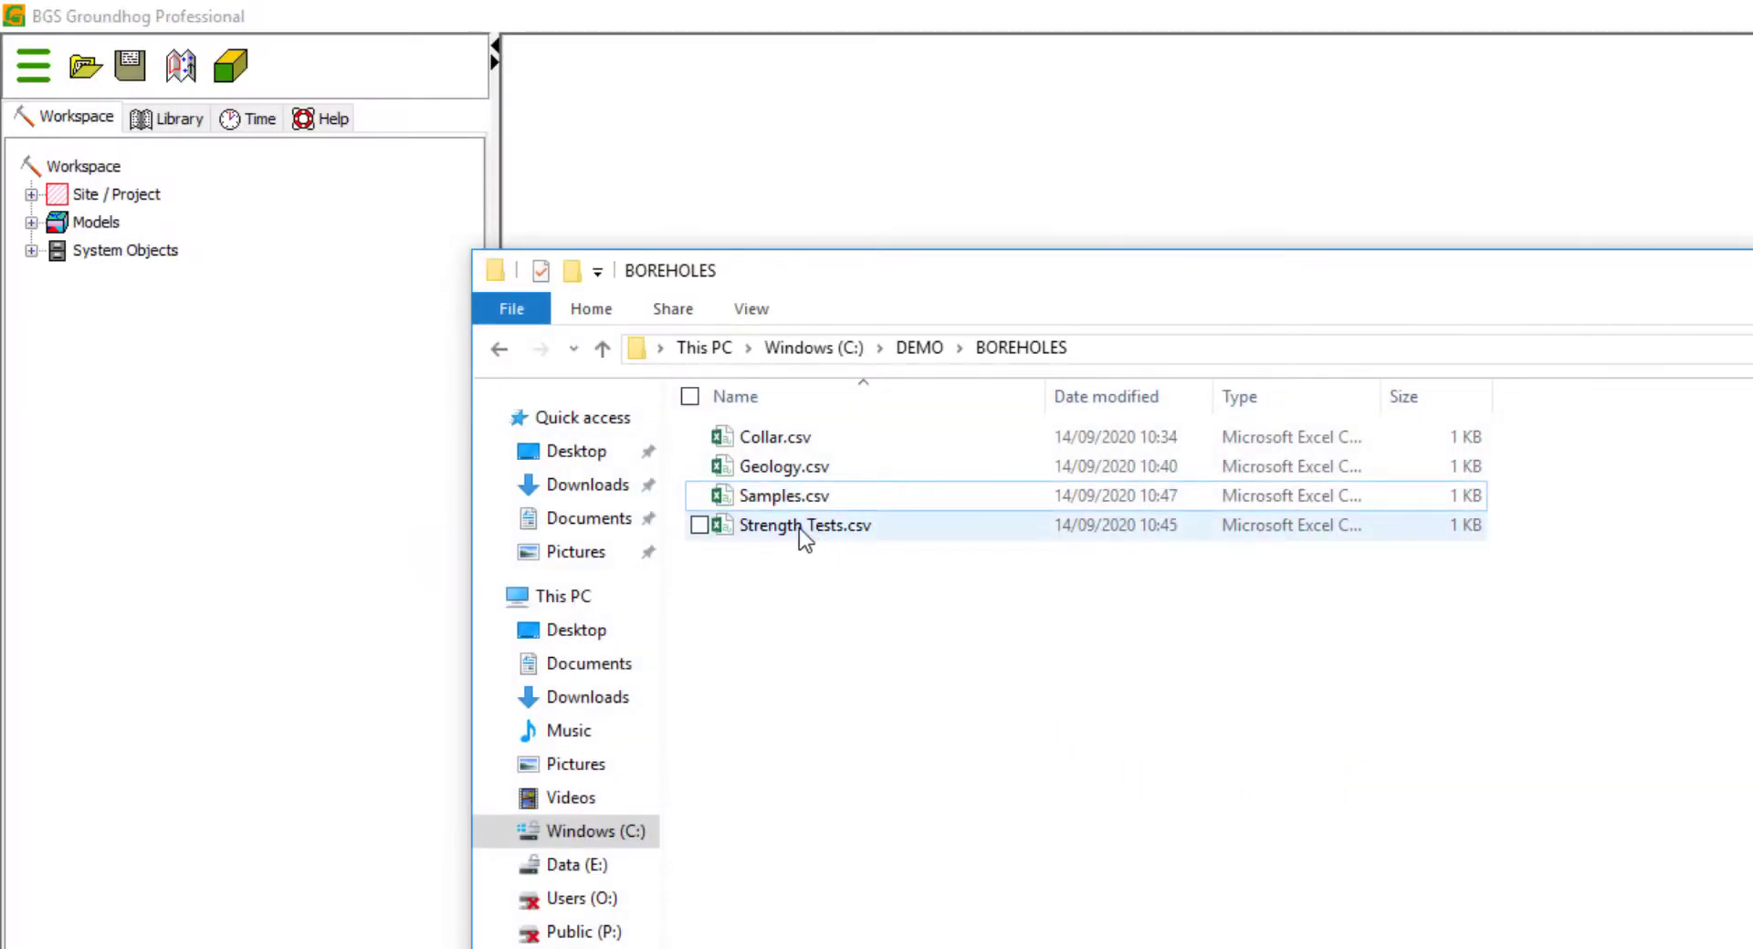
Open Strength Tests.csv, inspect row 4, the ID column and strength values, and widen STRENGTH.
{"action": "double_click", "coordinate": [804, 526]}
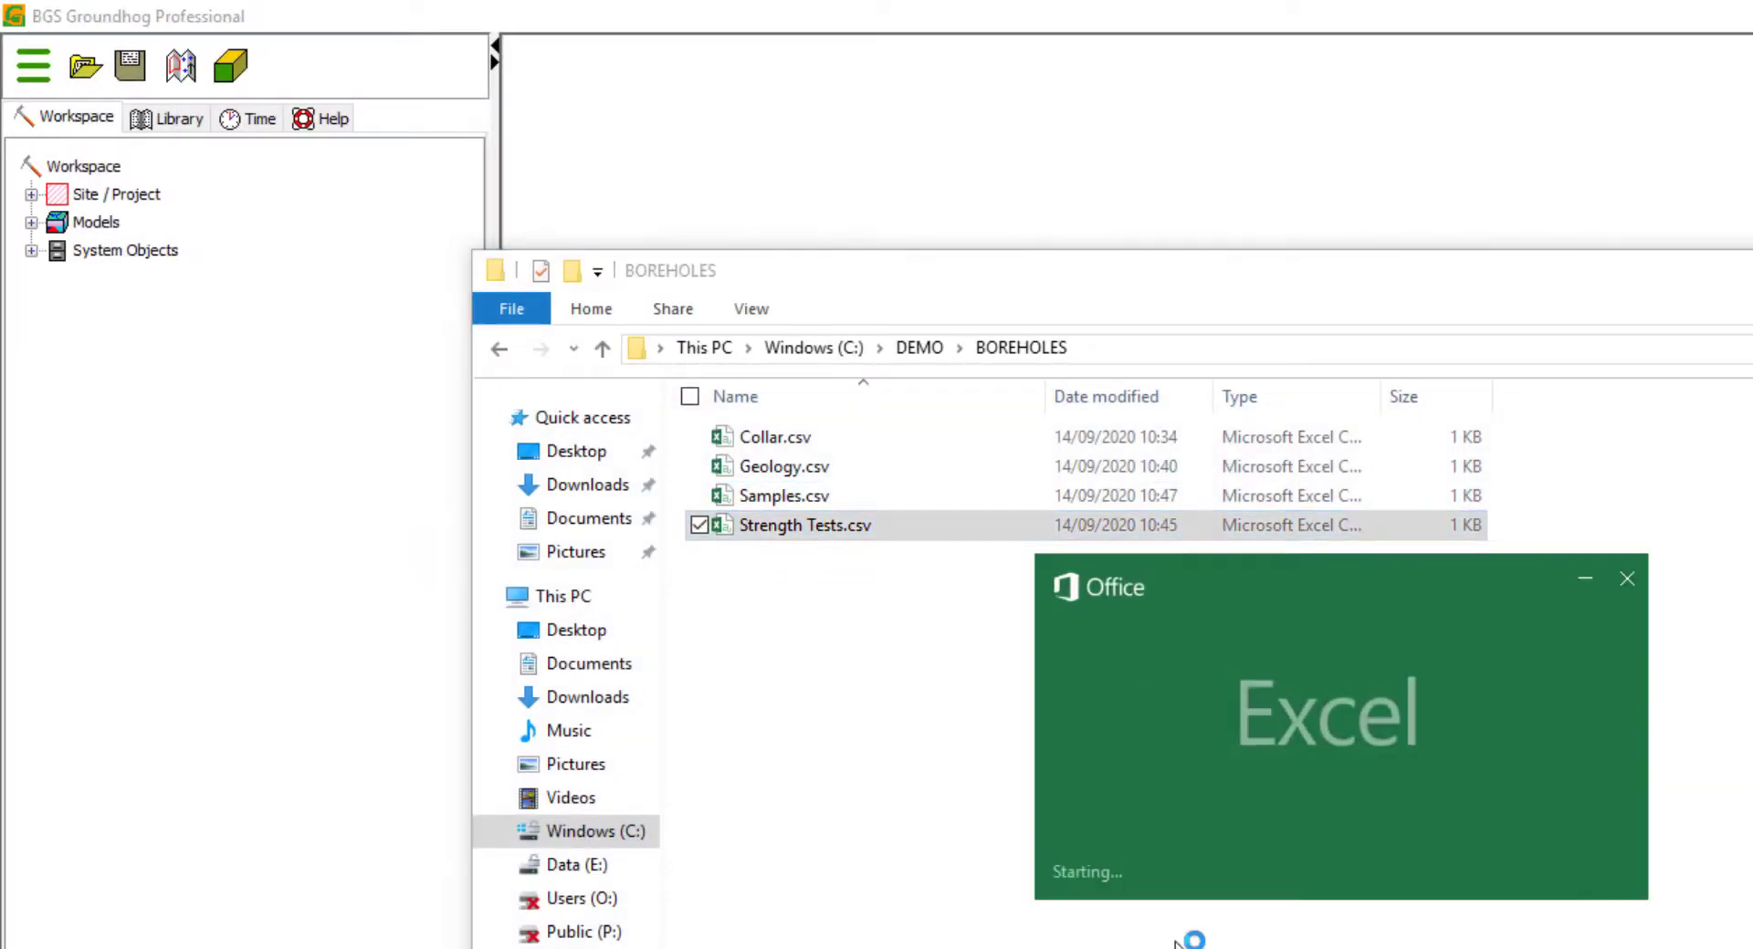
{"action": "double_click", "coordinate": [803, 526]}
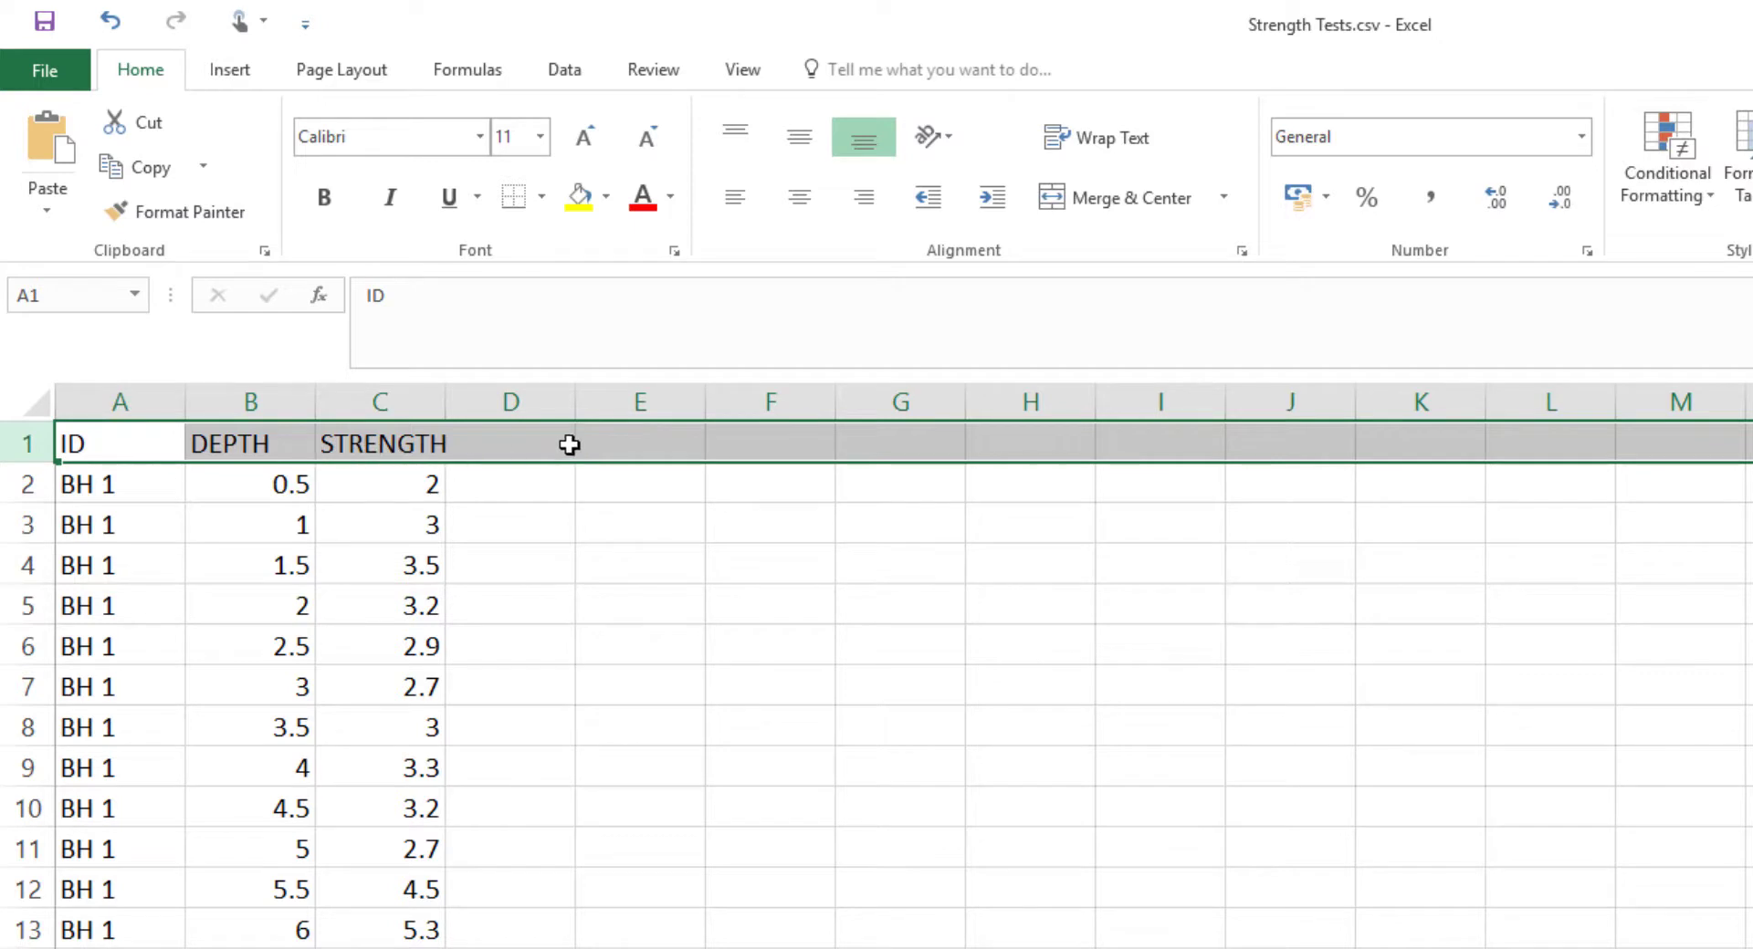
{"action": "left_click", "coordinate": [26, 483]}
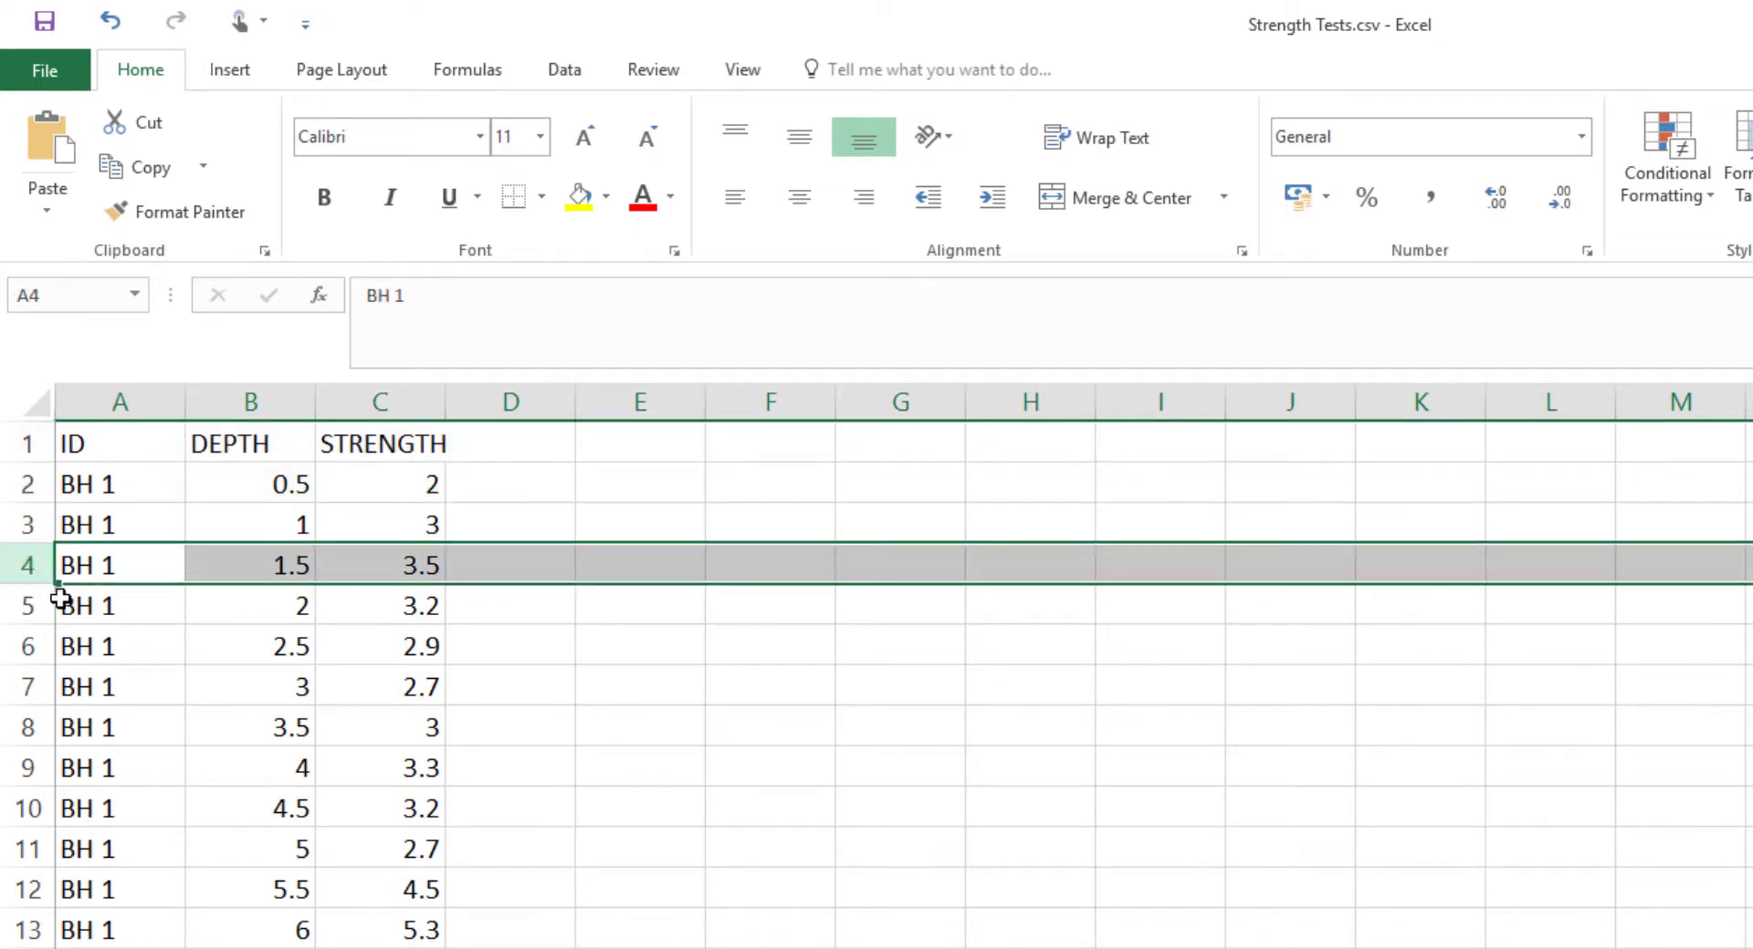
{"action": "left_click", "coordinate": [120, 402]}
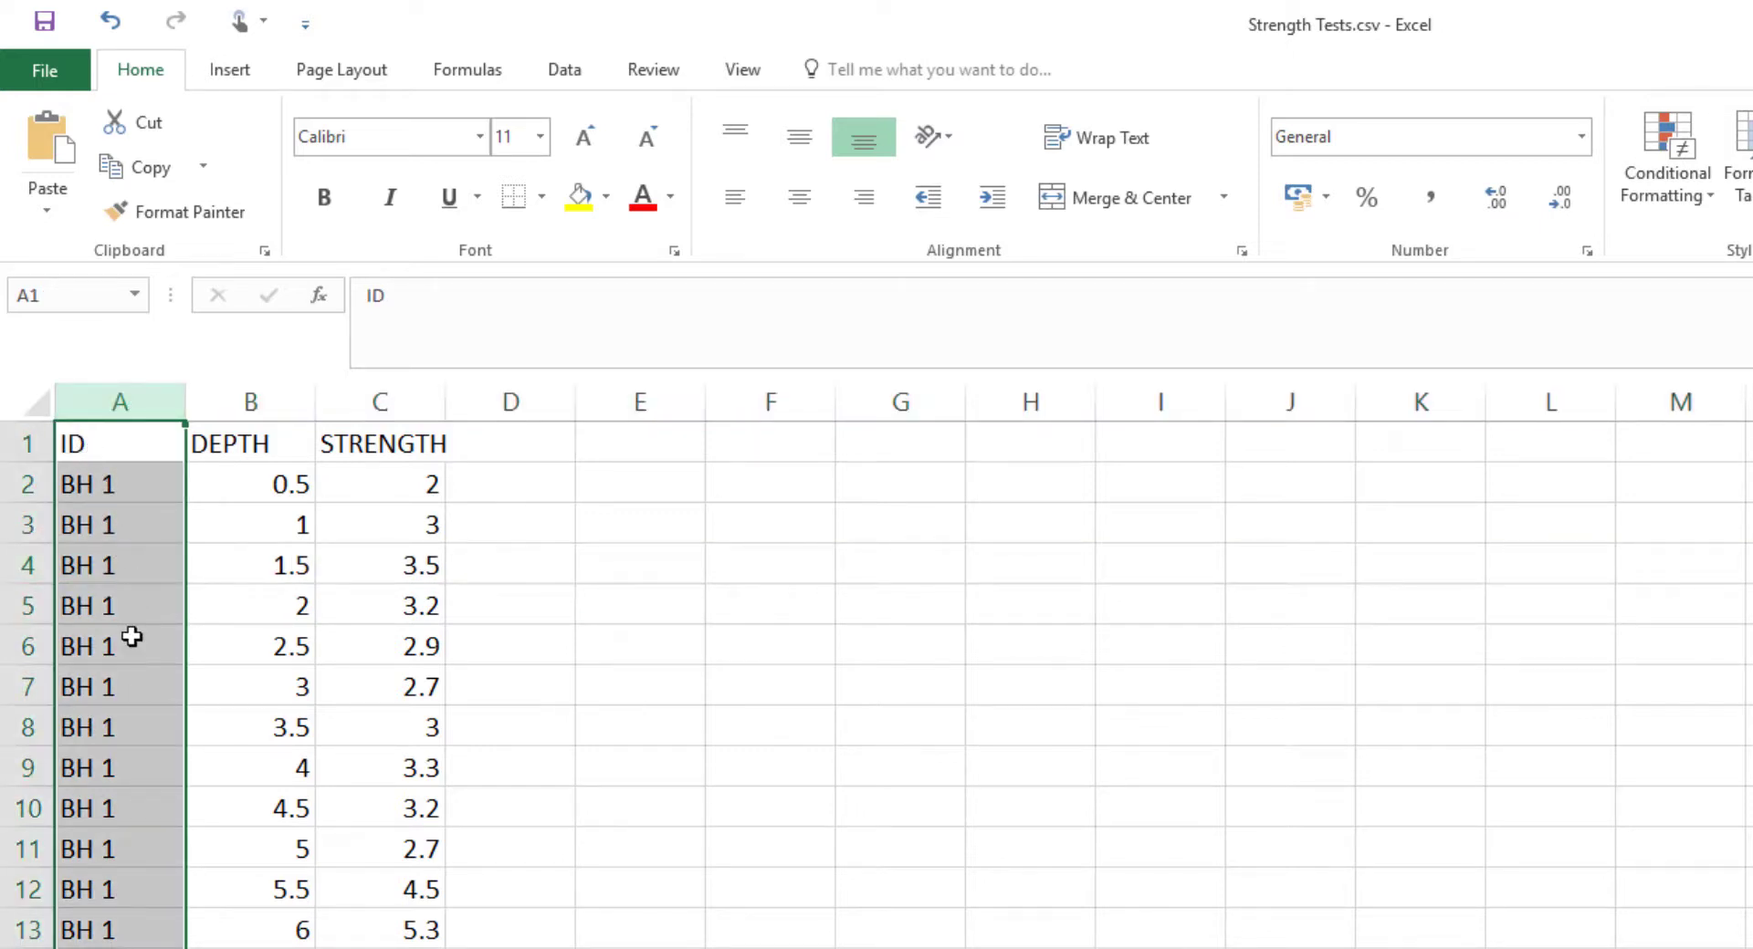
{"action": "mouse_move", "coordinate": [108, 443]}
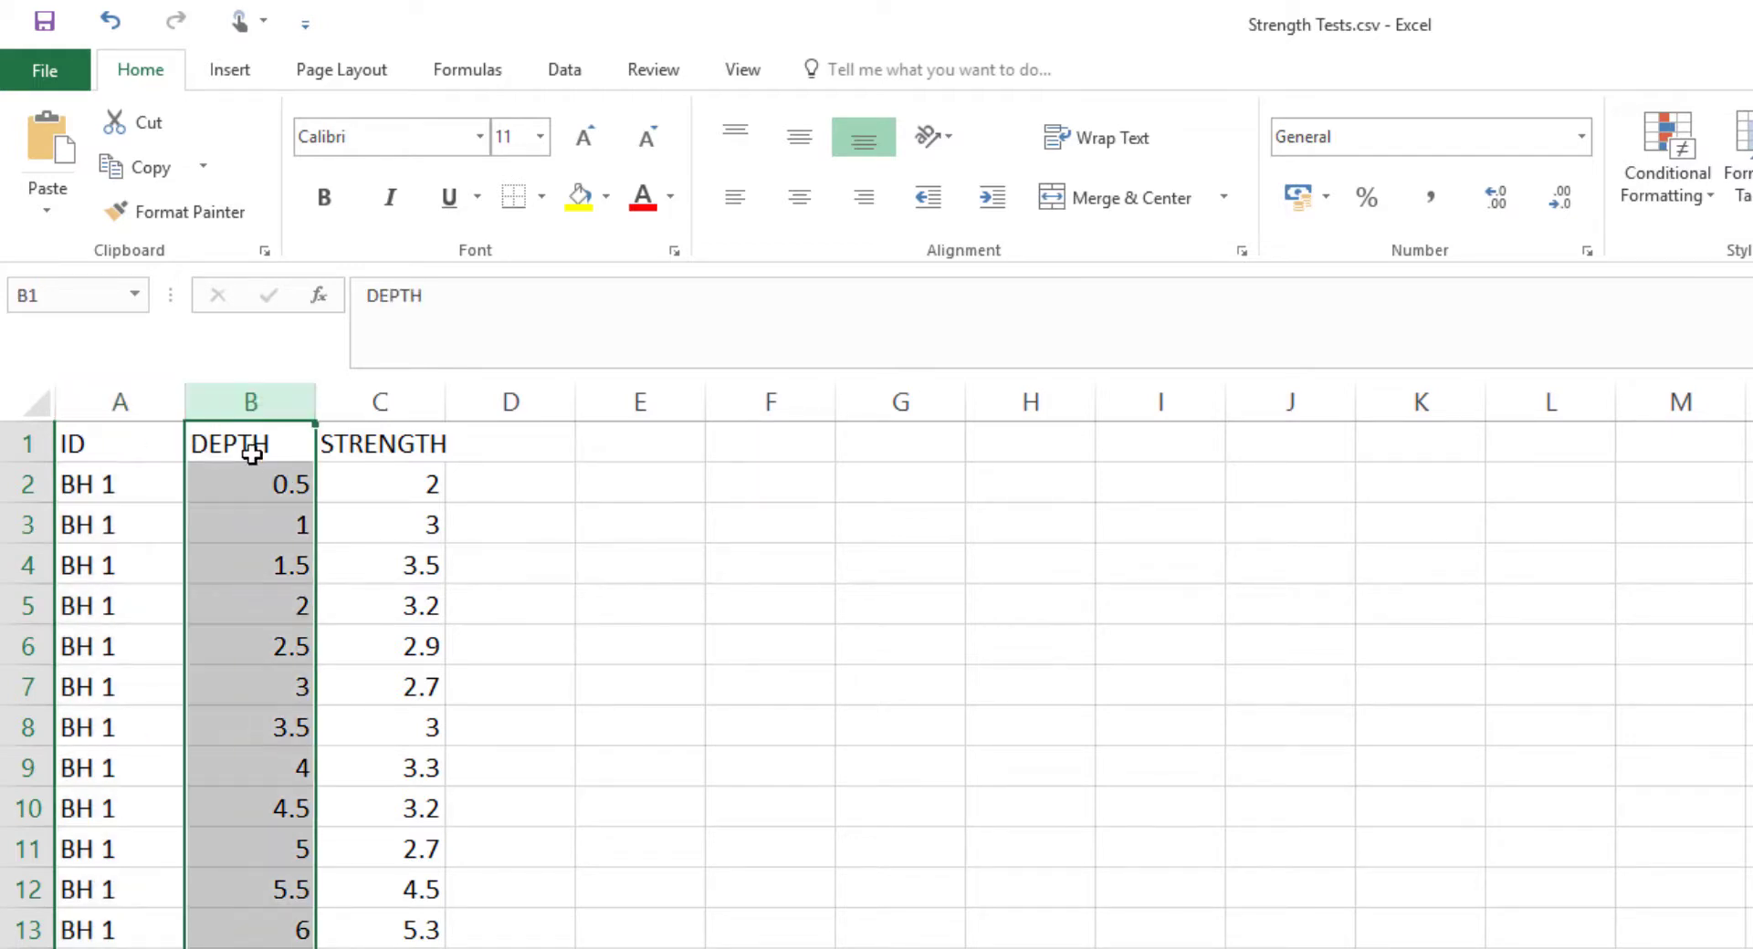
{"action": "mouse_move", "coordinate": [288, 483]}
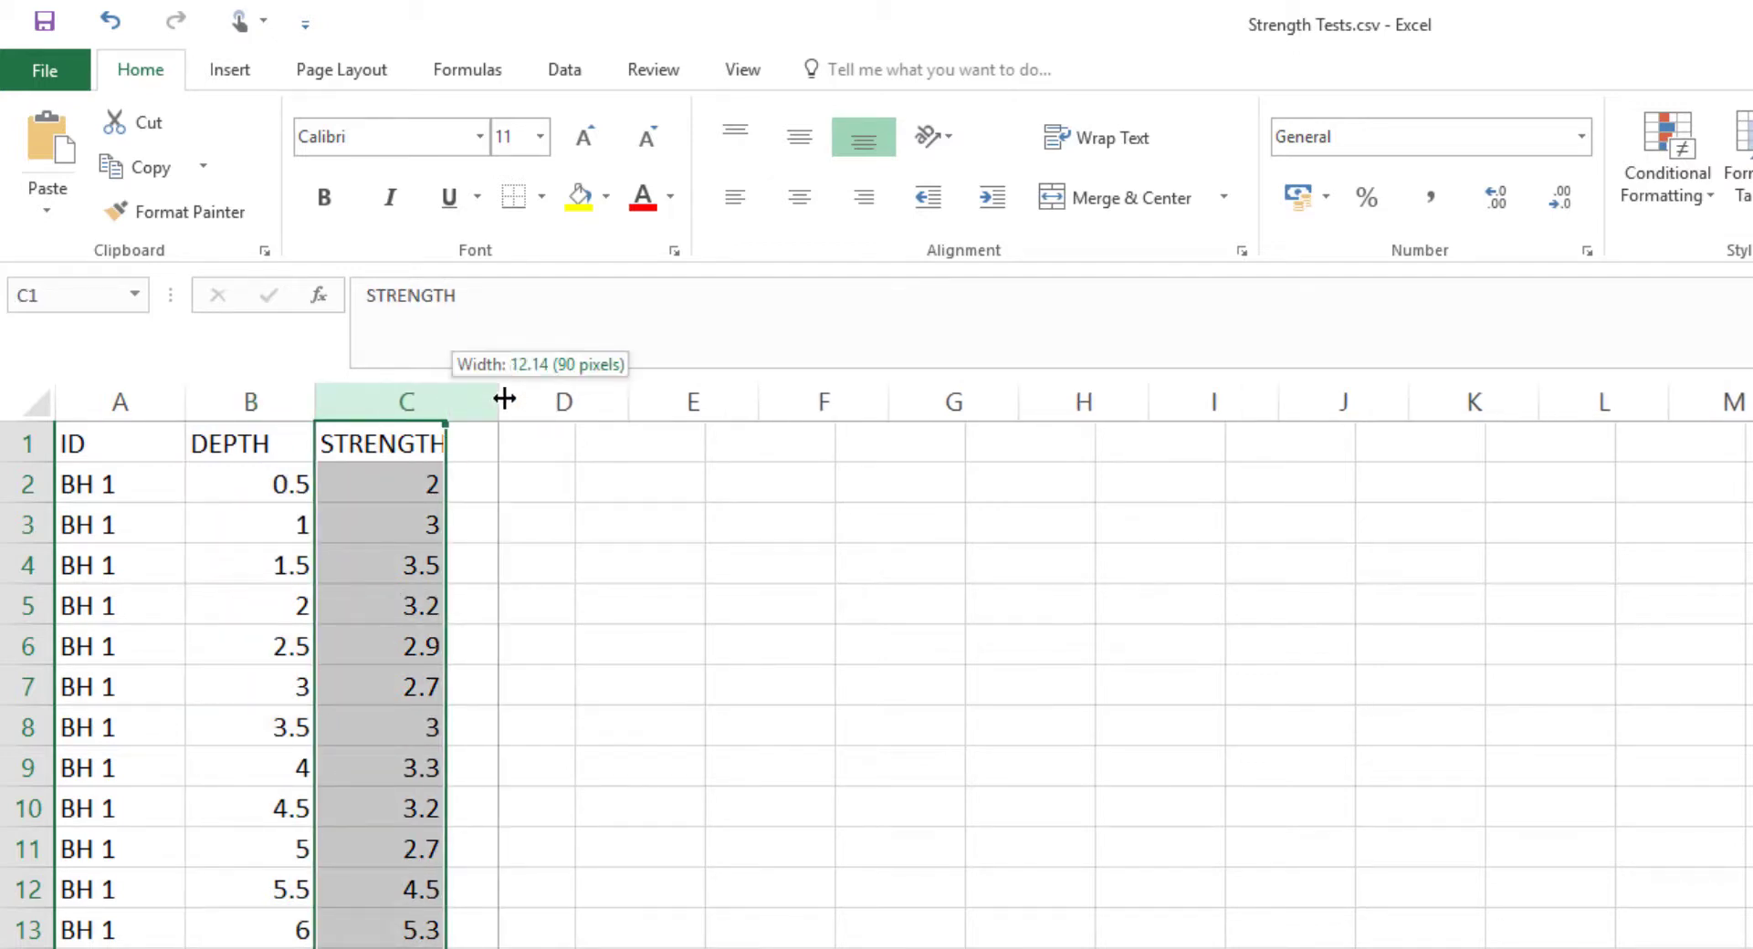
{"action": "left_click_drag", "start_coordinate": [498, 399], "coordinate": [498, 399]}
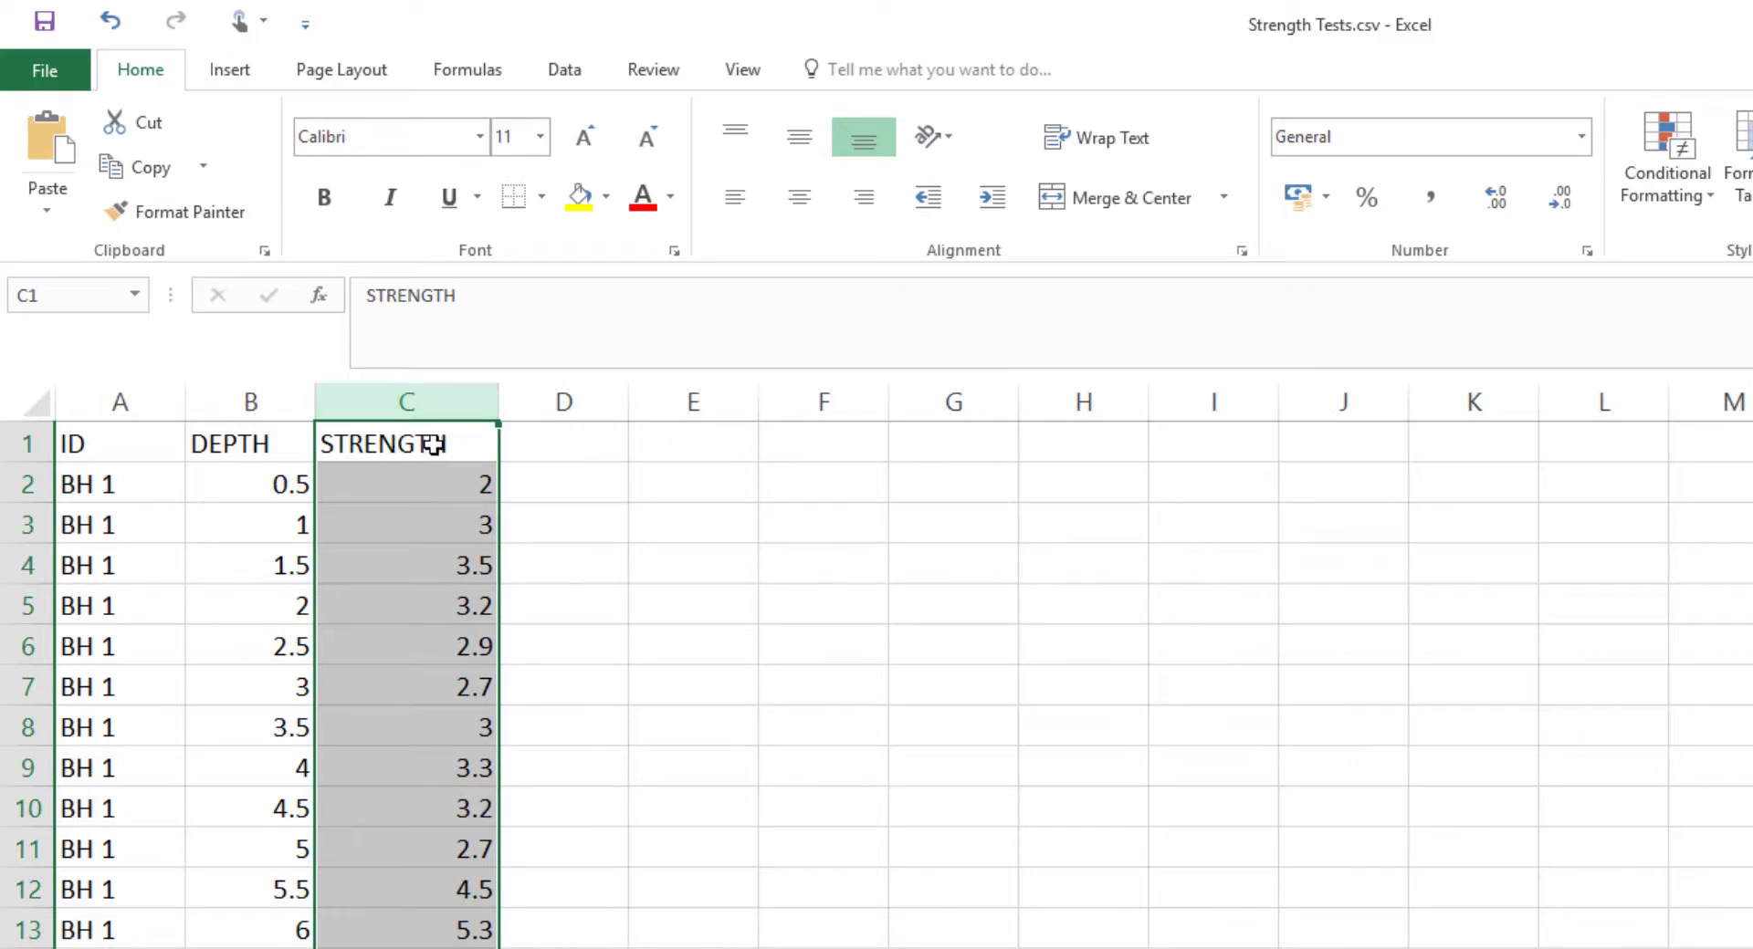
{"action": "left_click", "coordinate": [405, 523]}
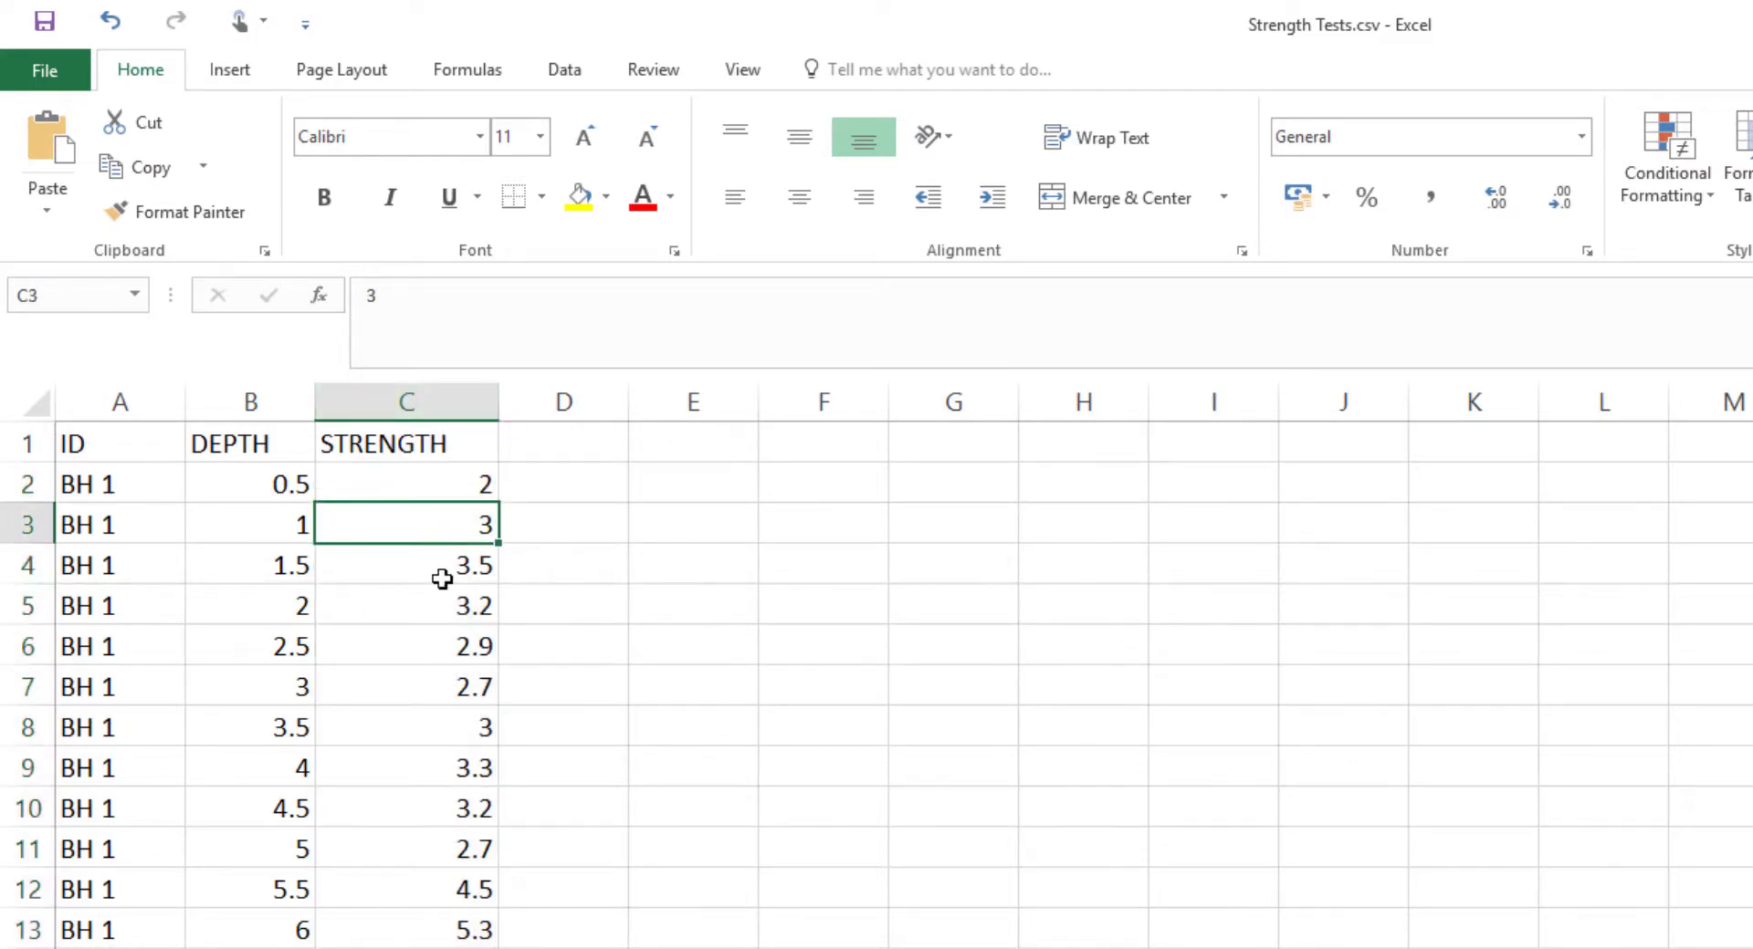
{"action": "left_click", "coordinate": [406, 605]}
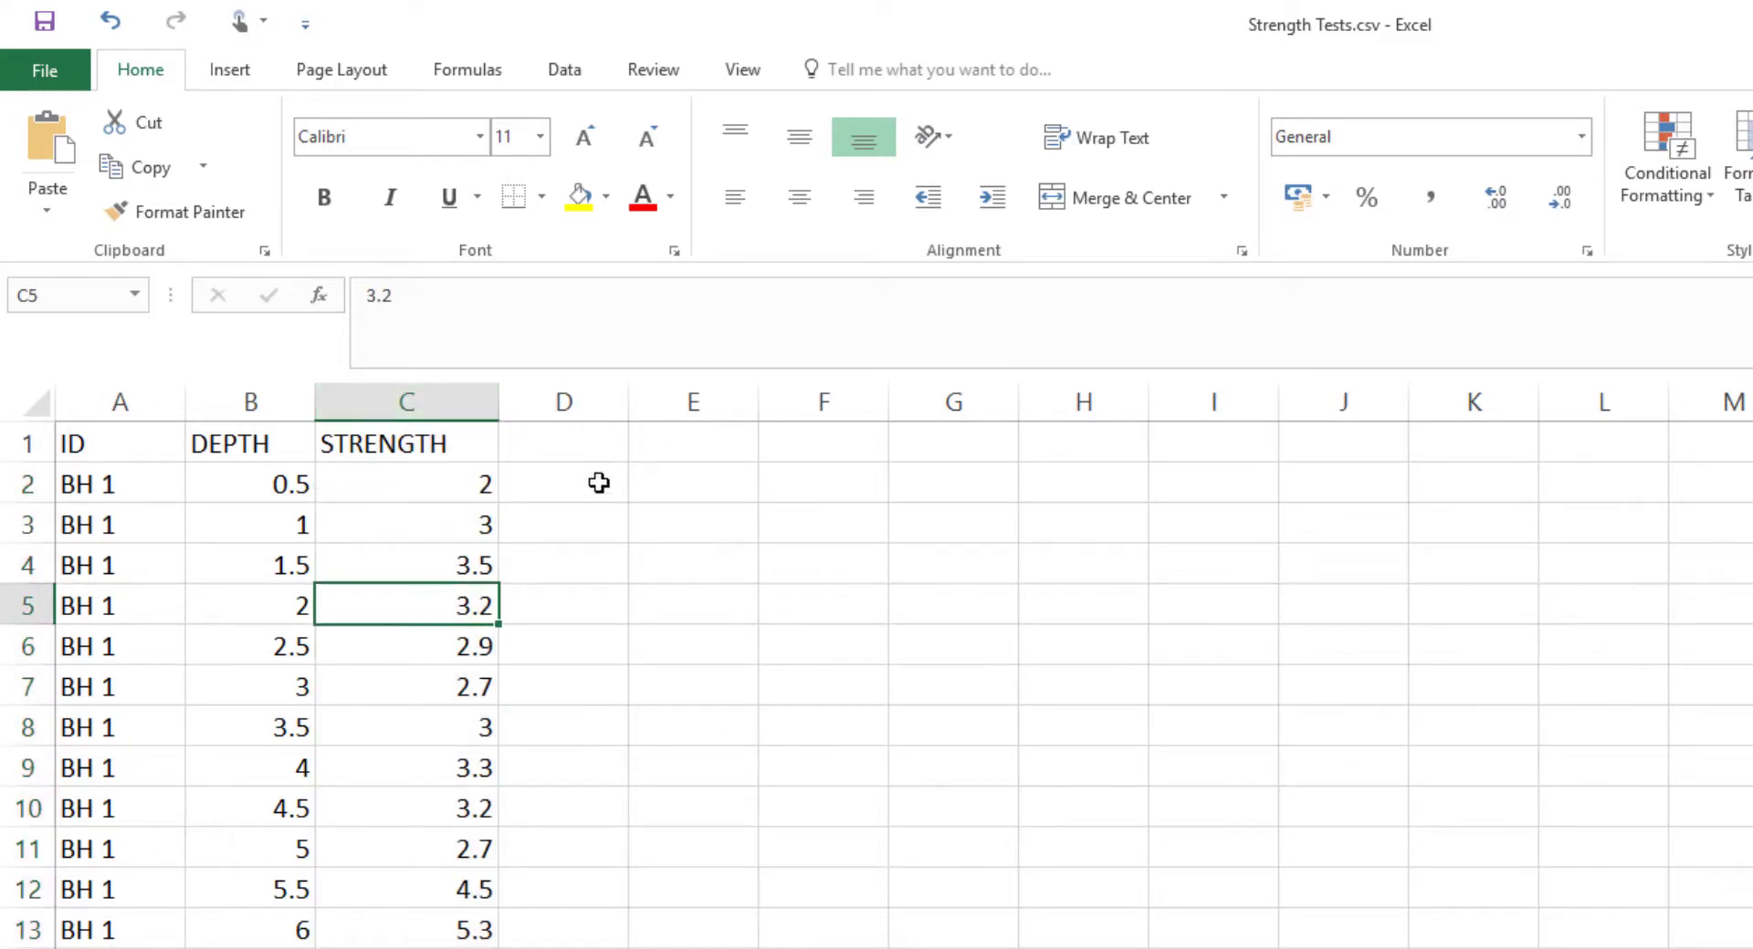
{"action": "left_click", "coordinate": [824, 401]}
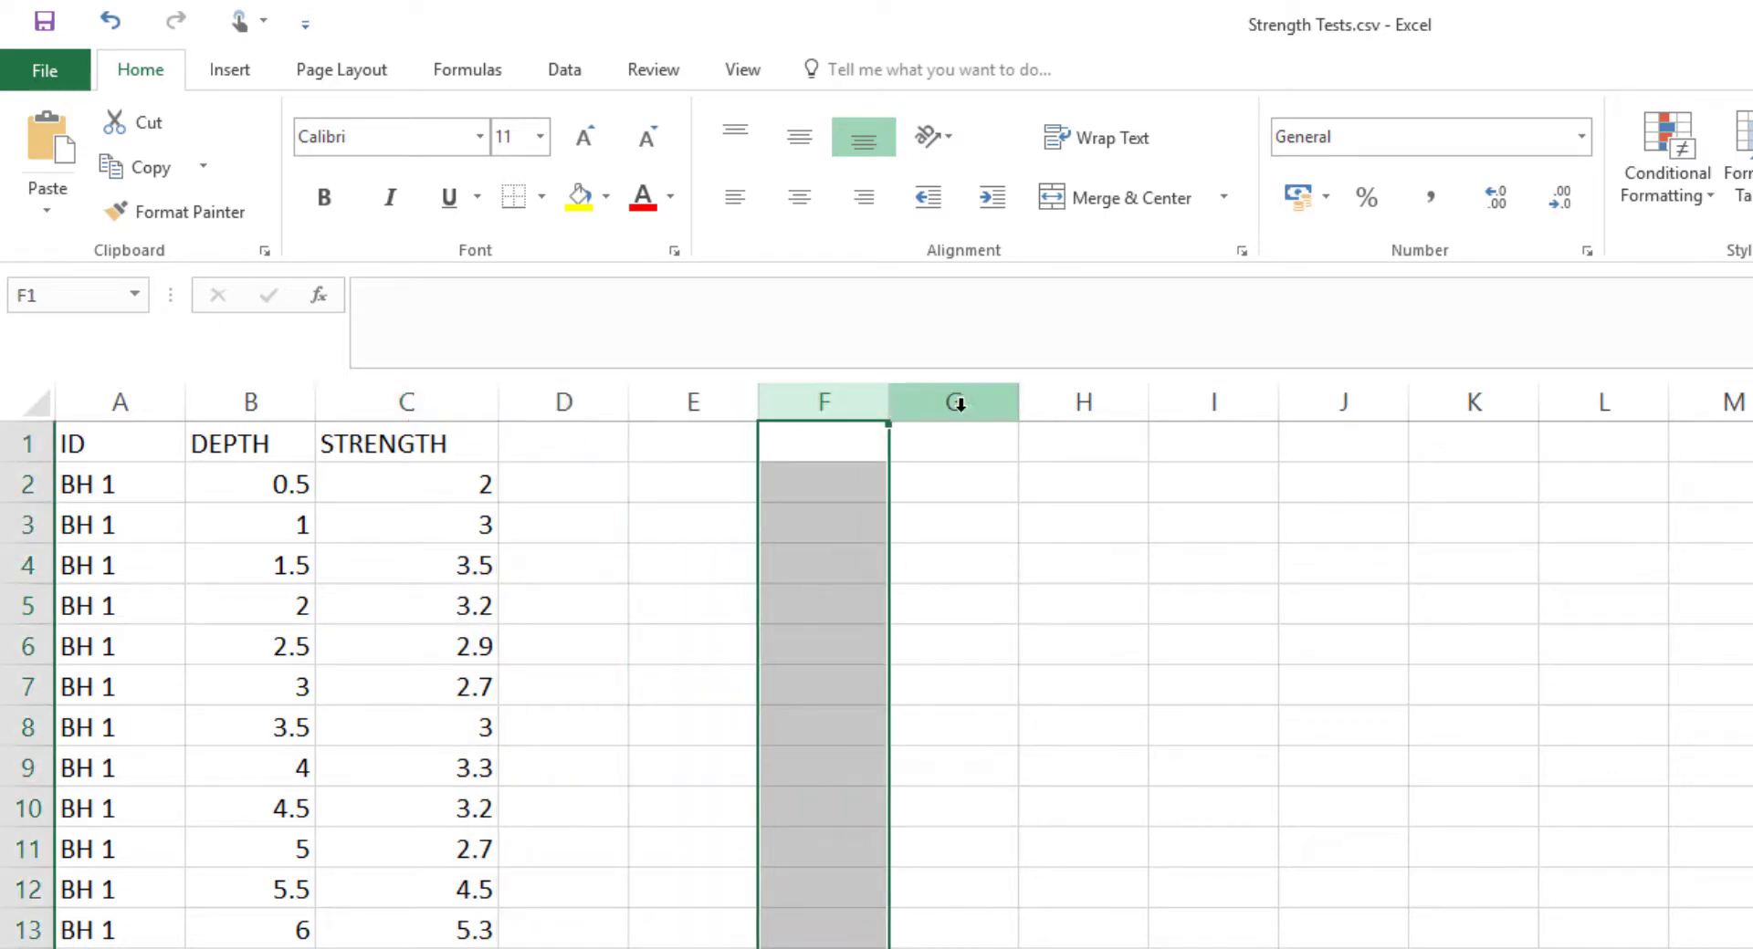
{"action": "left_click", "coordinate": [1343, 402]}
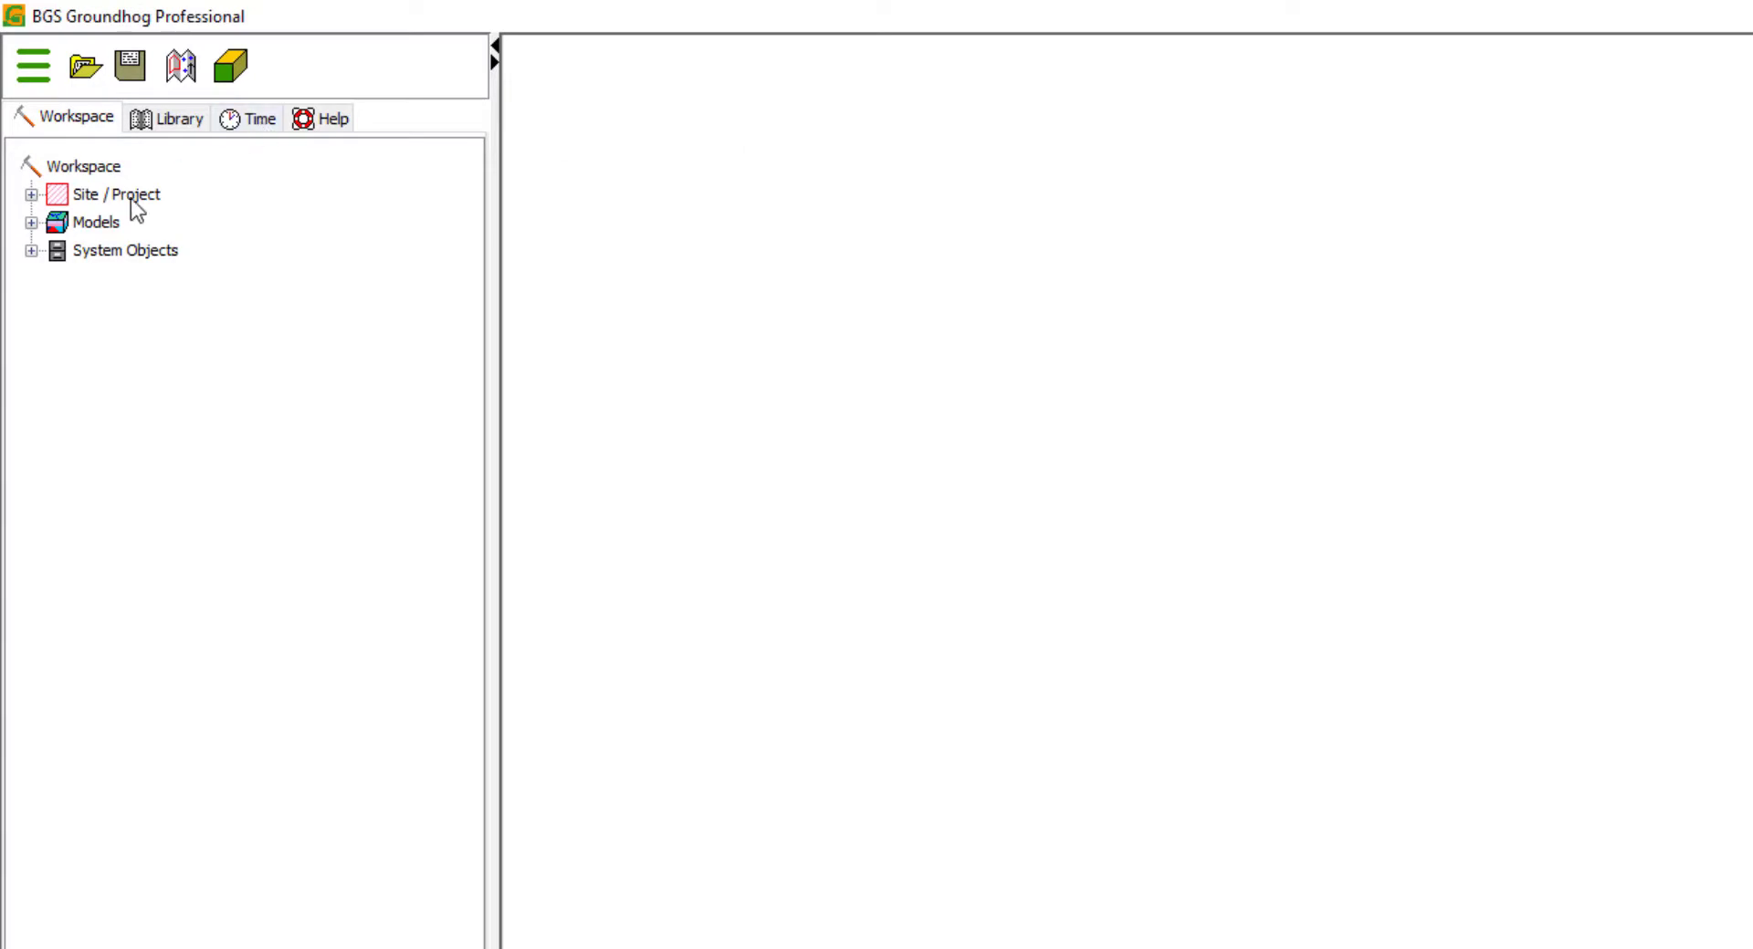
Expand Site / Project, select Location Layers, and choose Menu > Import > Borehole Data (*.csv).
{"action": "left_click", "coordinate": [31, 194]}
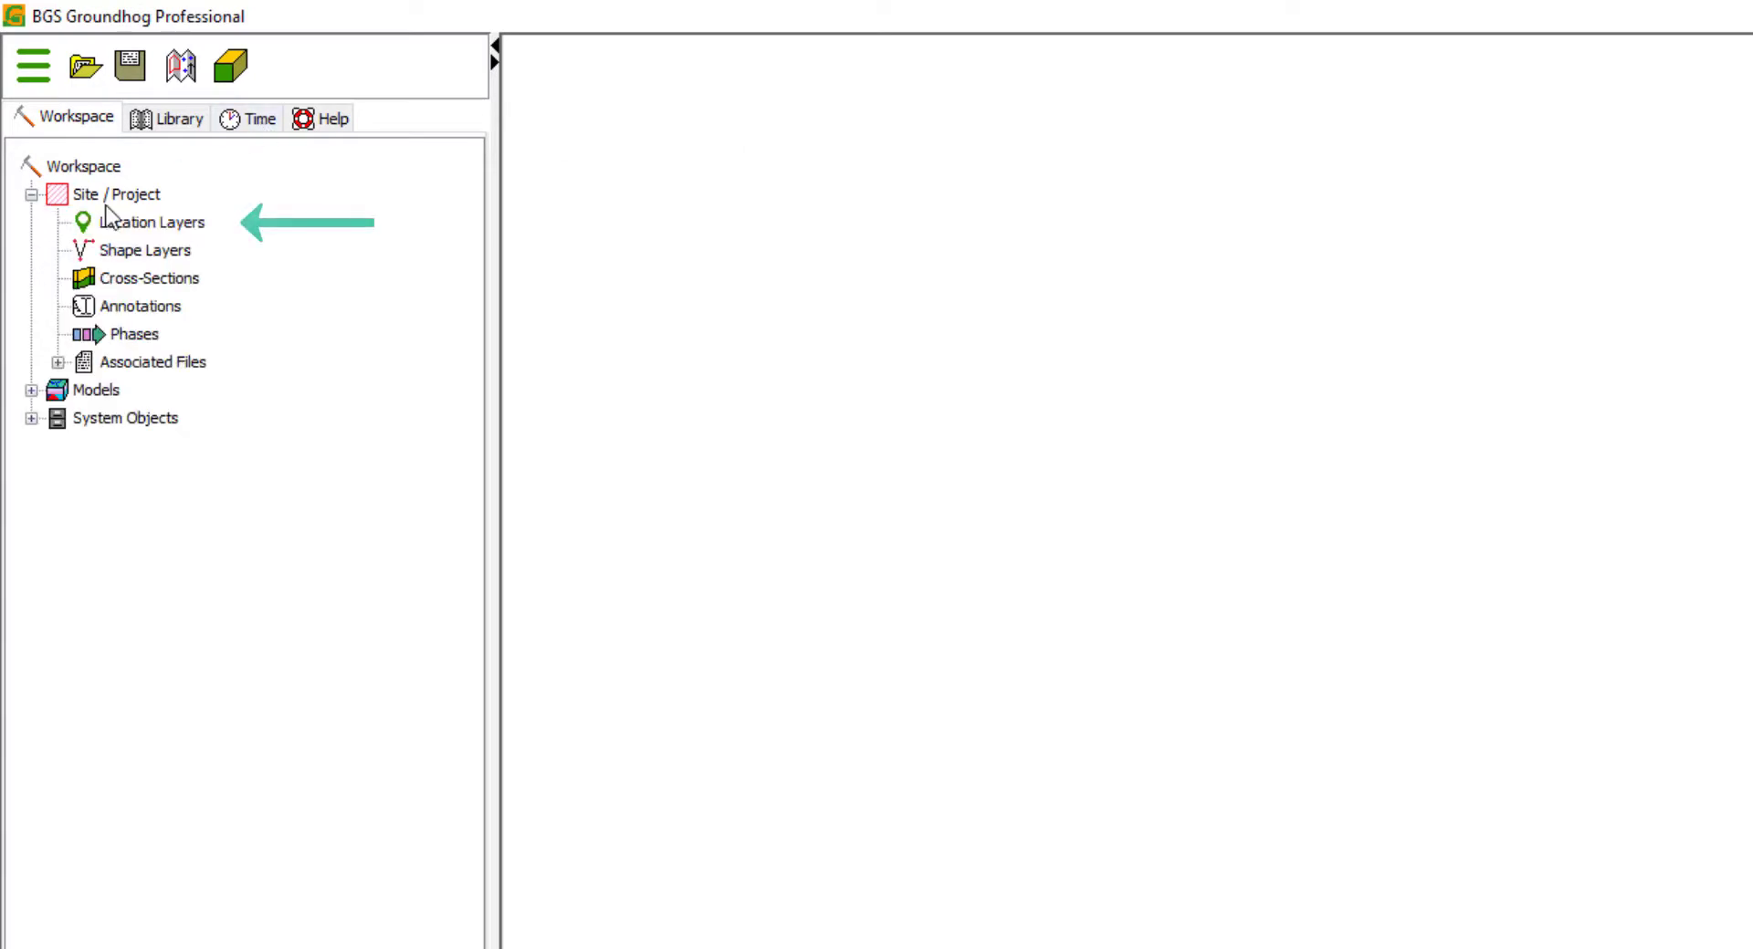
{"action": "left_click", "coordinate": [153, 223]}
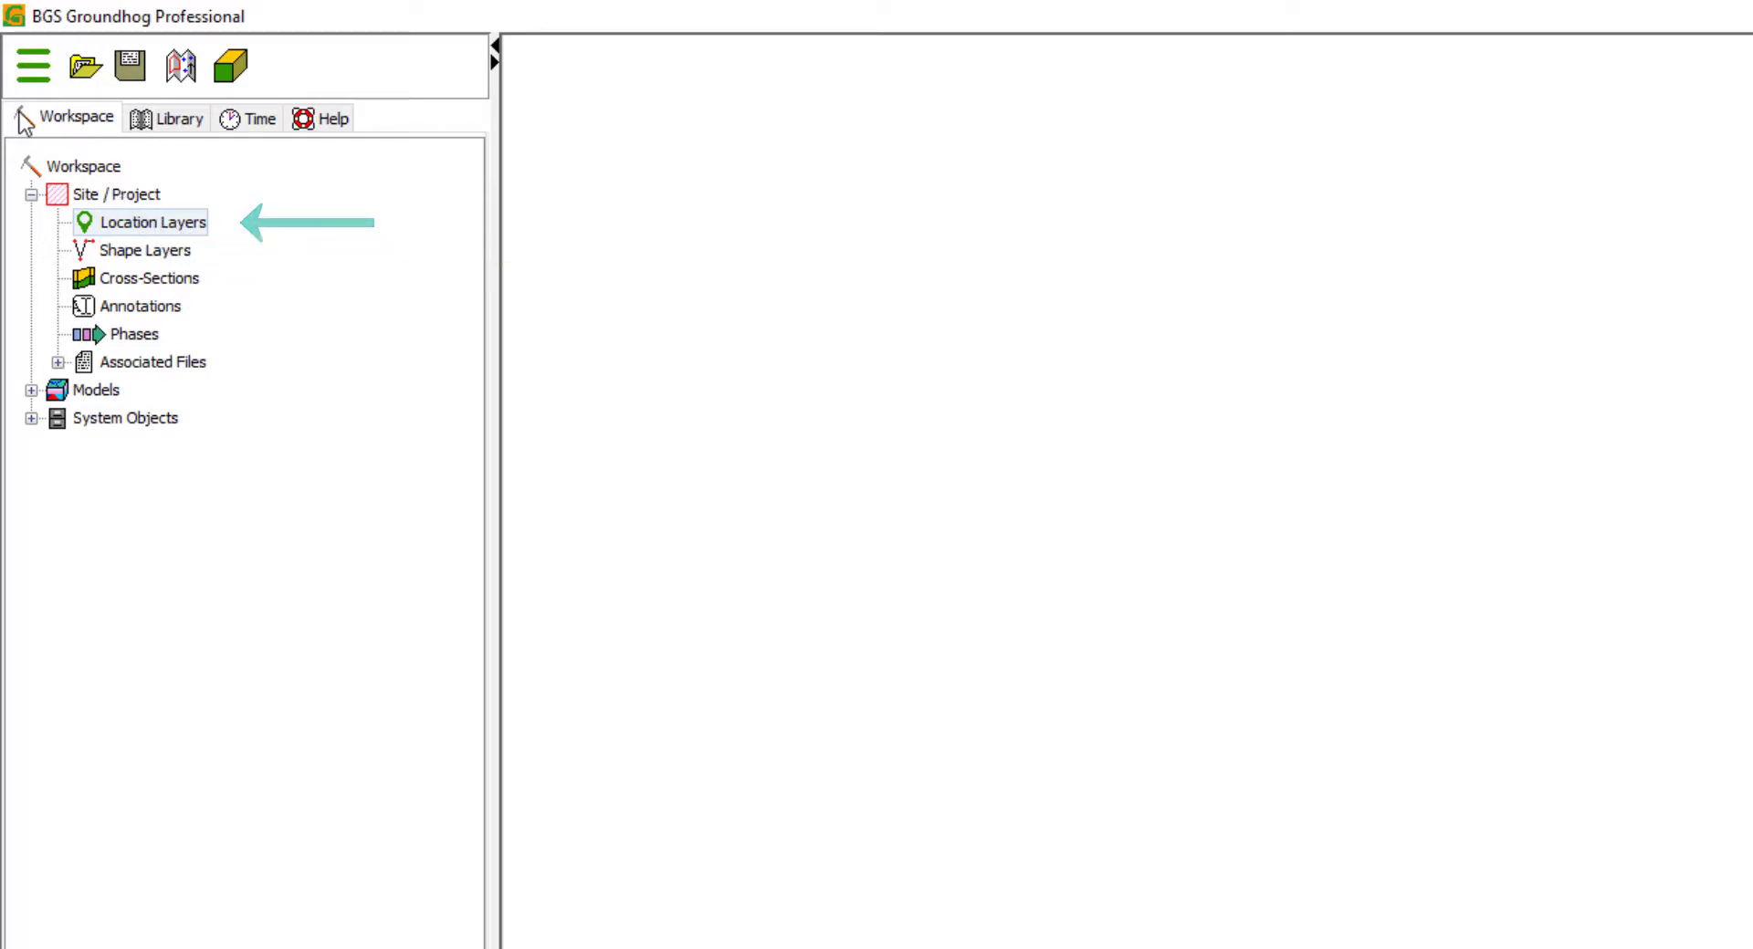
{"action": "mouse_move", "coordinate": [33, 65]}
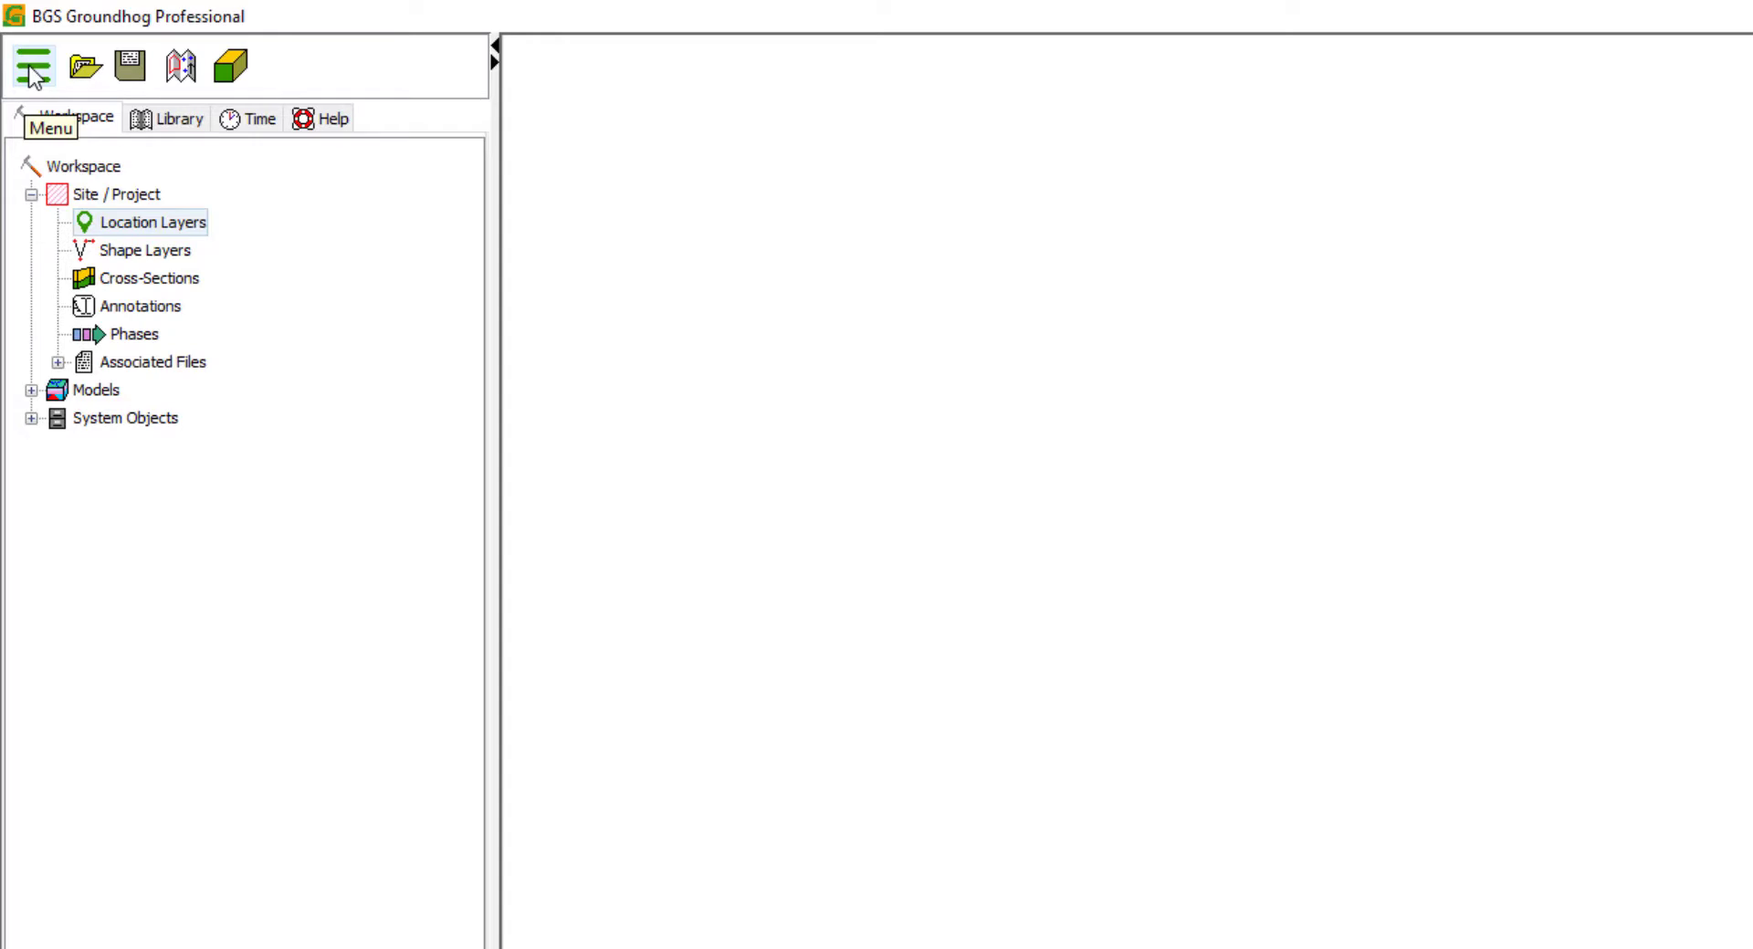
{"action": "left_click", "coordinate": [33, 66]}
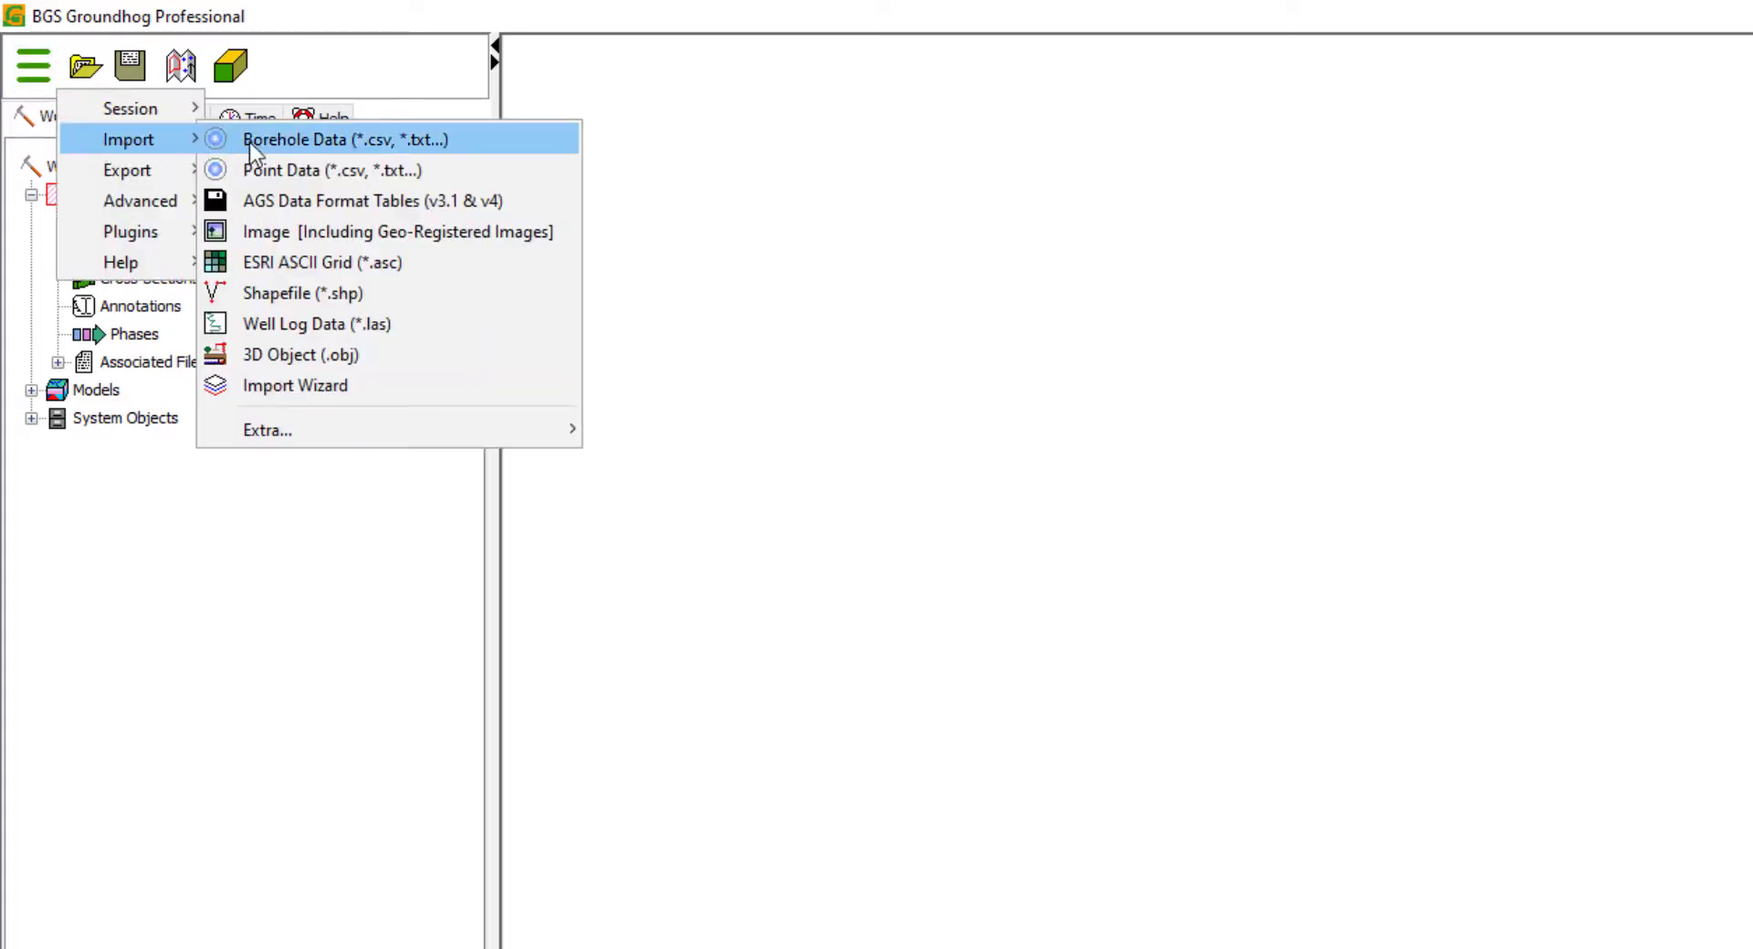
{"action": "mouse_move", "coordinate": [397, 144]}
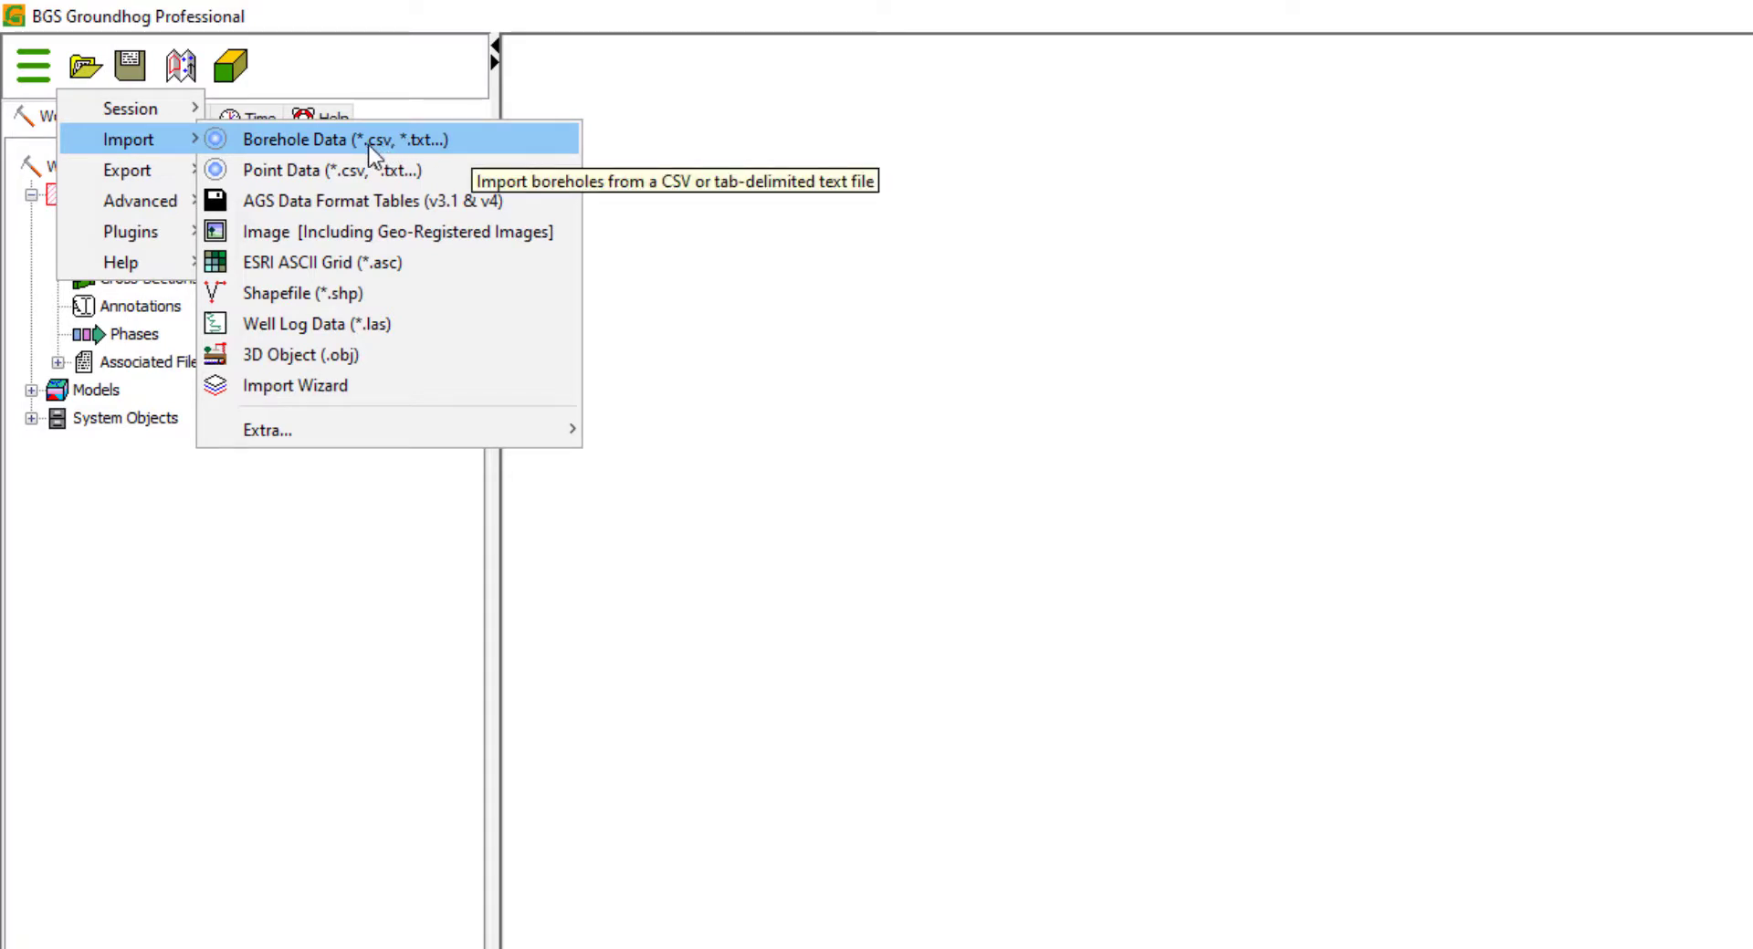
{"action": "mouse_move", "coordinate": [423, 149]}
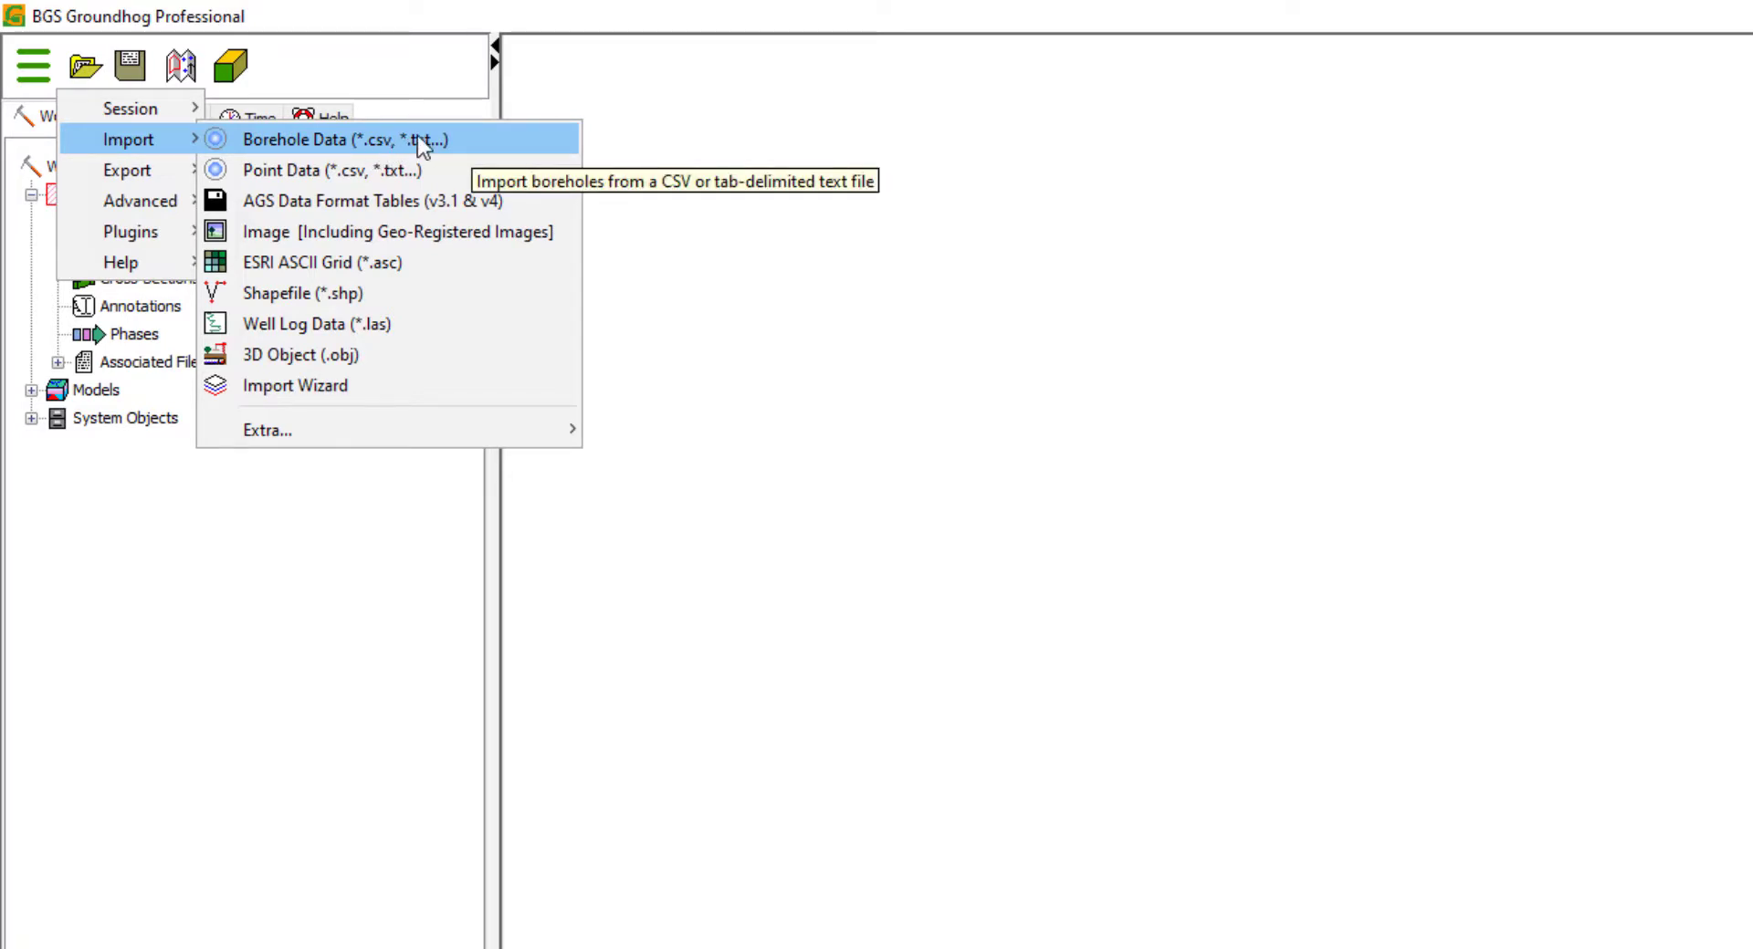
{"action": "mouse_move", "coordinate": [467, 151]}
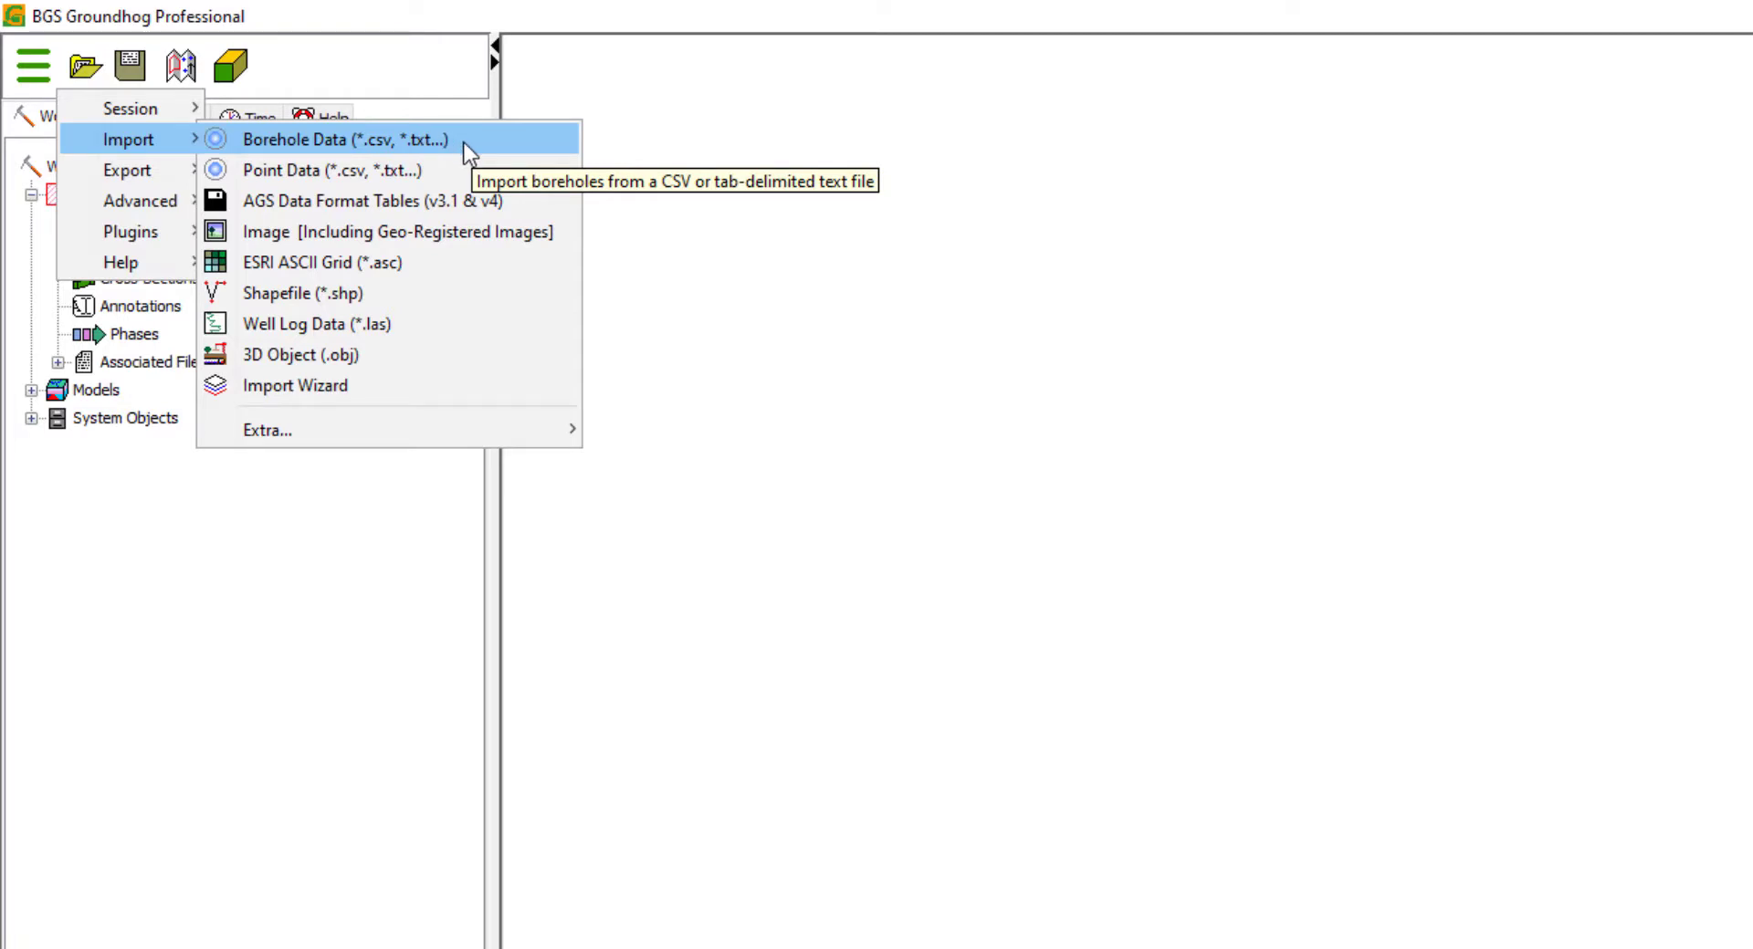
{"action": "left_click", "coordinate": [343, 140]}
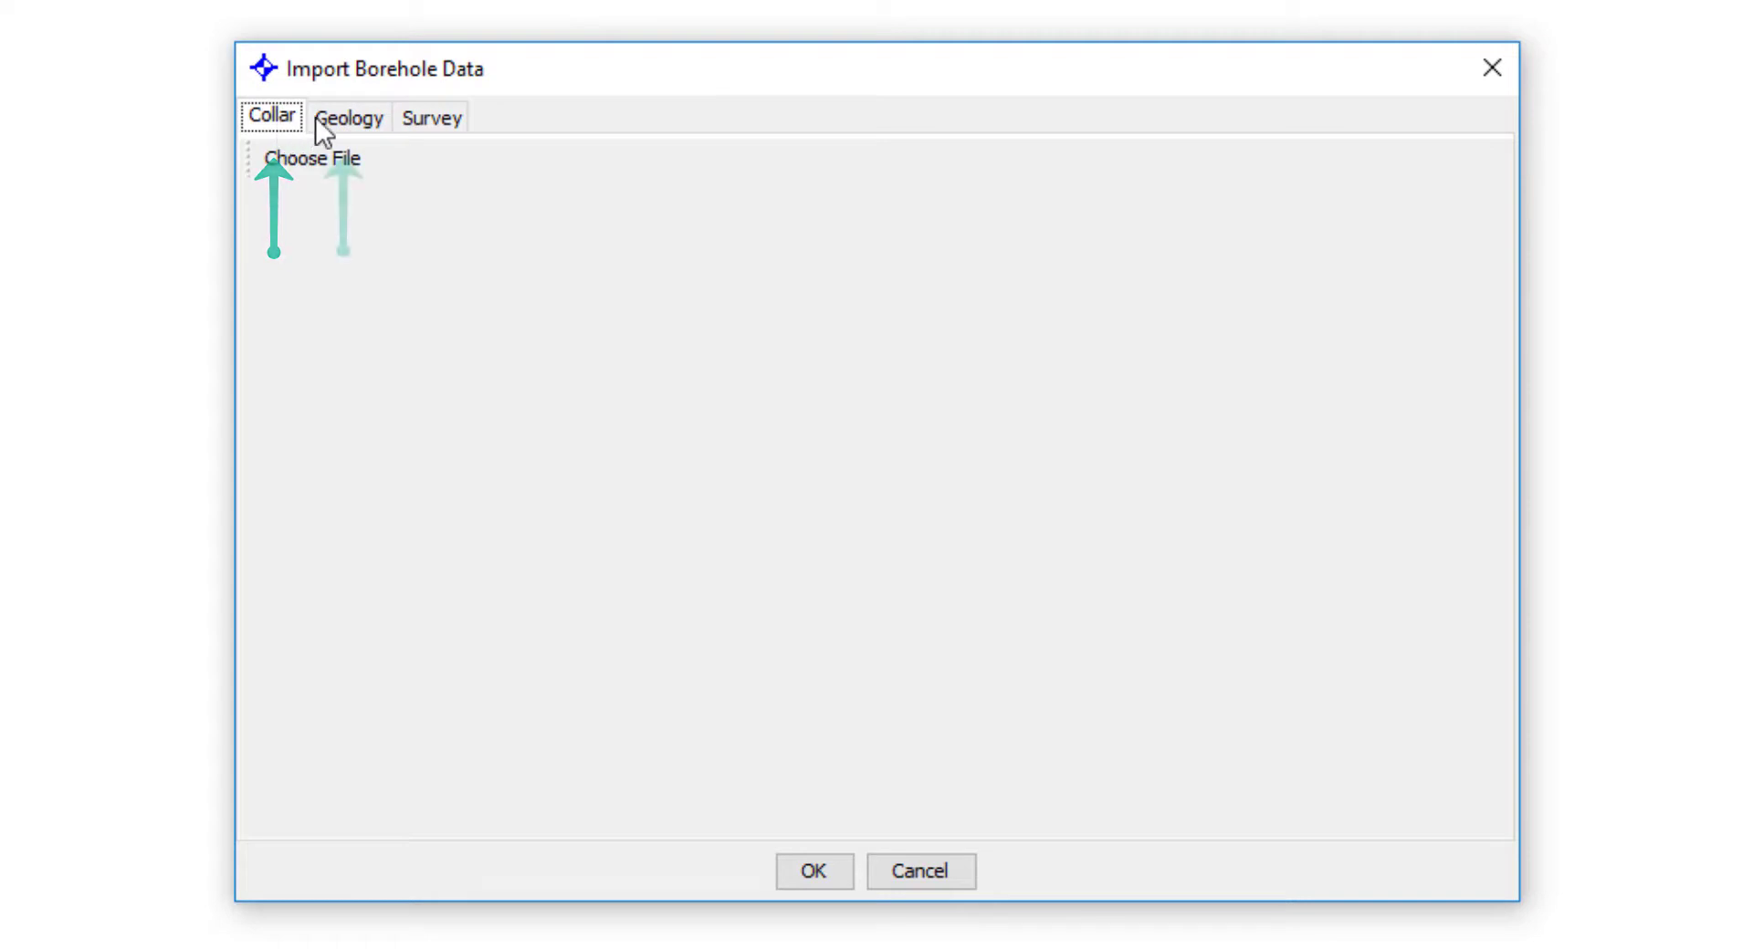
{"action": "left_click", "coordinate": [350, 118]}
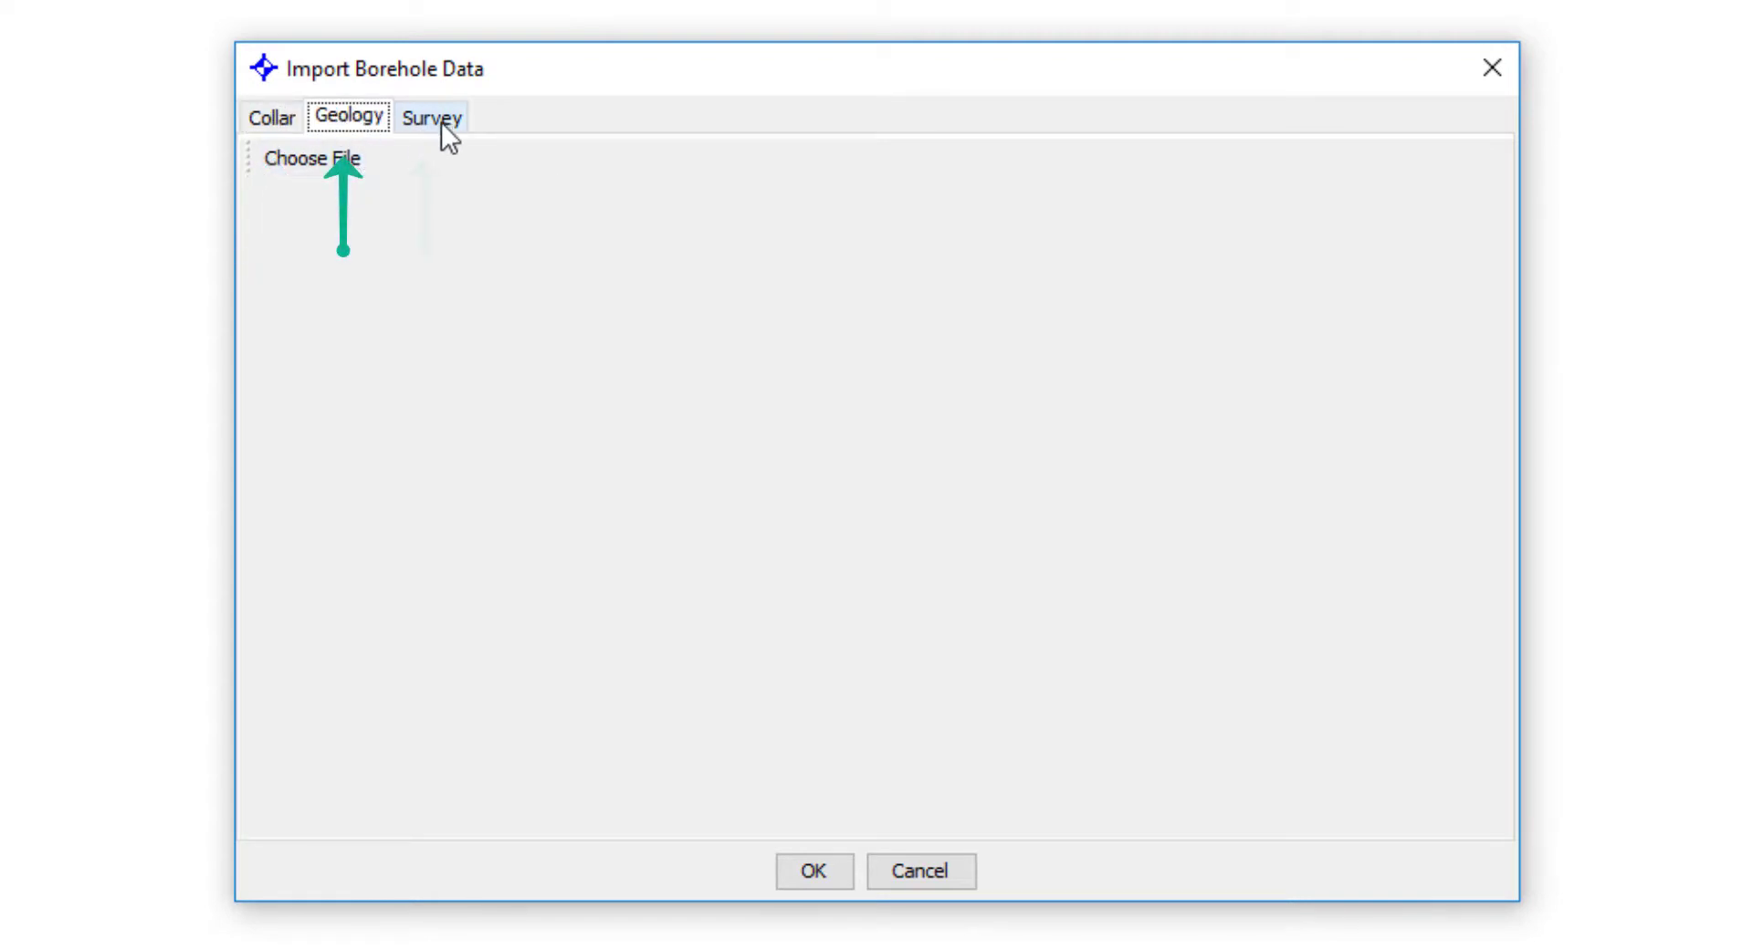
{"action": "left_click", "coordinate": [431, 116]}
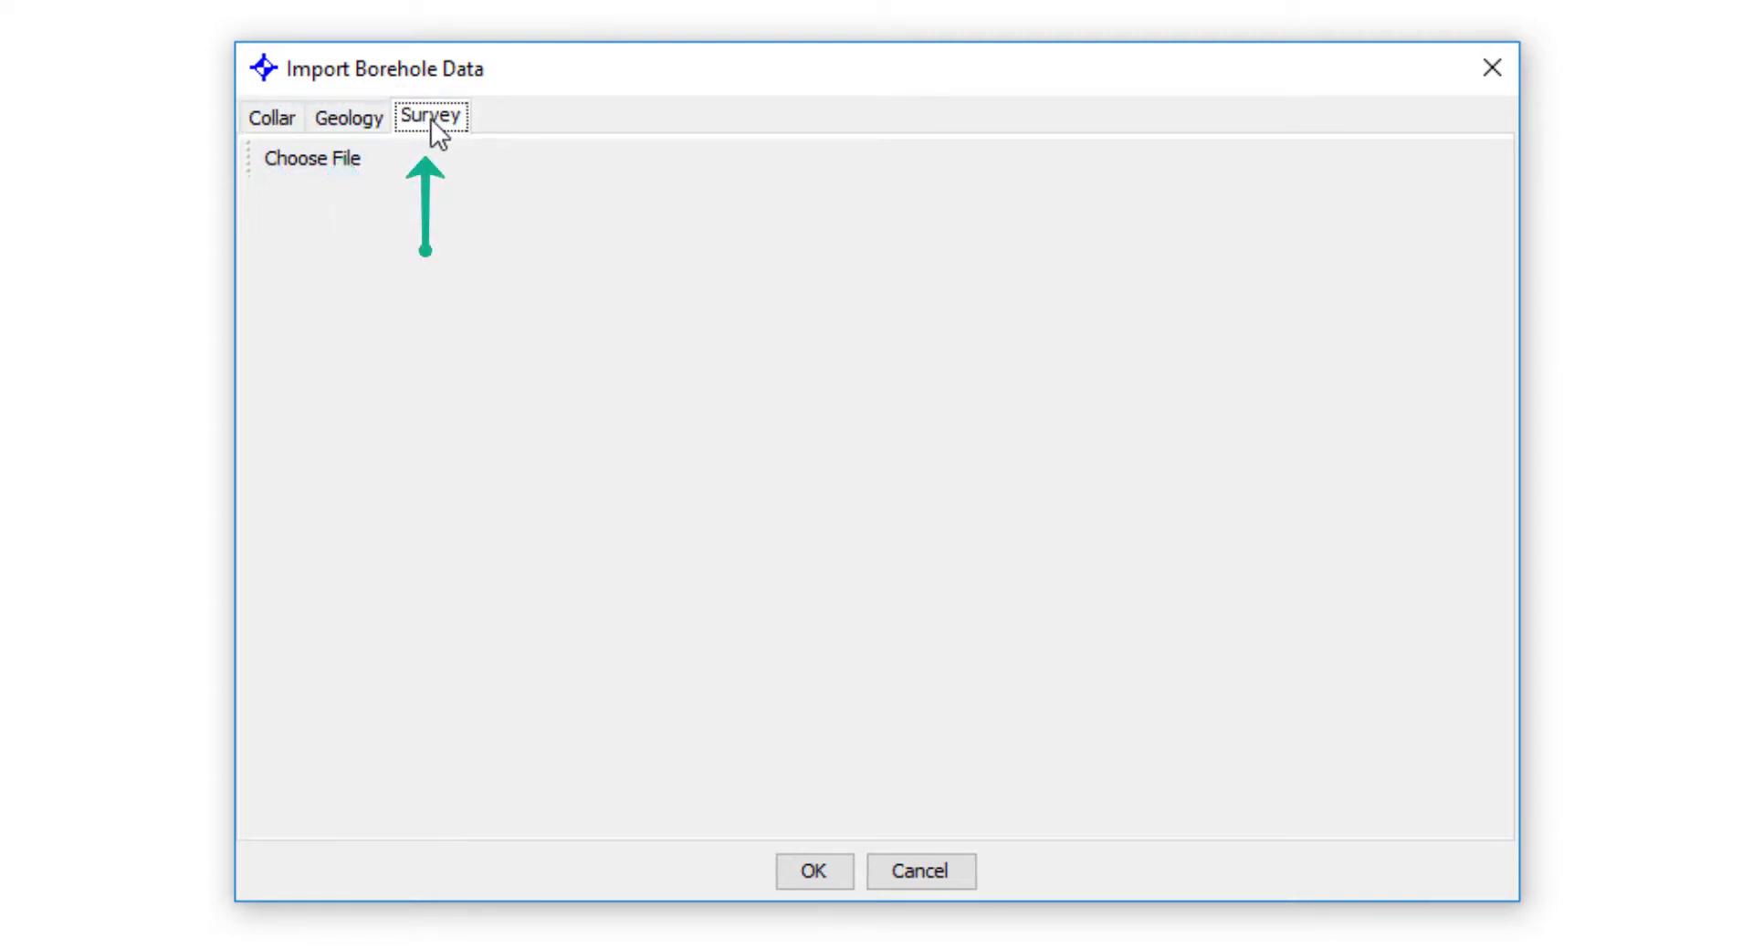
{"action": "mouse_move", "coordinate": [347, 117]}
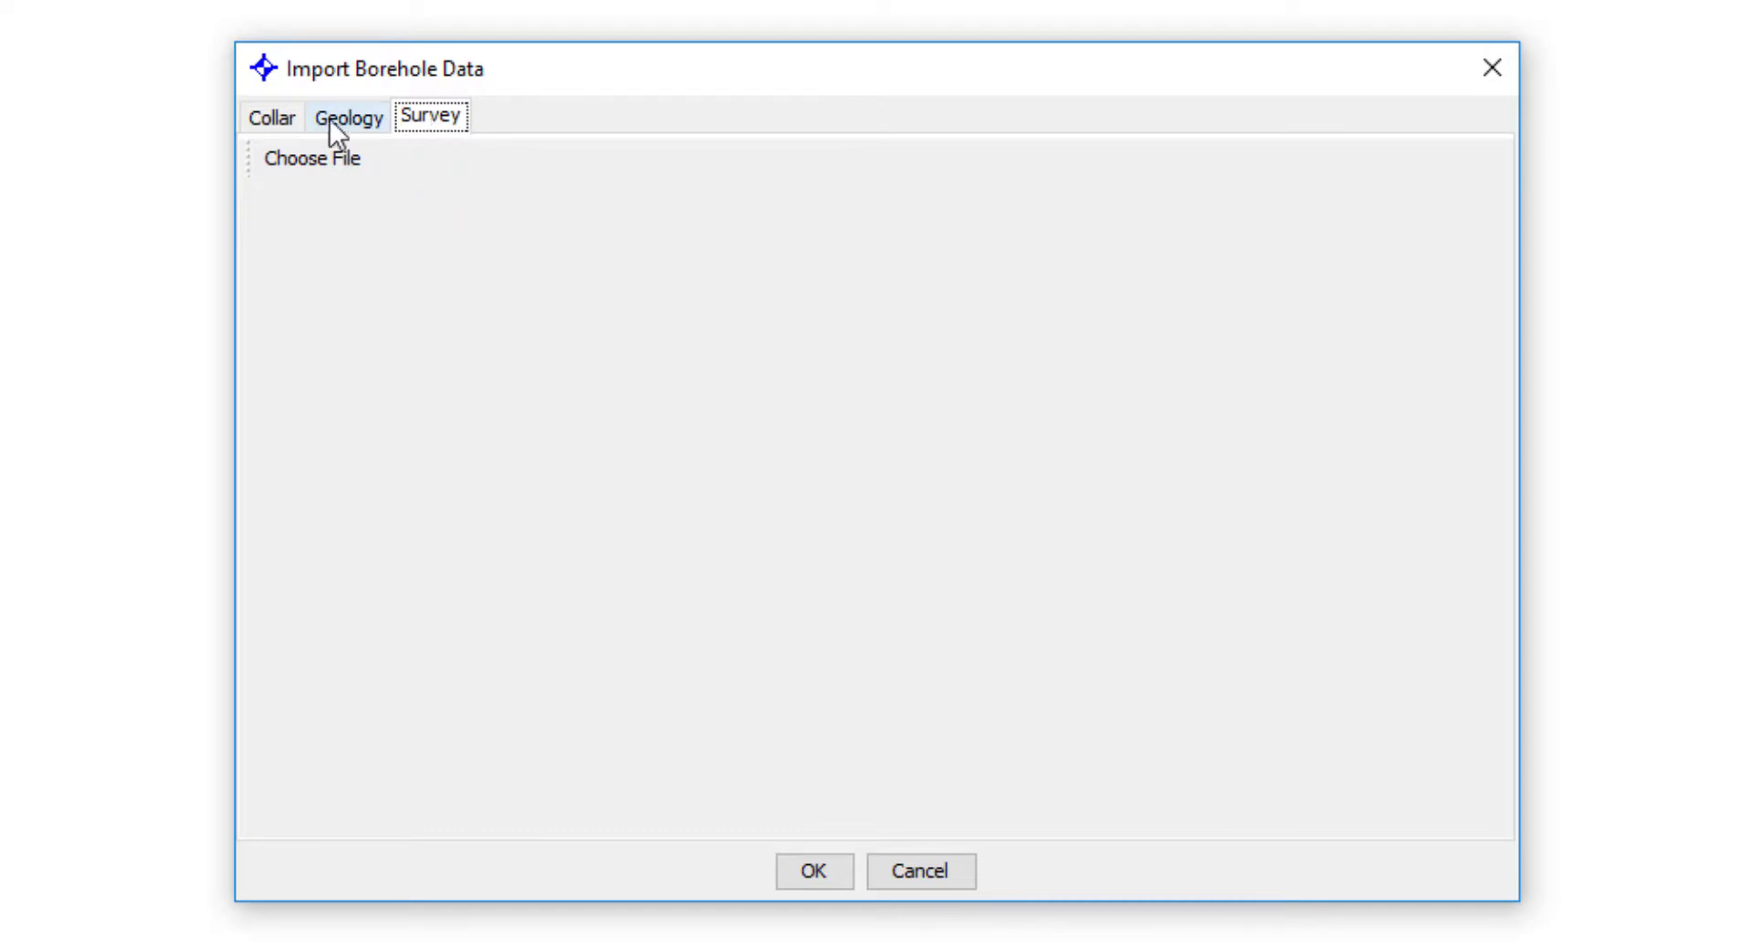
{"action": "left_click", "coordinate": [270, 116]}
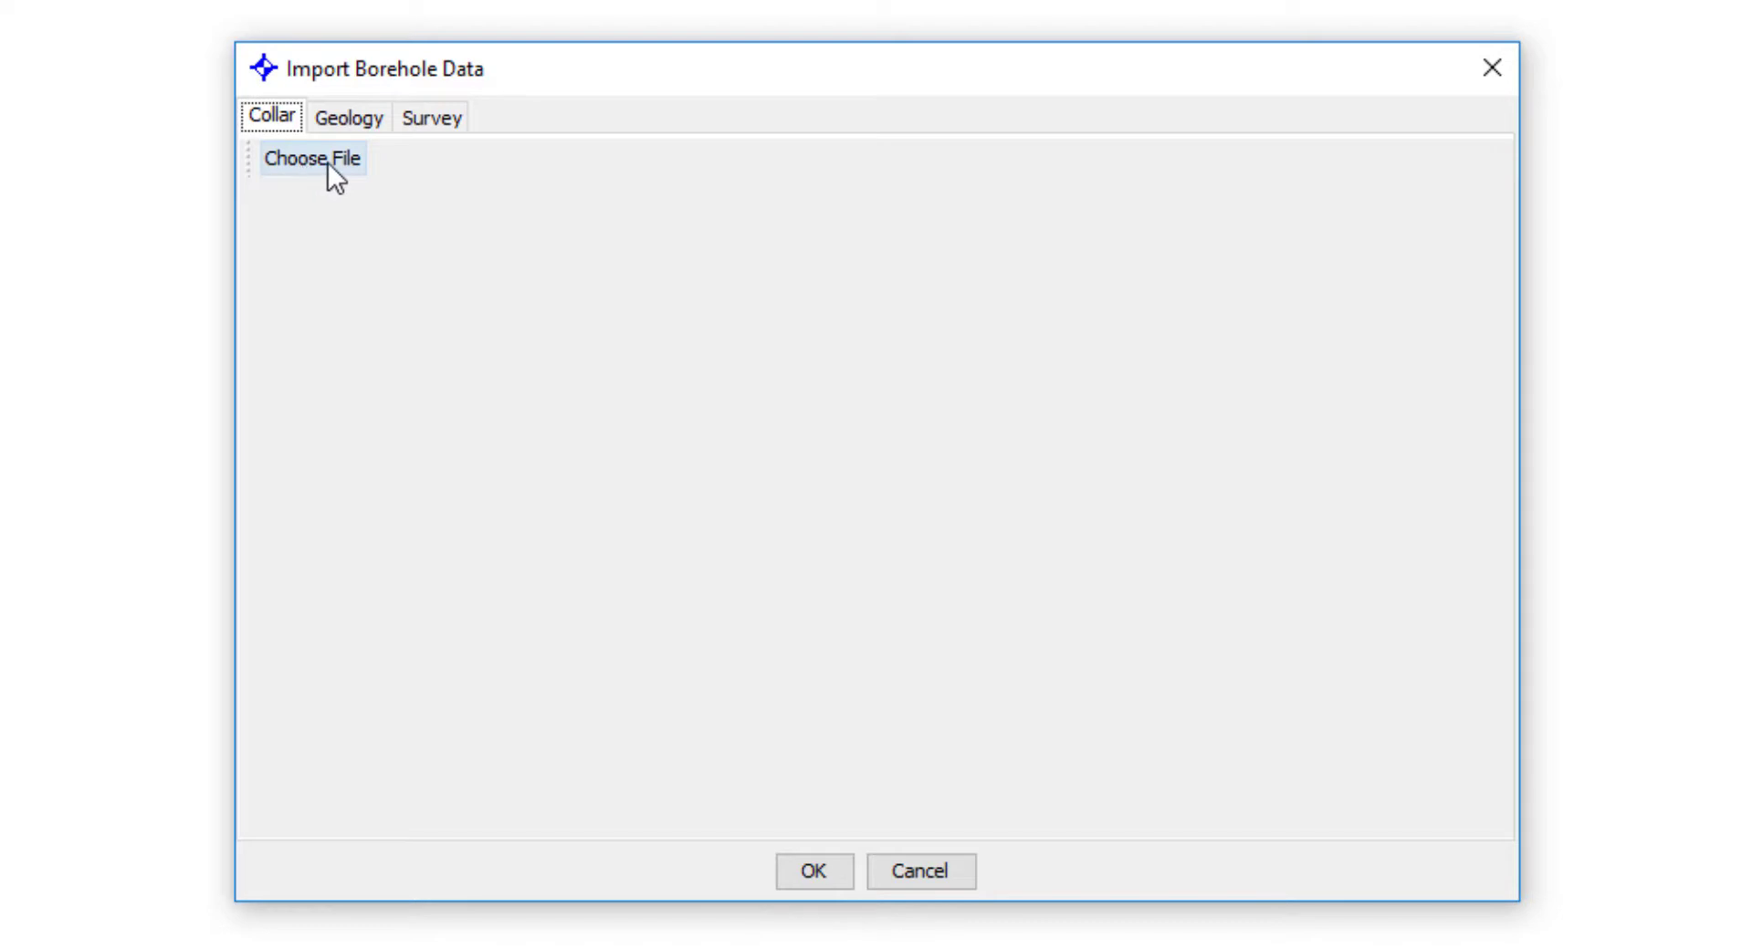
Load Collar.csv from C:\DEMO\BOREHOLES as the collar data file.
{"action": "left_click", "coordinate": [312, 158]}
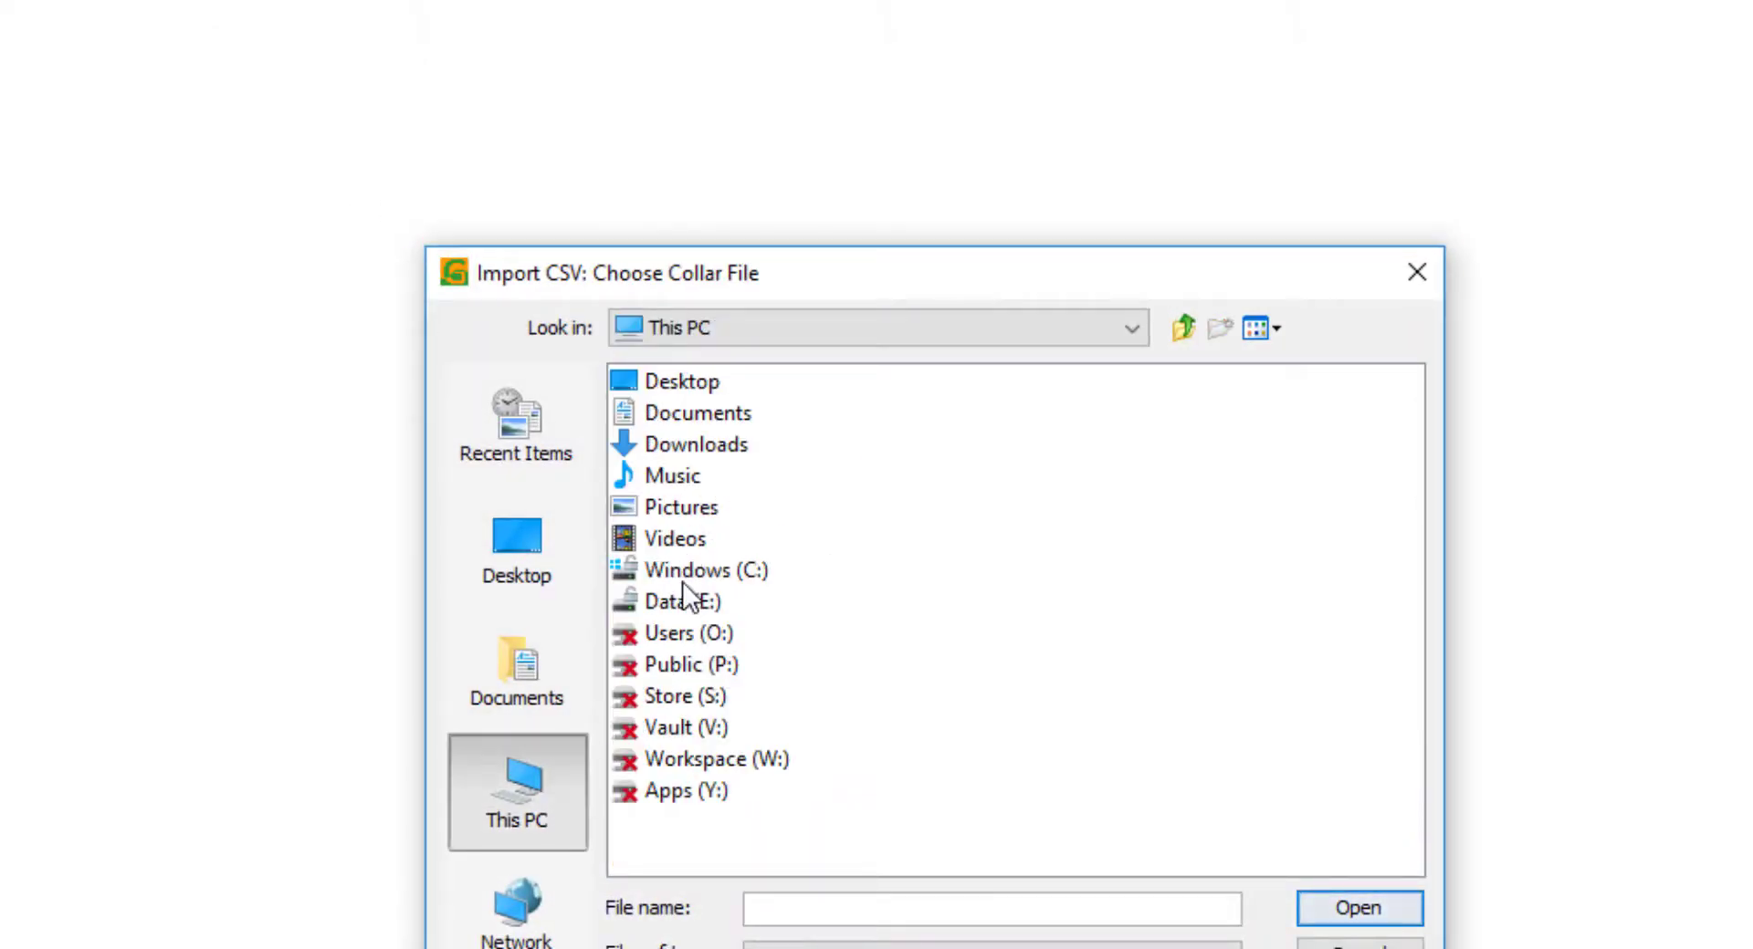
{"action": "double_click", "coordinate": [710, 571]}
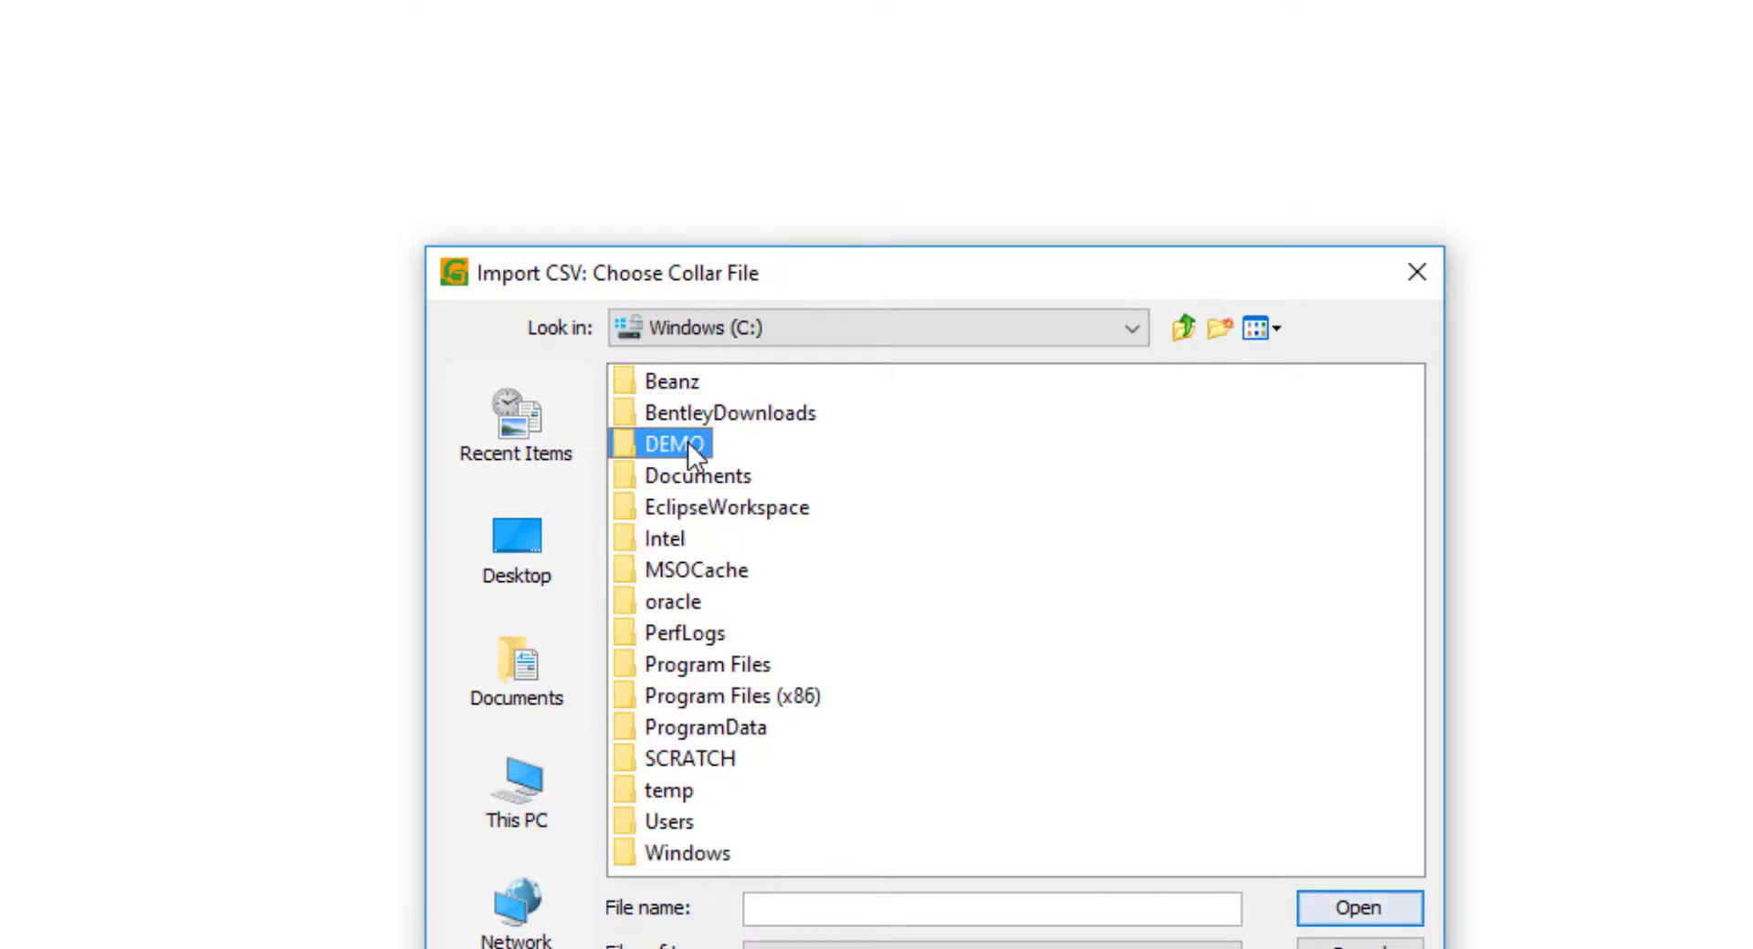
{"action": "double_click", "coordinate": [675, 443]}
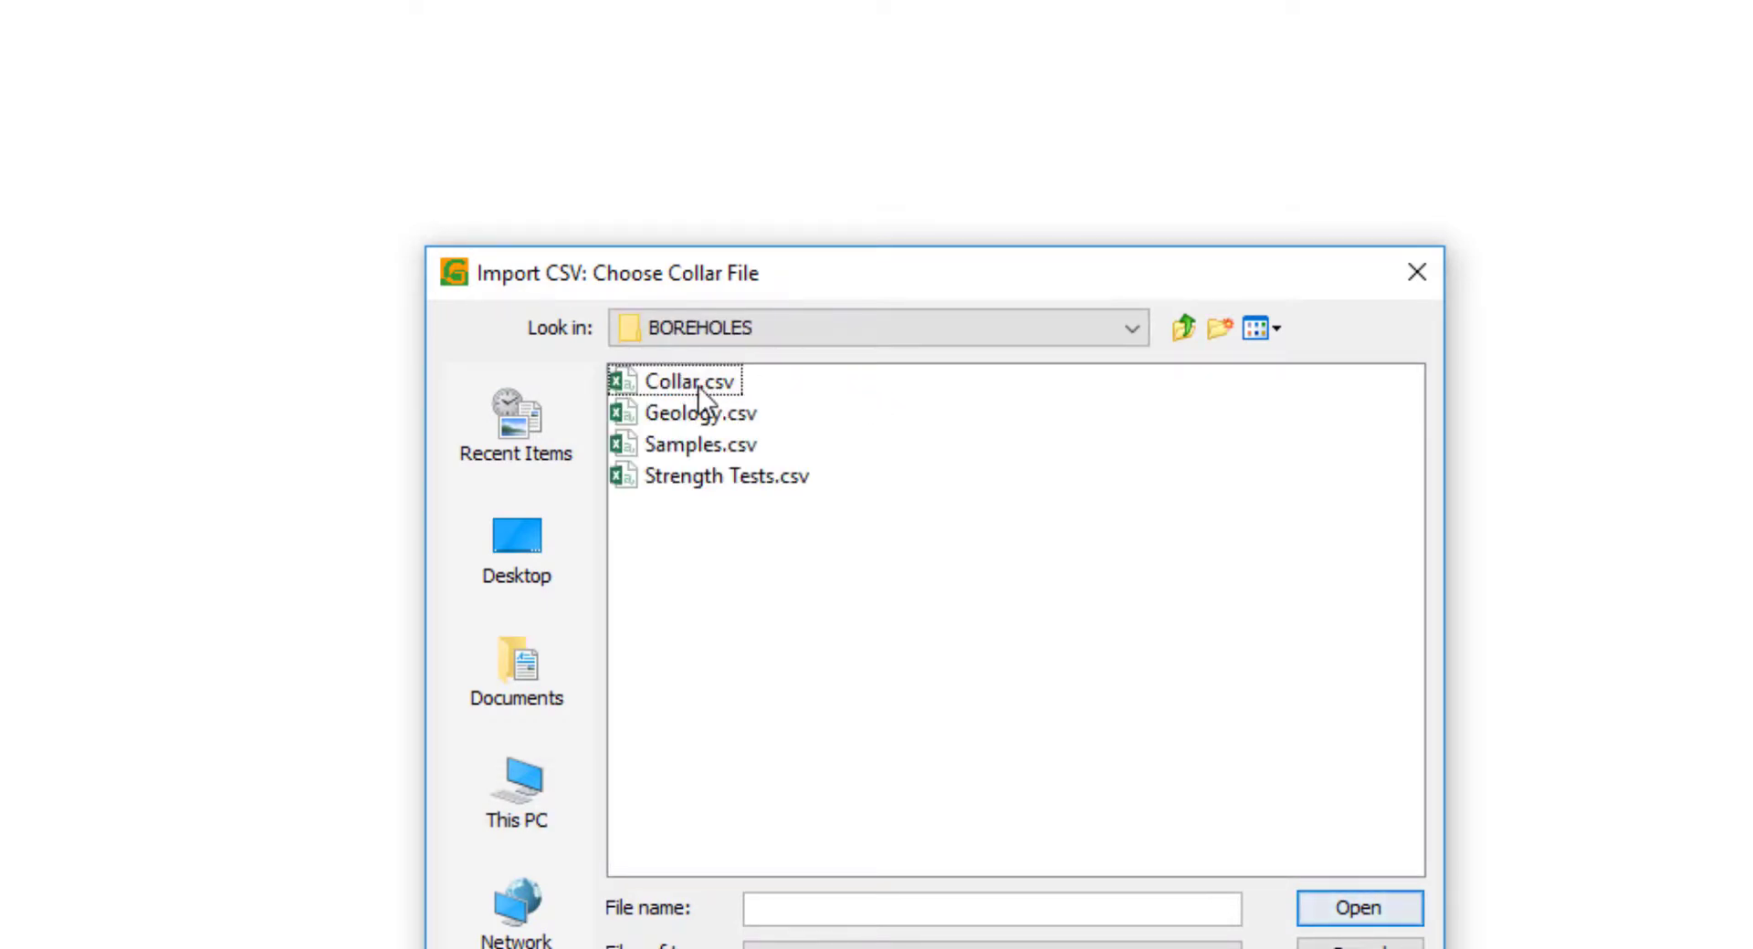
{"action": "left_click", "coordinate": [690, 382]}
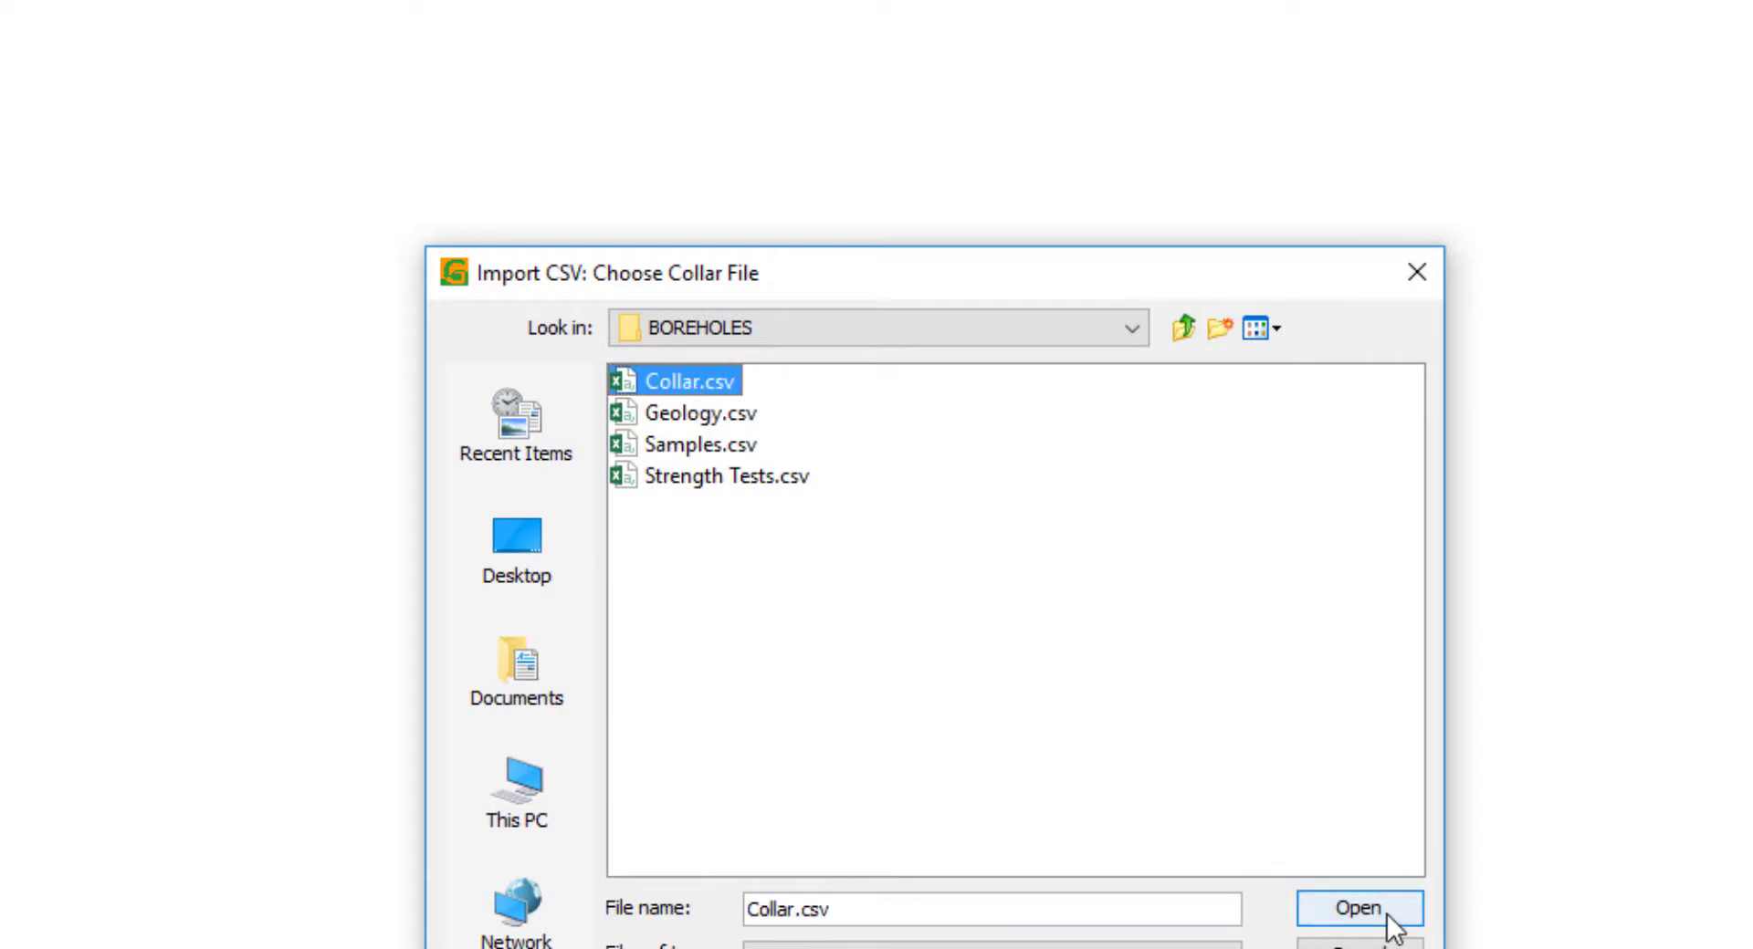
{"action": "left_click", "coordinate": [1359, 909]}
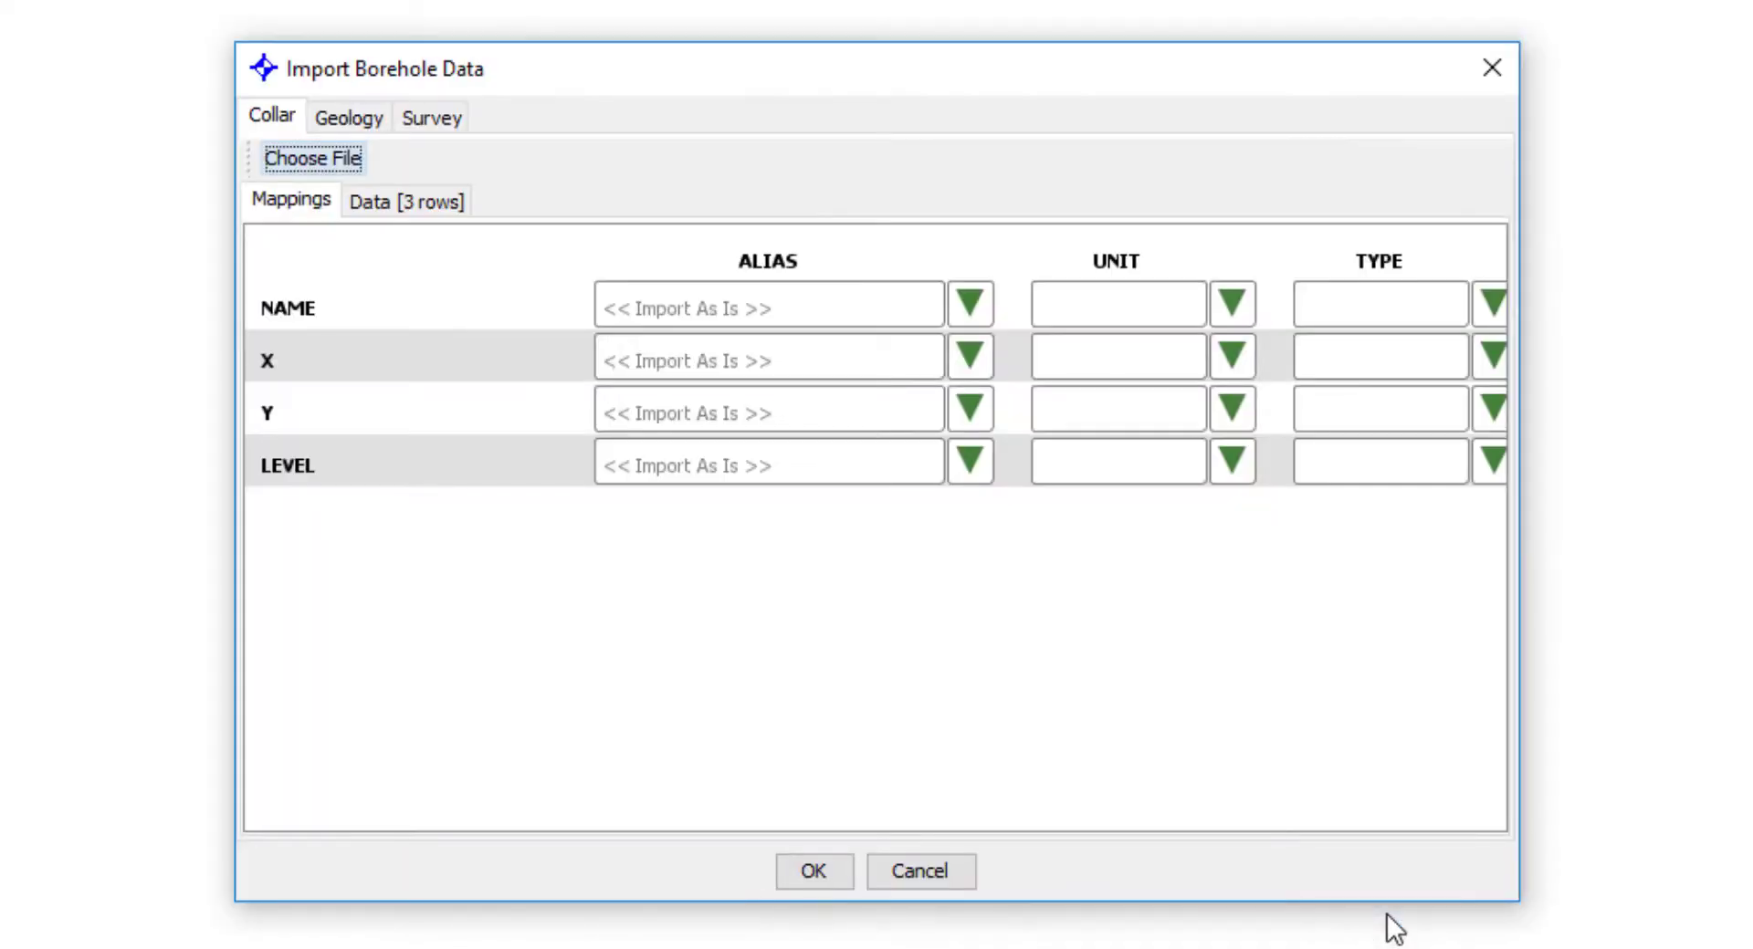
{"action": "mouse_move", "coordinate": [411, 168]}
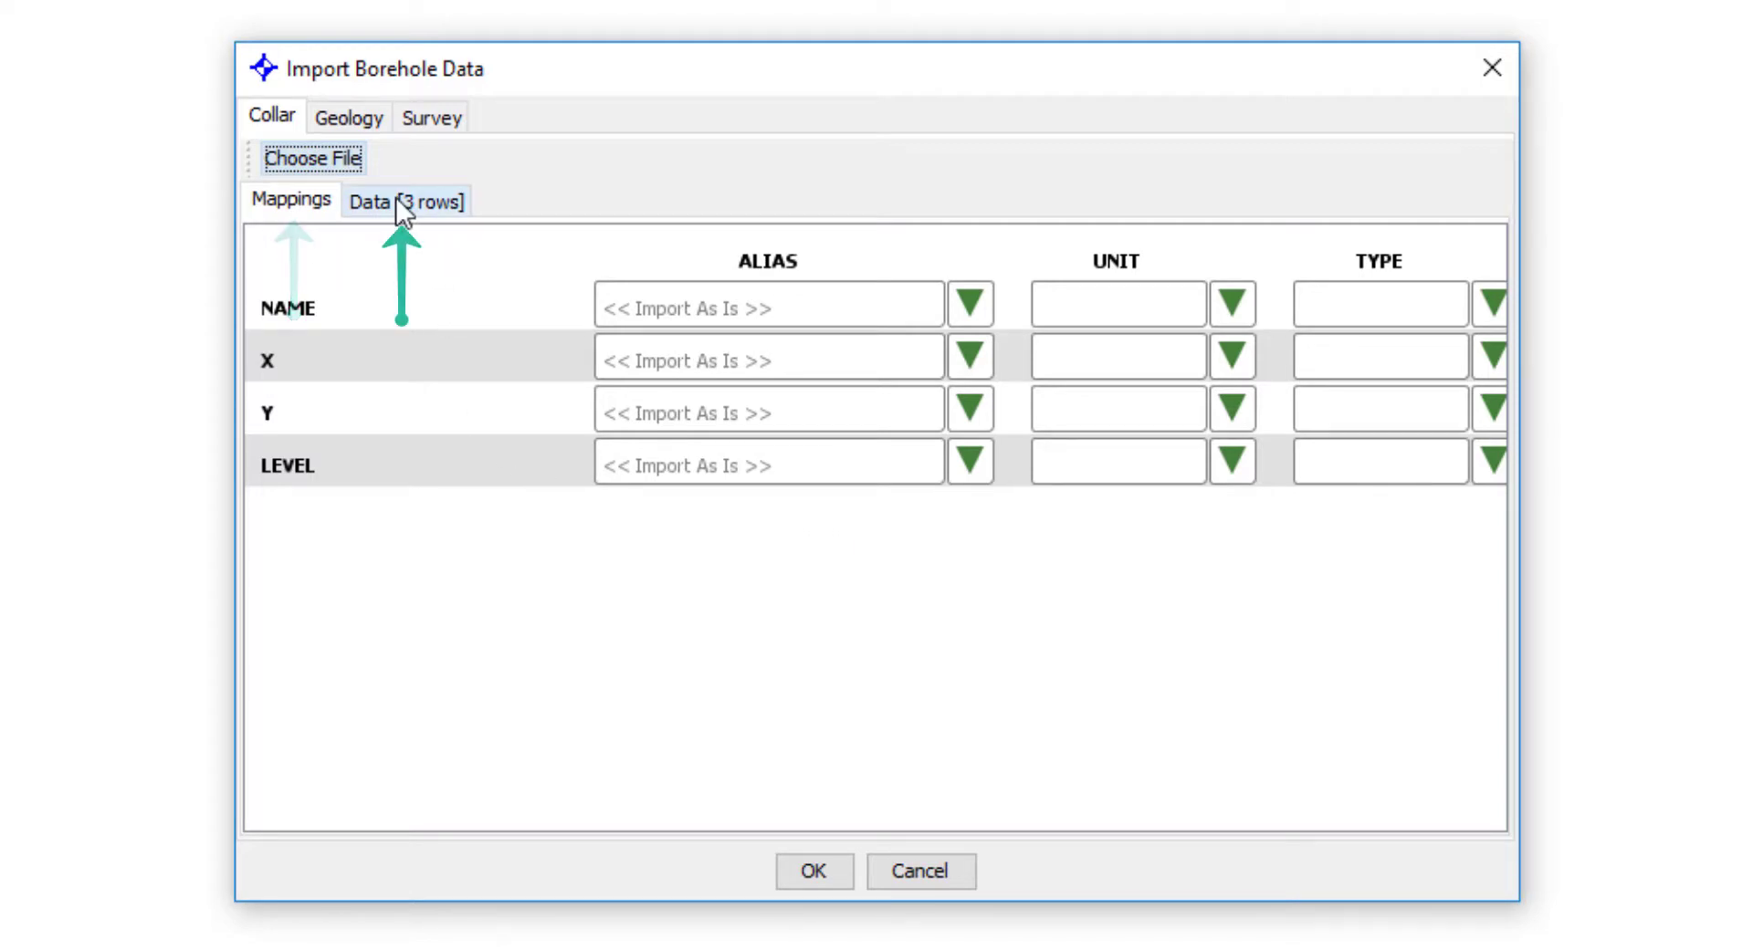
{"action": "left_click", "coordinate": [406, 200]}
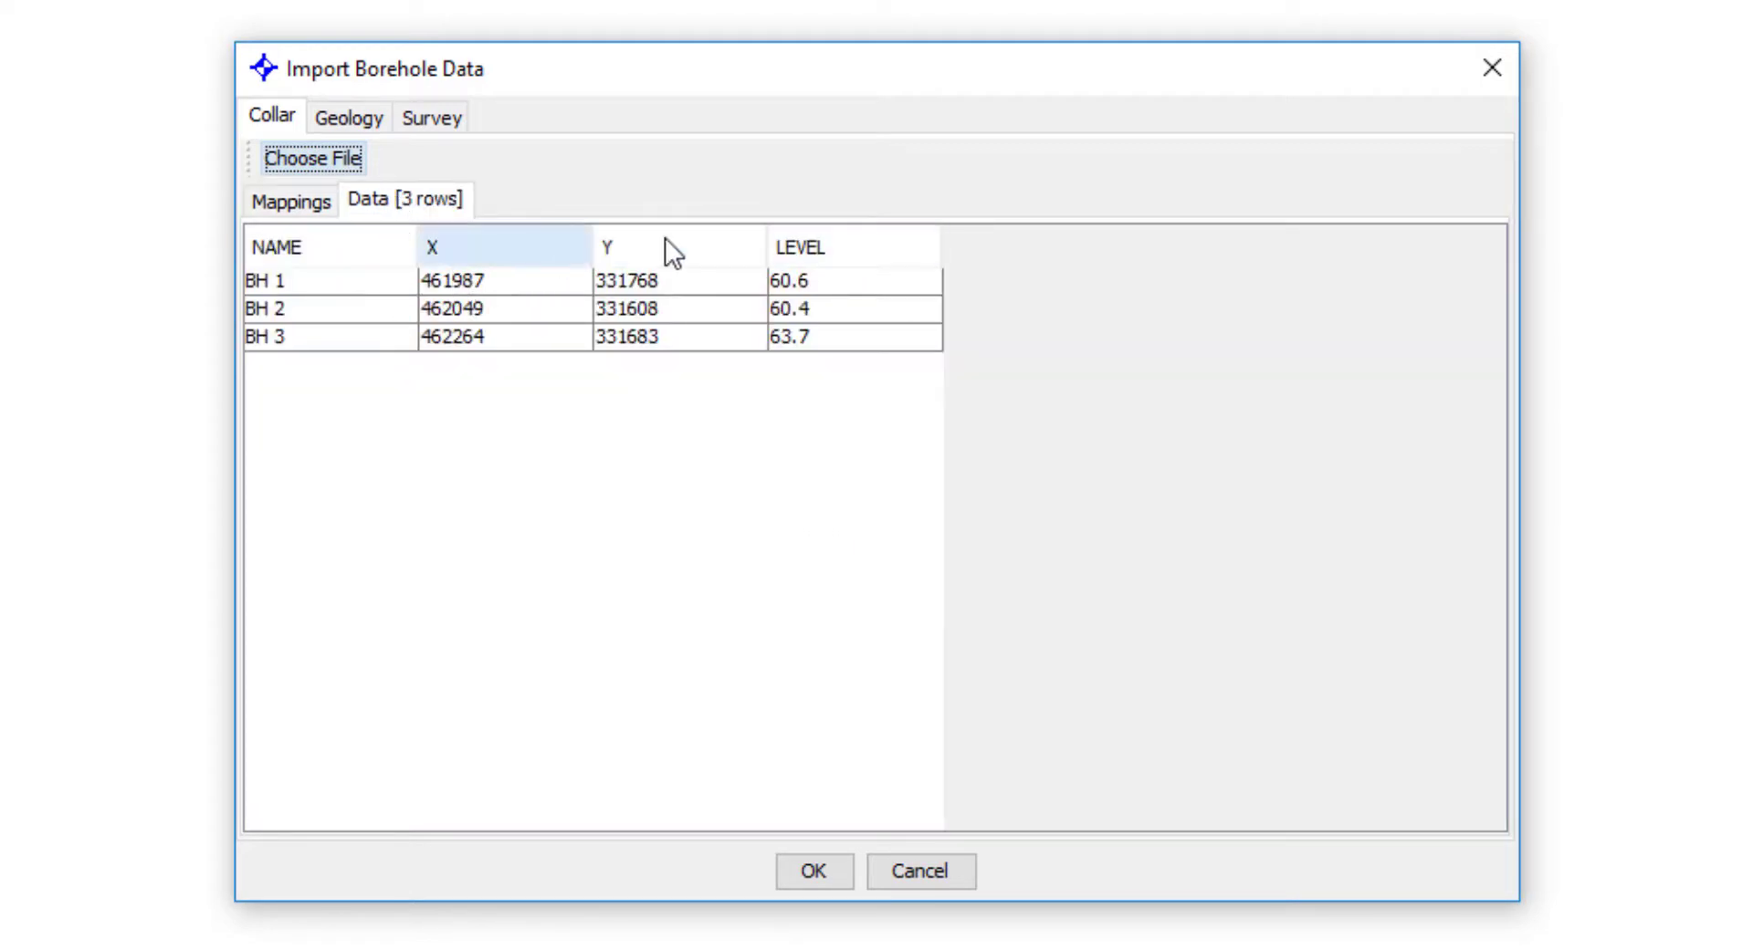
{"action": "left_click", "coordinate": [470, 337]}
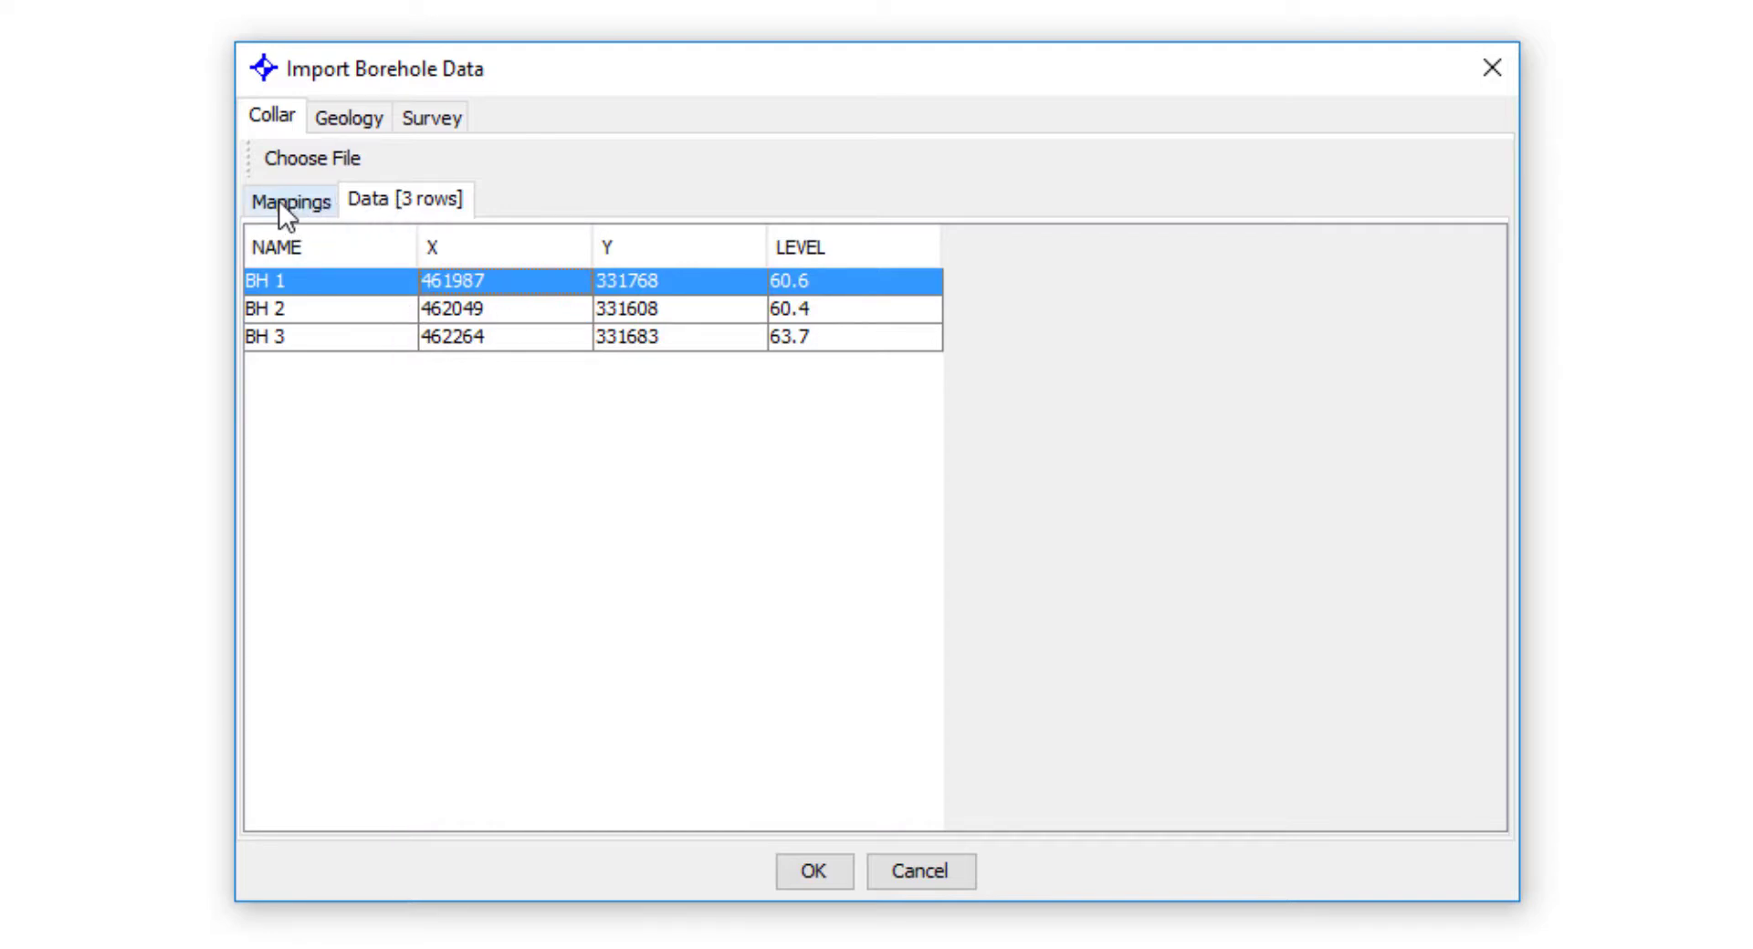
{"action": "left_click", "coordinate": [289, 200]}
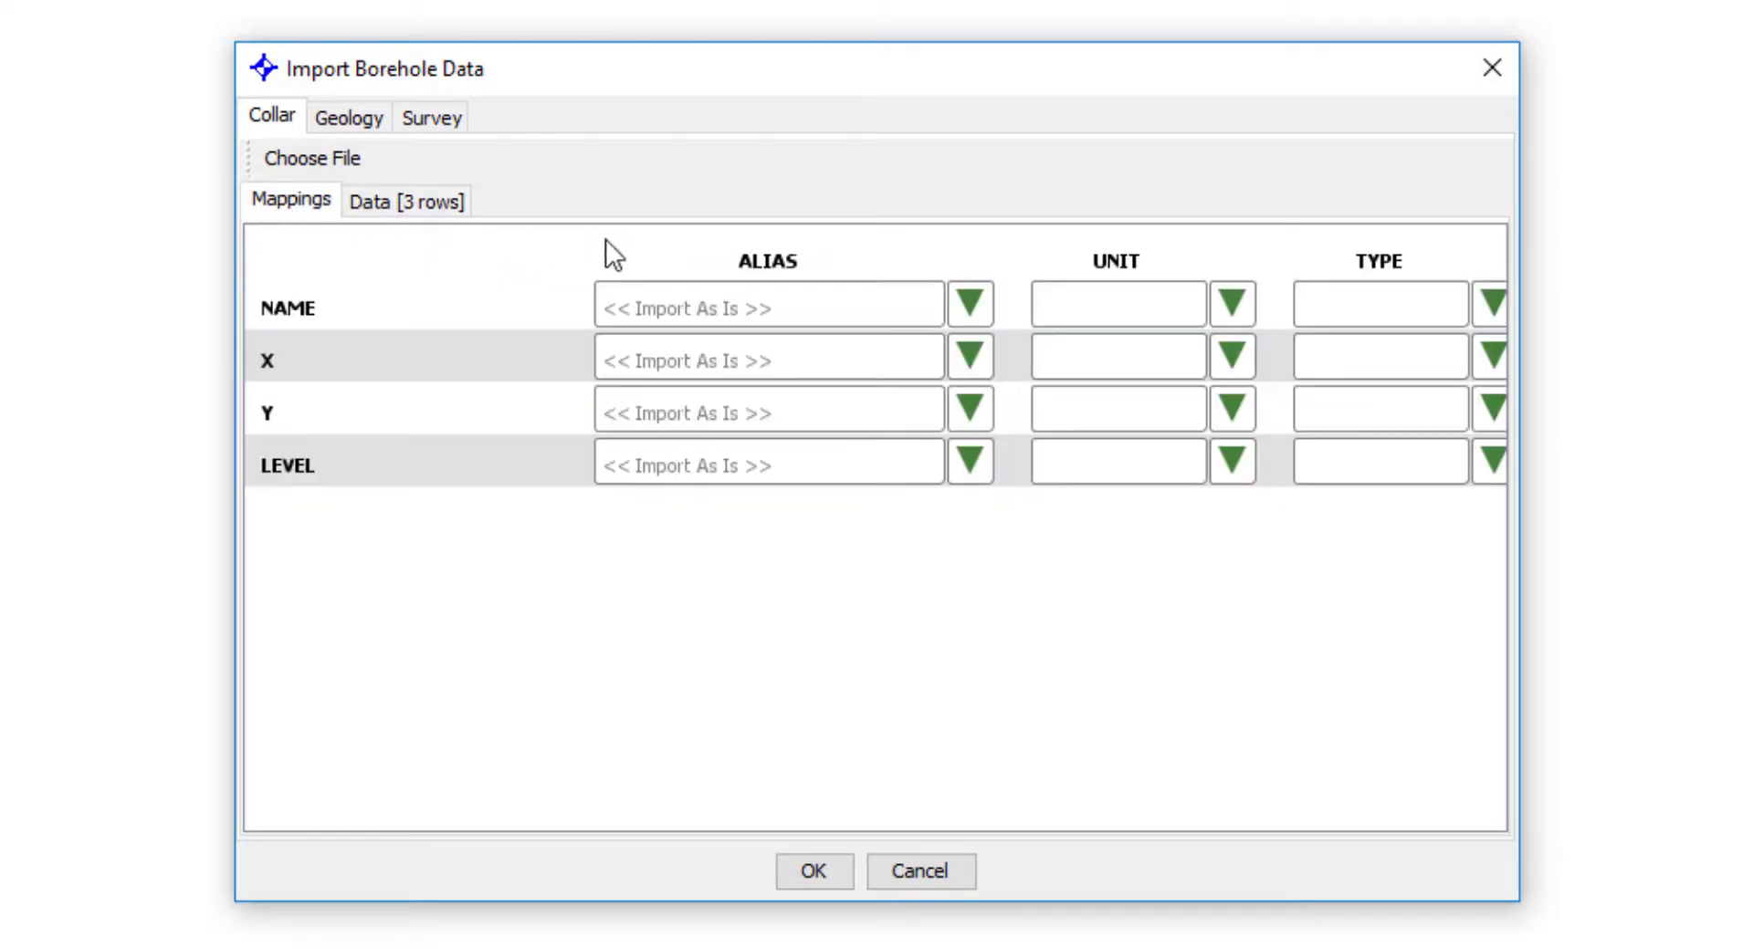
{"action": "mouse_move", "coordinate": [905, 248]}
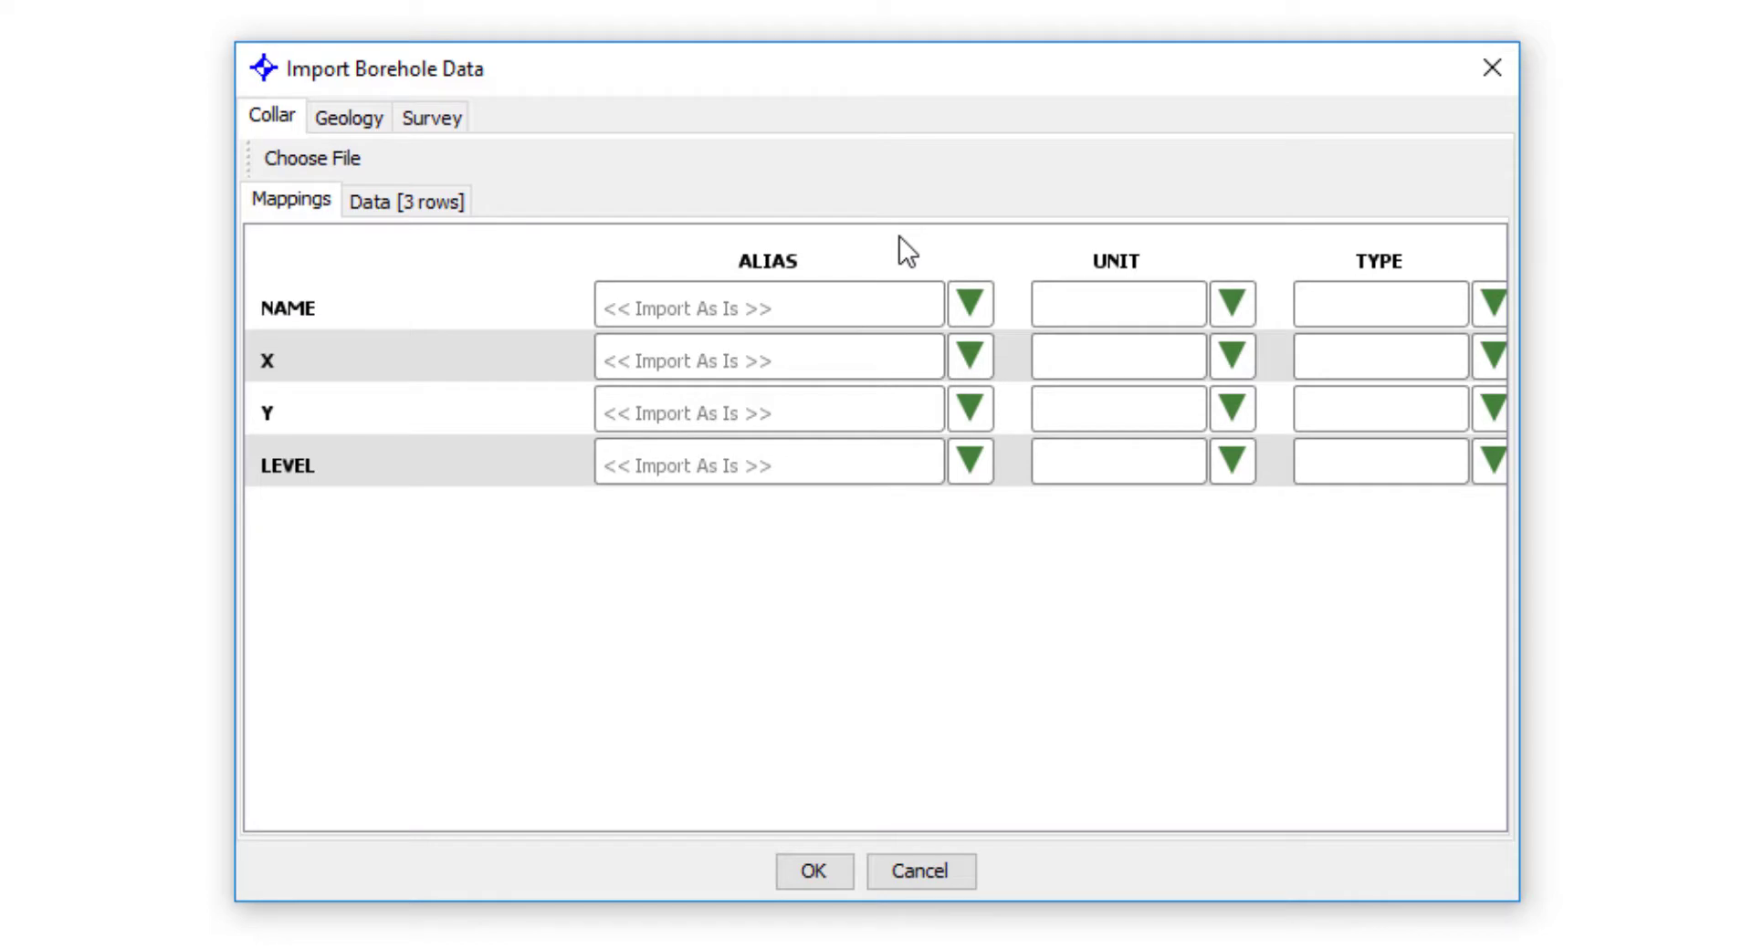
{"action": "mouse_move", "coordinate": [294, 317]}
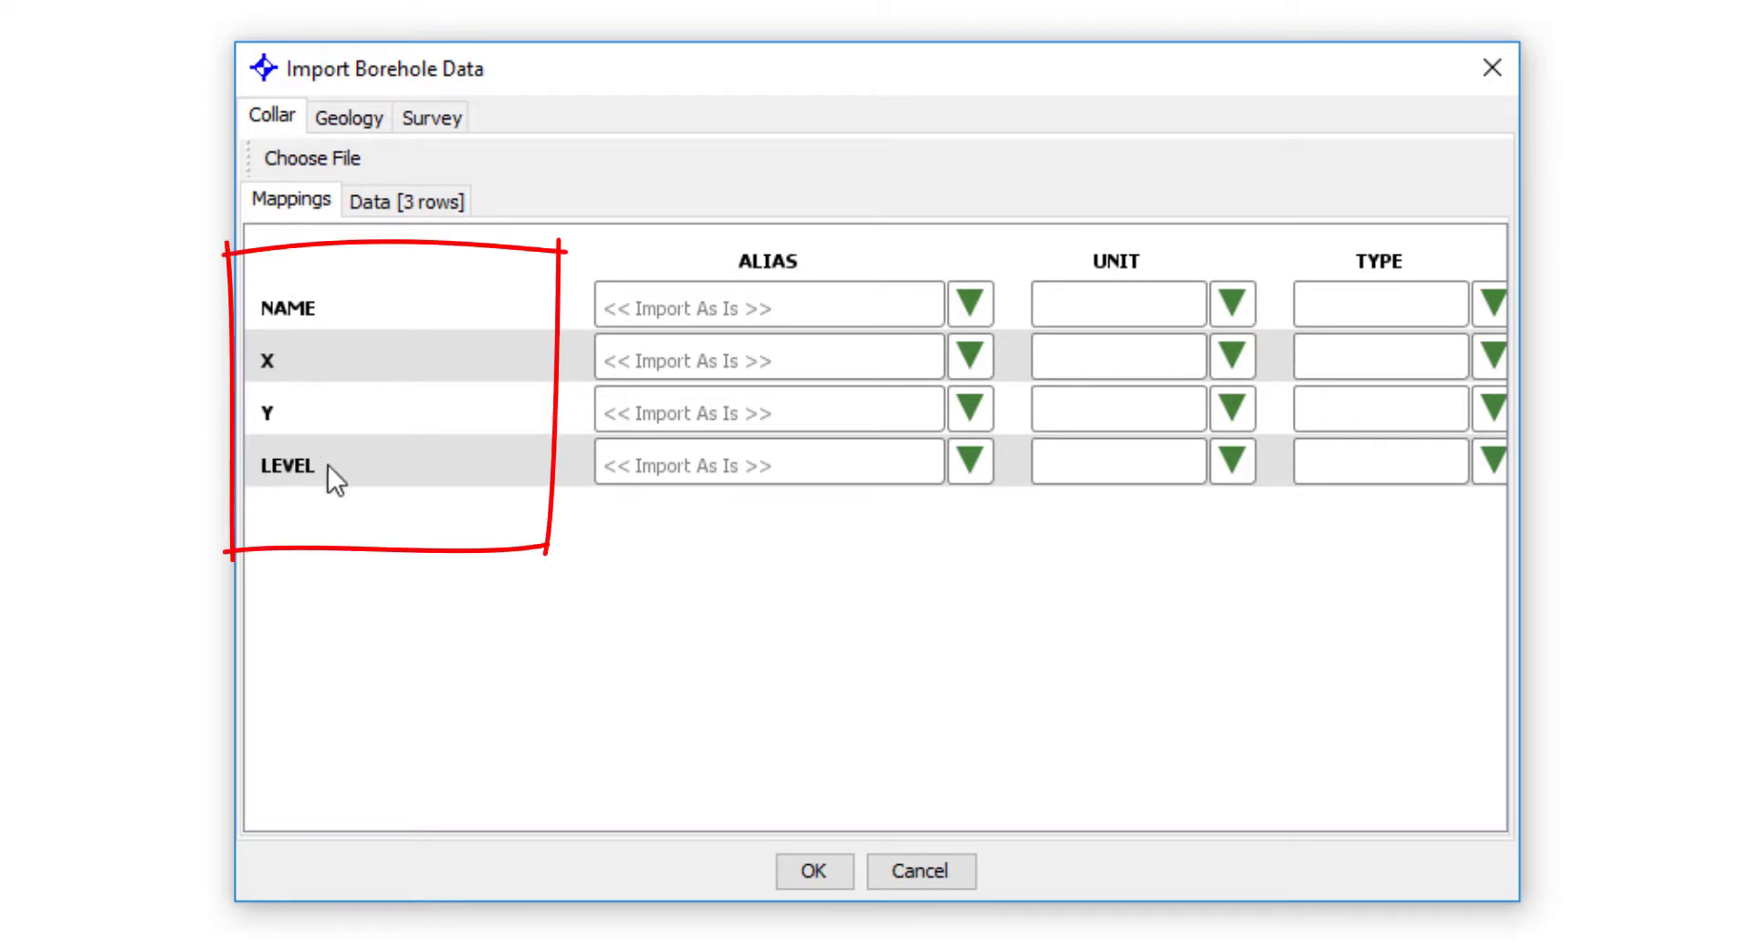
{"action": "mouse_move", "coordinate": [348, 447]}
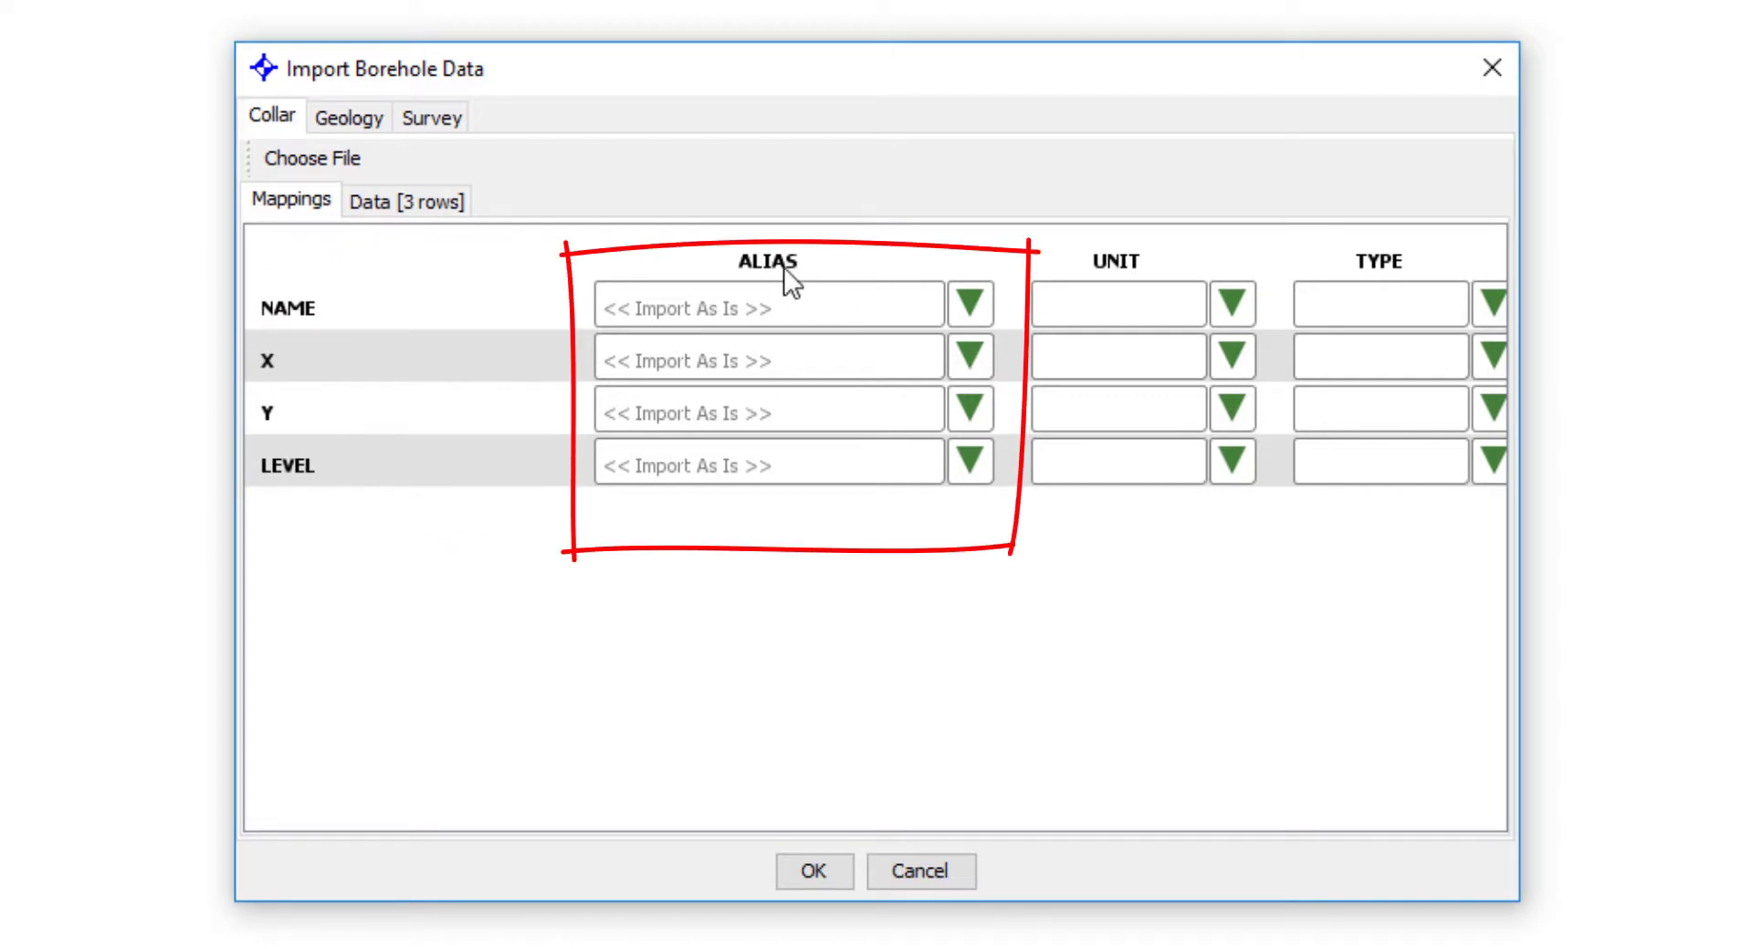
{"action": "mouse_move", "coordinate": [861, 278]}
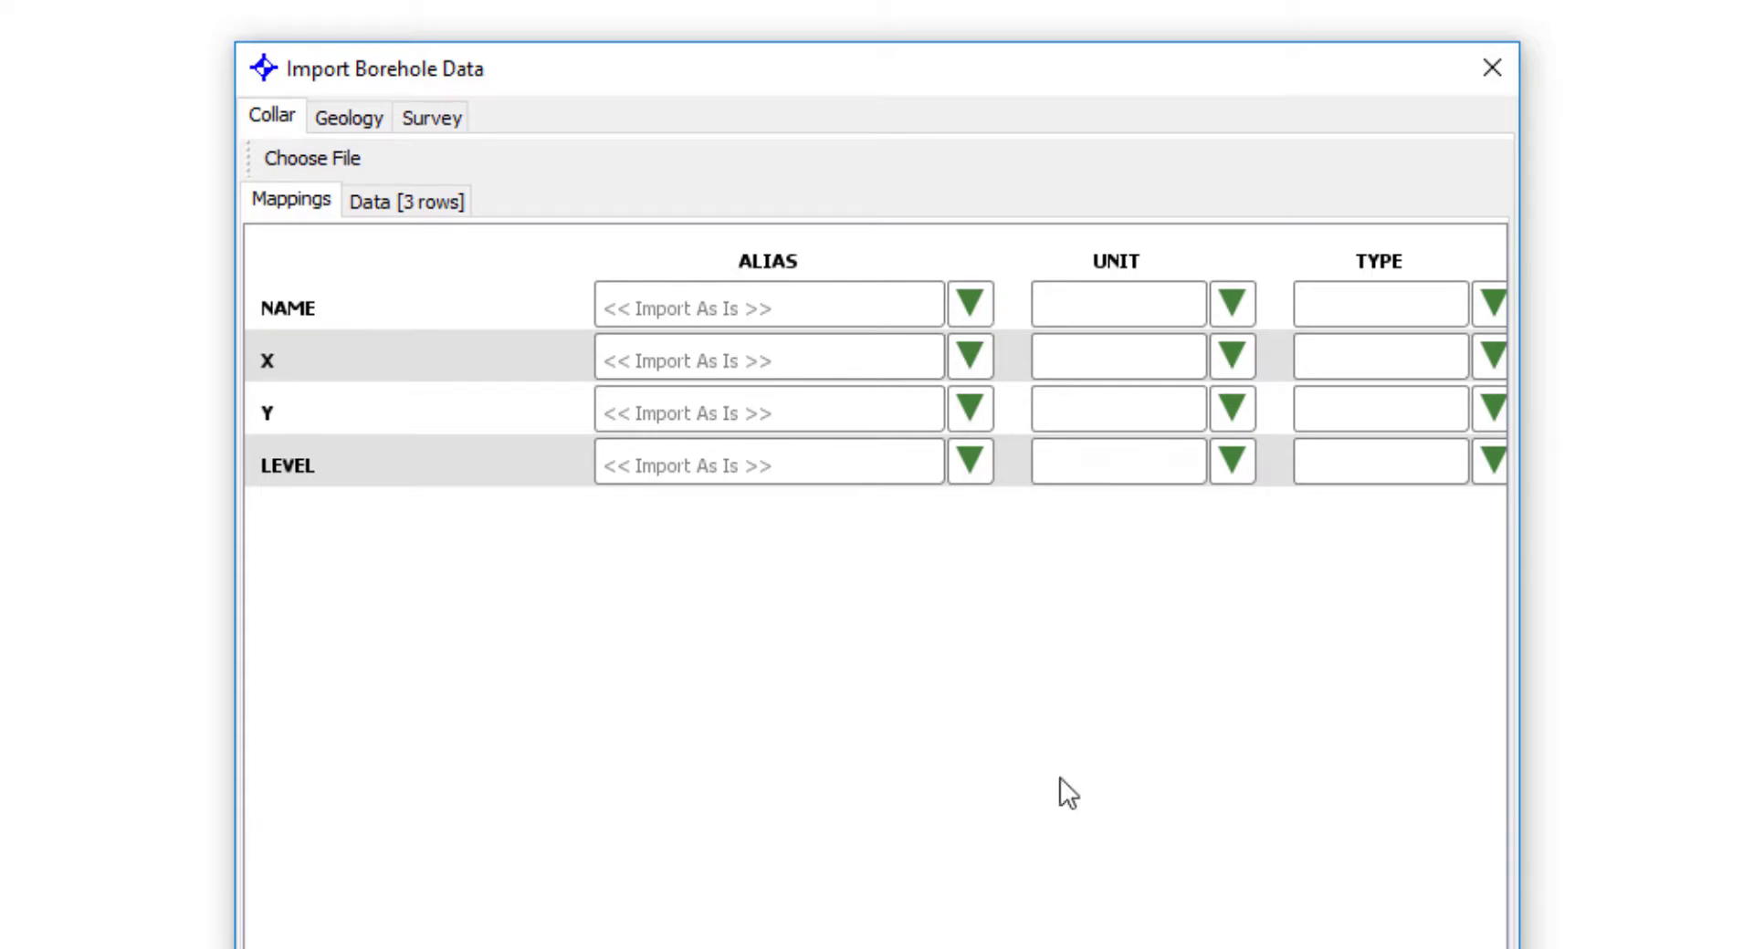
Set the collar aliases: NAME to LOCATION ID, Y to Y, and LEVEL to Z.
{"action": "left_click", "coordinate": [970, 303]}
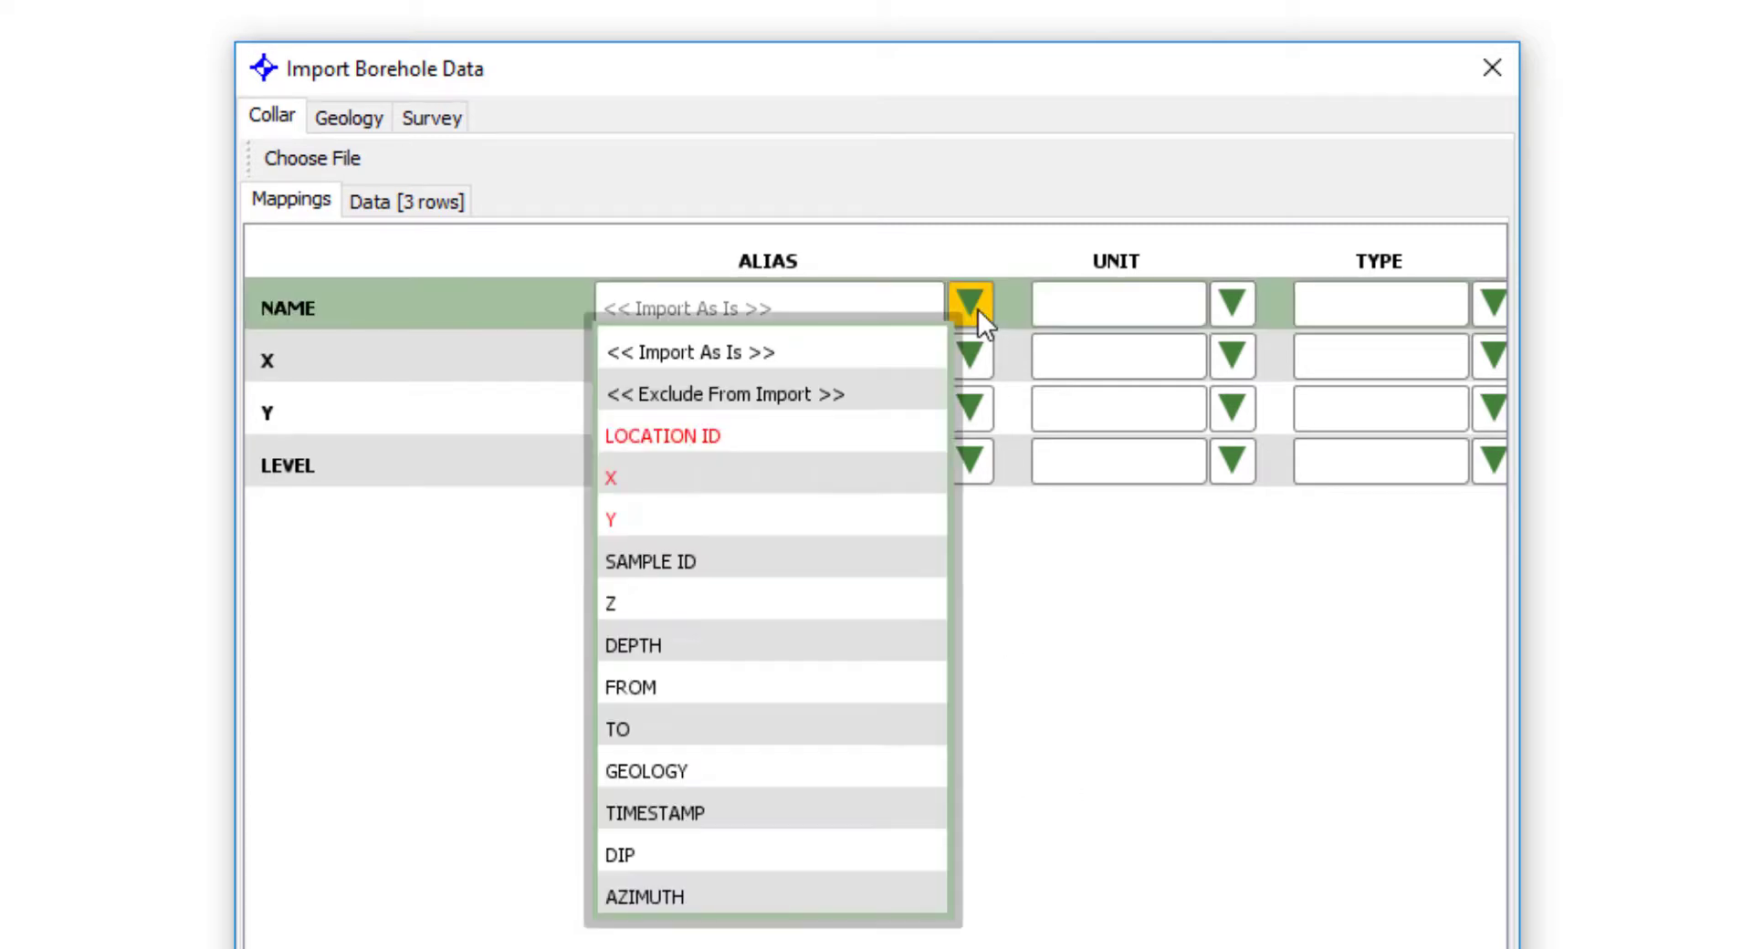
{"action": "mouse_move", "coordinate": [772, 478]}
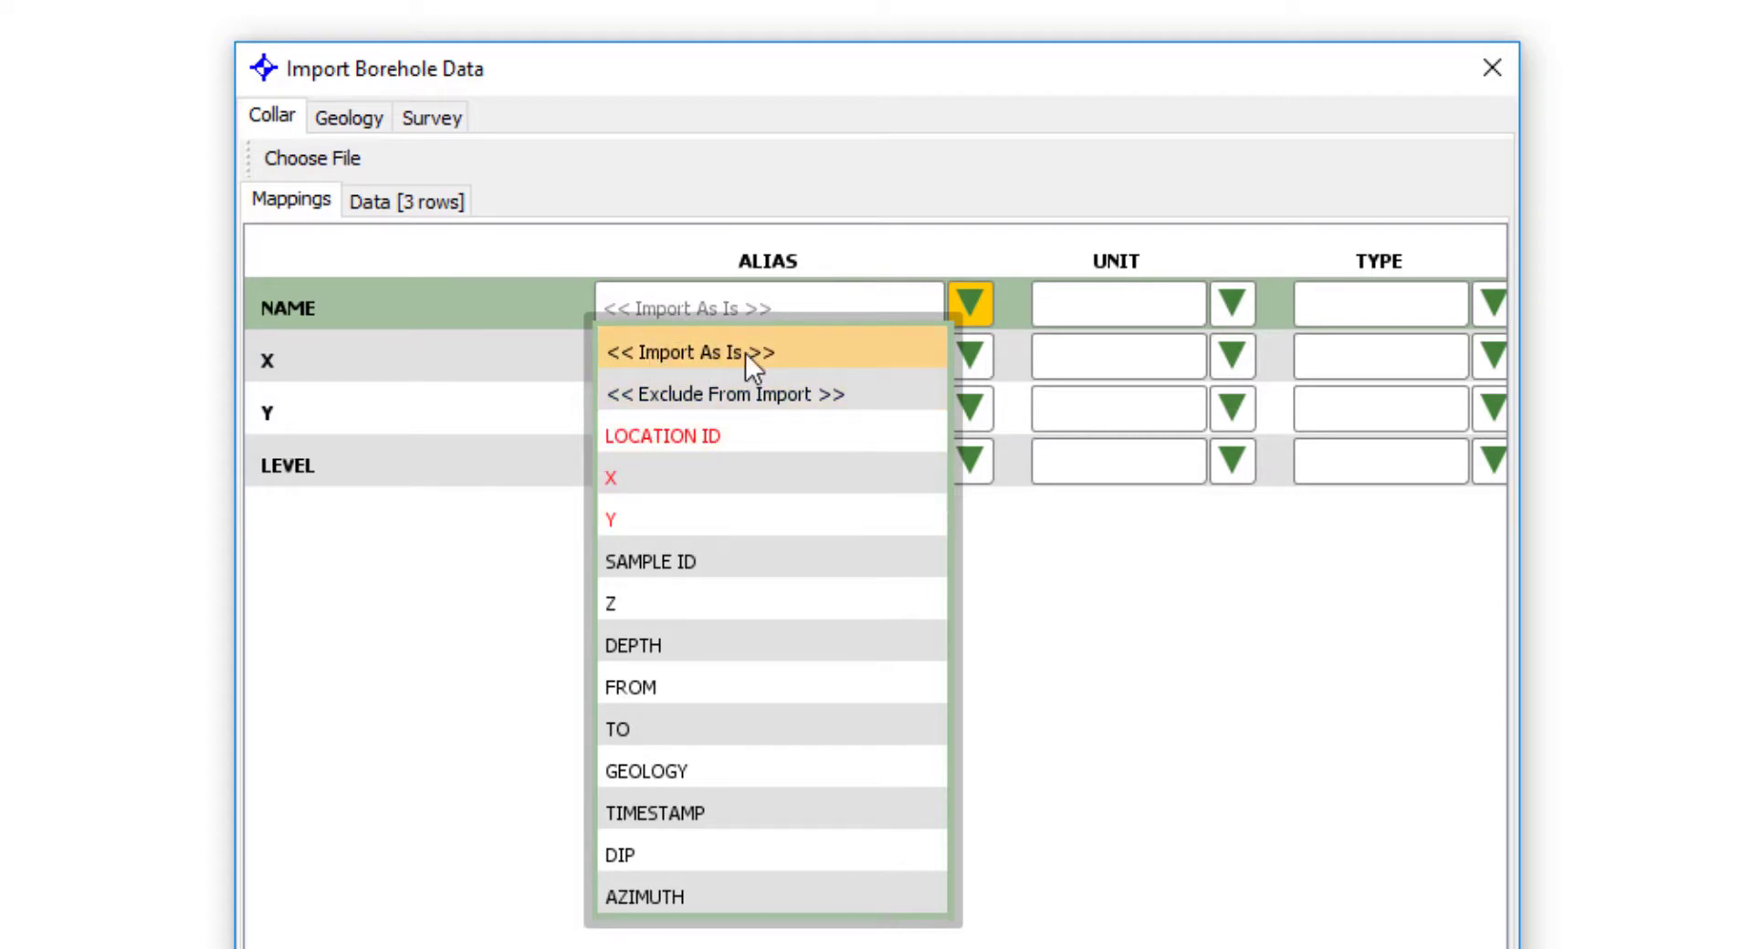
{"action": "mouse_move", "coordinate": [813, 363]}
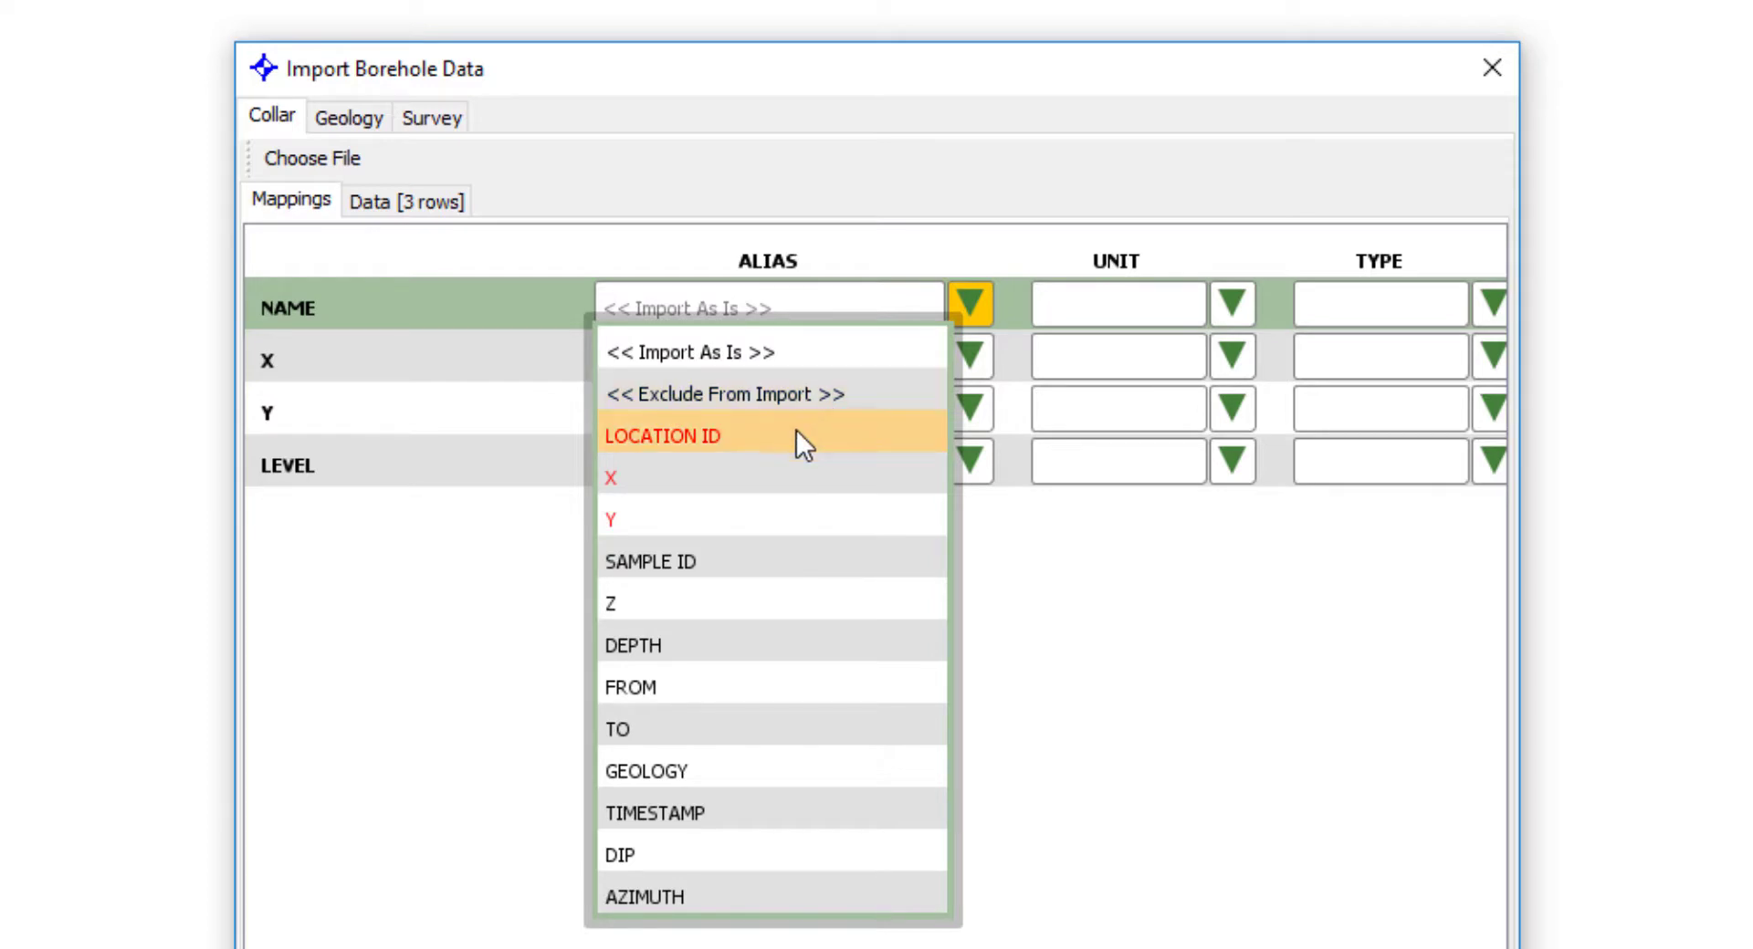
{"action": "mouse_move", "coordinate": [760, 652]}
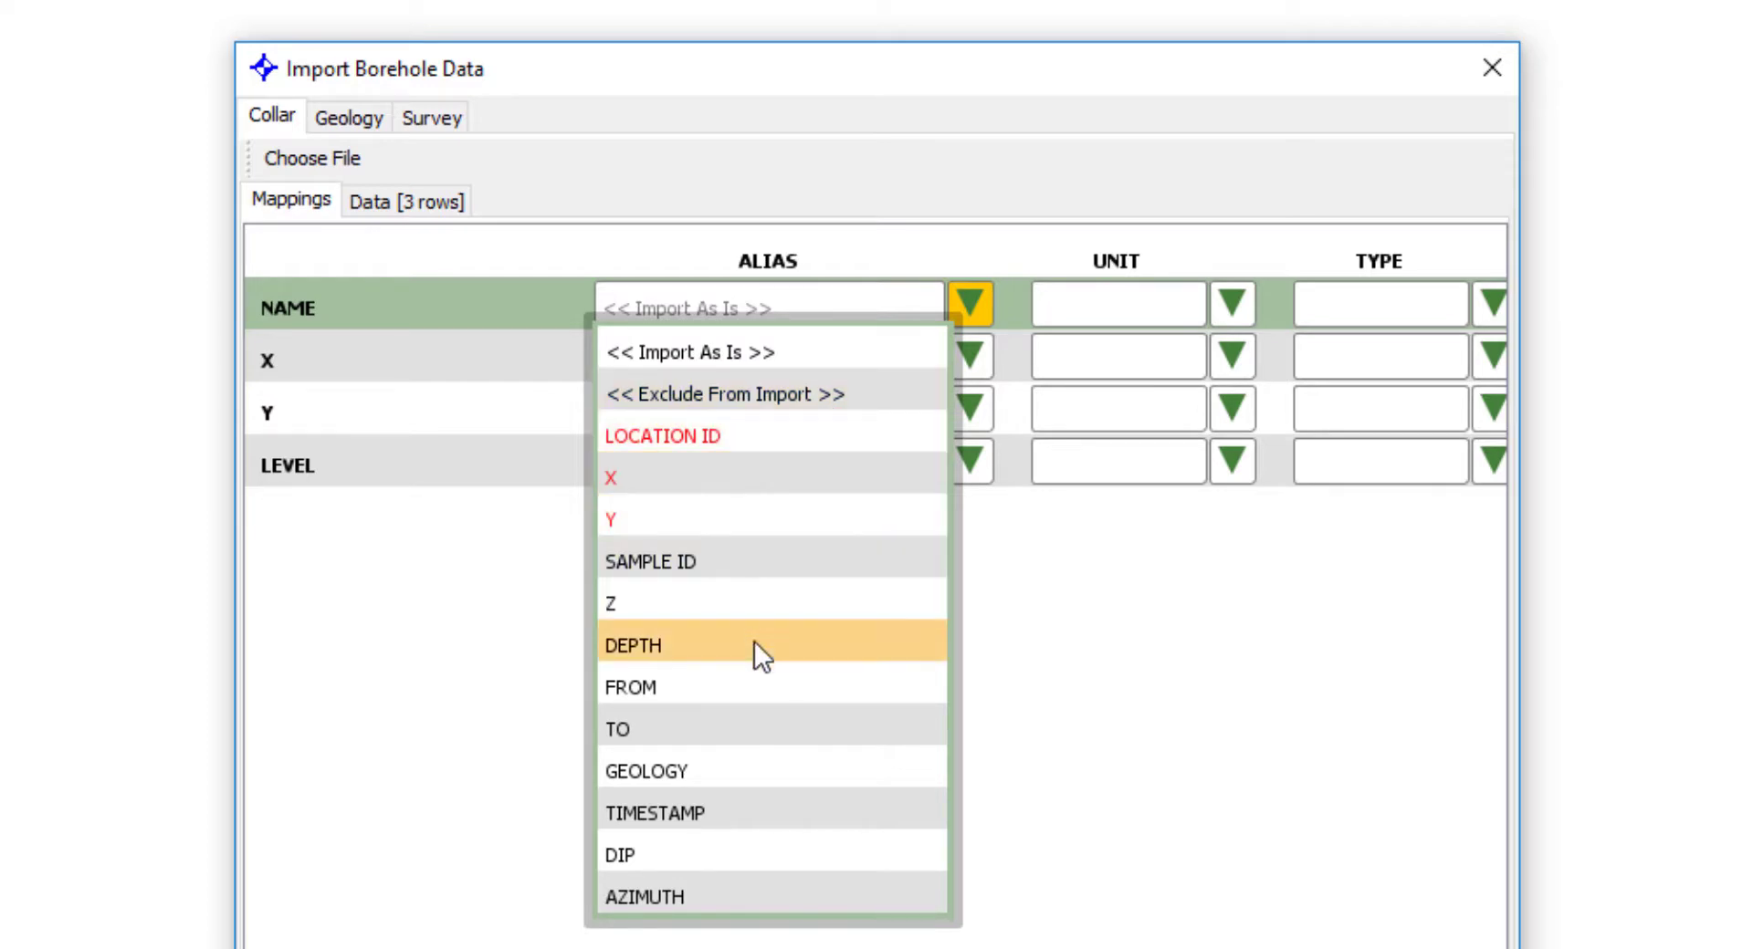
{"action": "mouse_move", "coordinate": [721, 727]}
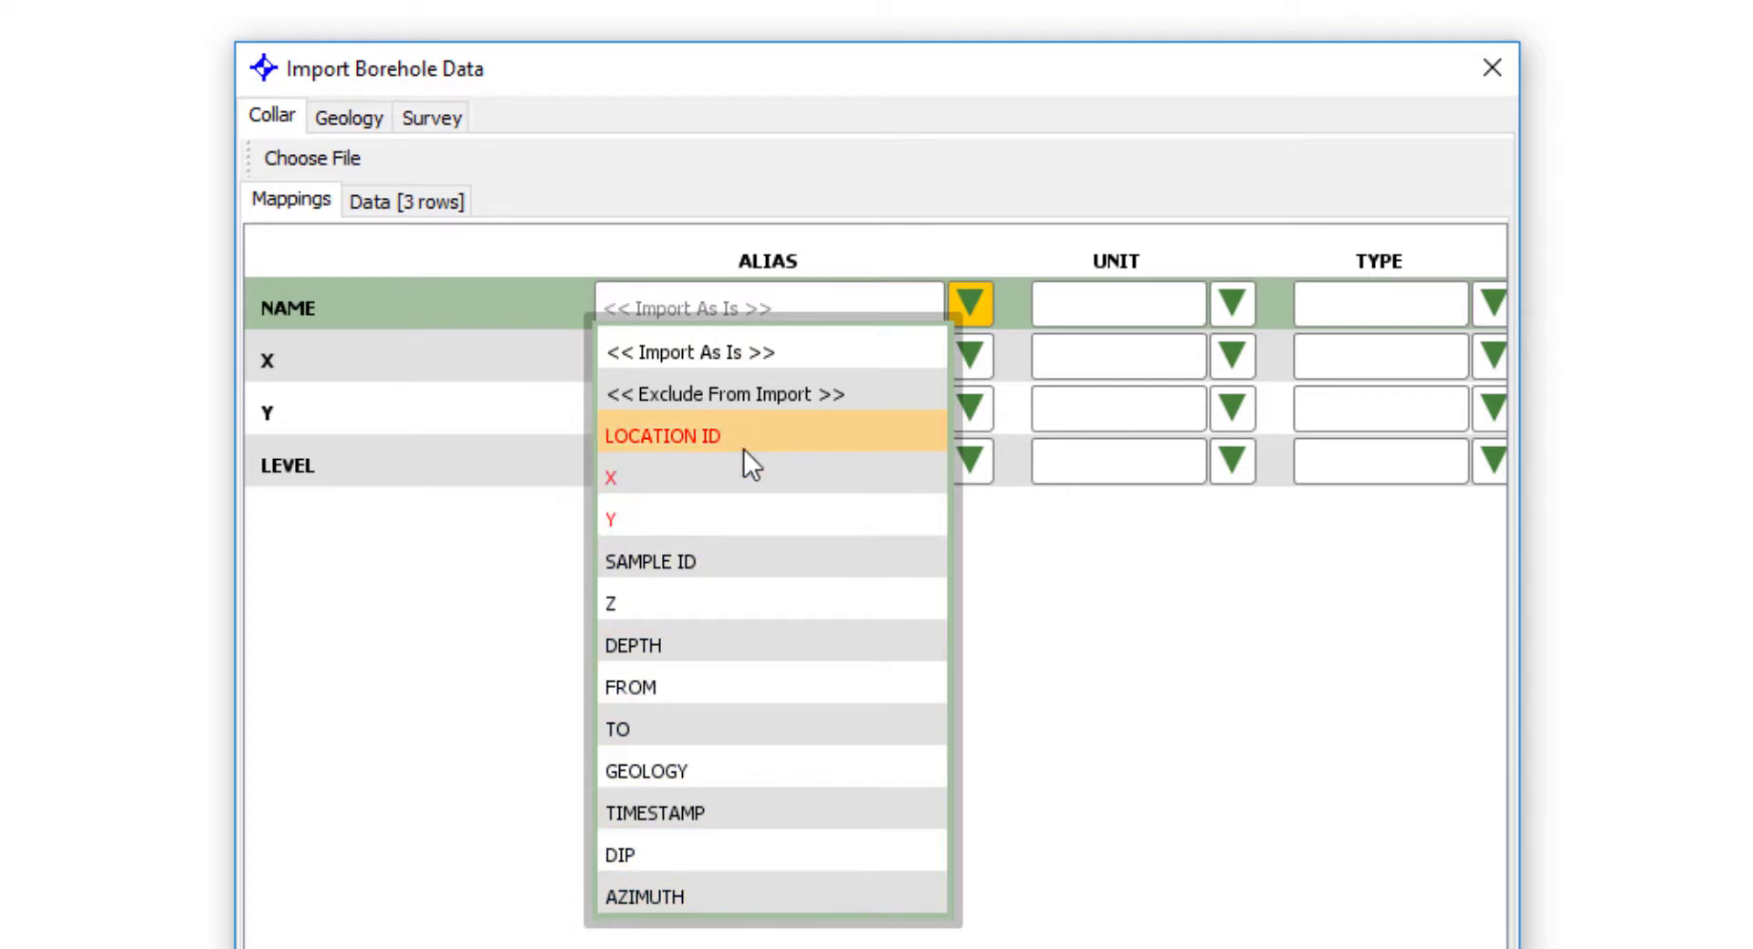
{"action": "mouse_move", "coordinate": [771, 518]}
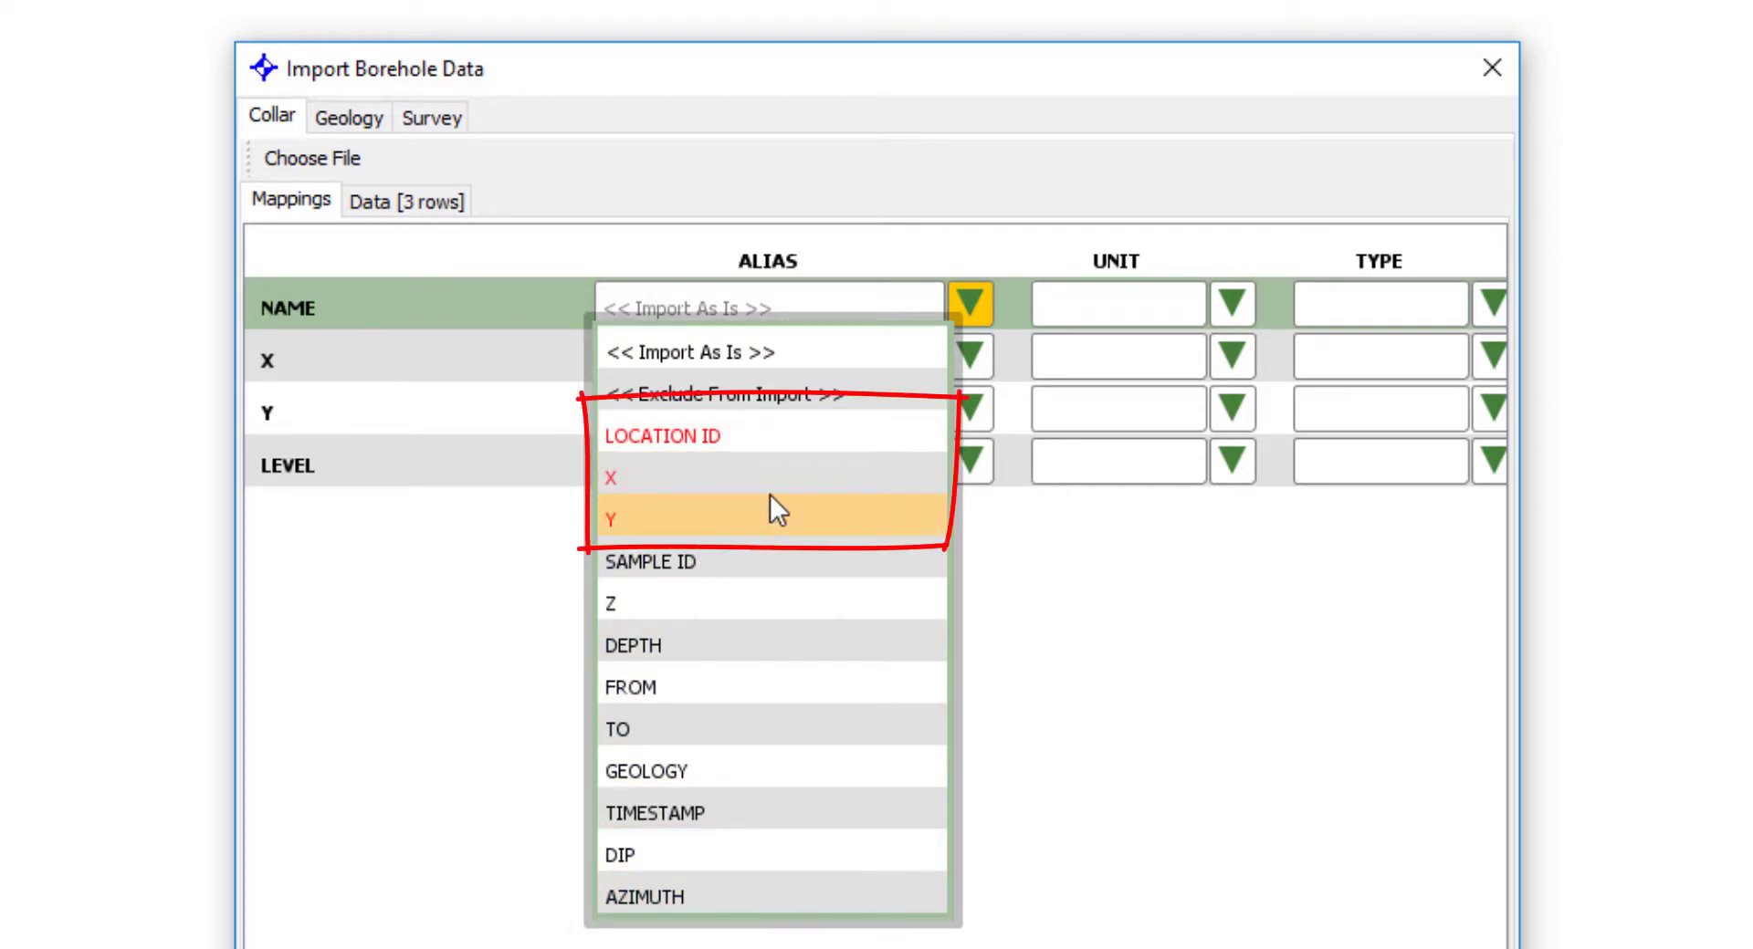
{"action": "mouse_move", "coordinate": [791, 466]}
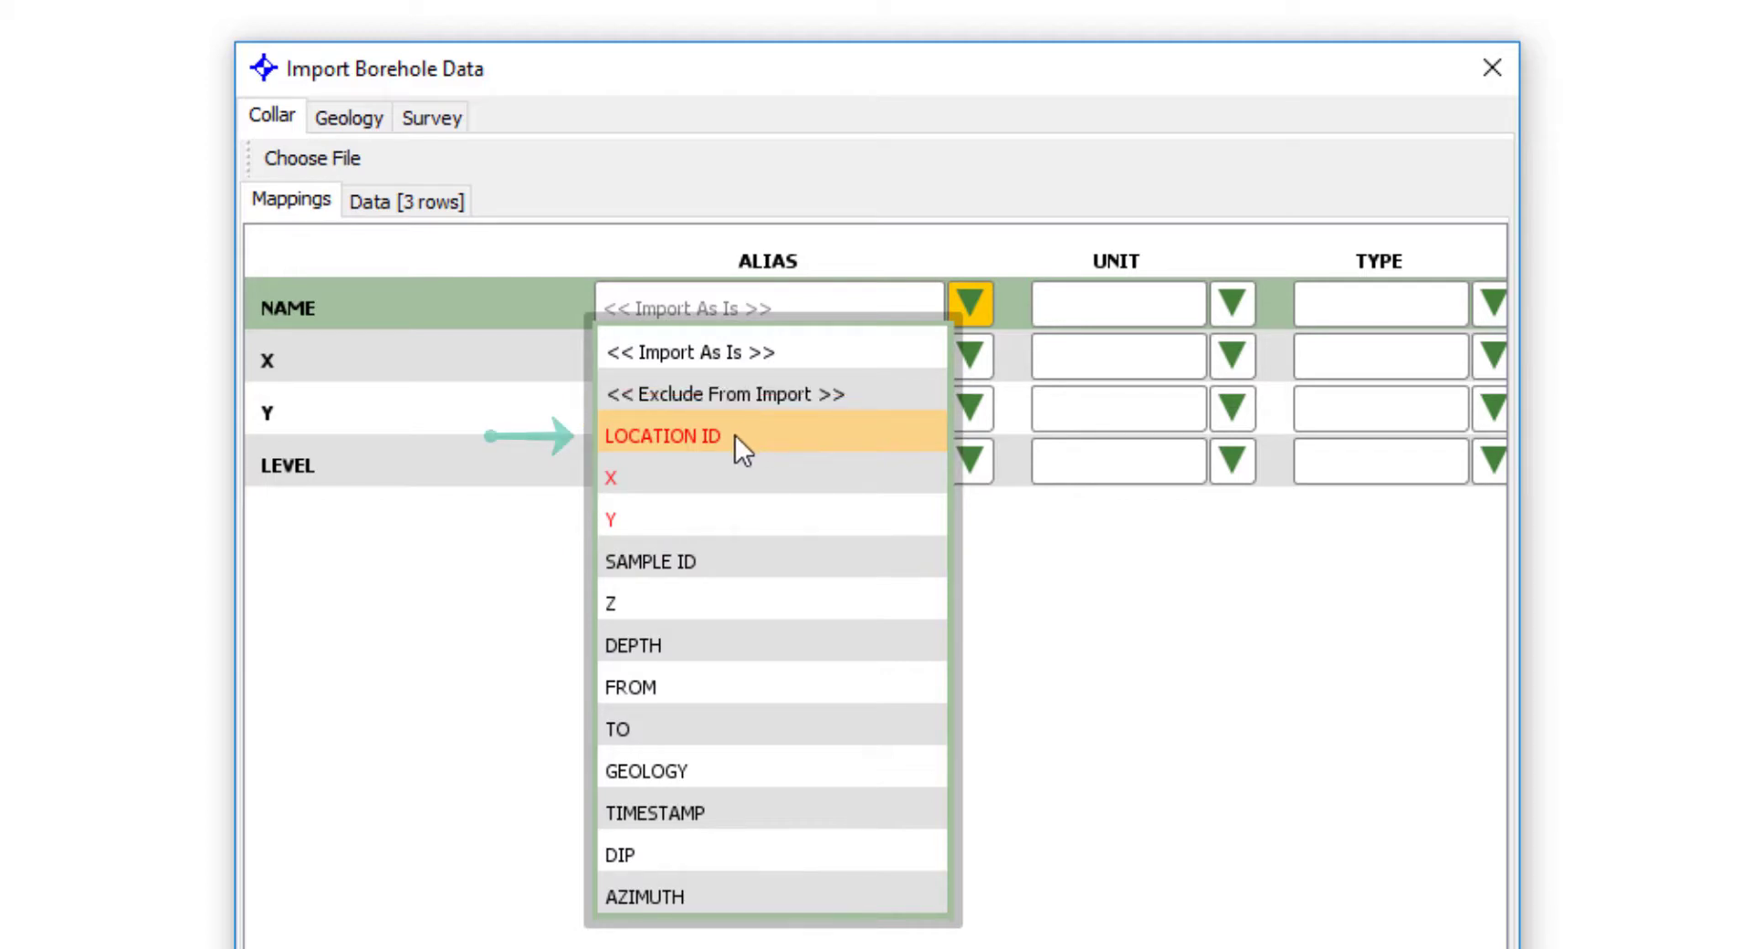
{"action": "mouse_move", "coordinate": [748, 453]}
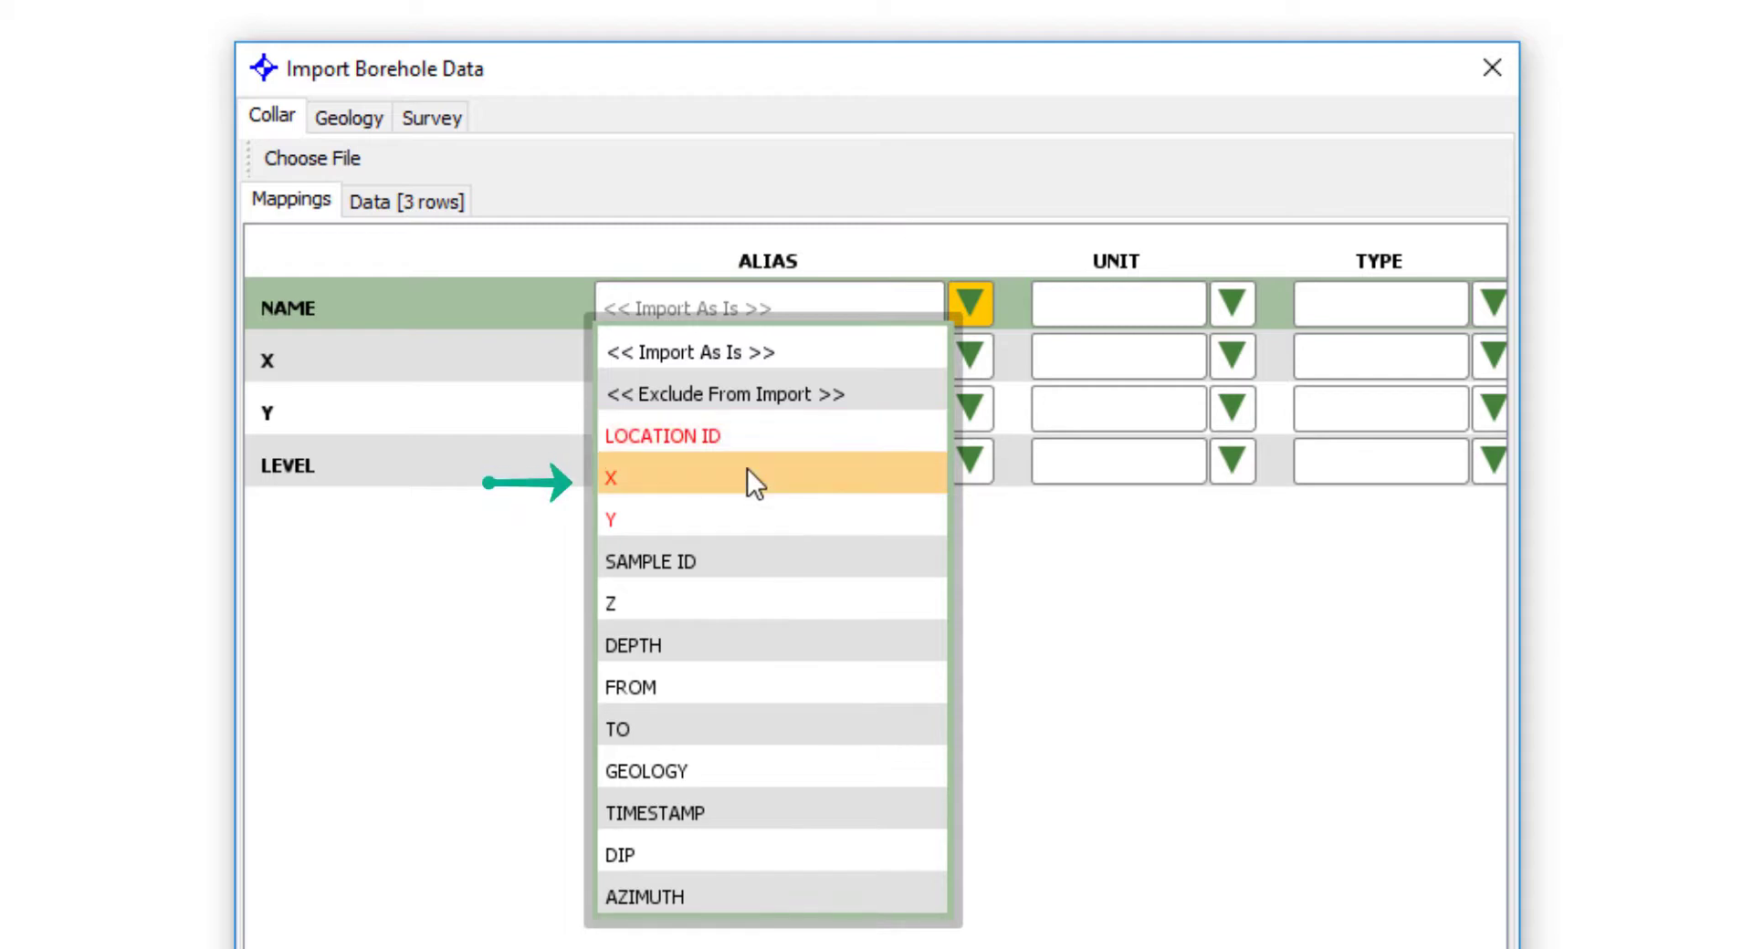
{"action": "mouse_move", "coordinate": [747, 518]}
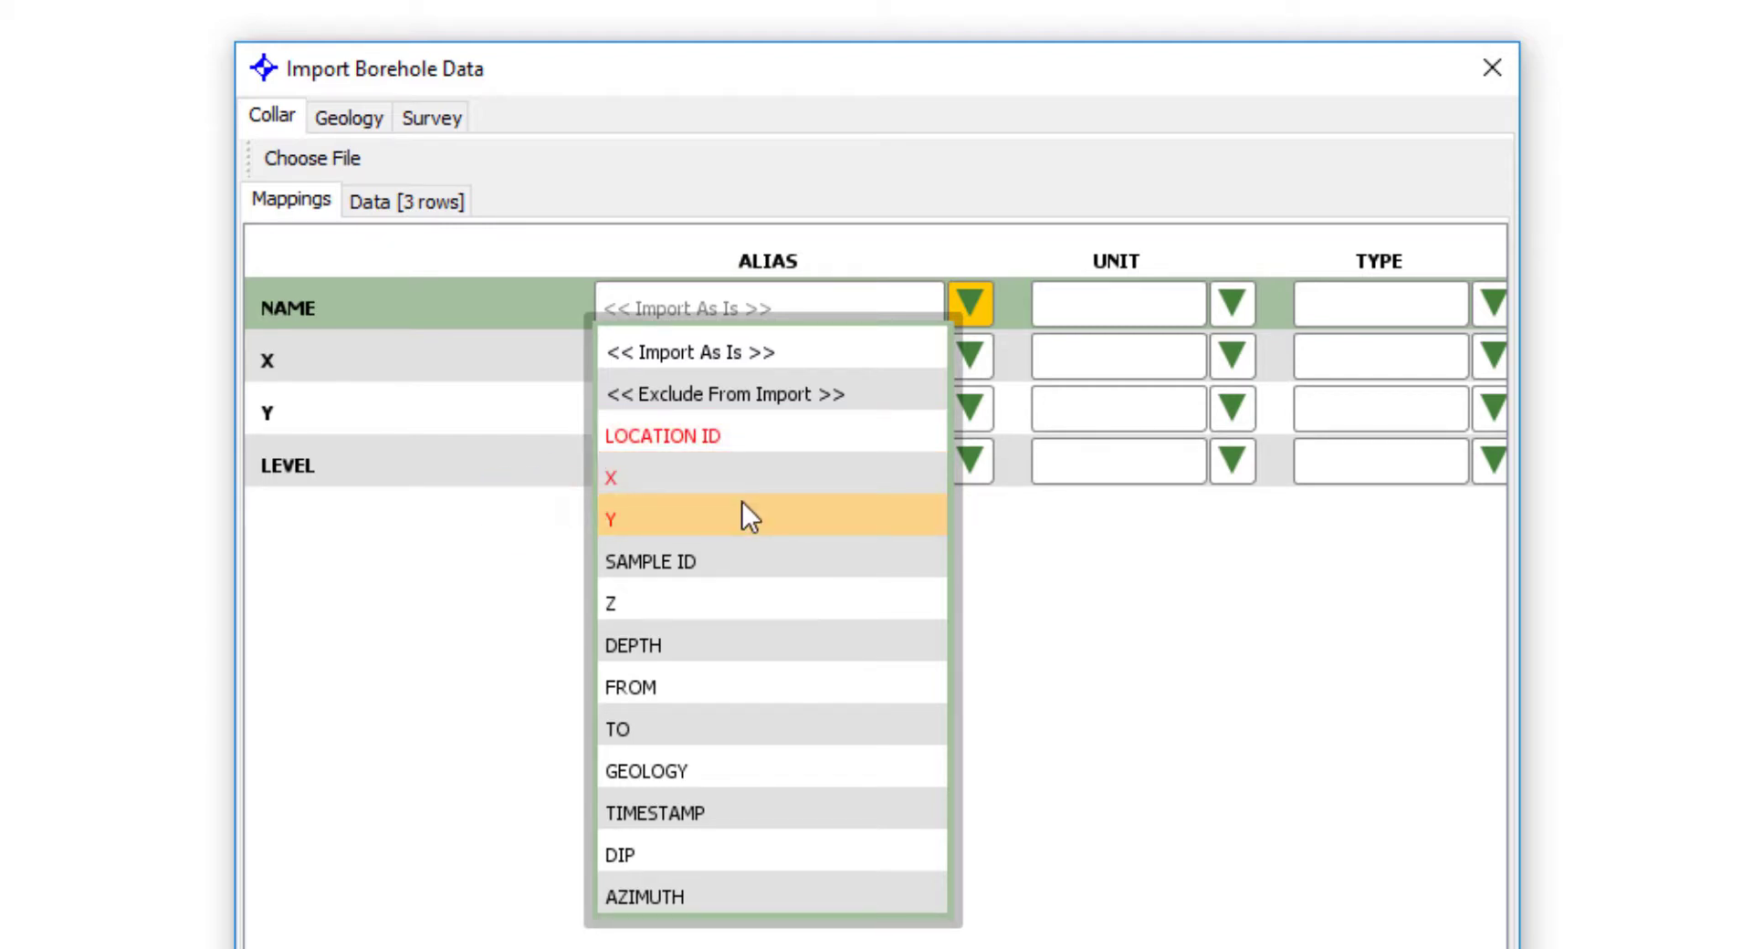
{"action": "mouse_move", "coordinate": [761, 476]}
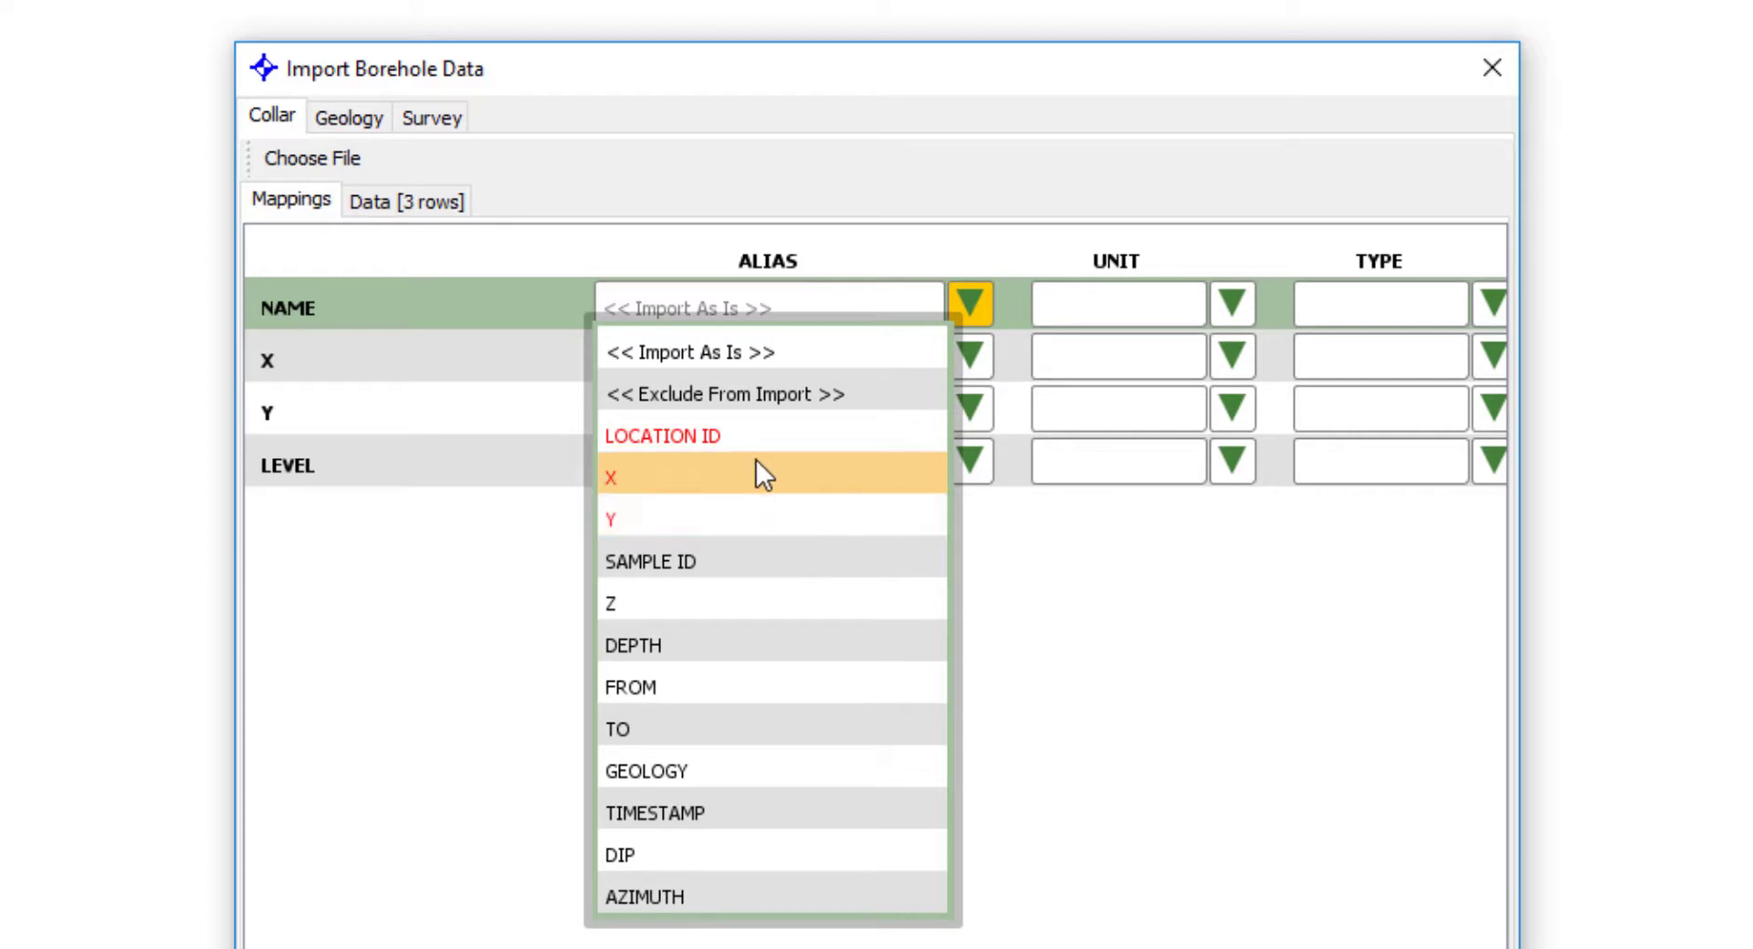
{"action": "mouse_move", "coordinate": [776, 518]}
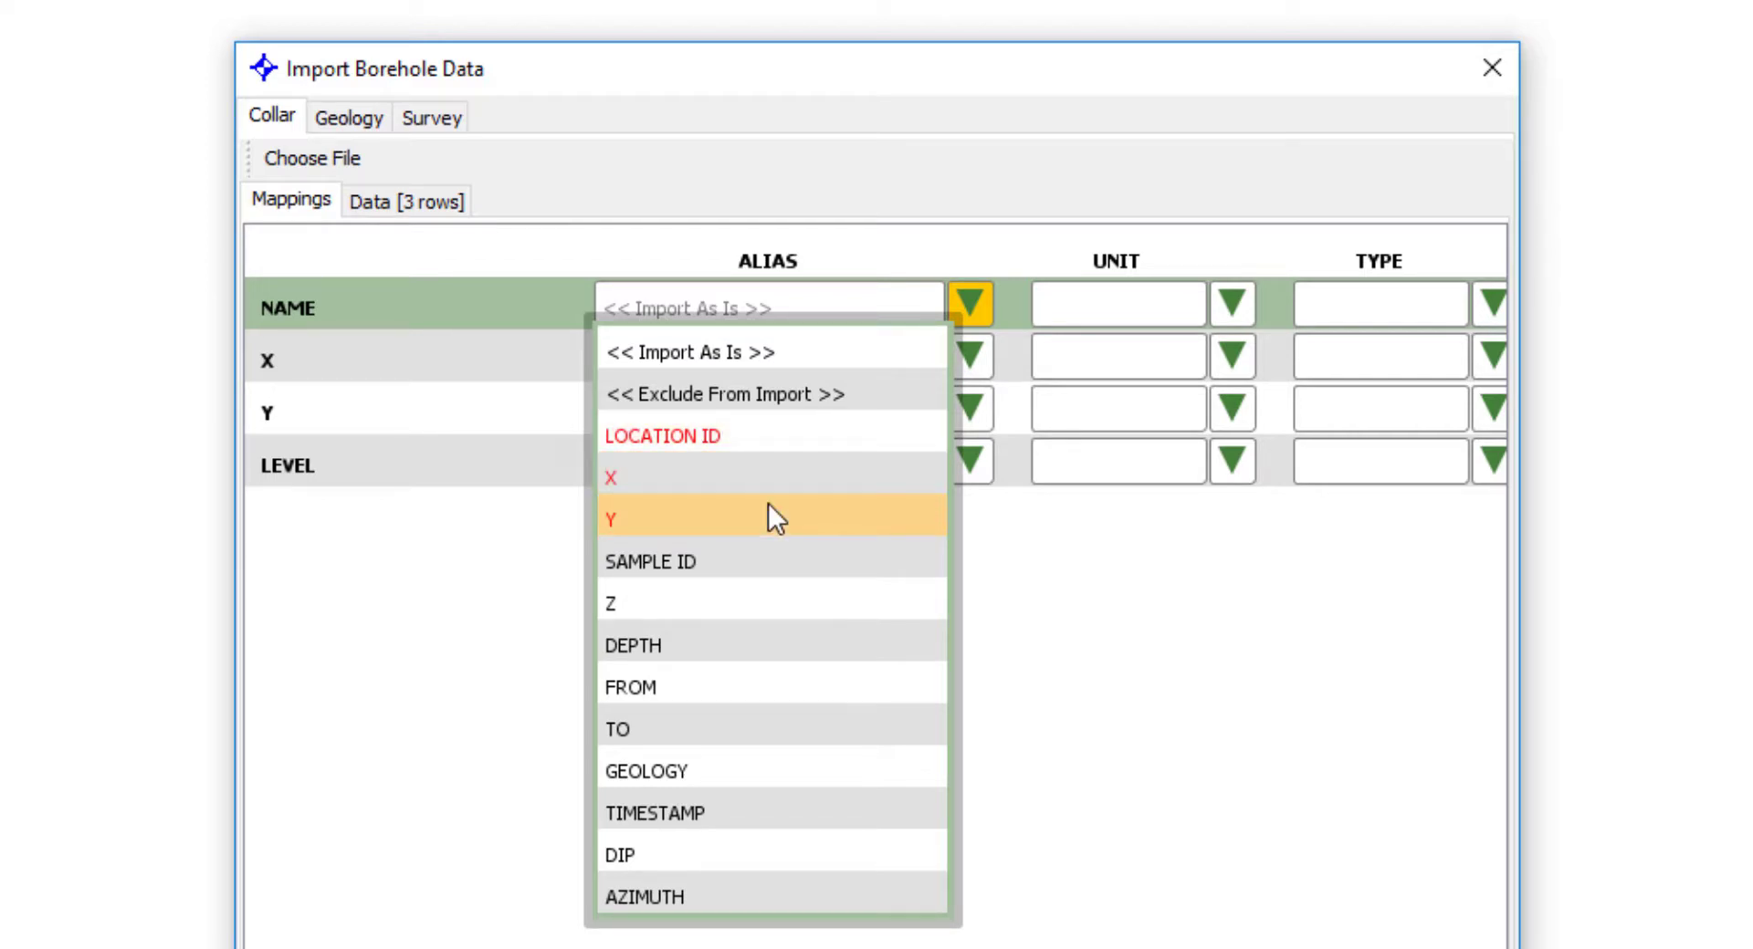
{"action": "mouse_move", "coordinate": [702, 436]}
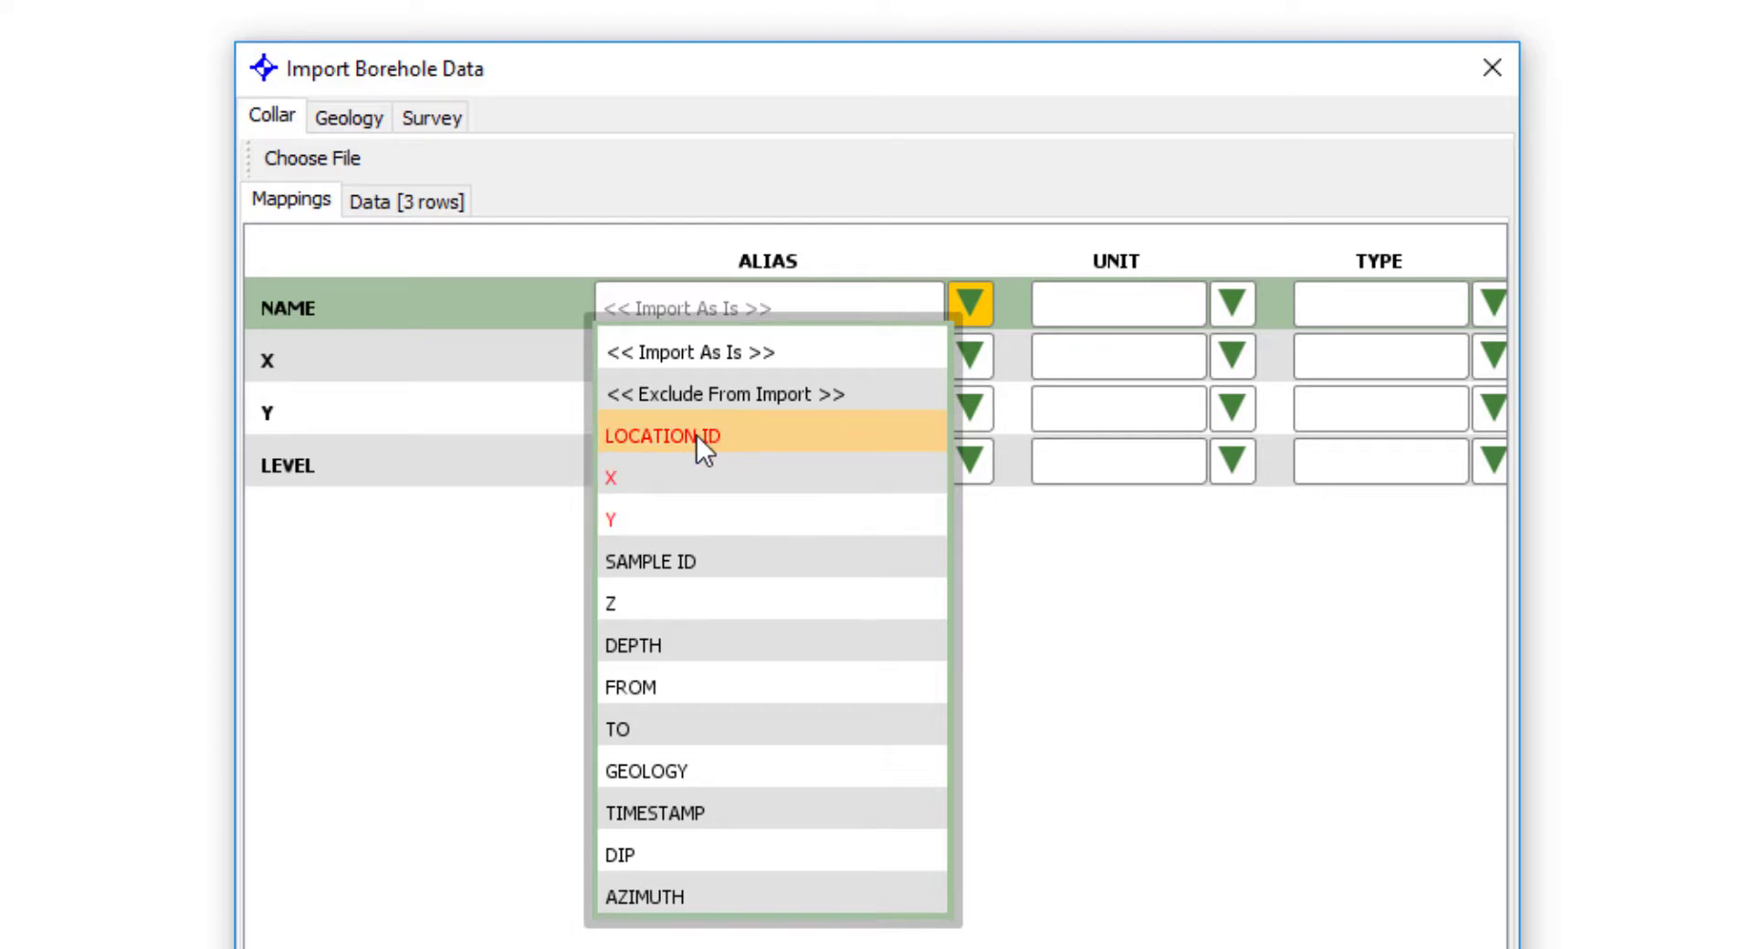
{"action": "left_click", "coordinate": [666, 436]}
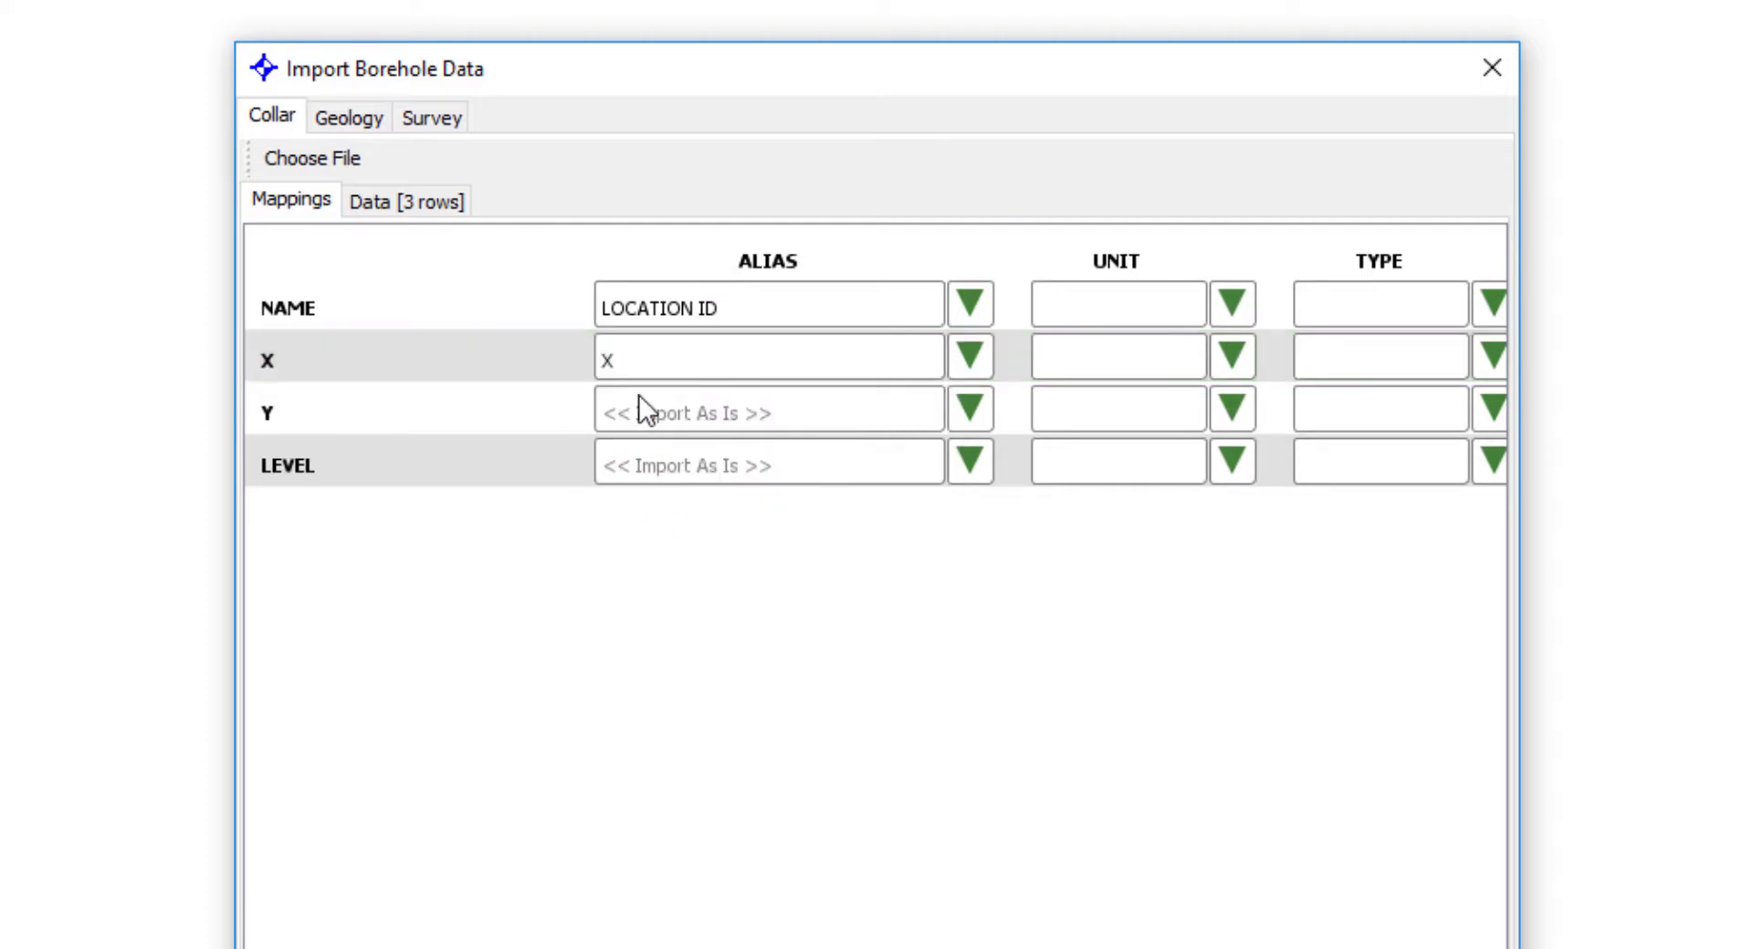
{"action": "left_click", "coordinate": [969, 408]}
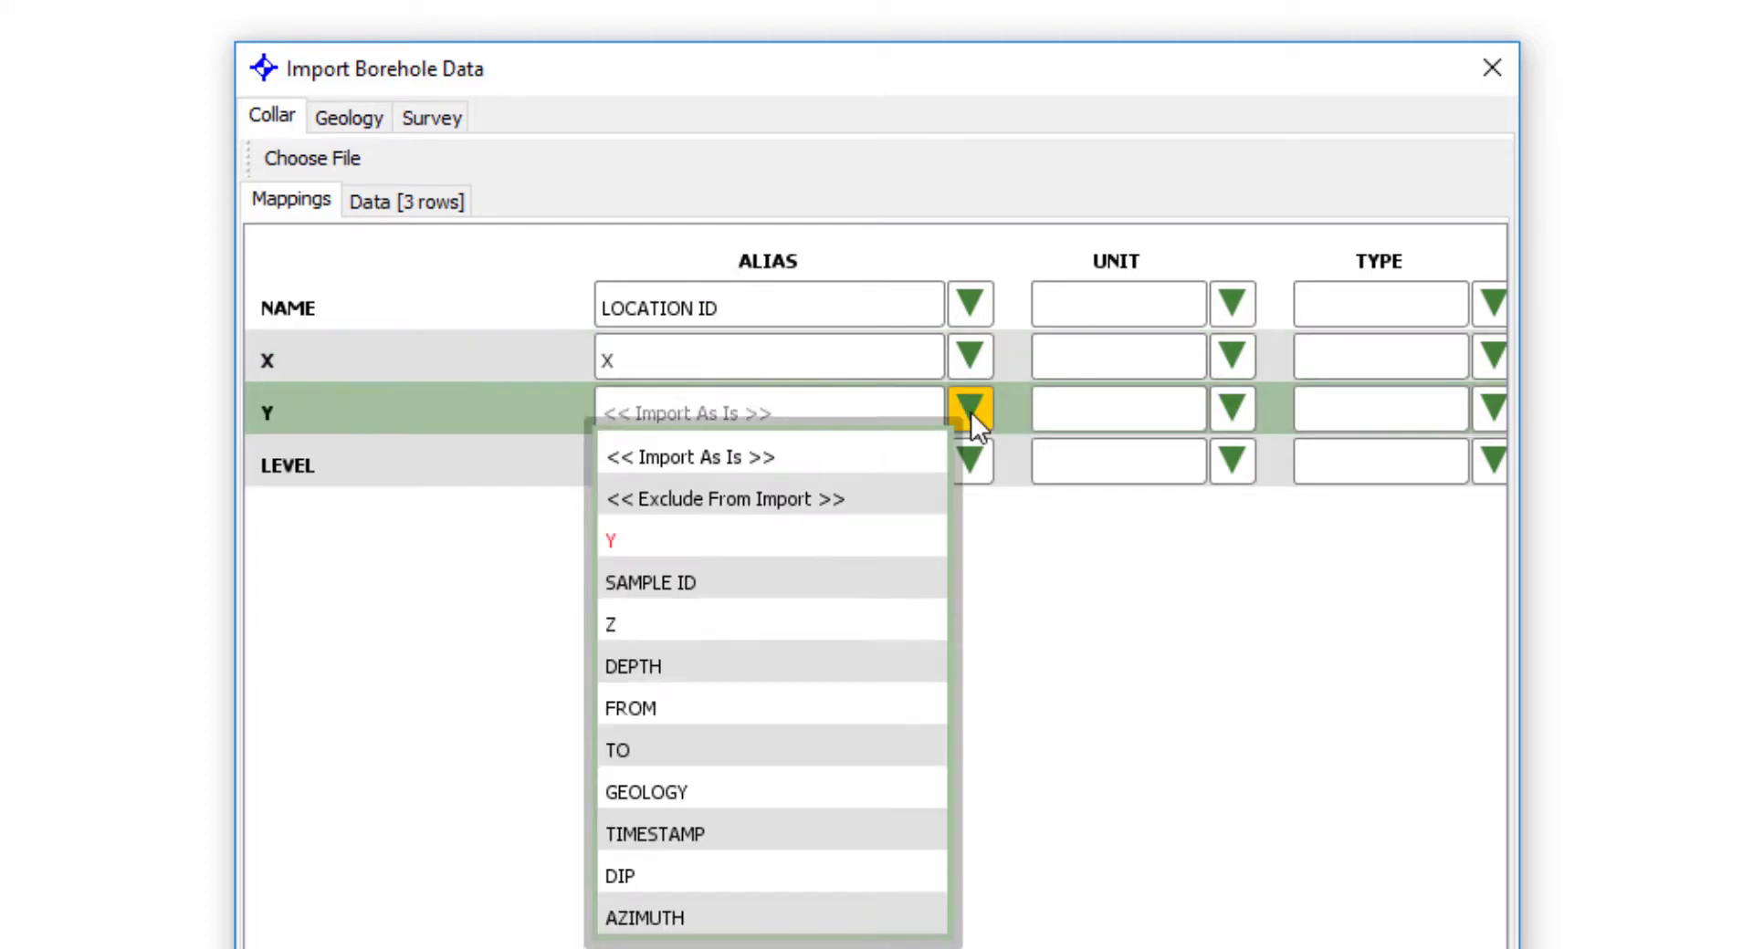
{"action": "left_click", "coordinate": [610, 540]}
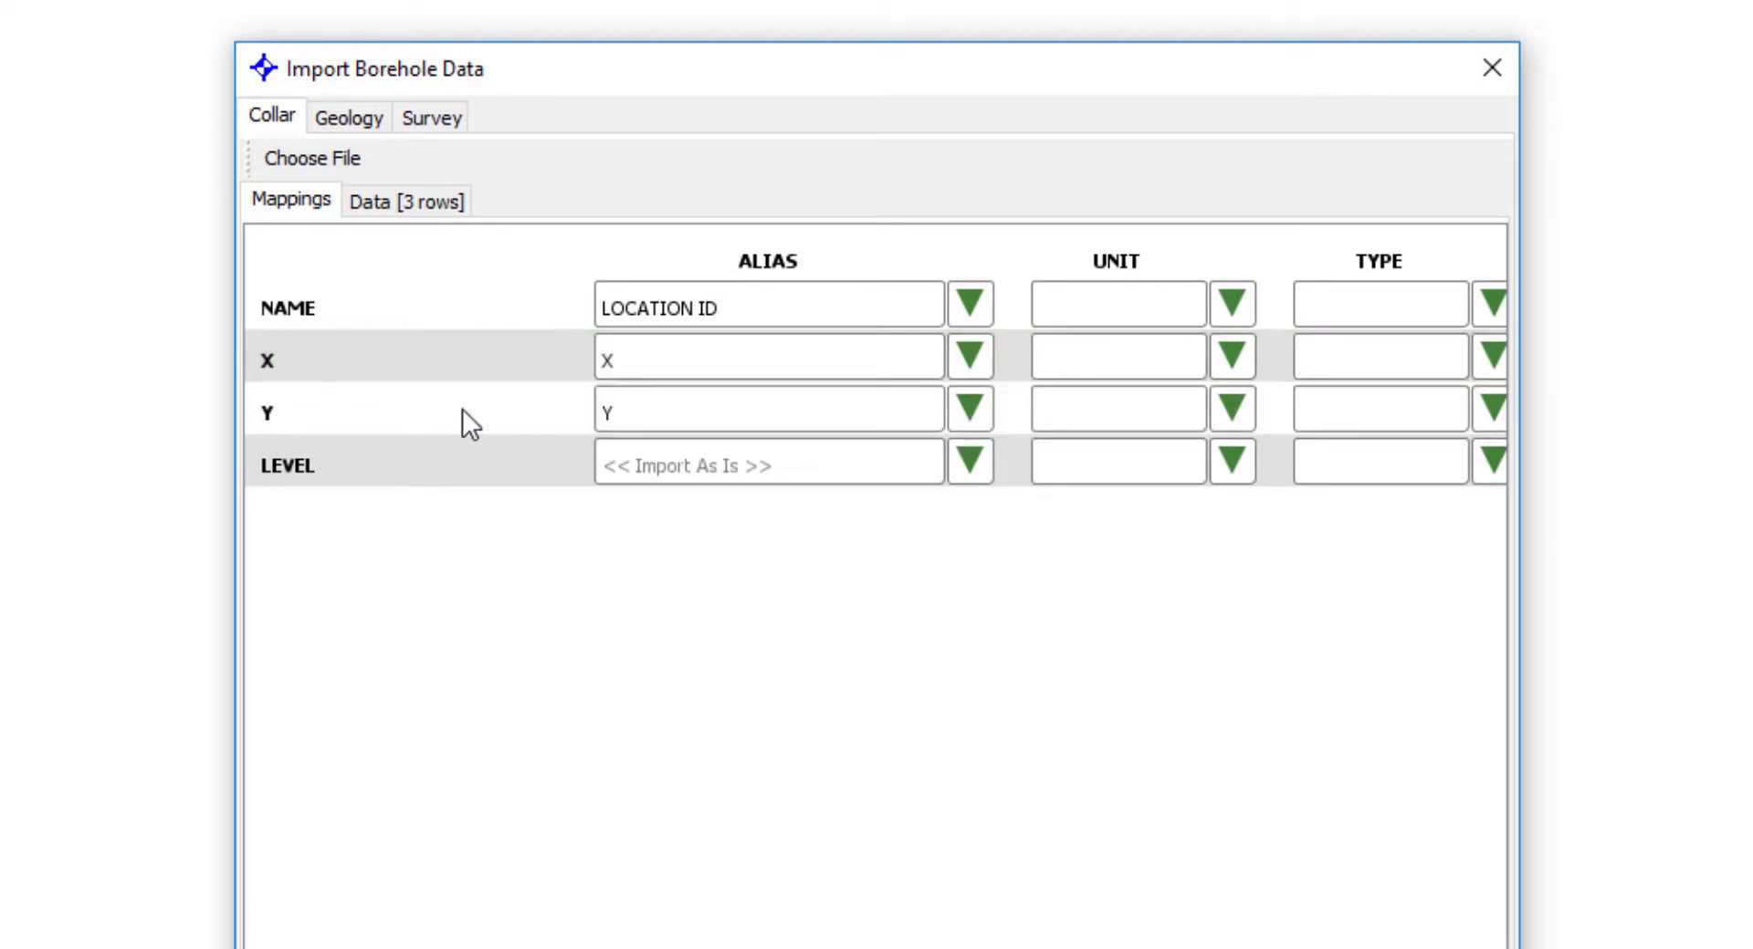
{"action": "mouse_move", "coordinate": [318, 475]}
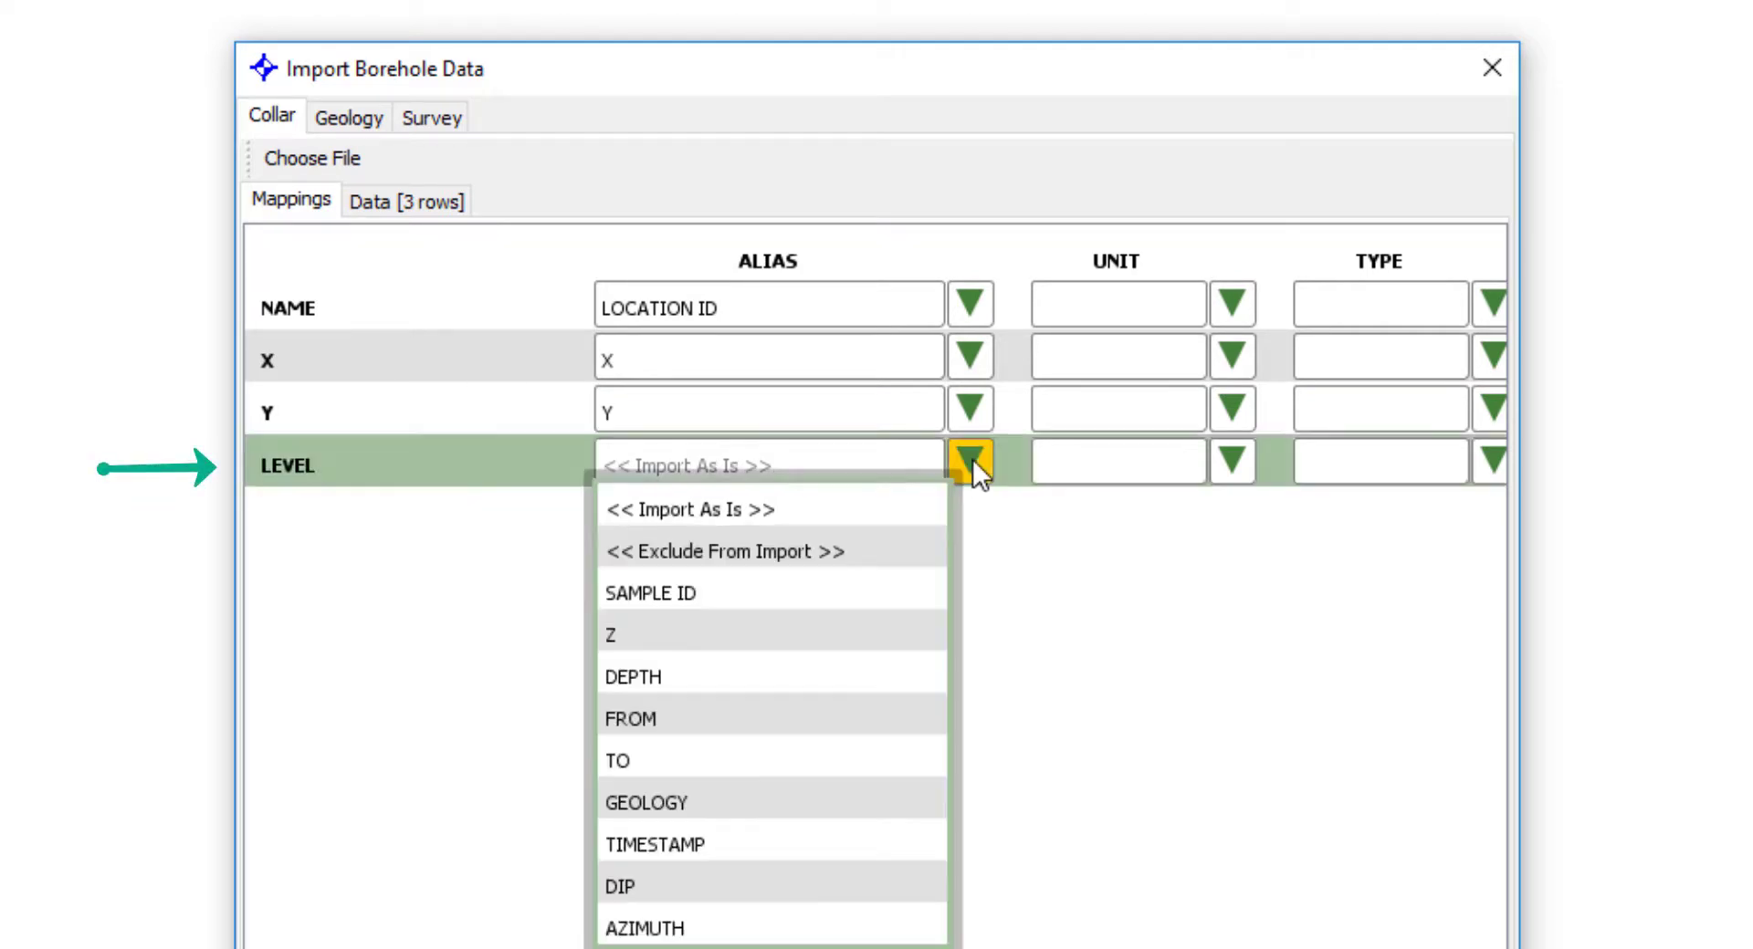
{"action": "mouse_move", "coordinate": [626, 648]}
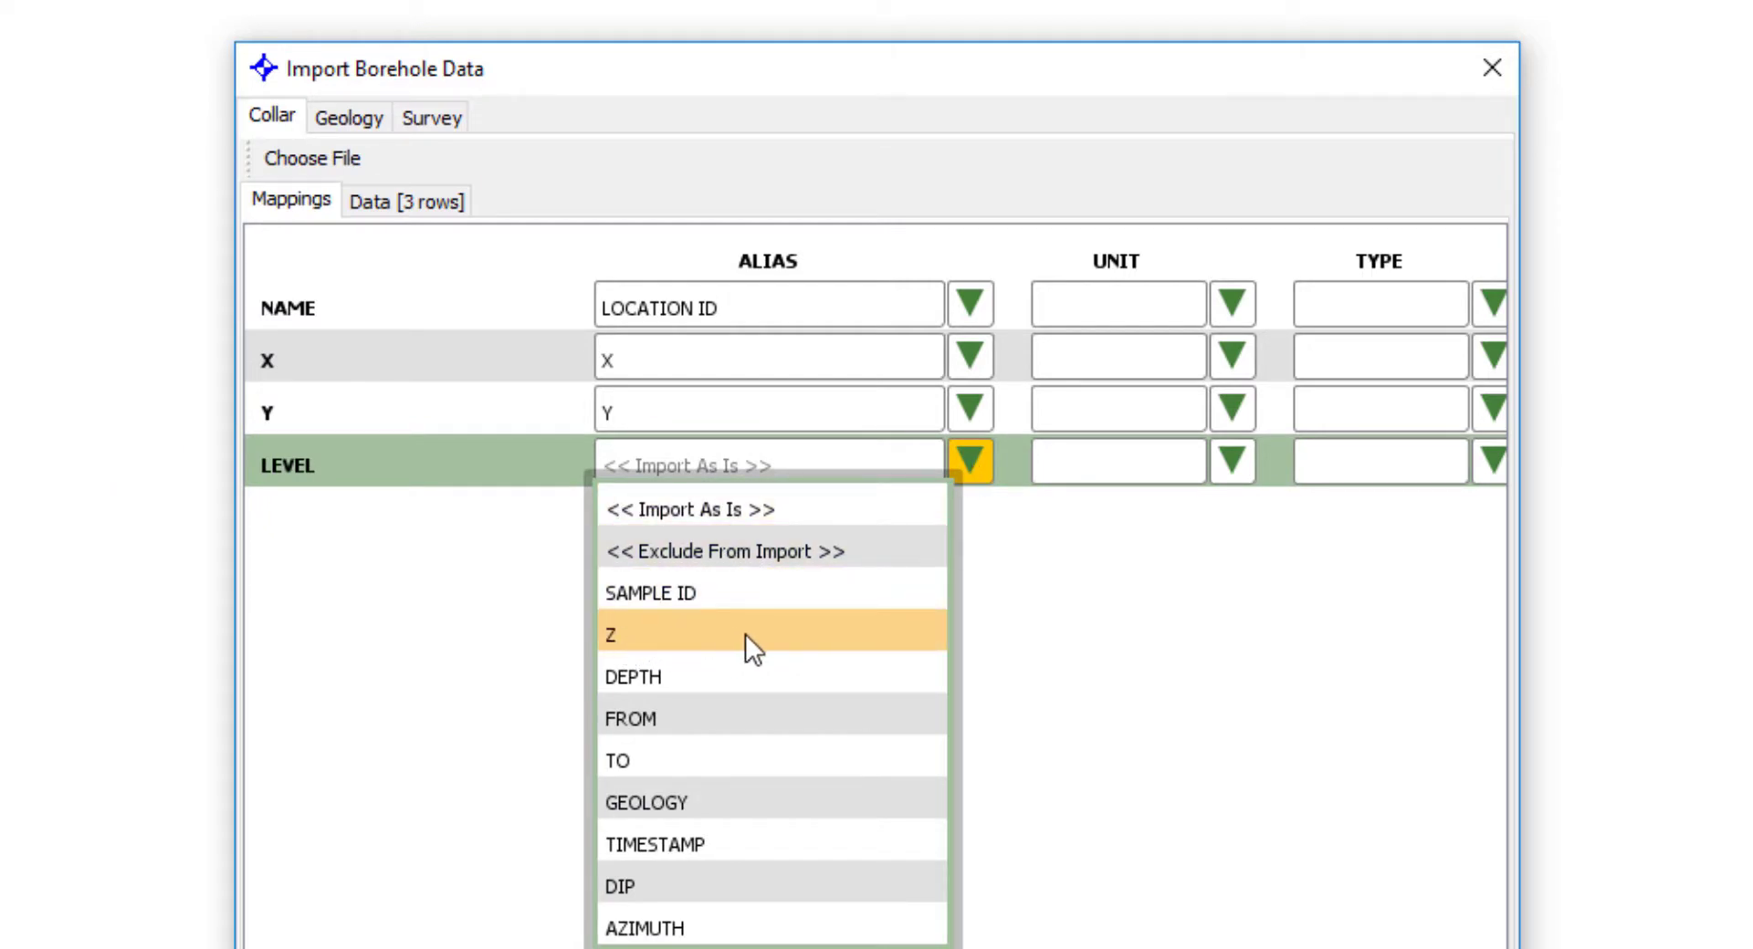
{"action": "left_click", "coordinate": [610, 634]}
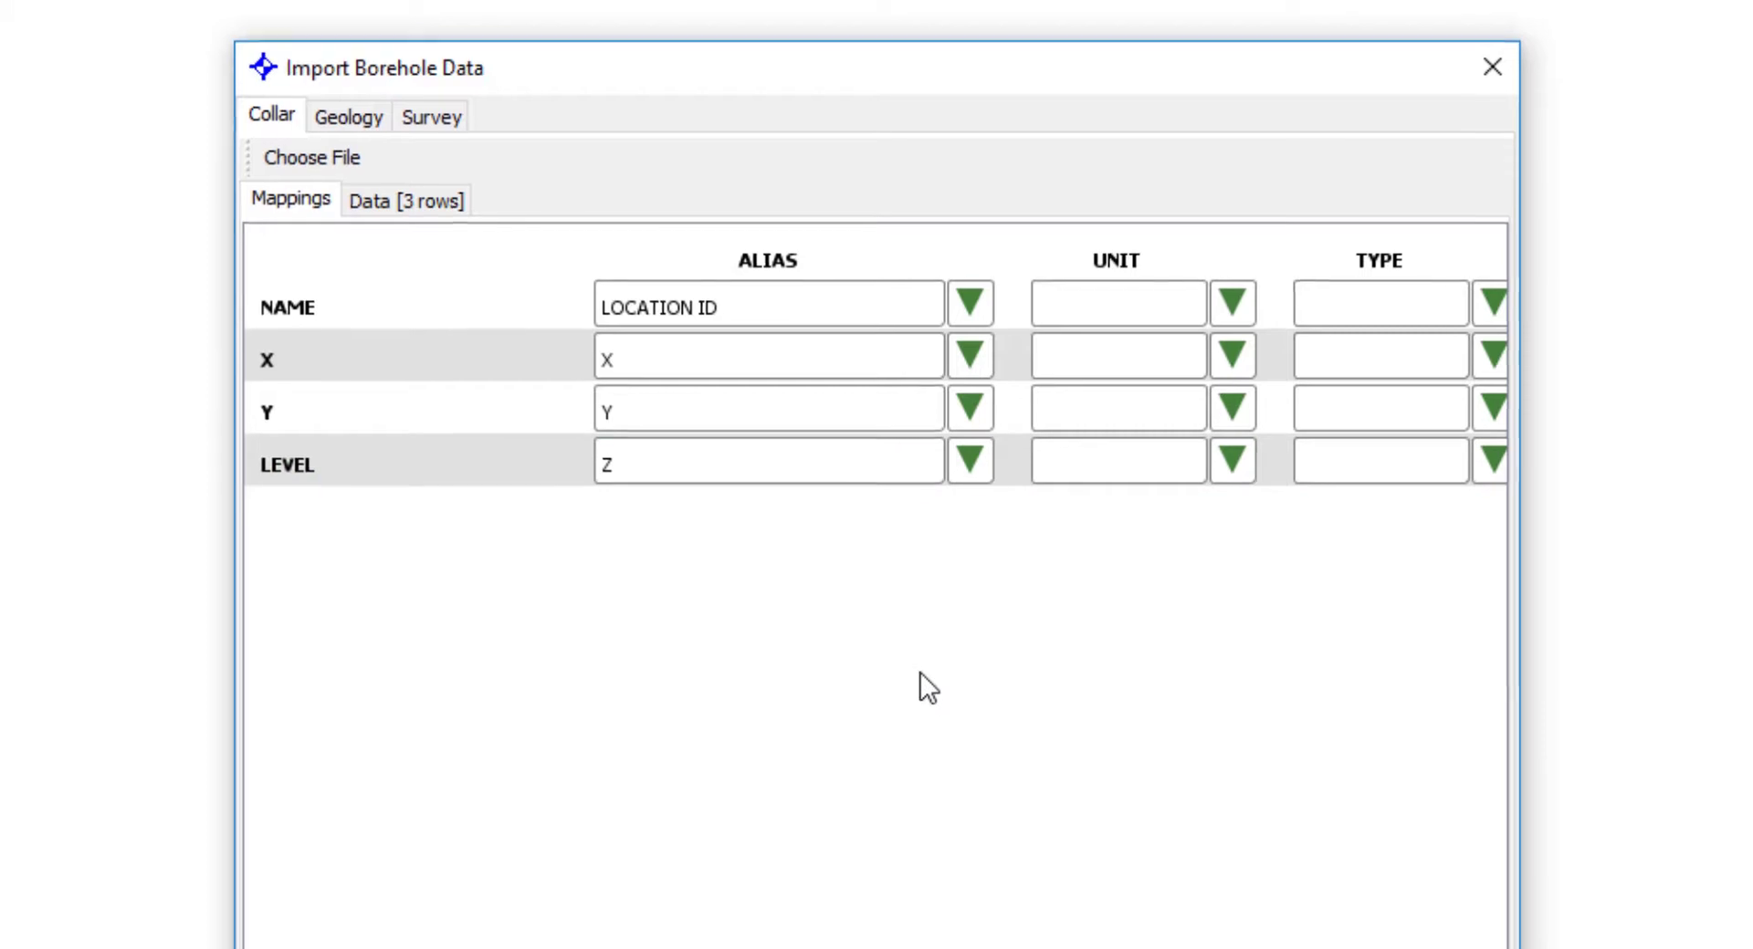
Confirm the collar mappings and name the new dataset 'Keyworth Boreholes'.
{"action": "left_click", "coordinate": [789, 897]}
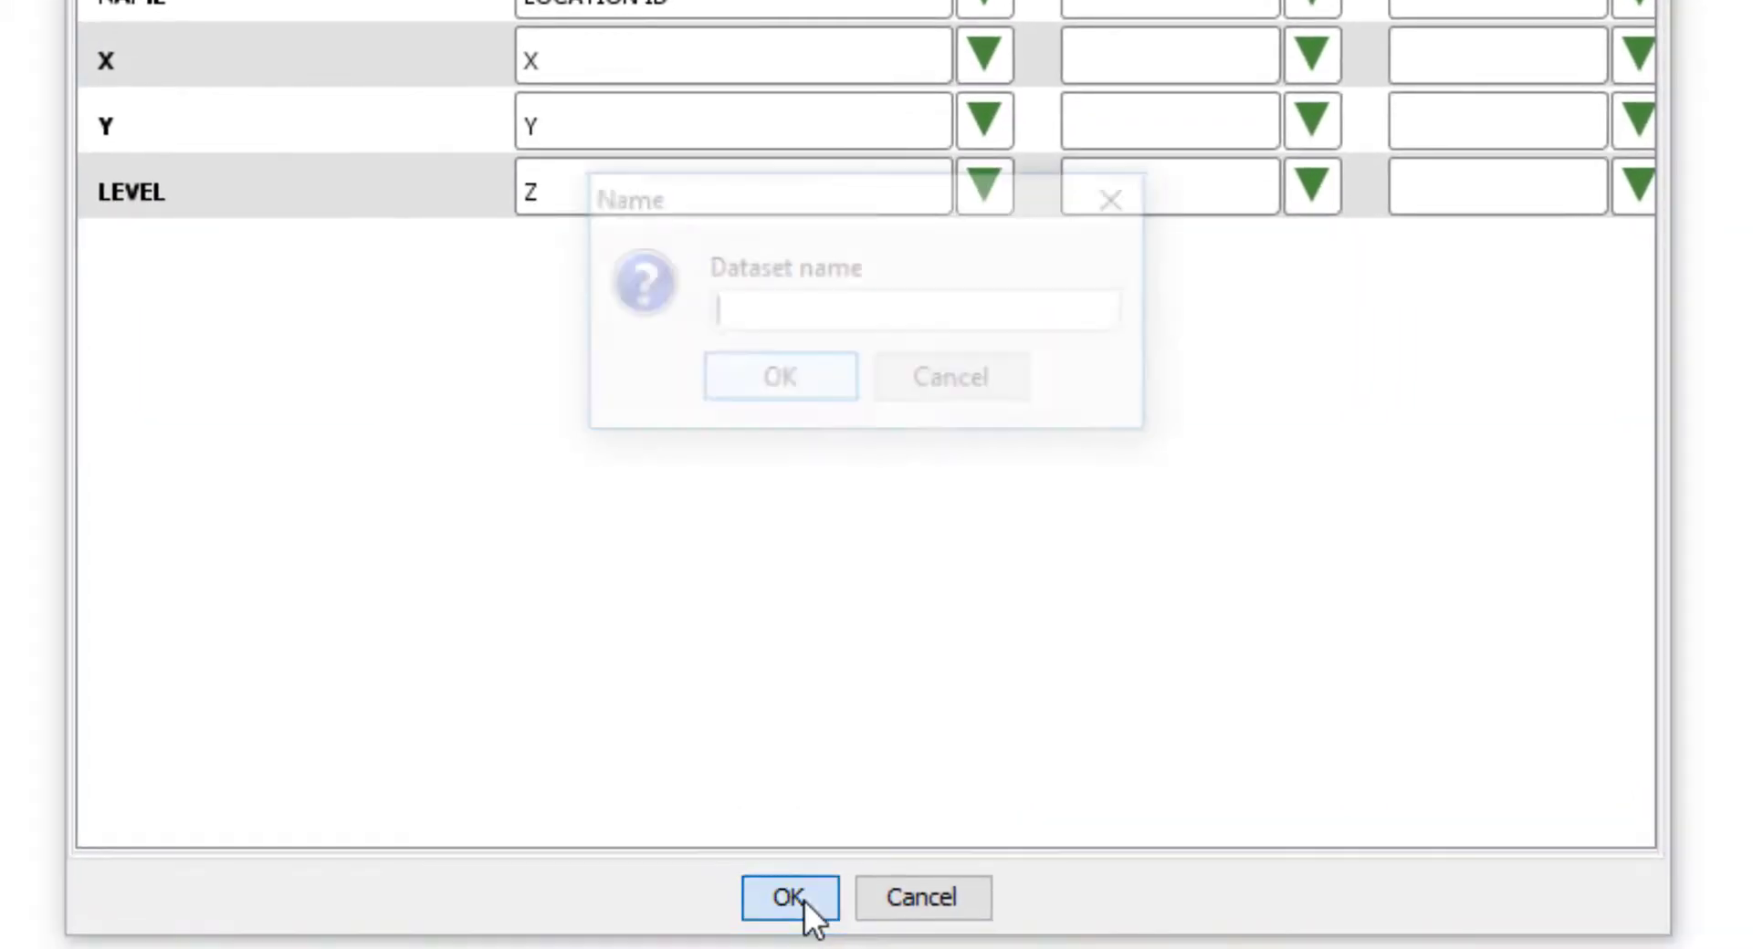
{"action": "left_click", "coordinate": [788, 897]}
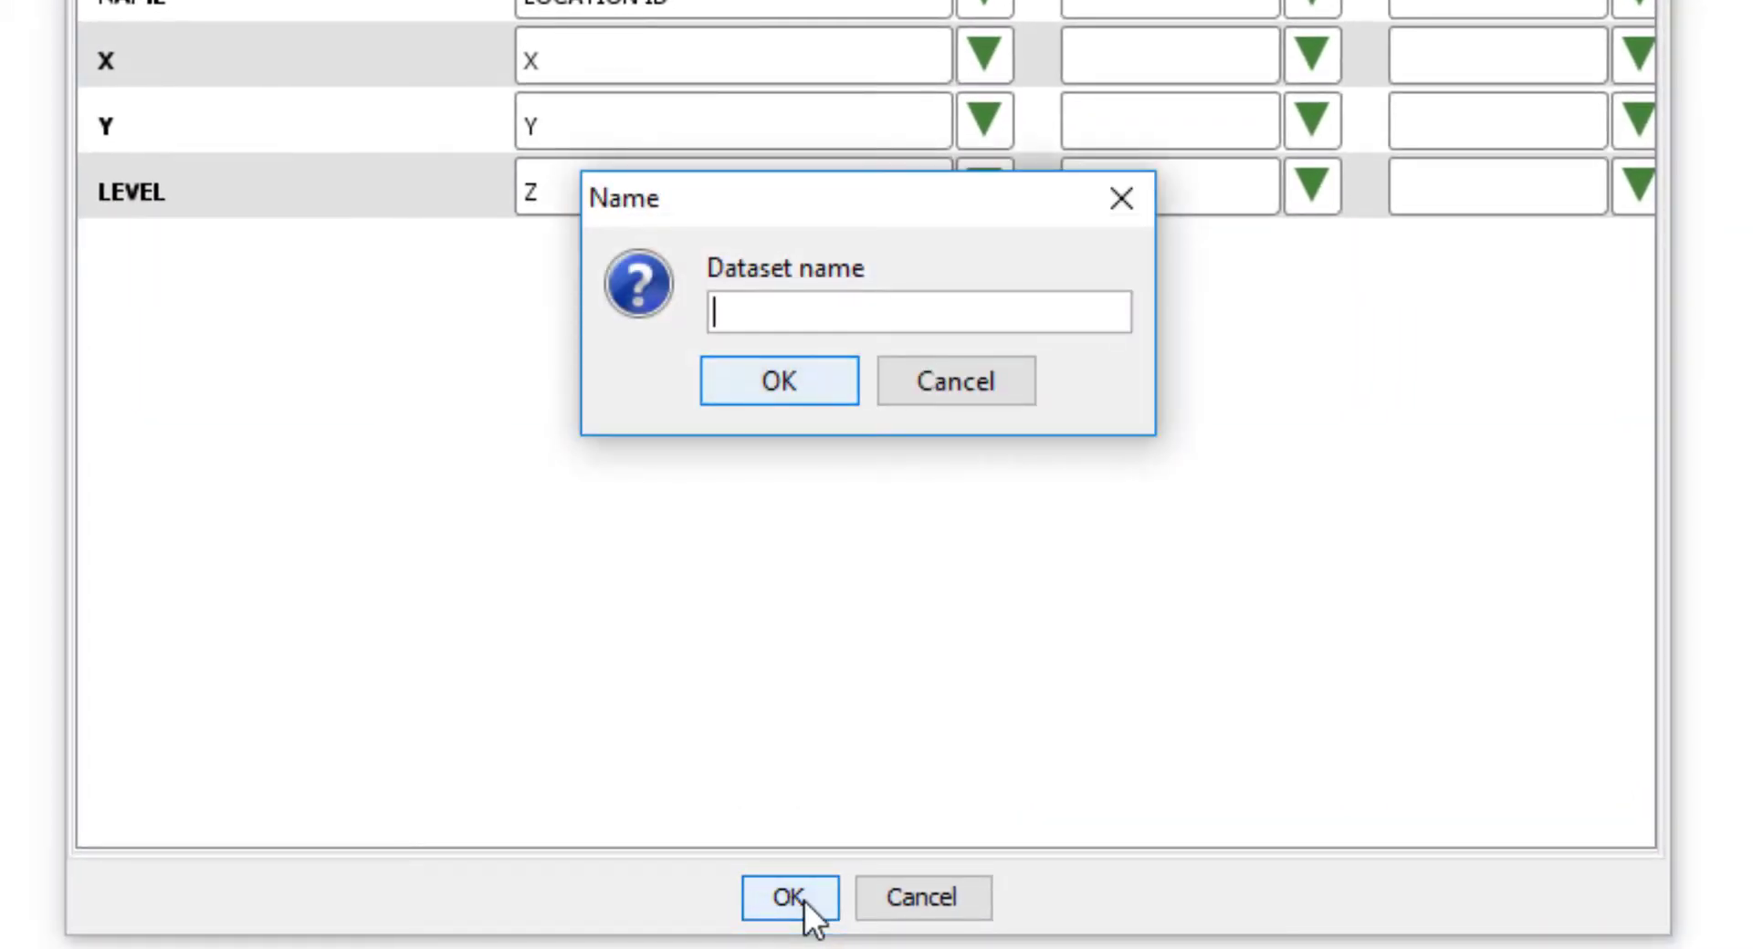
{"action": "type", "text": "Keyworth"}
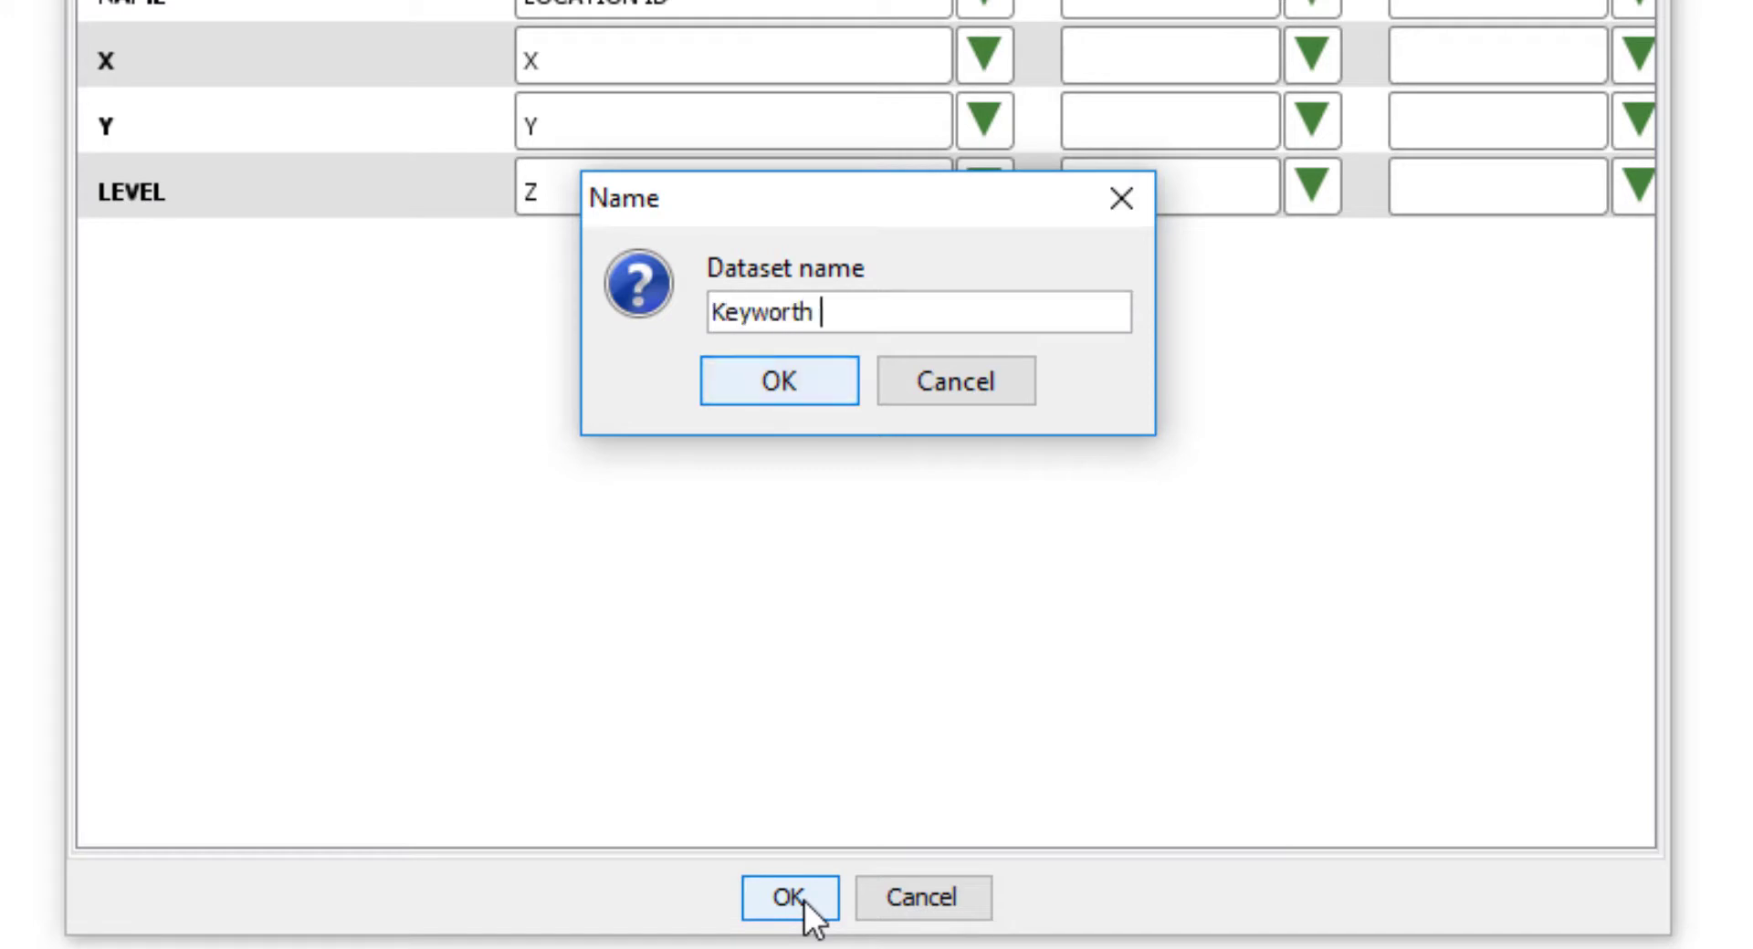
{"action": "type", "text": "Boreholes"}
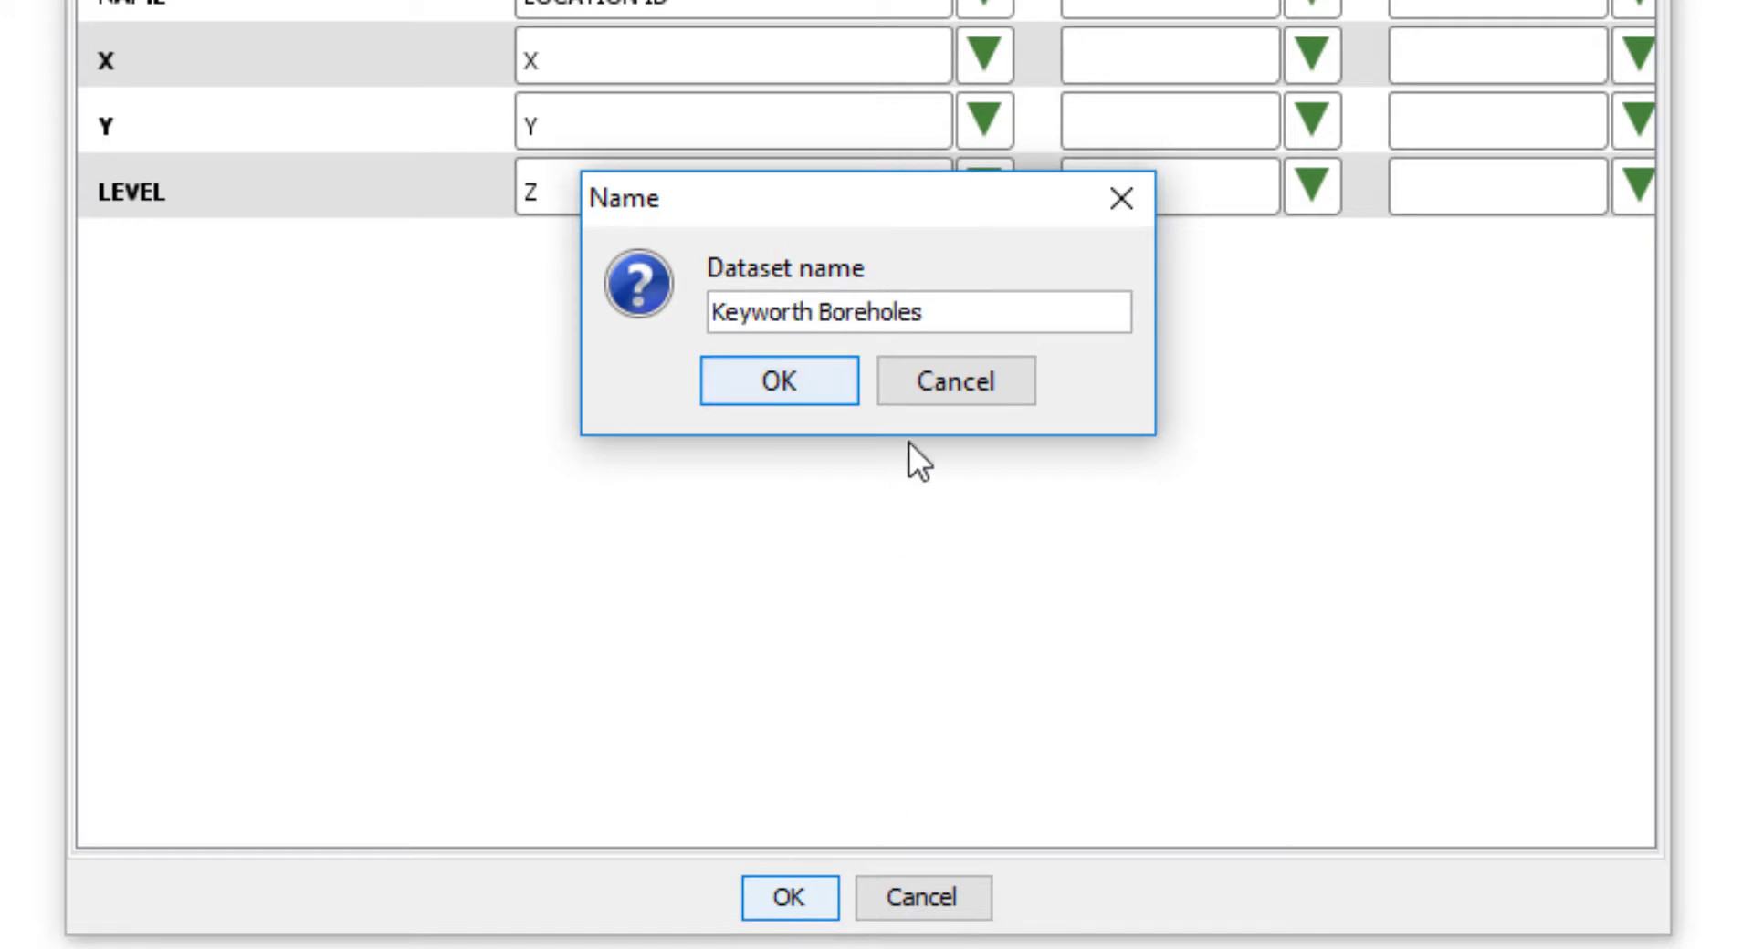
{"action": "left_click", "coordinate": [778, 380]}
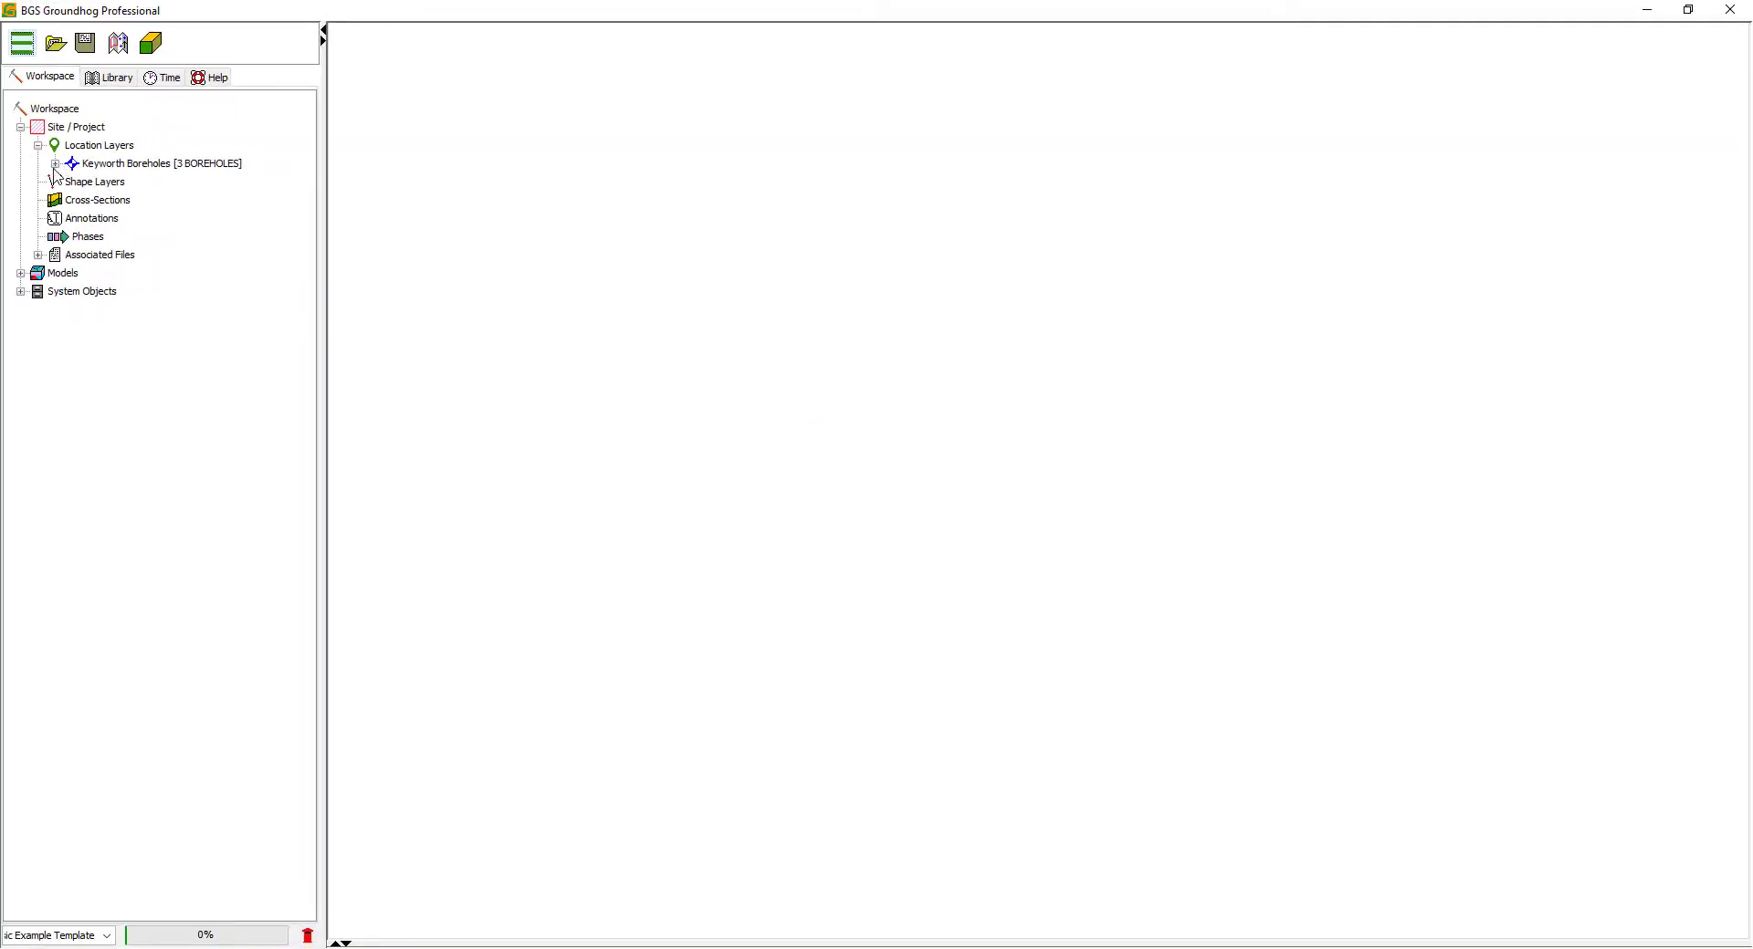
Expand Keyworth Boreholes, inspect BH 3's attributes (level 63.7), then collapse BH 1–3.
{"action": "left_click", "coordinate": [56, 164]}
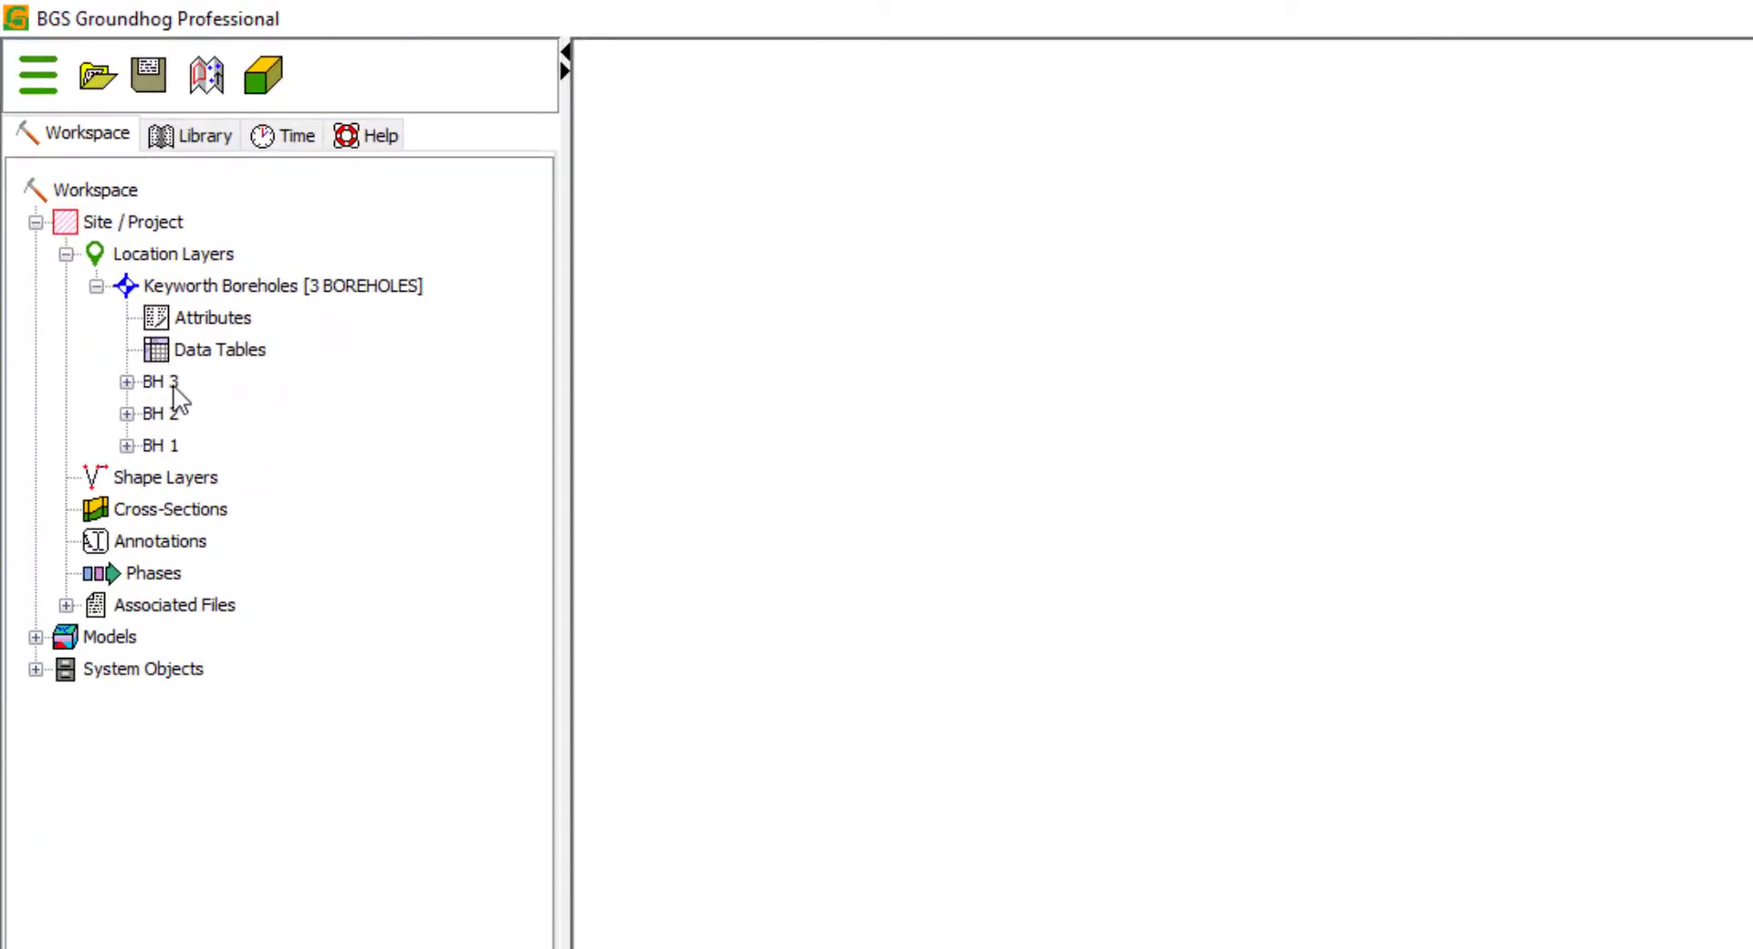
{"action": "mouse_move", "coordinate": [129, 461]}
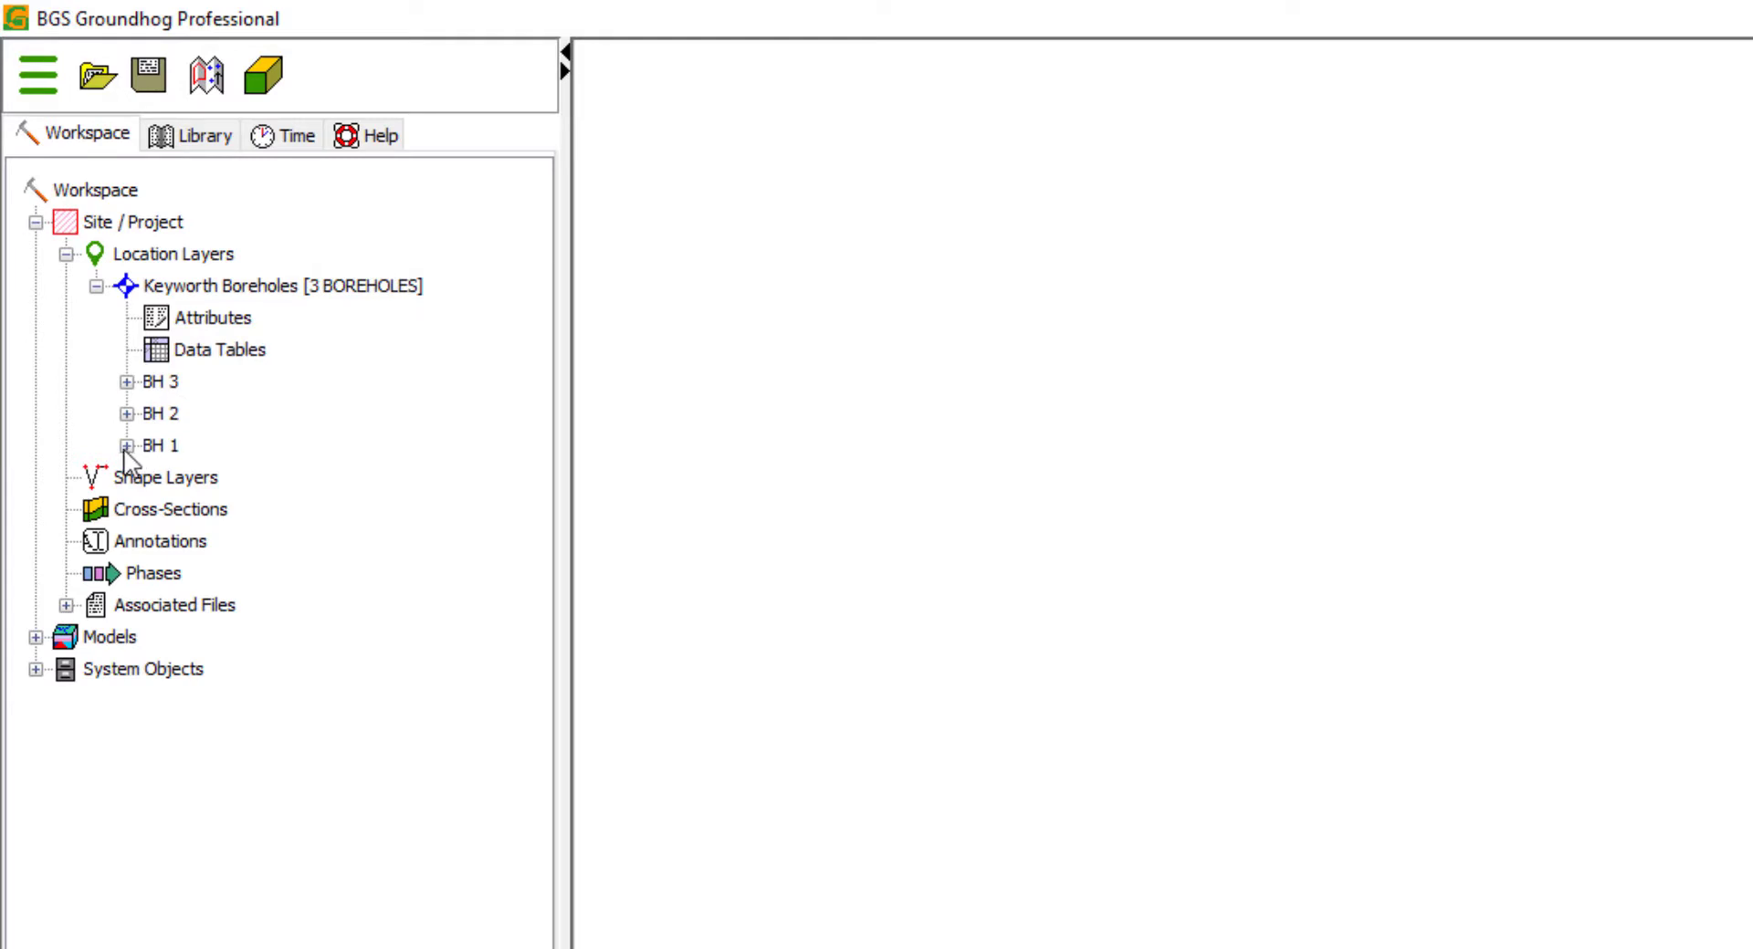
{"action": "left_click", "coordinate": [129, 381]}
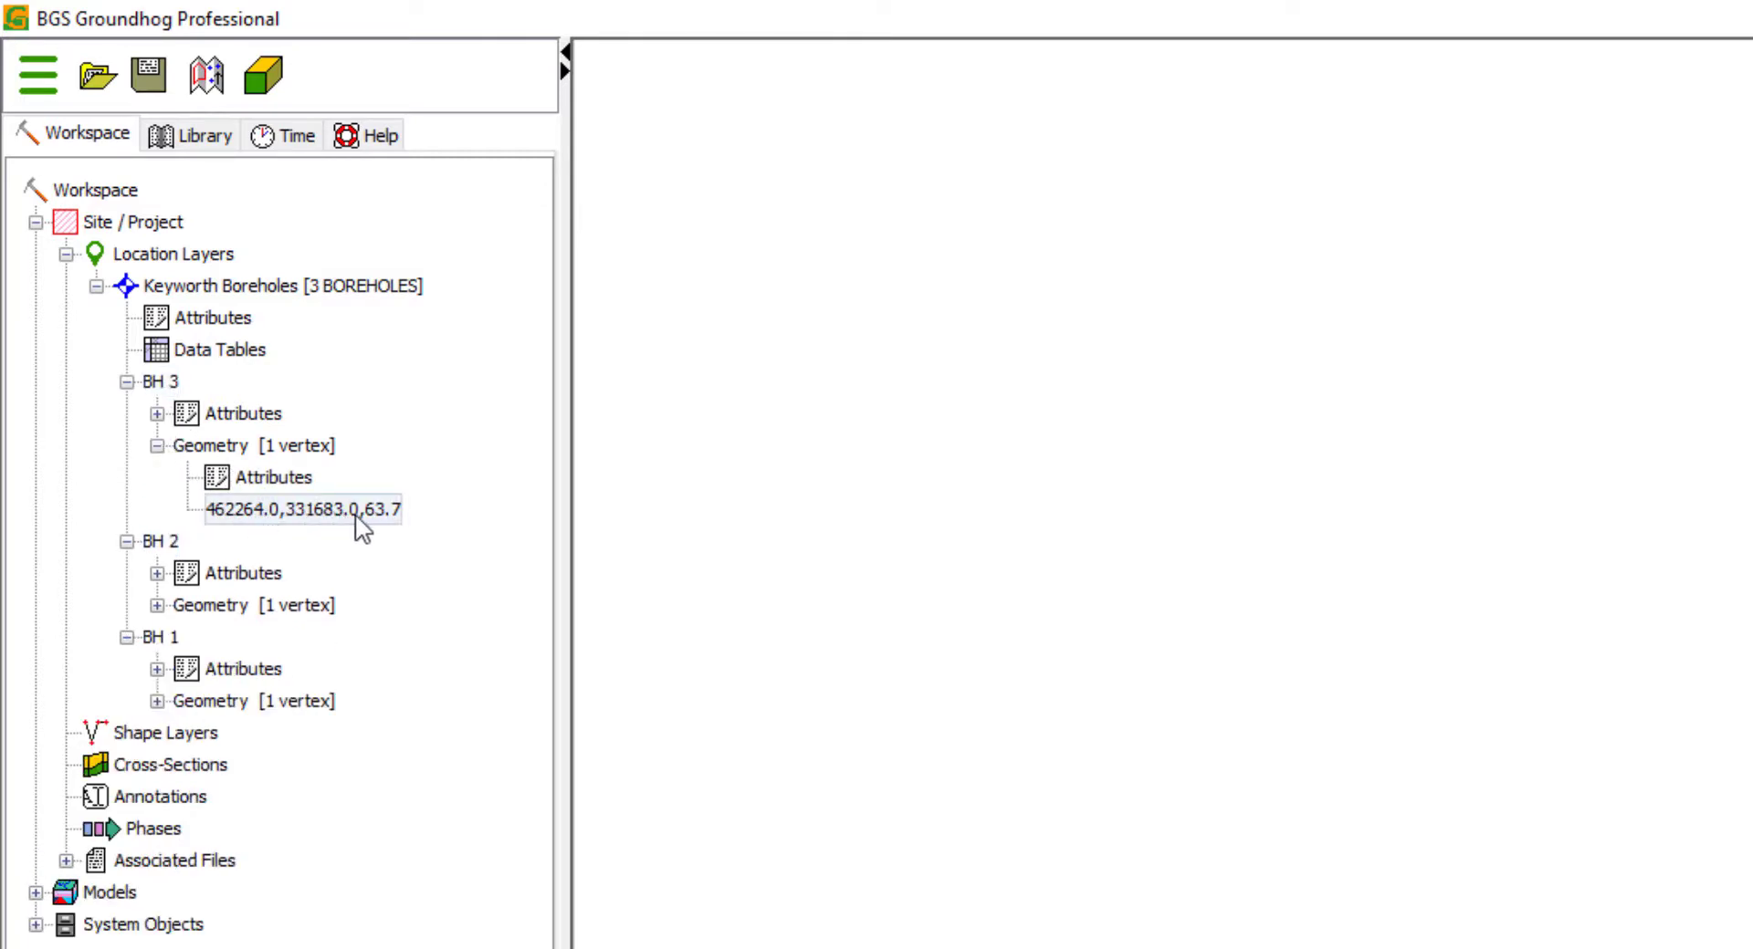
{"action": "left_click", "coordinate": [165, 412]}
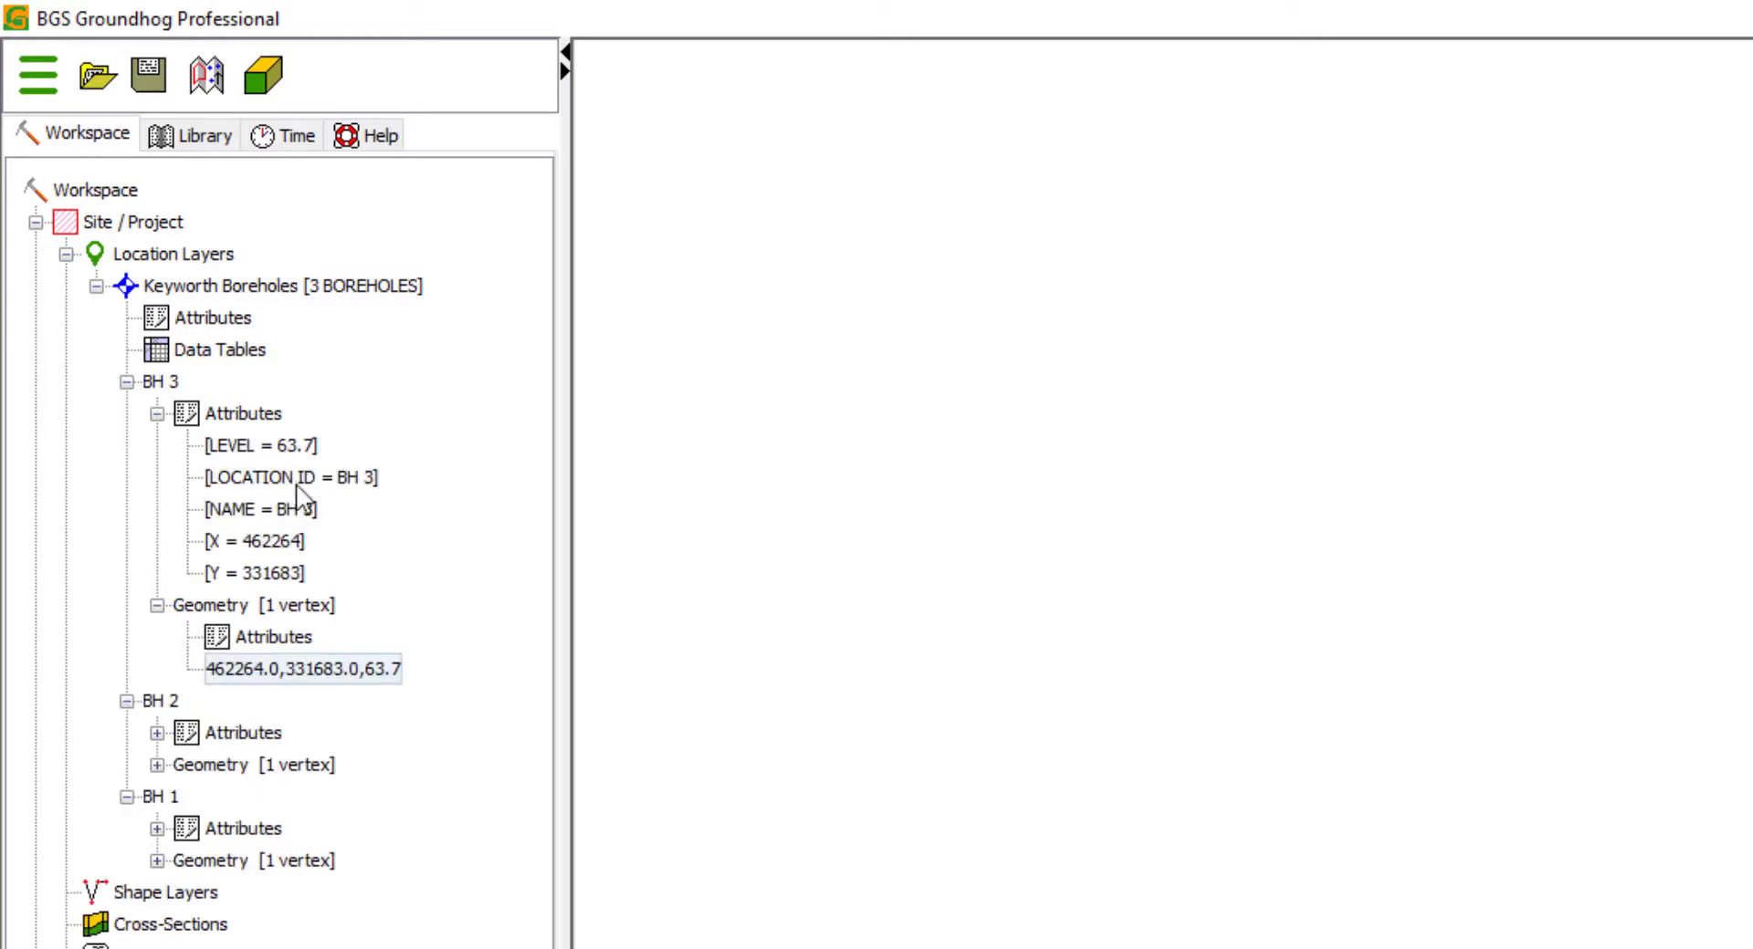
{"action": "mouse_move", "coordinate": [285, 568]}
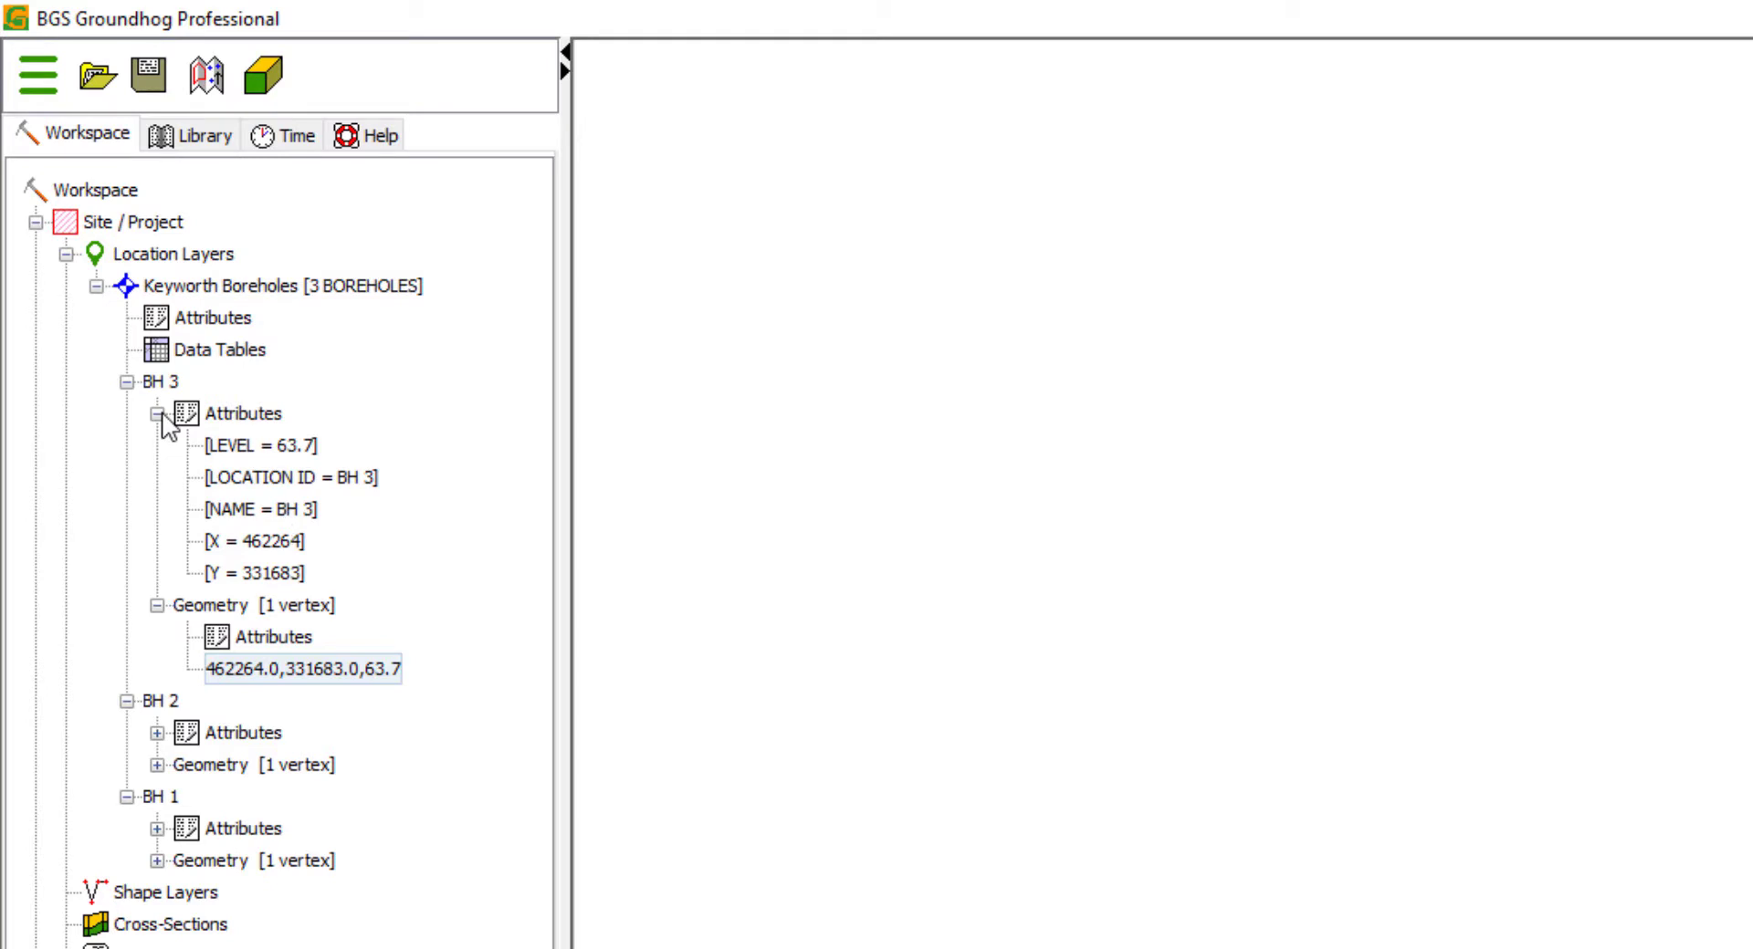
{"action": "left_click", "coordinate": [131, 382]}
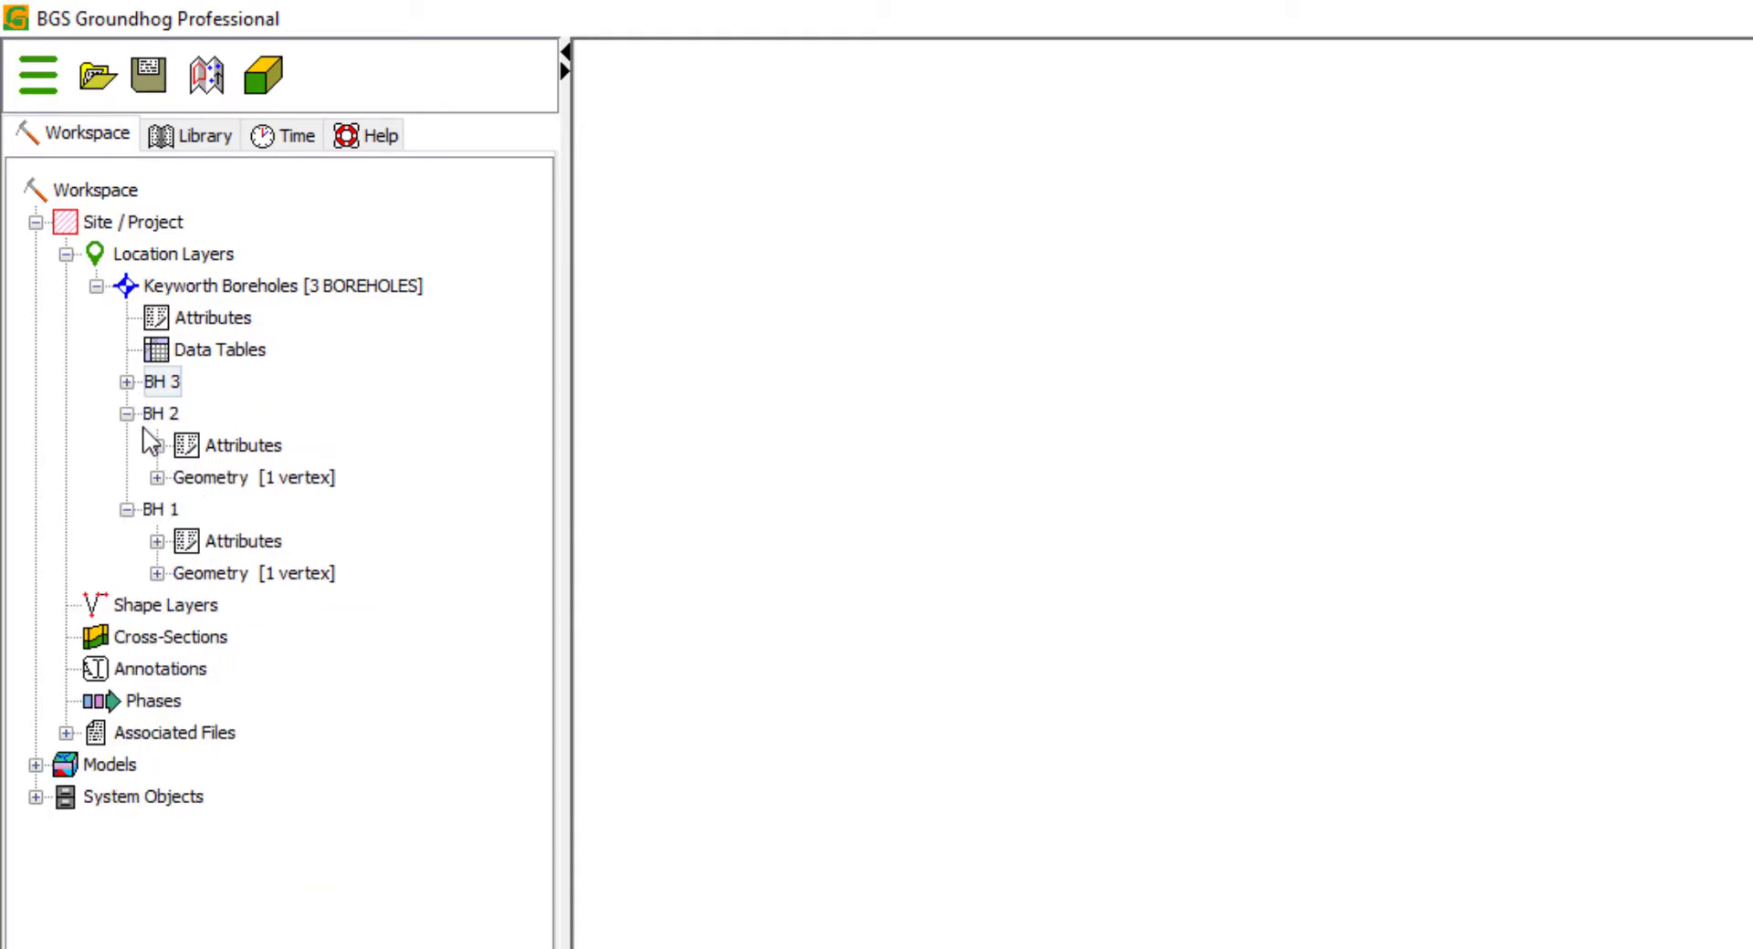
{"action": "left_click", "coordinate": [128, 414]}
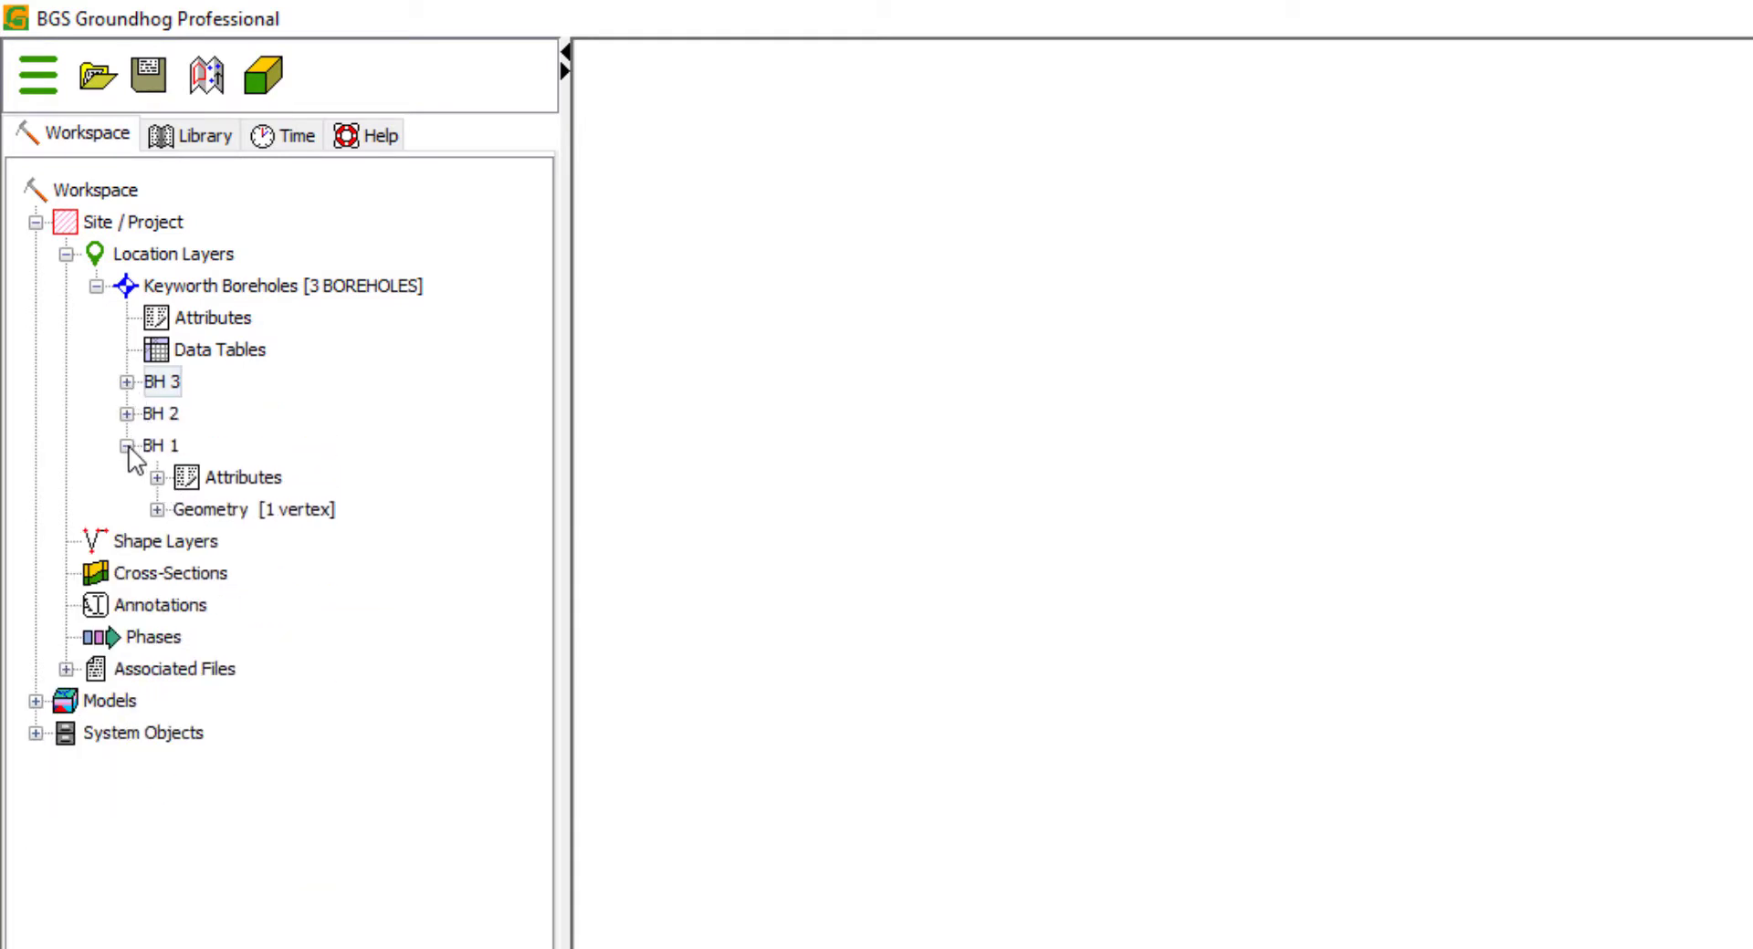
{"action": "left_click", "coordinate": [126, 445]}
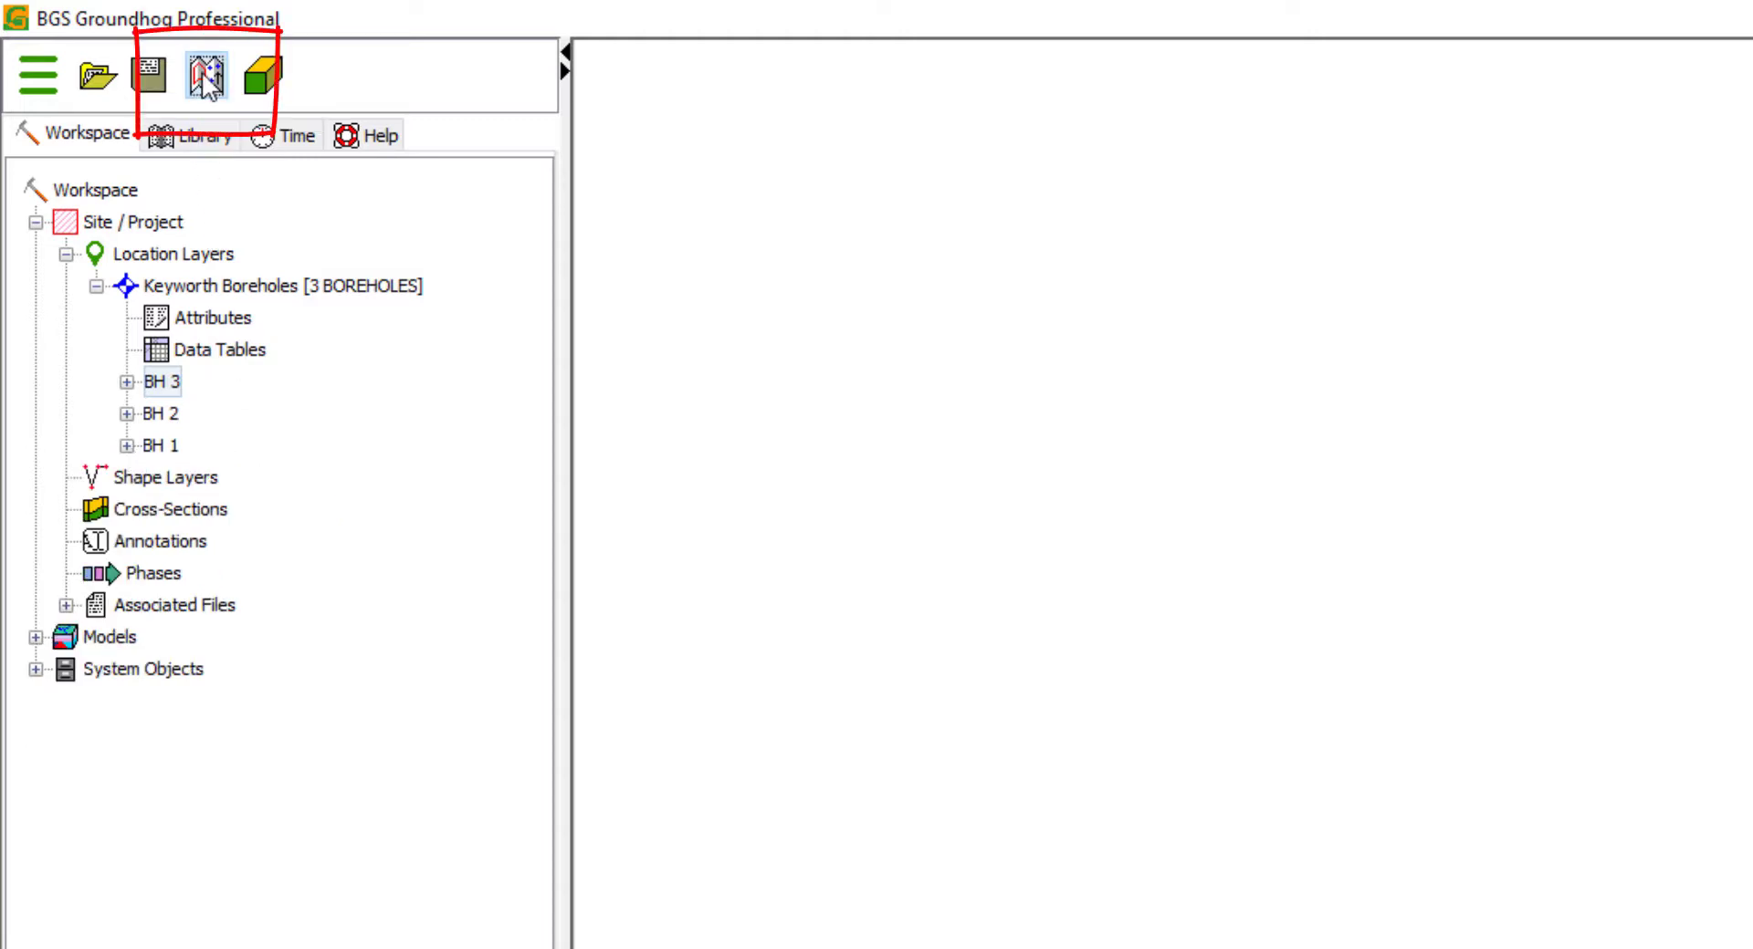
Create a new map with the Keyworth Boreholes and Topographic Basemap layers.
{"action": "left_click", "coordinate": [205, 75]}
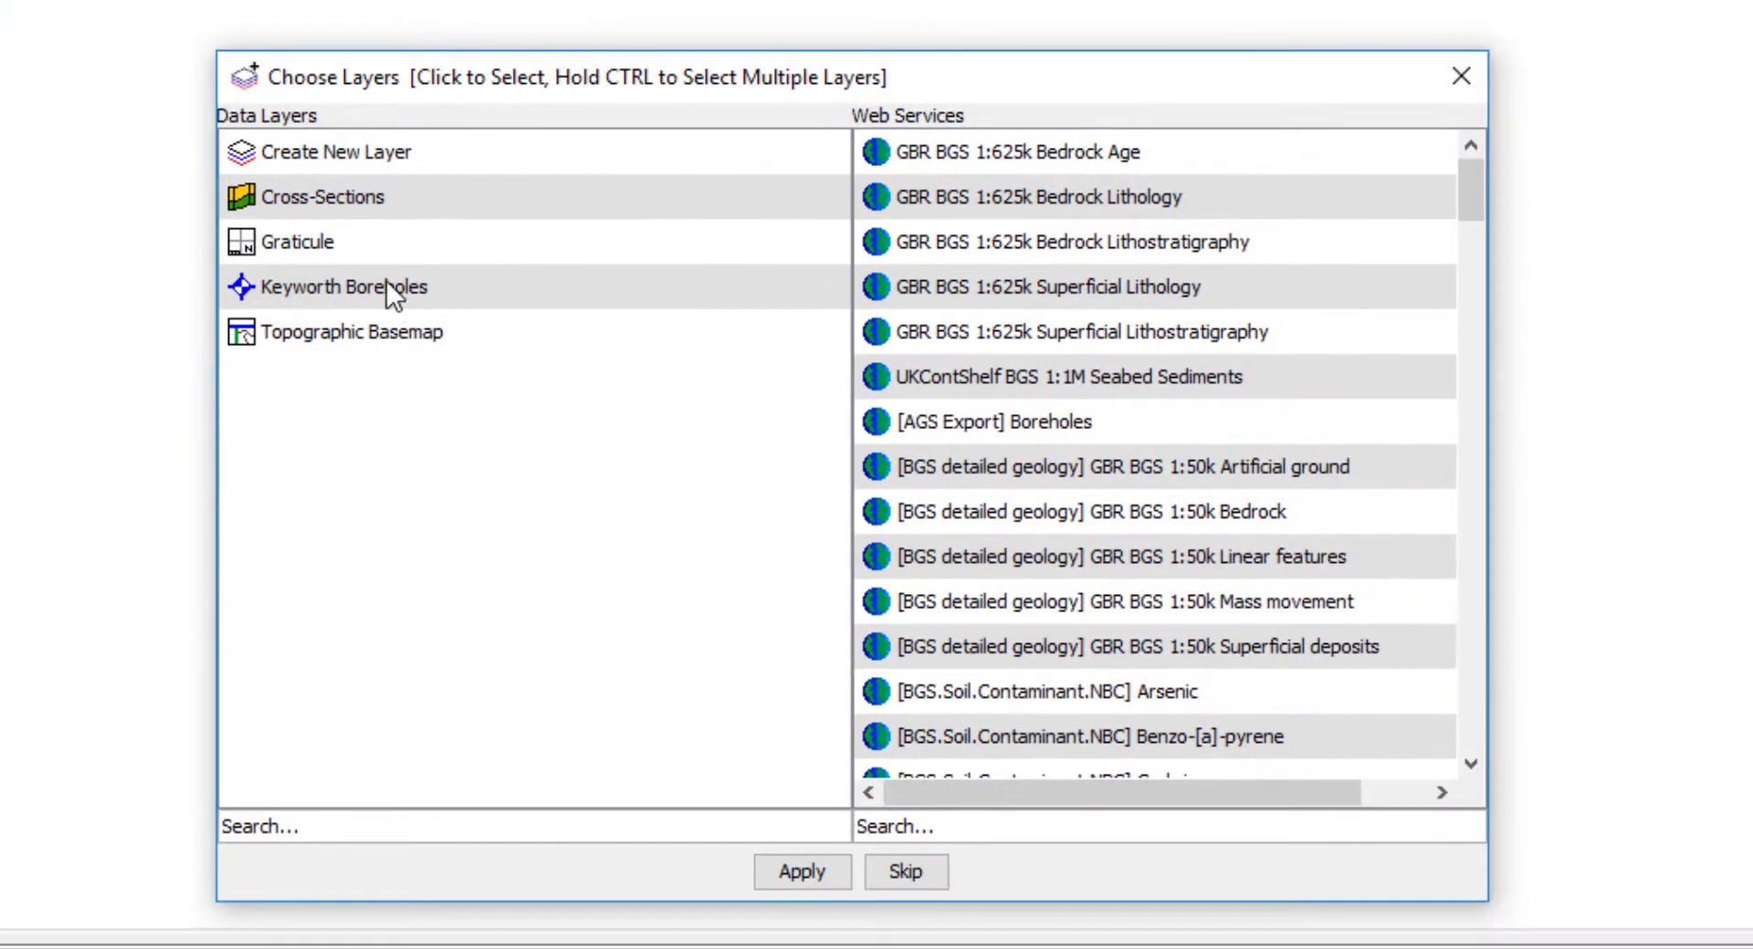
{"action": "left_click", "coordinate": [344, 287]}
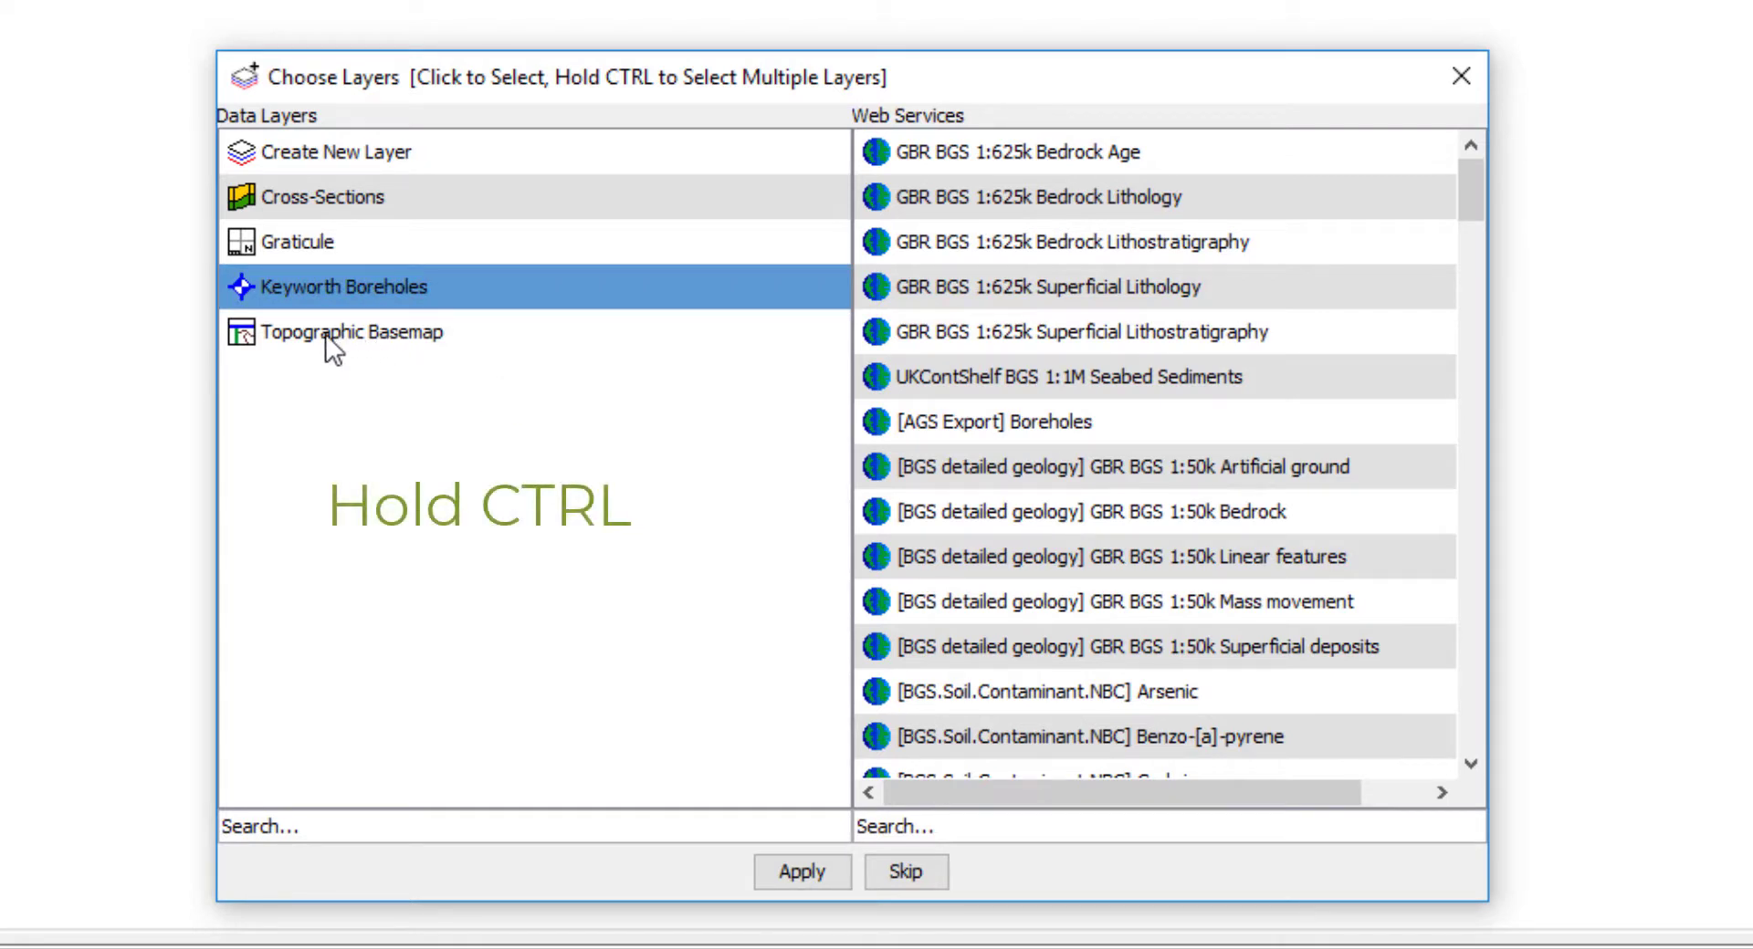
{"action": "left_click", "coordinate": [353, 332]}
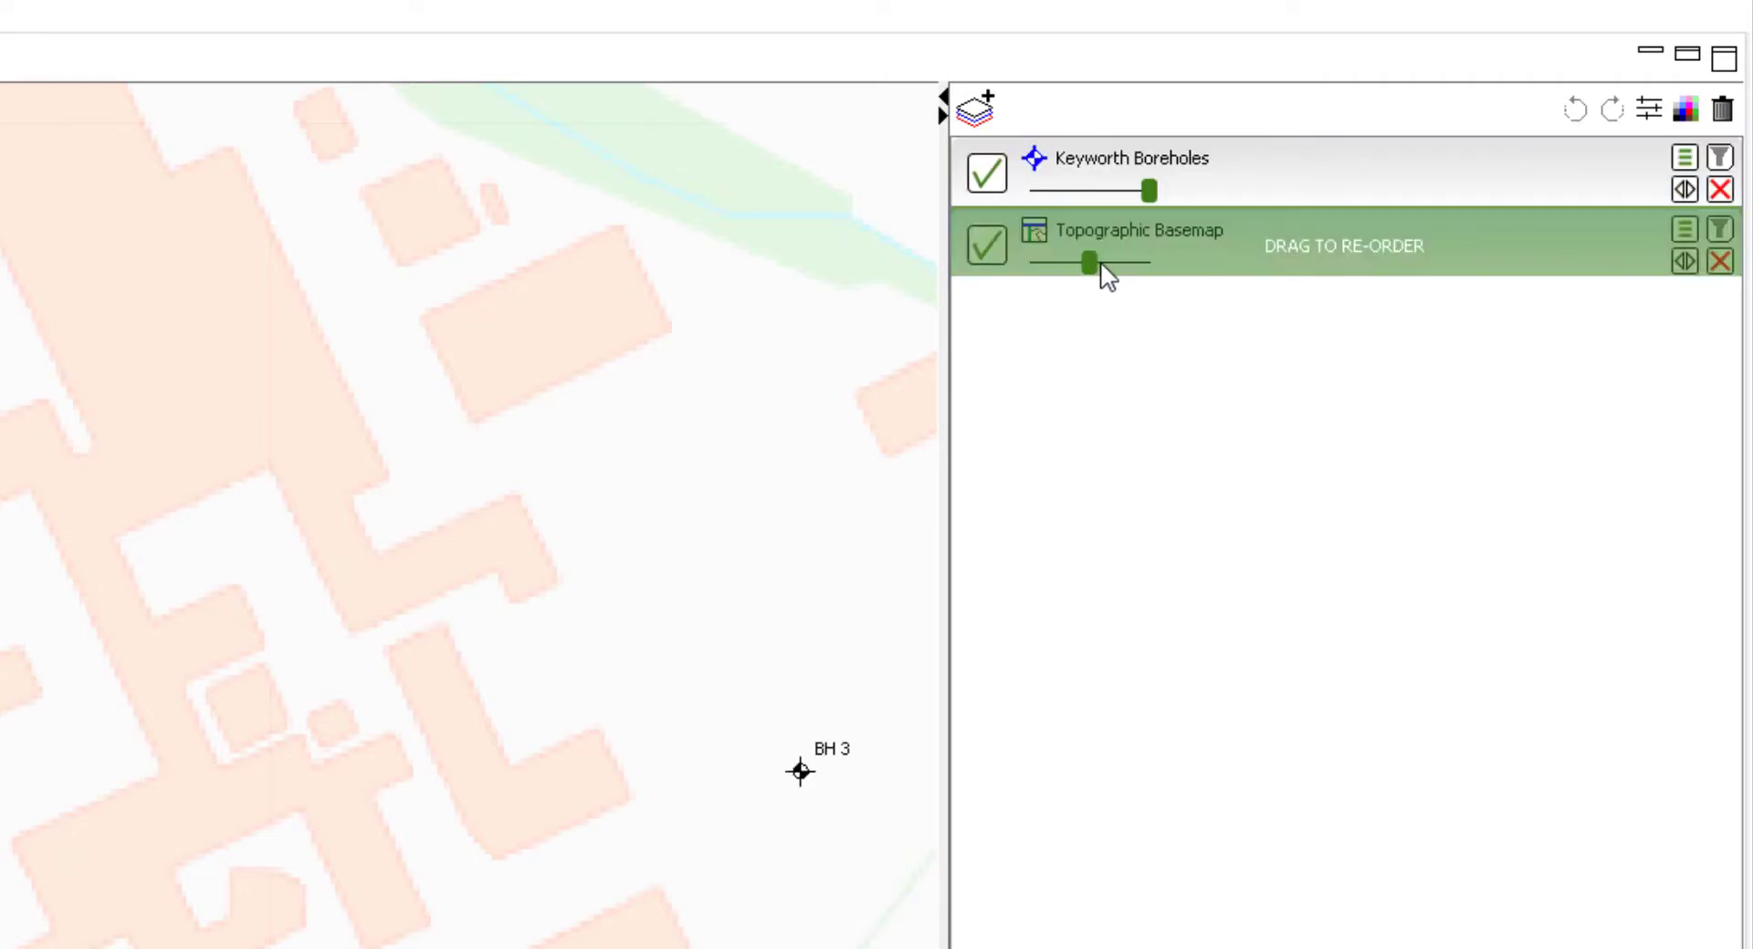
Adjust the Topographic Basemap opacity and move the map toward BH 1, BH 2 and BH 3.
{"action": "left_click_drag", "start_coordinate": [1056, 265], "coordinate": [1142, 265]}
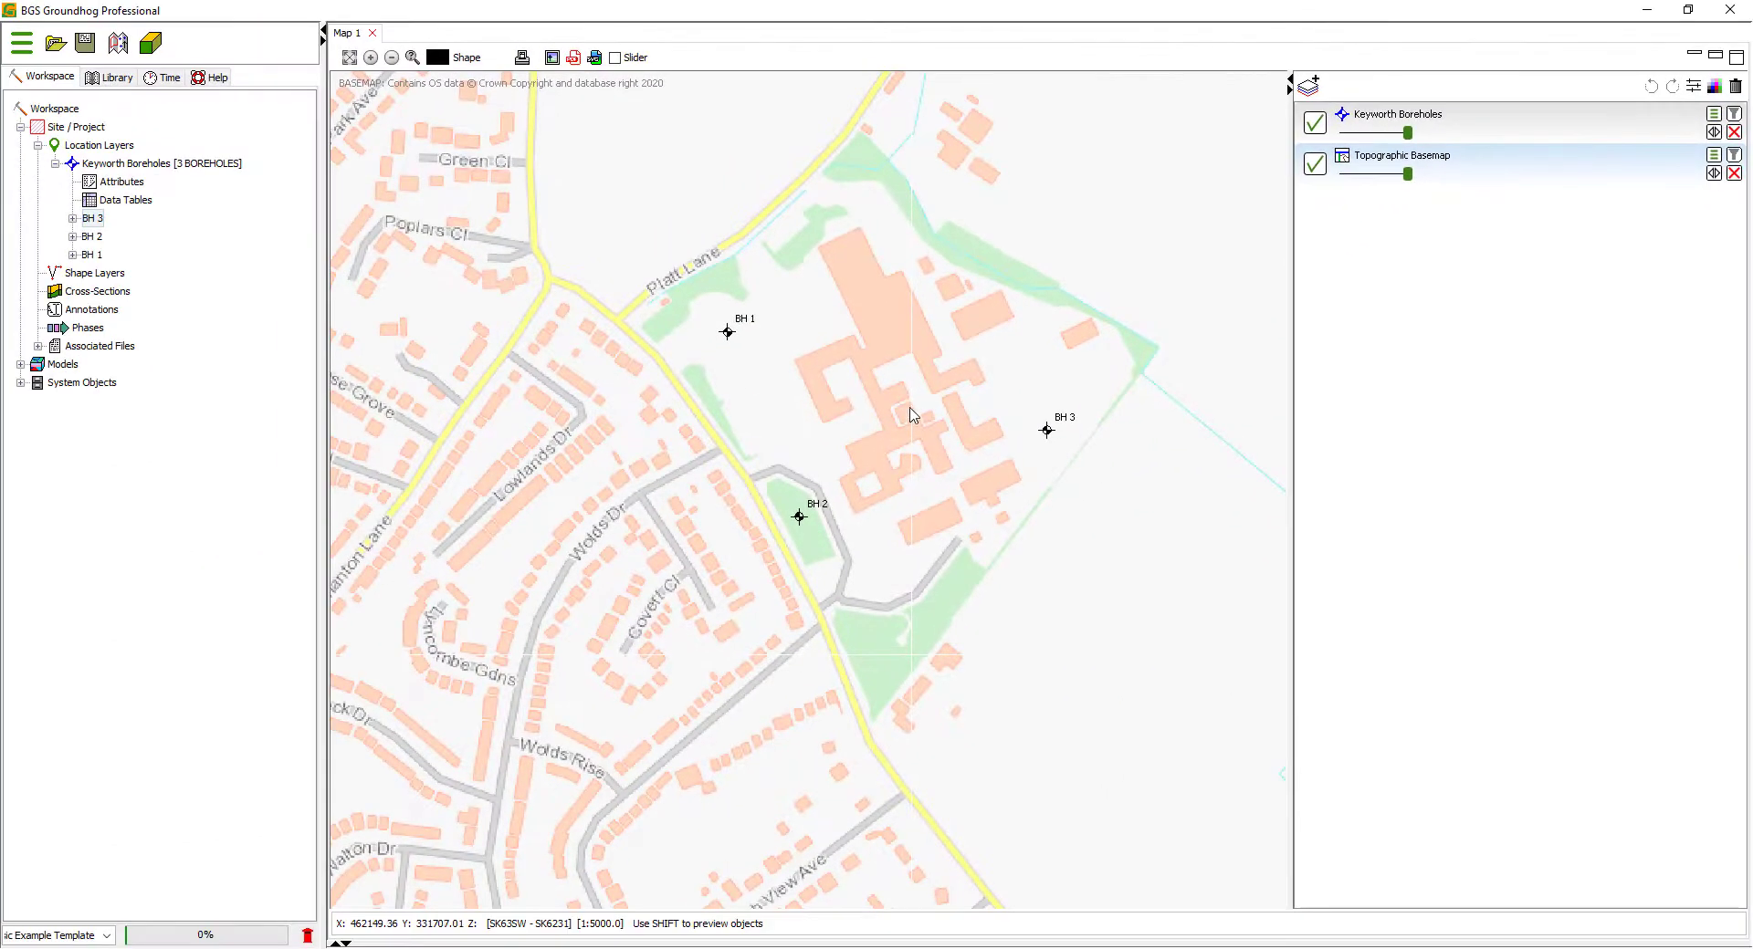
{"action": "left_click_drag", "start_coordinate": [911, 414], "coordinate": [883, 466]}
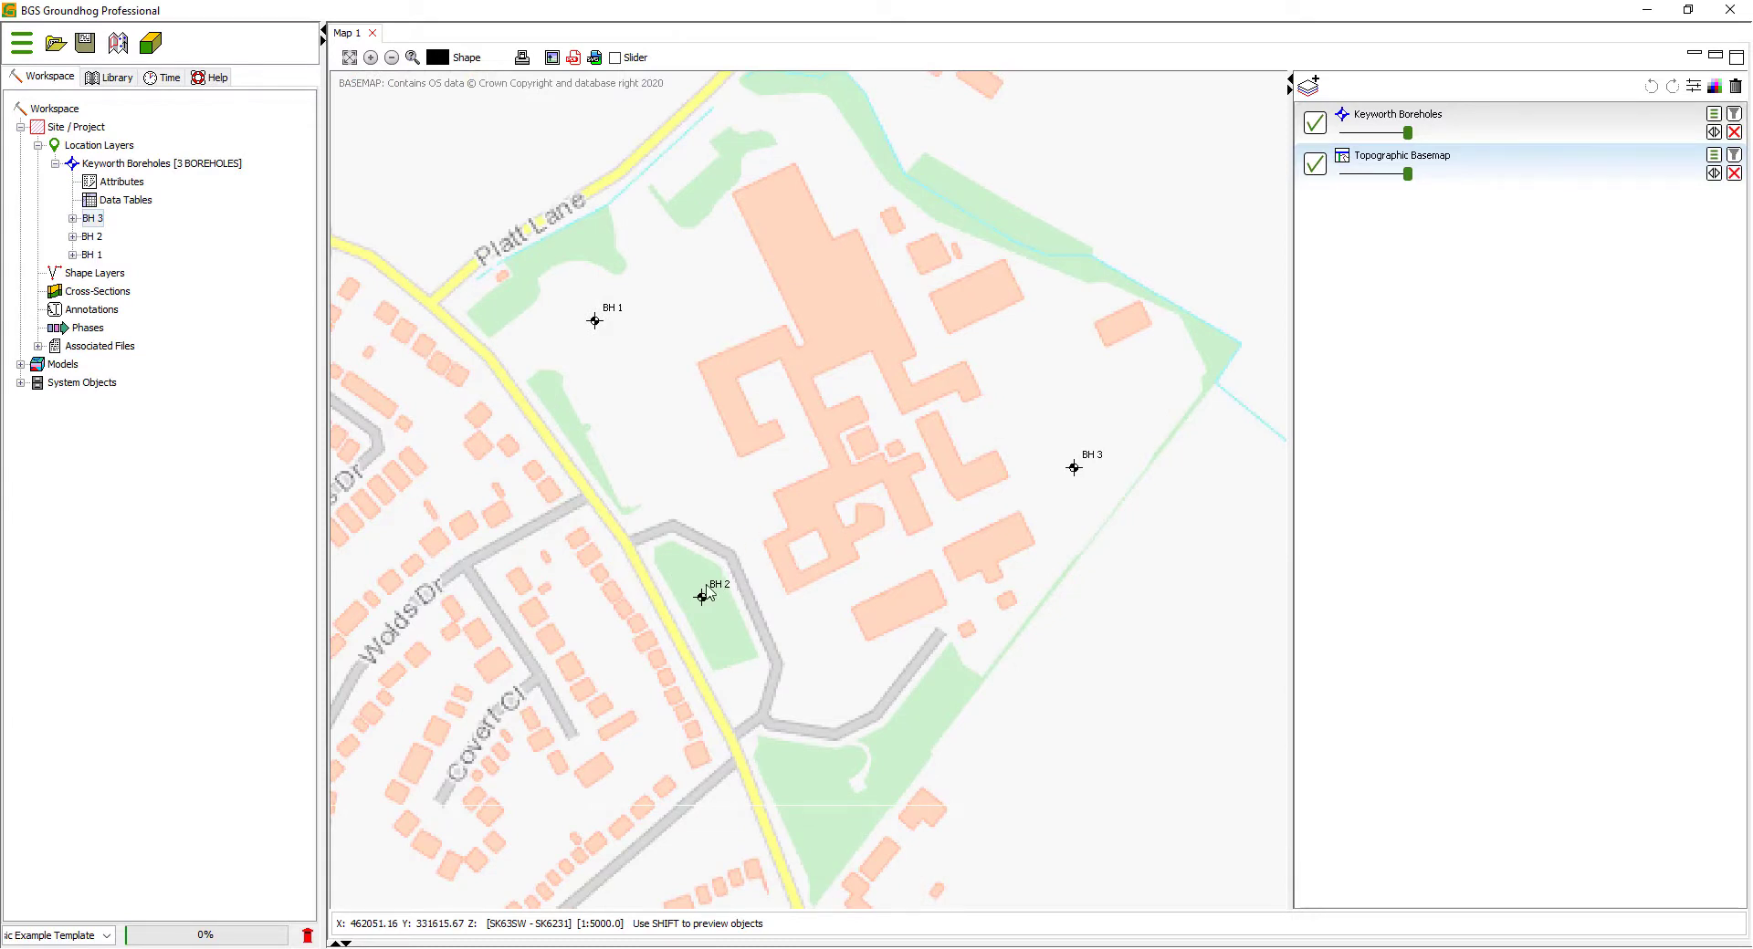
{"action": "mouse_move", "coordinate": [448, 252]}
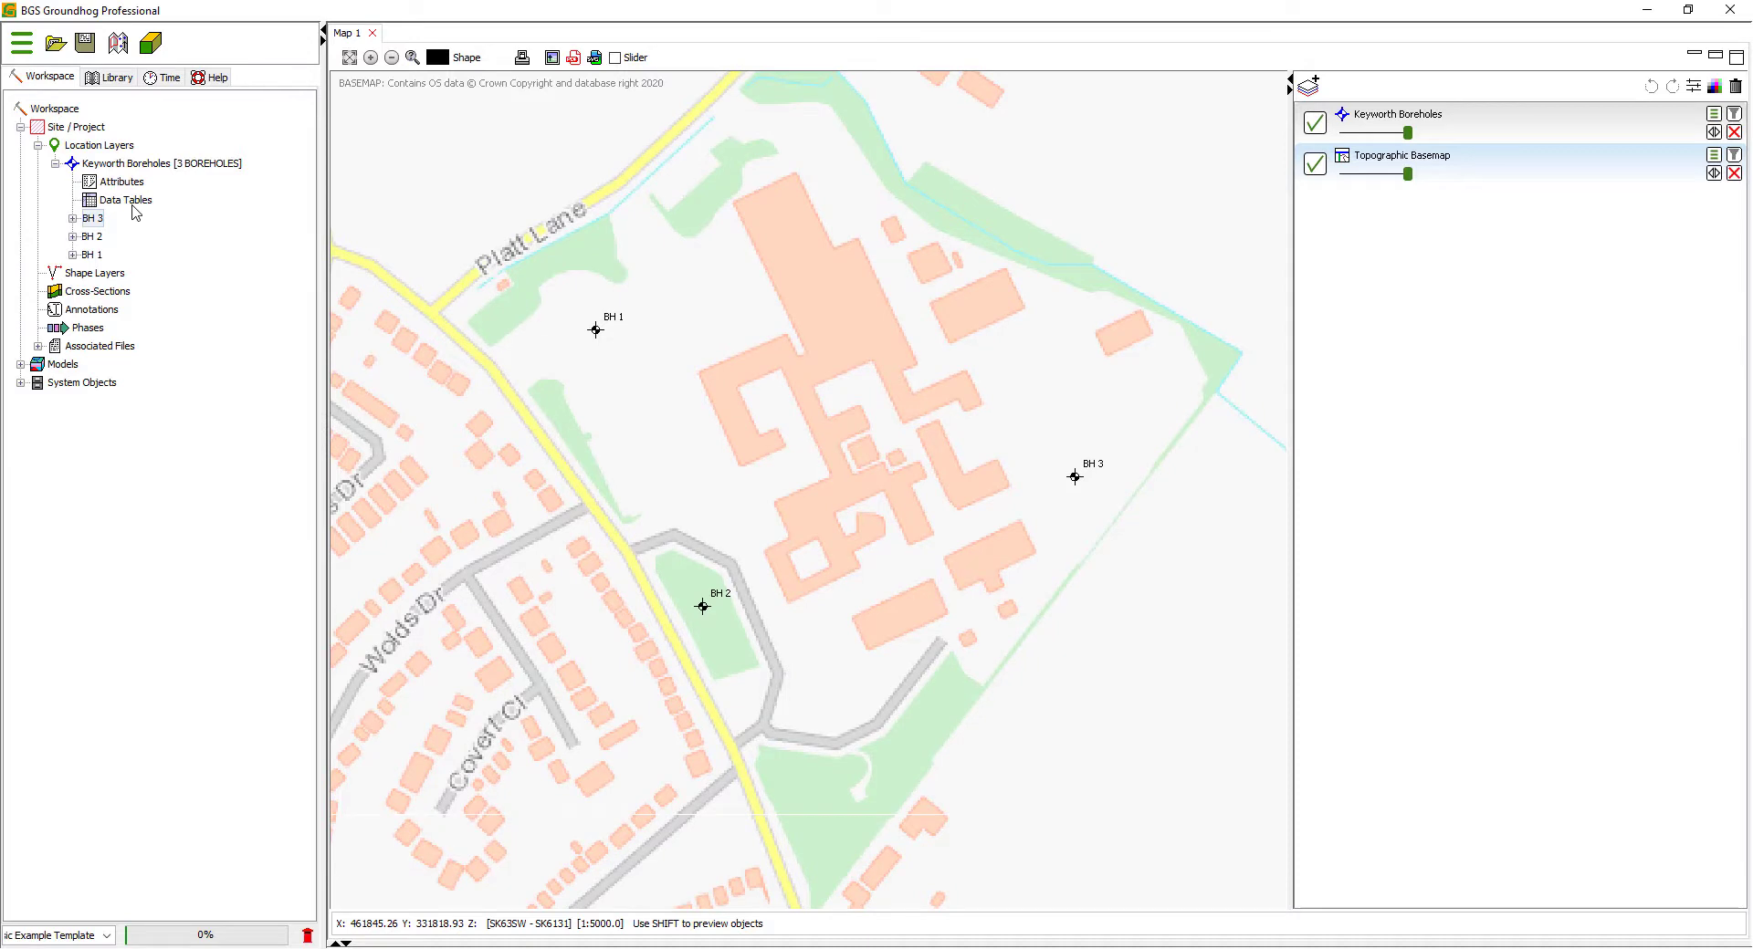
{"action": "mouse_move", "coordinate": [126, 199]}
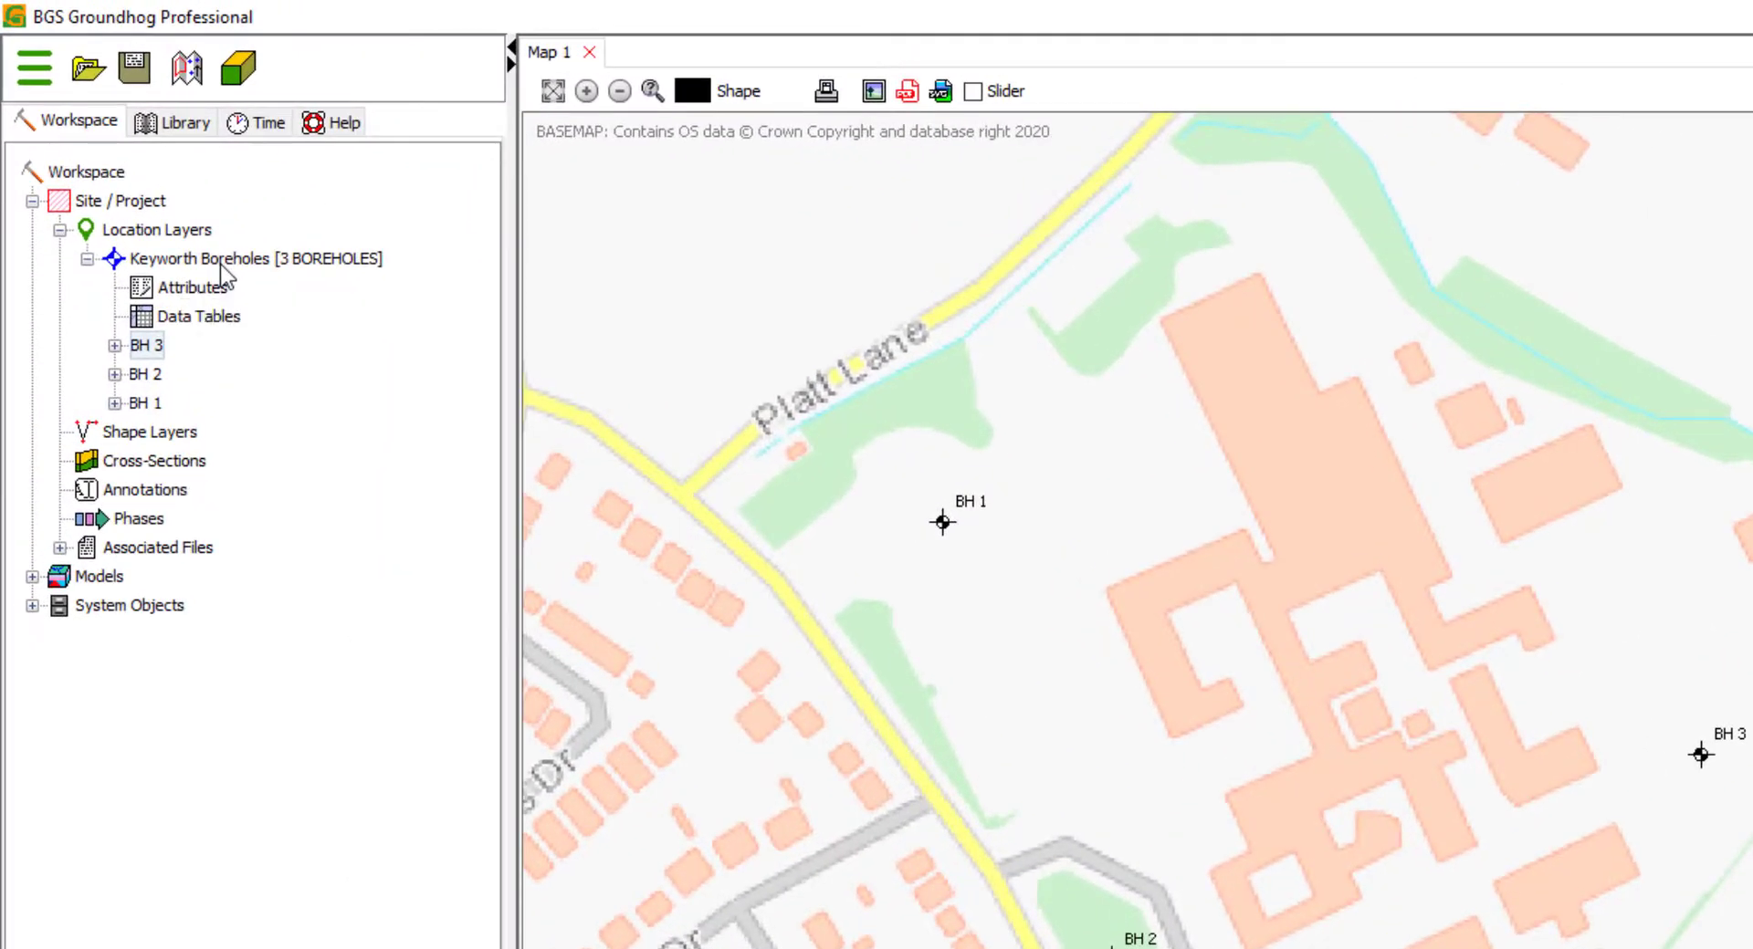
Choose Geology.csv from the BOREHOLES folder as tabular data for Keyworth Boreholes.
{"action": "right_click", "coordinate": [258, 258]}
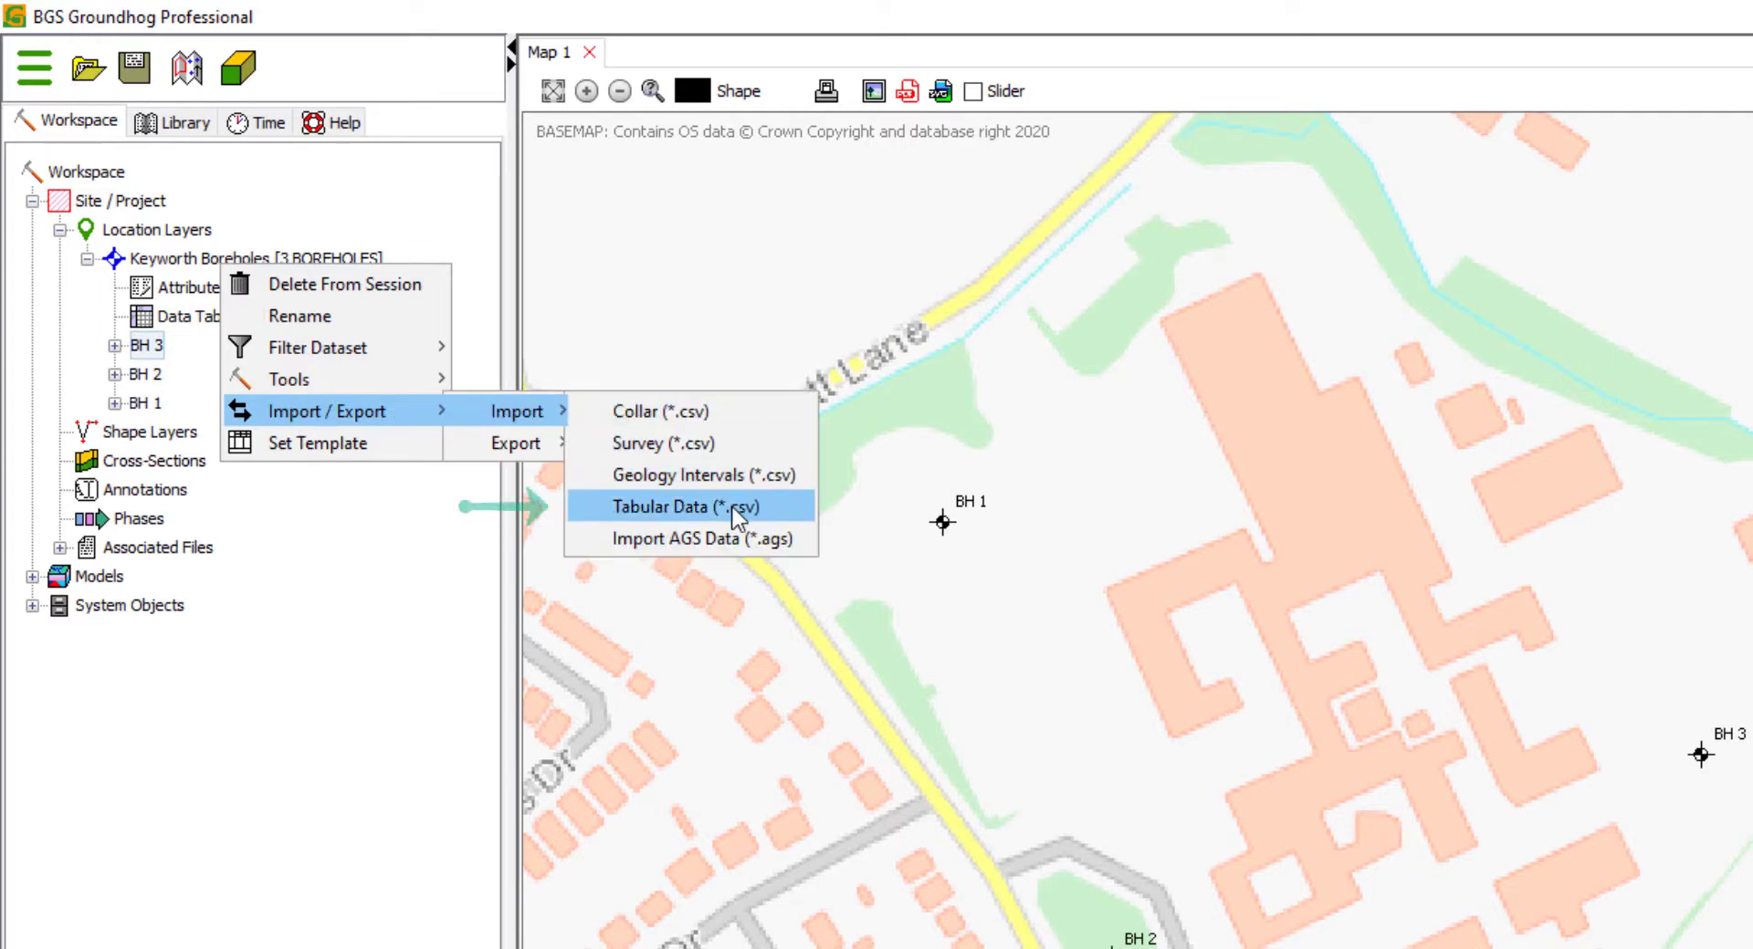
{"action": "mouse_move", "coordinate": [782, 517]}
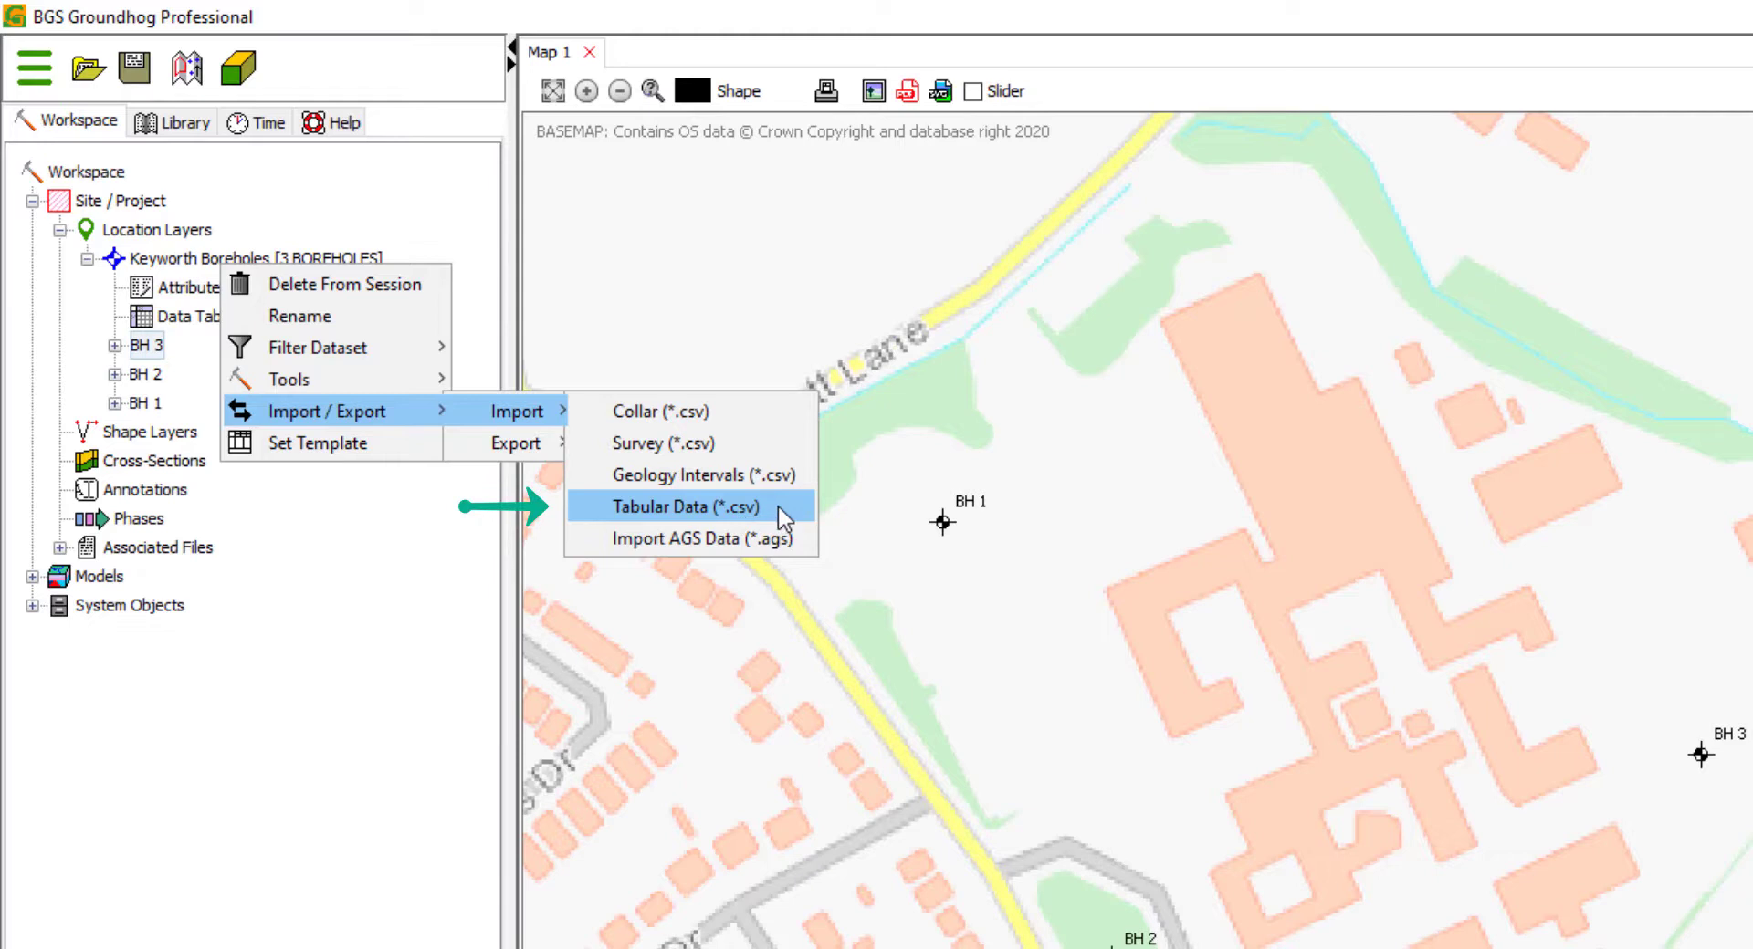
{"action": "mouse_move", "coordinate": [712, 506]}
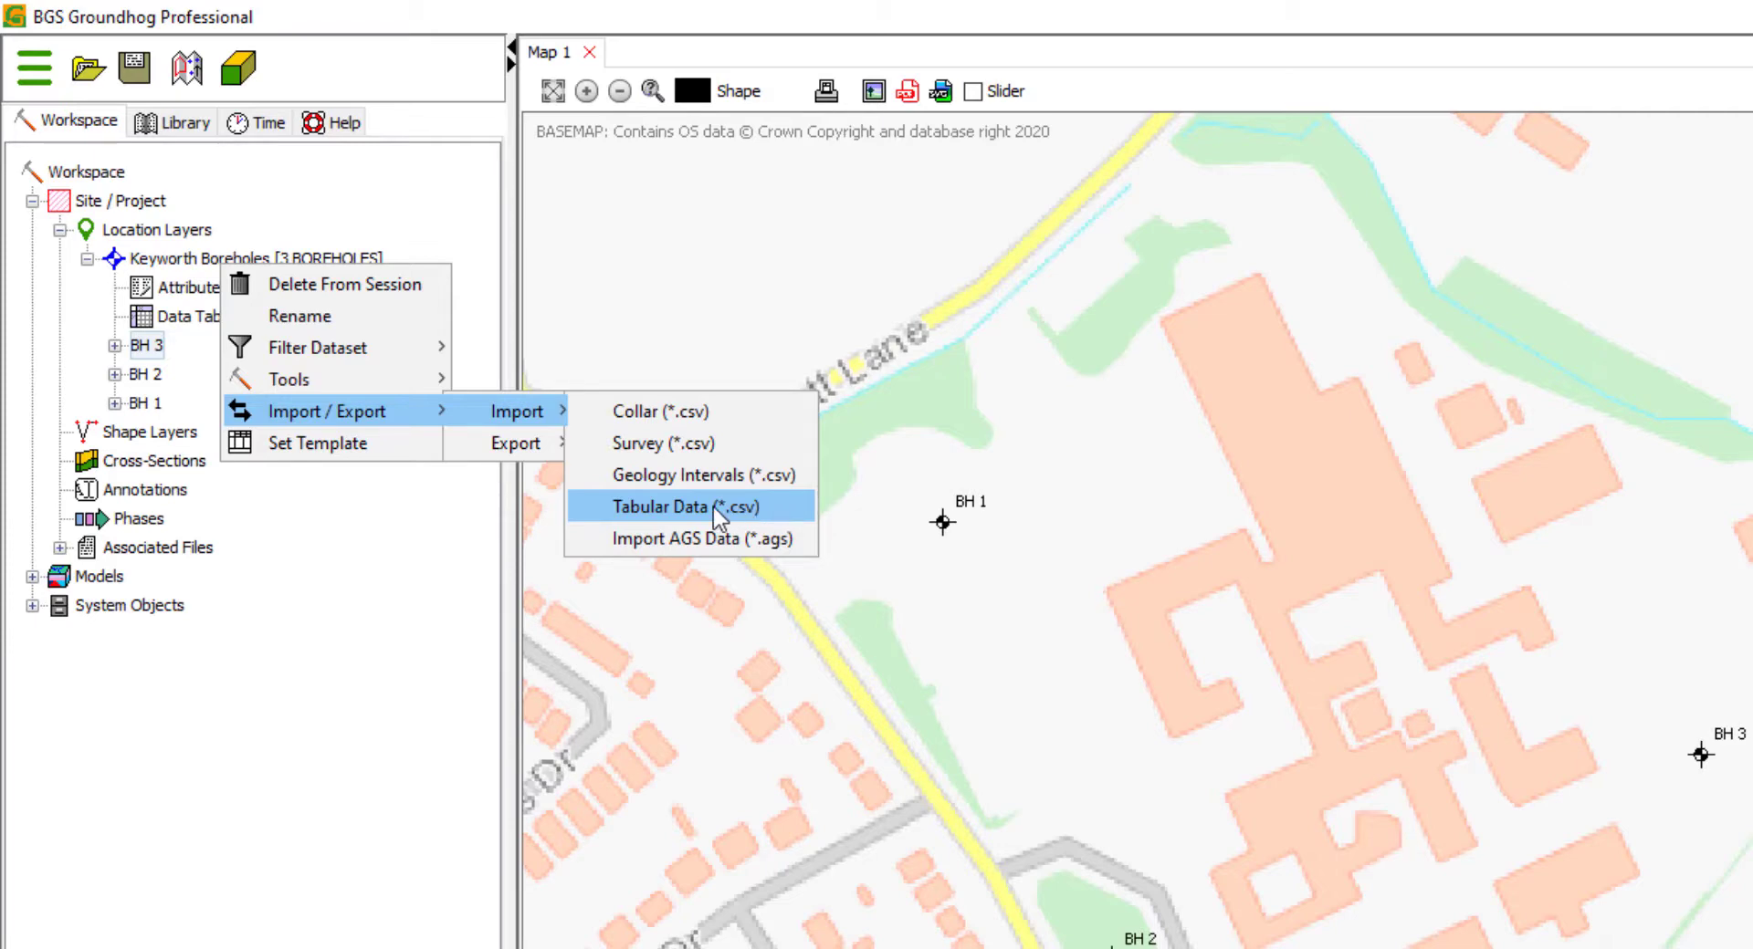
{"action": "left_click", "coordinate": [682, 506]}
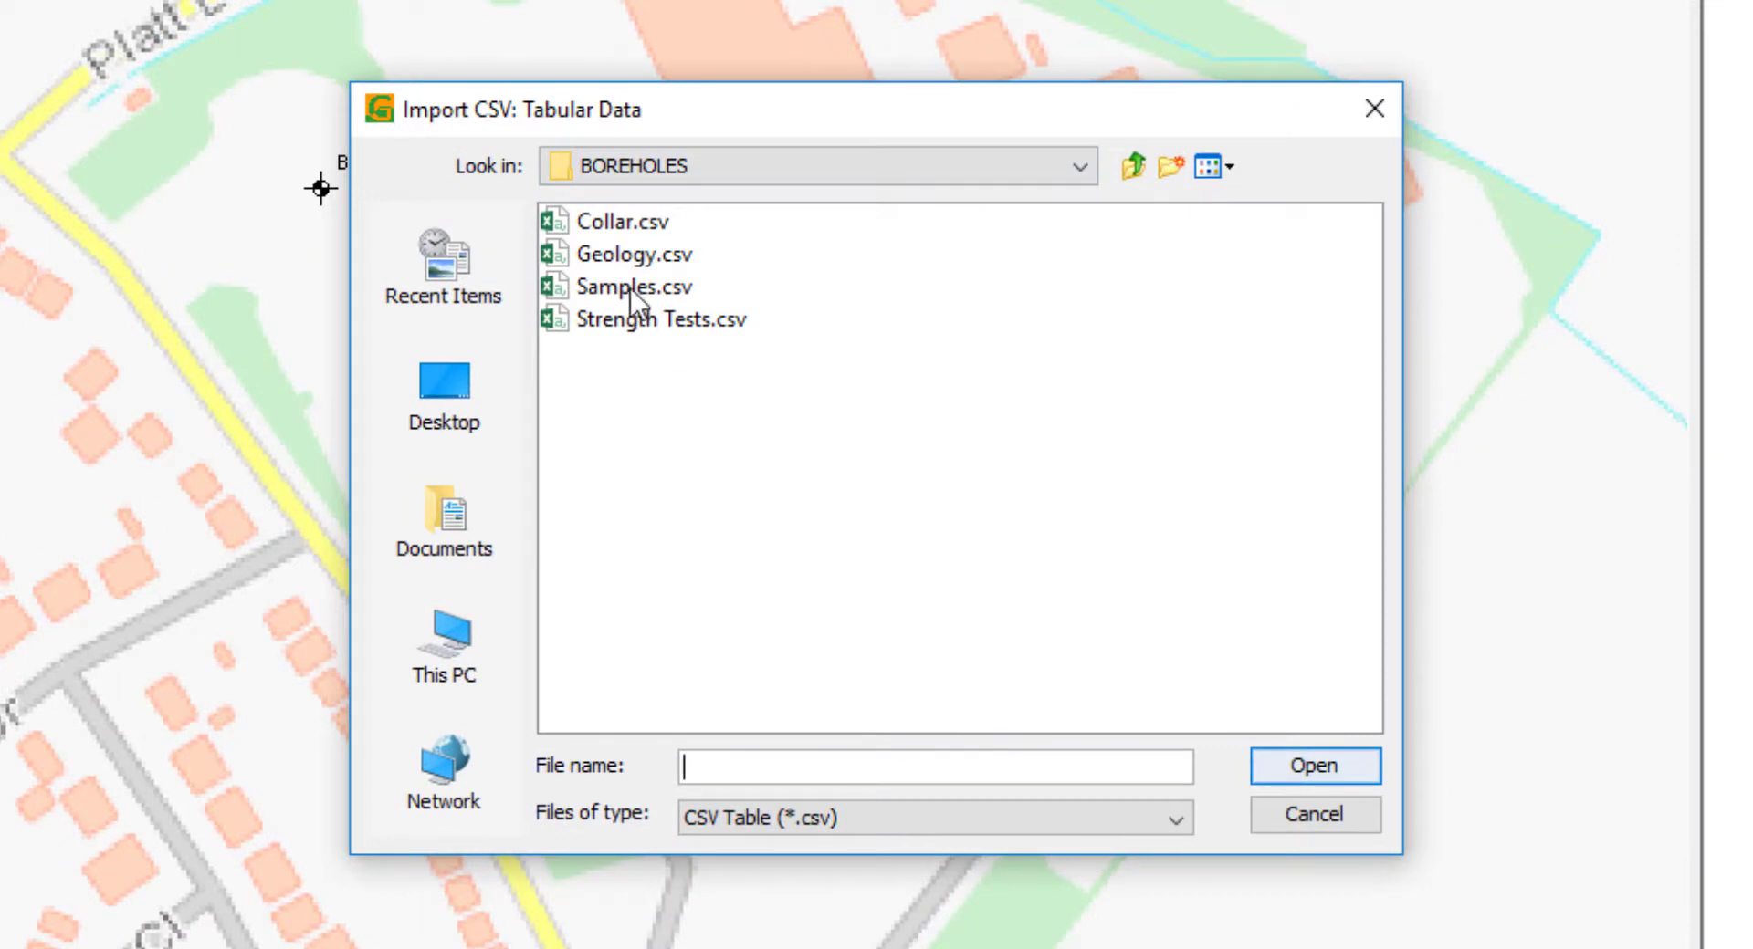
{"action": "left_click", "coordinate": [633, 253]}
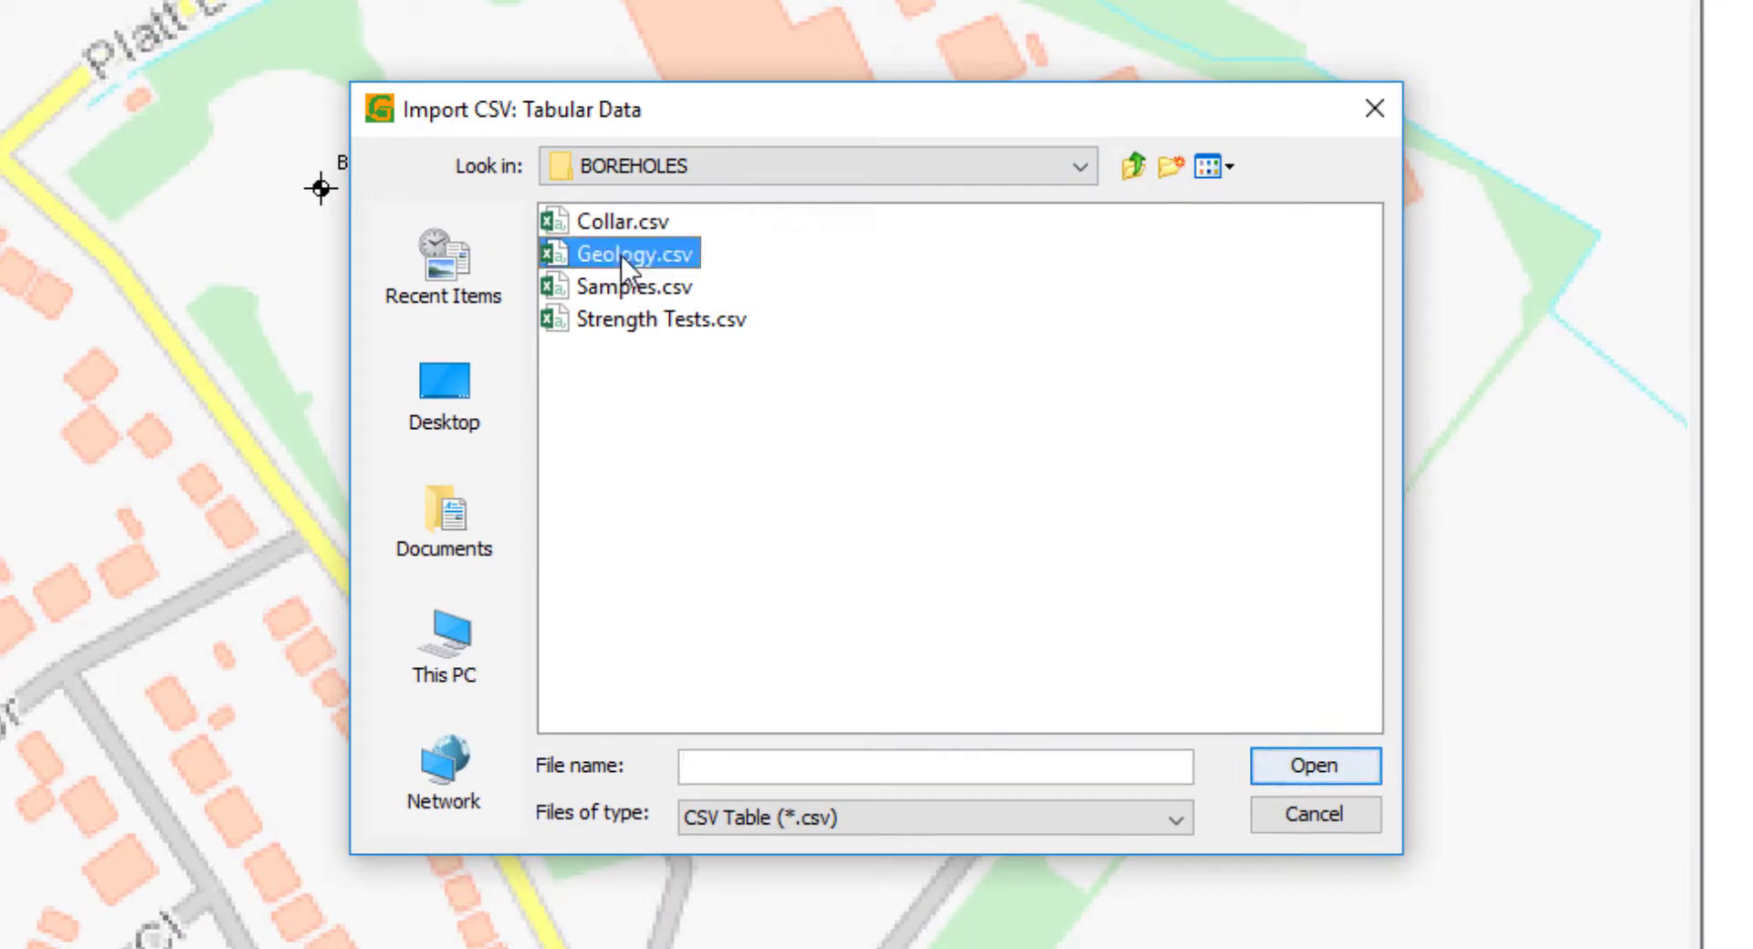
{"action": "left_click", "coordinate": [1314, 766]}
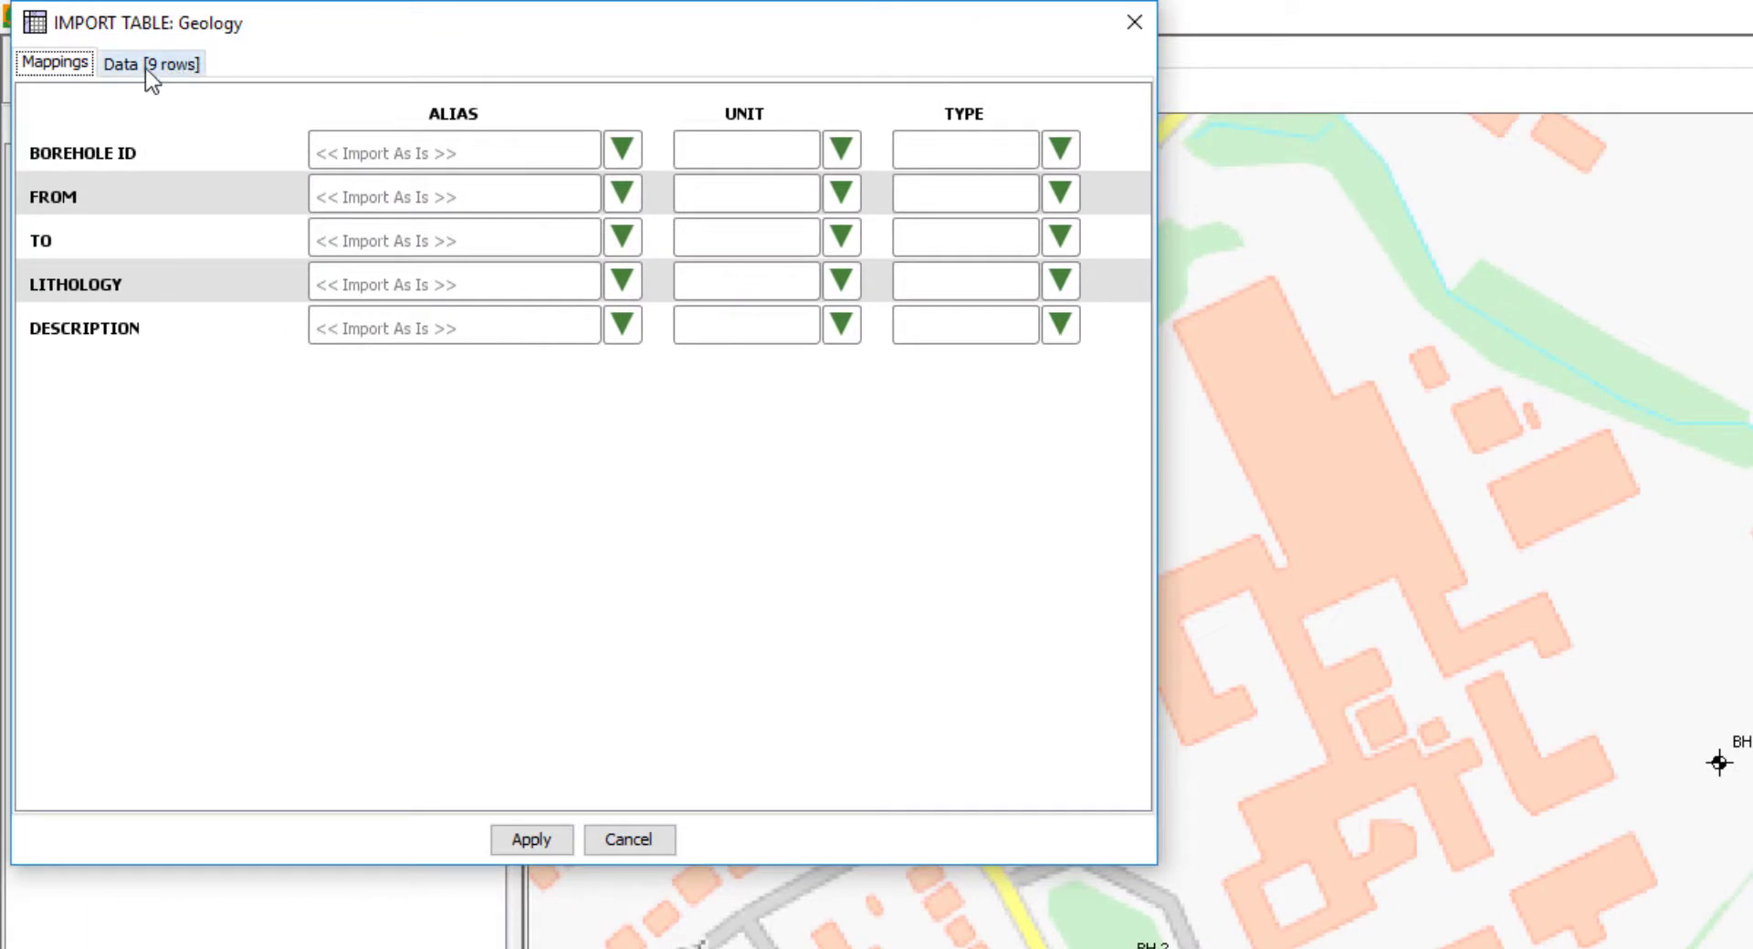
Preview the Geology rows, widening the DESCRIPTION column to read descriptions.
{"action": "left_click", "coordinate": [149, 63]}
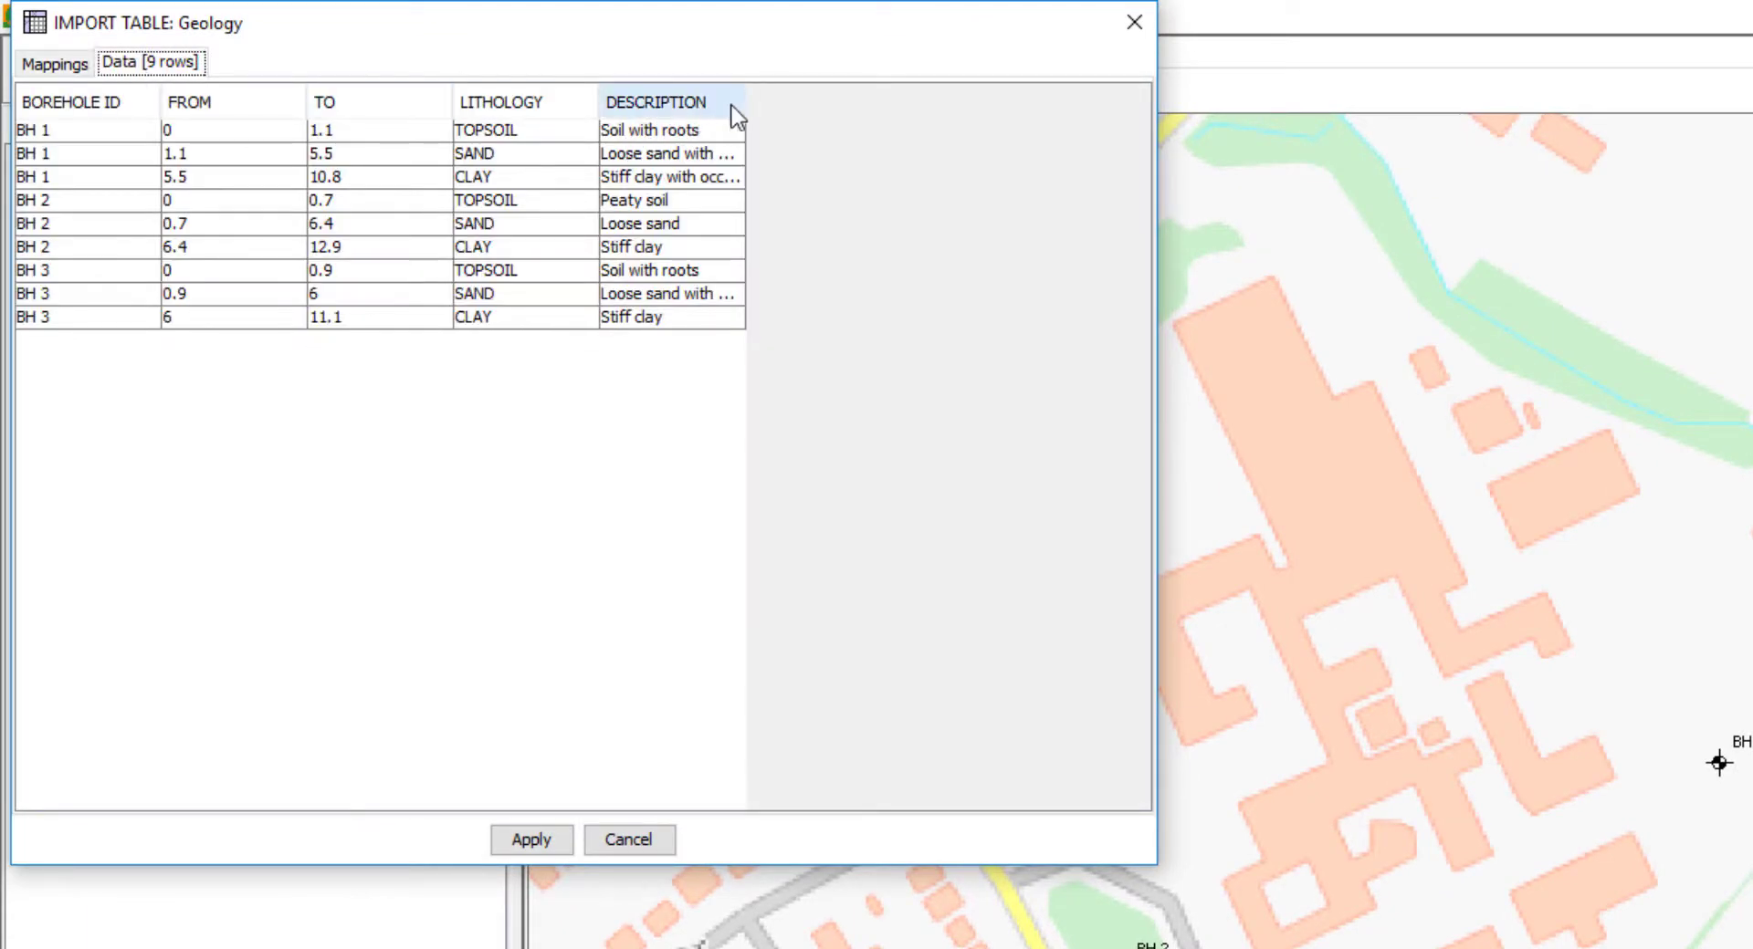
{"action": "left_click_drag", "start_coordinate": [746, 113], "coordinate": [967, 114]}
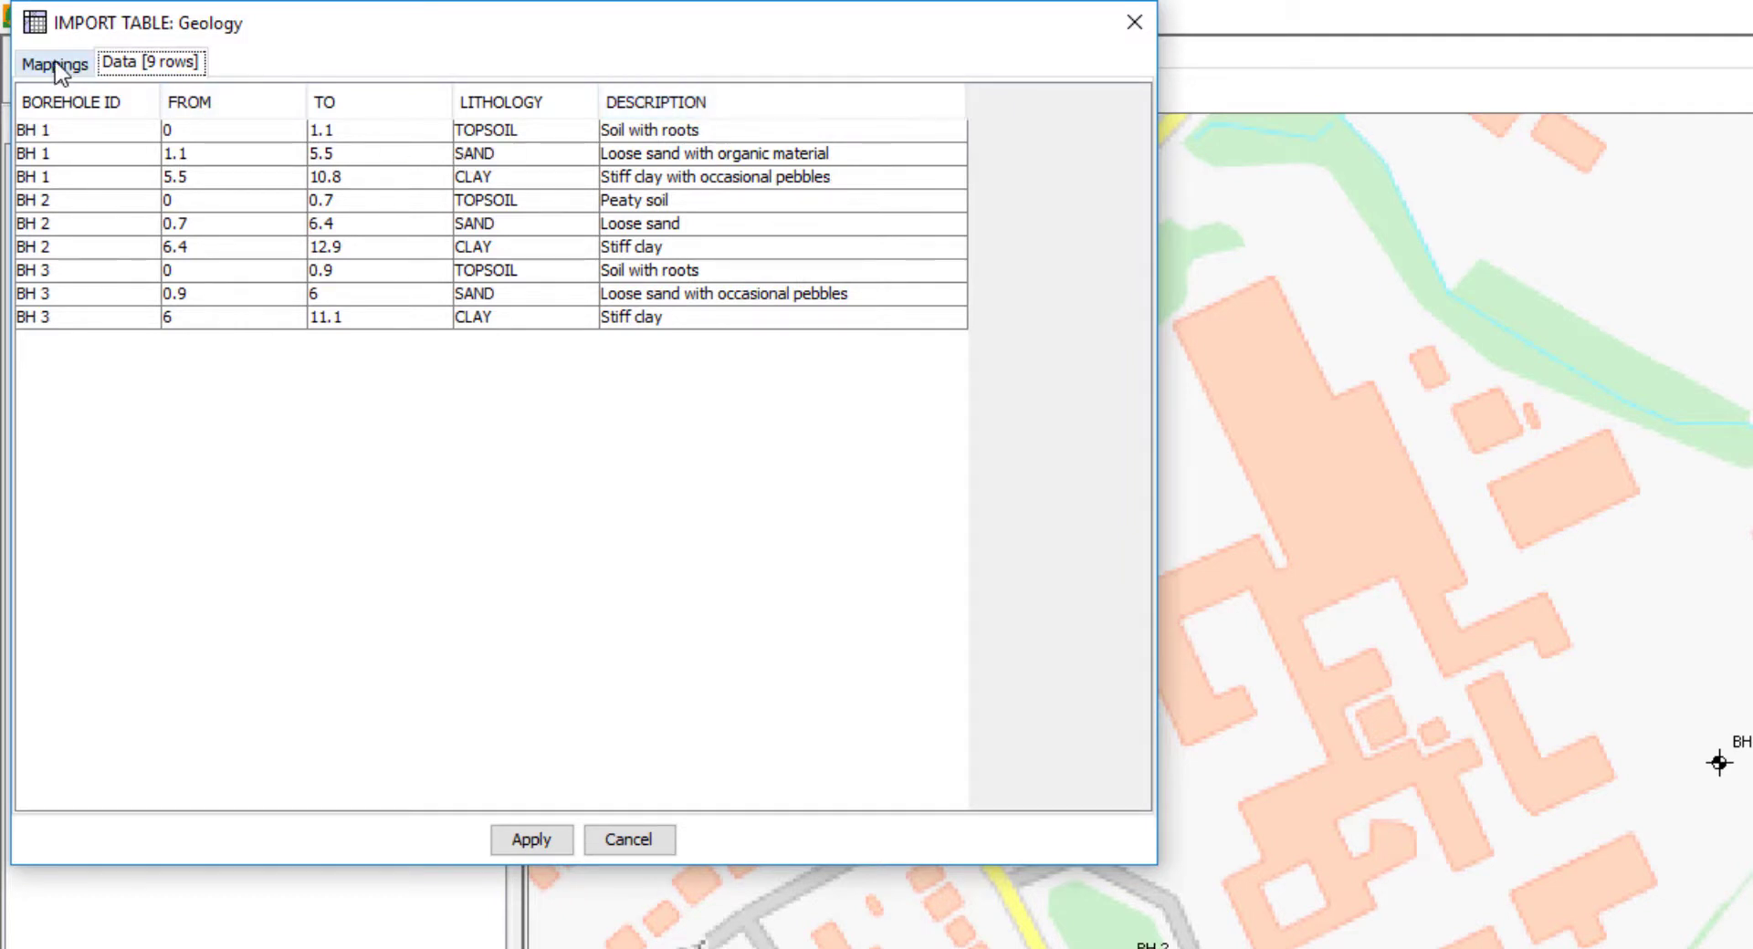
{"action": "left_click", "coordinate": [55, 64]}
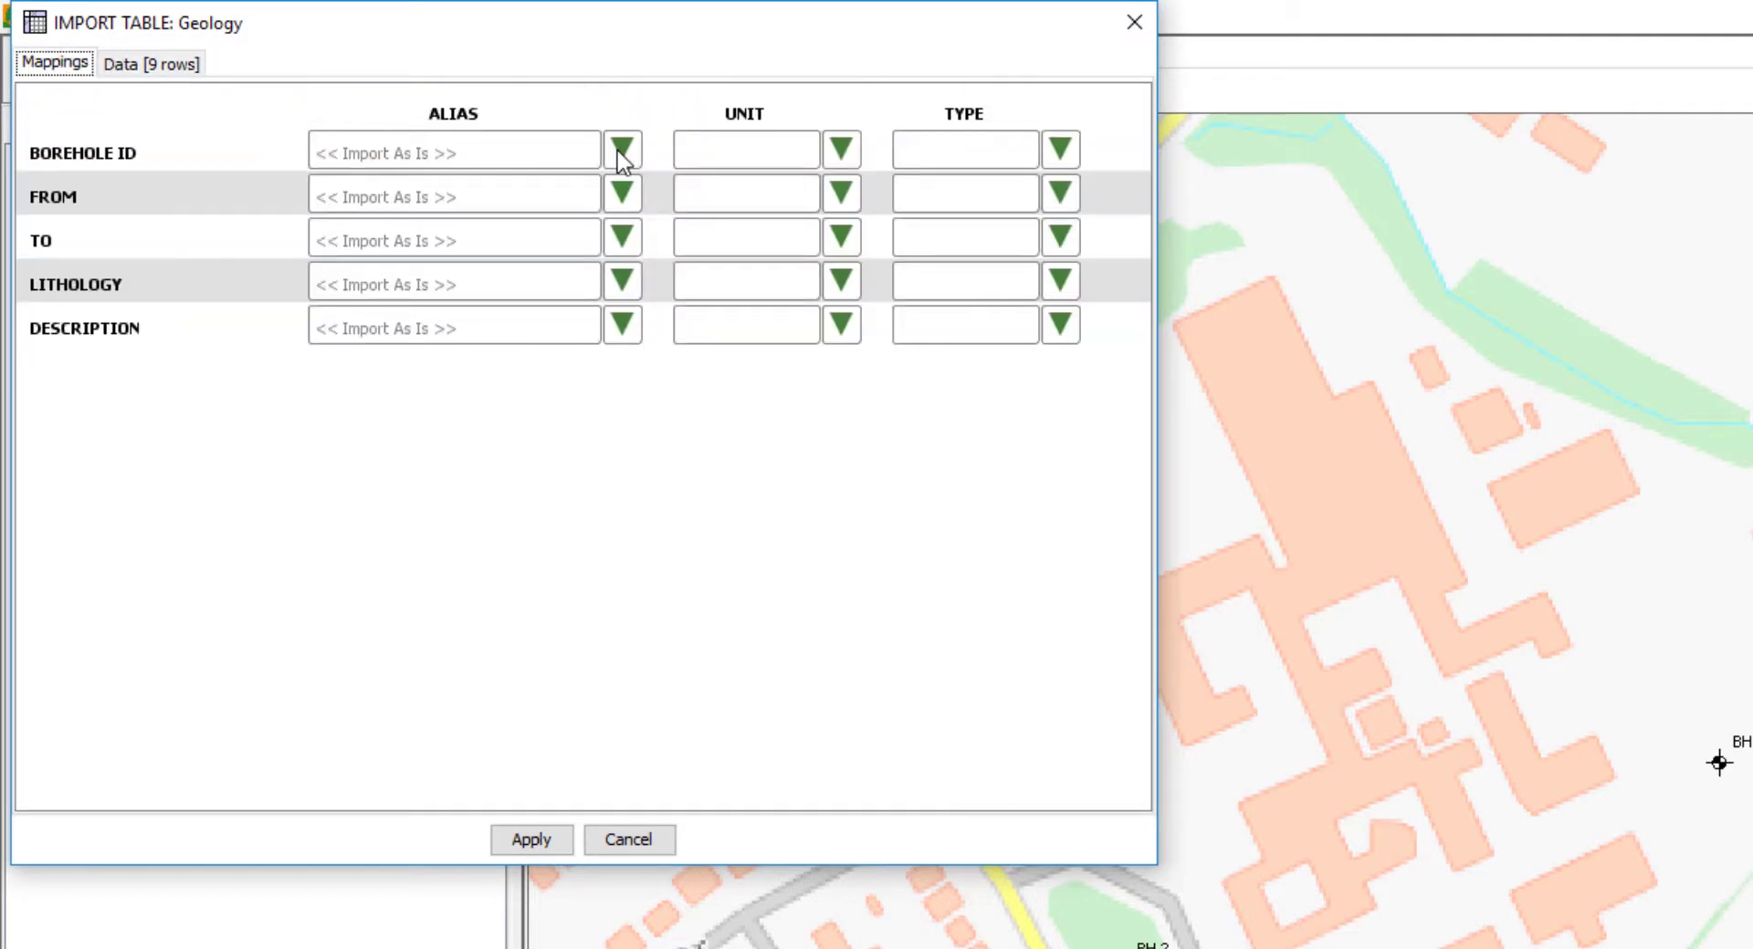
Map BOREHOLE ID to LOCATION ID, FROM/TO in metres, apply, and select the Geology table.
{"action": "left_click", "coordinate": [622, 149]}
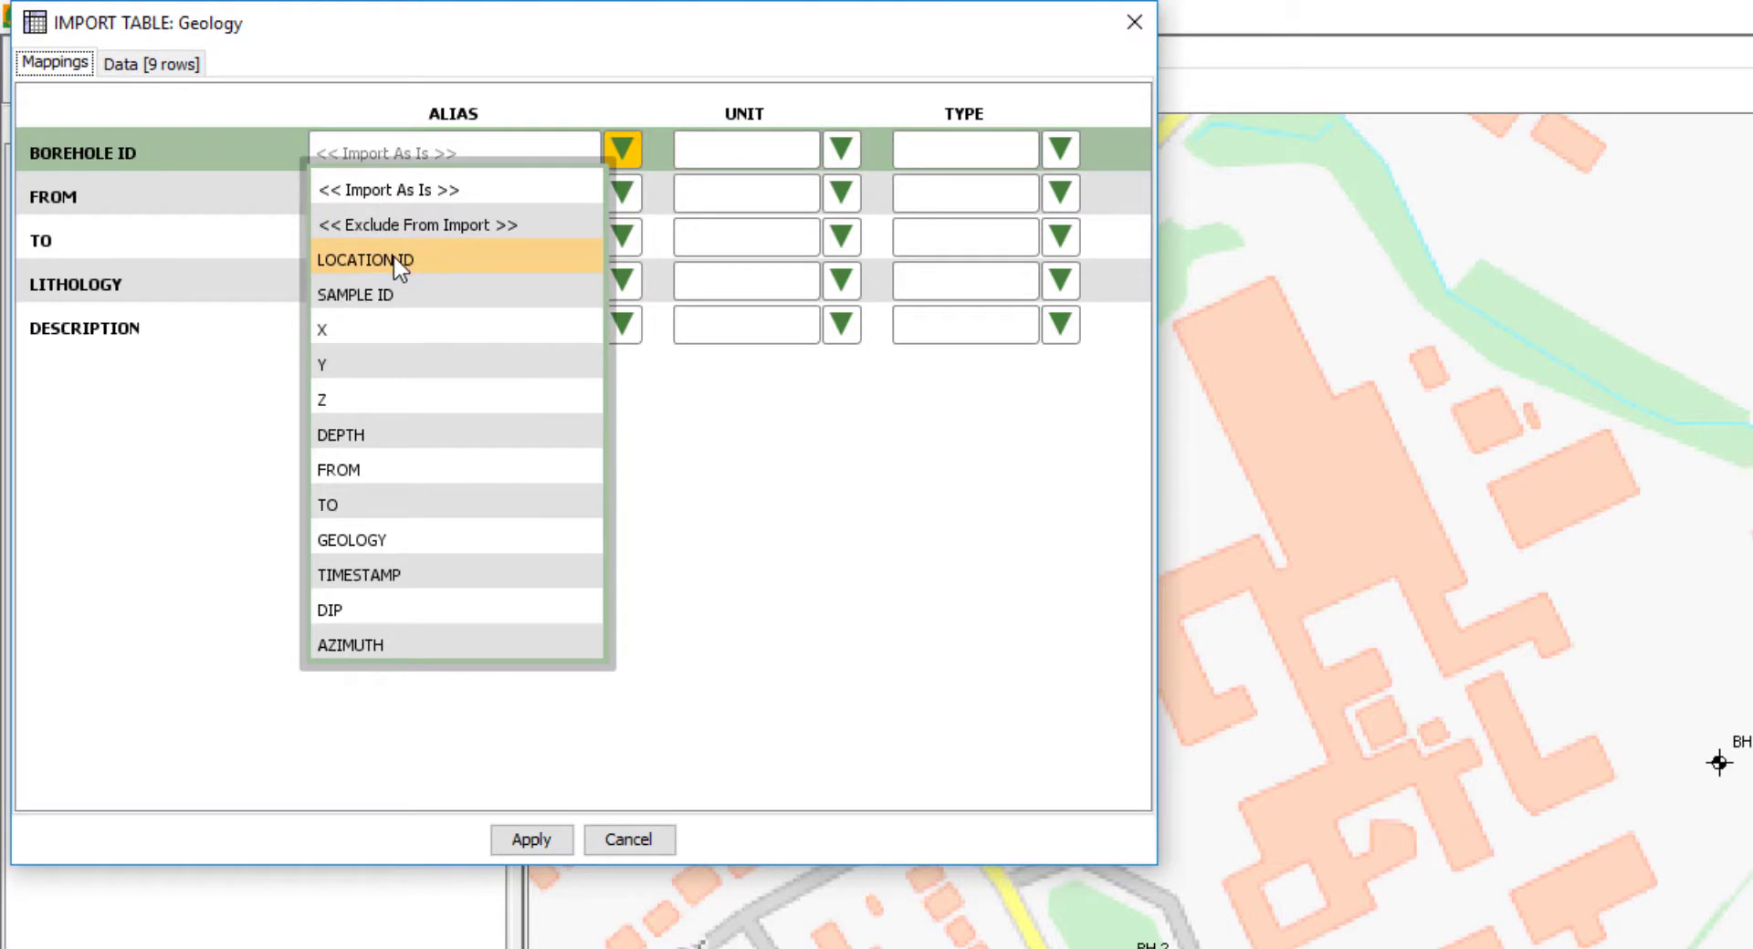
{"action": "left_click", "coordinate": [365, 259]}
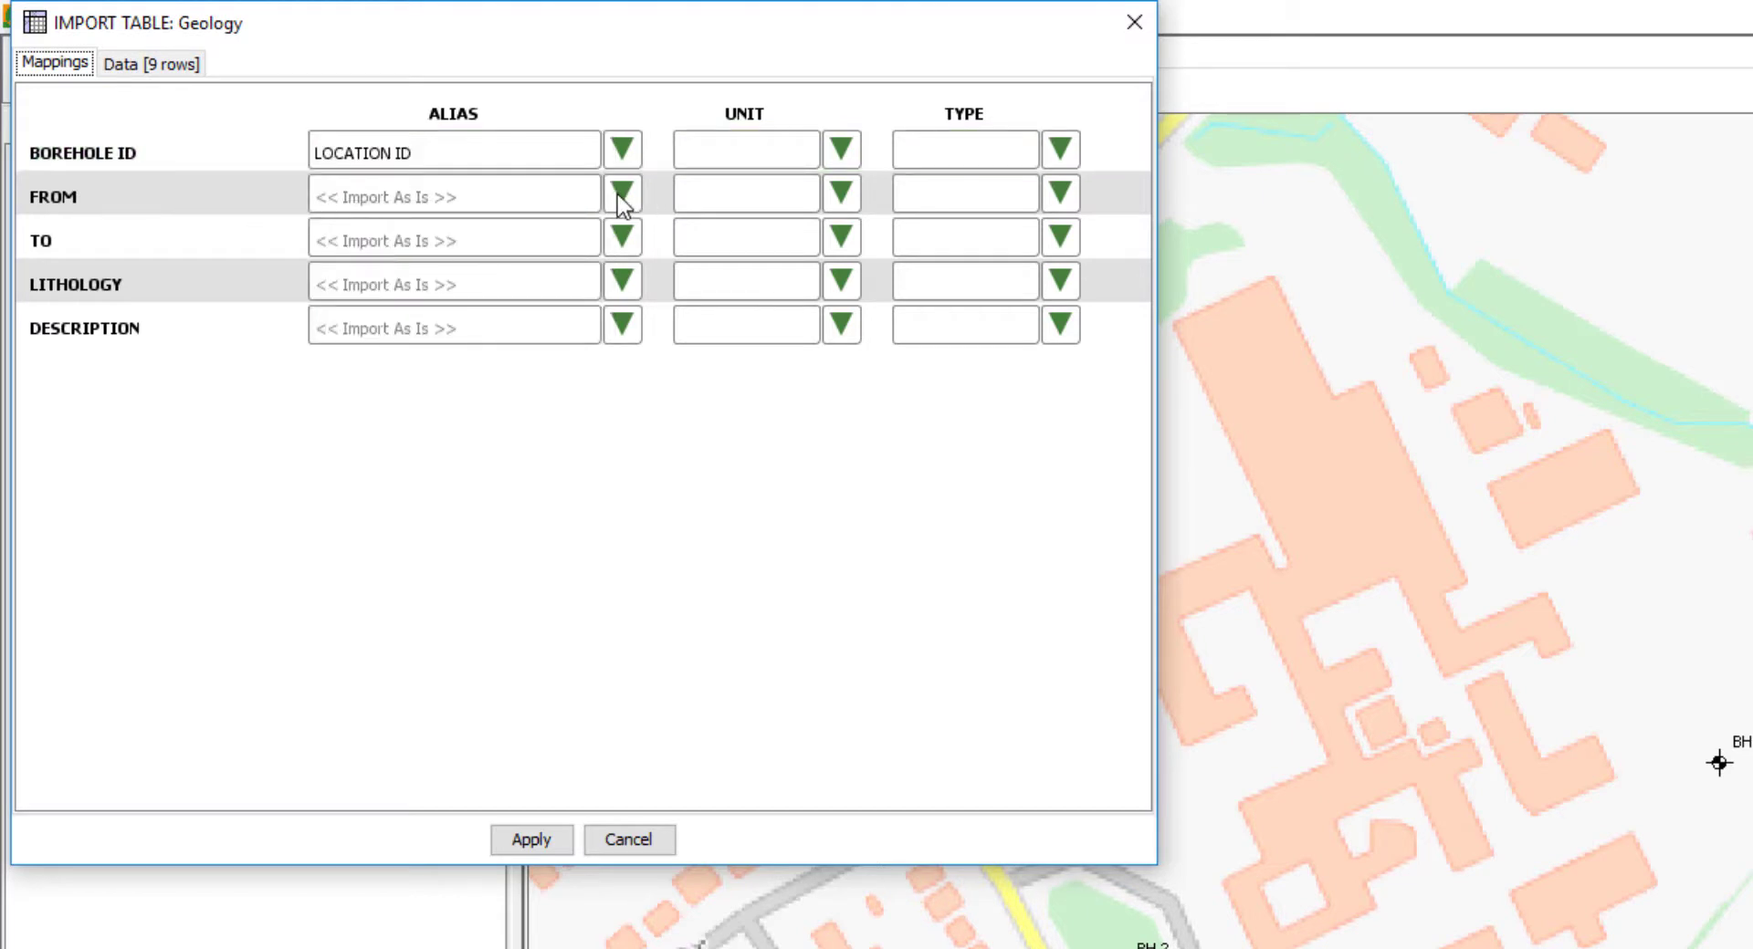
{"action": "left_click", "coordinate": [622, 194]}
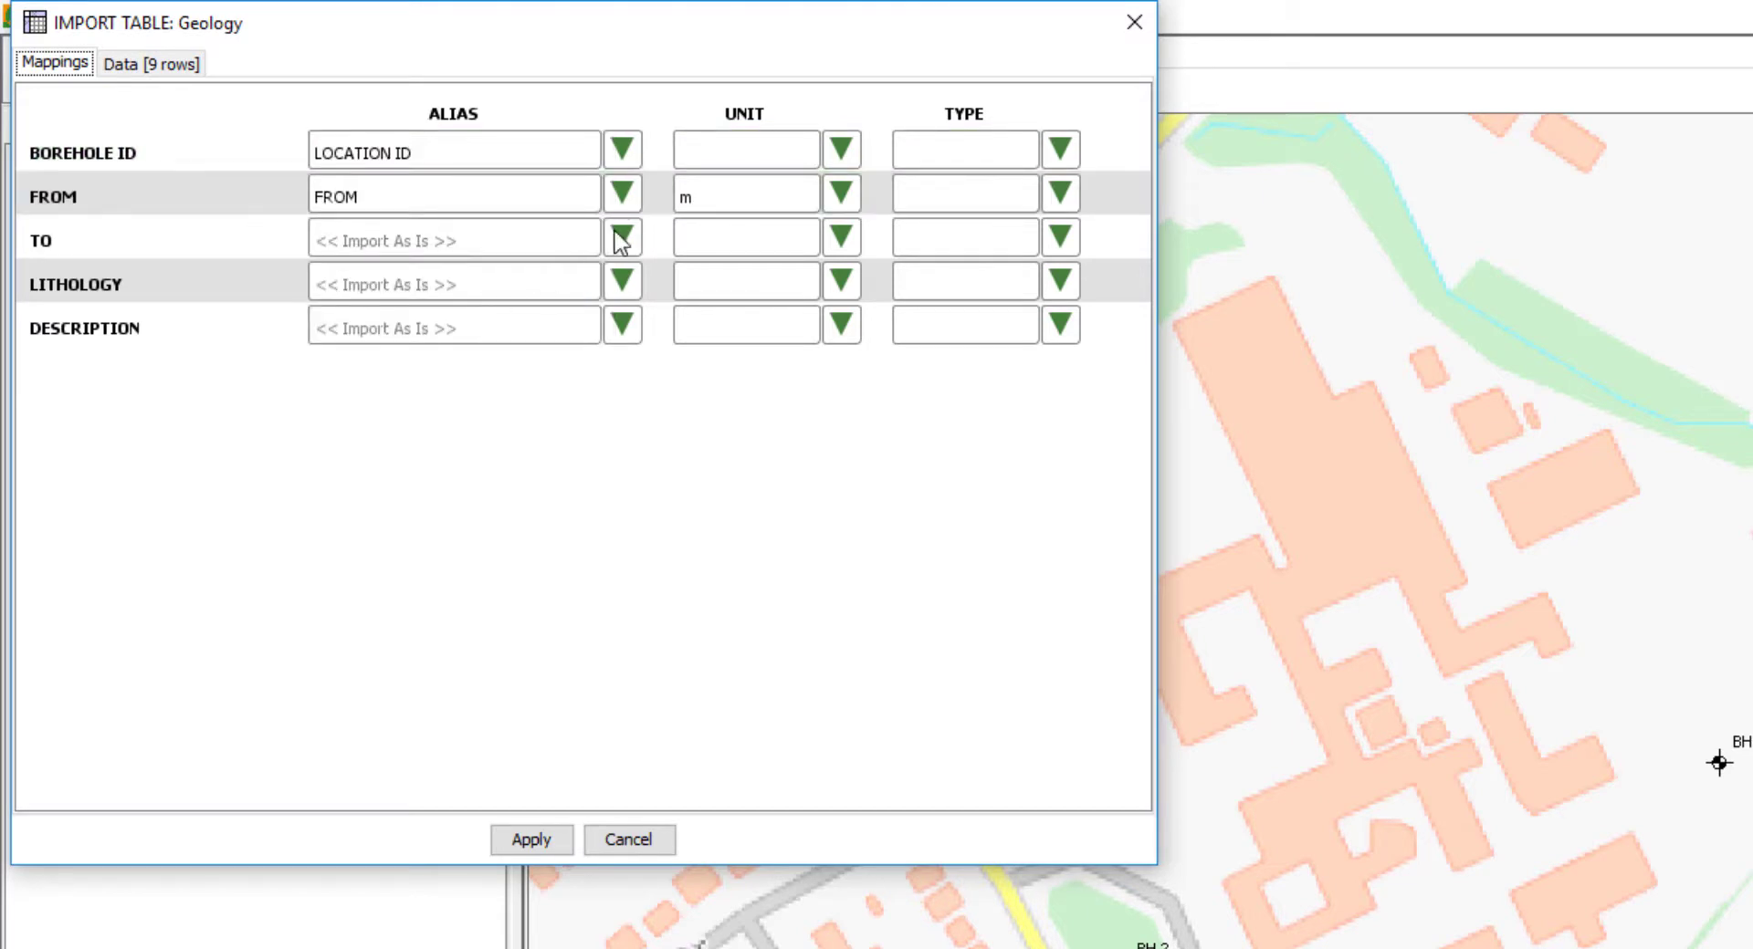
{"action": "left_click", "coordinate": [622, 237]}
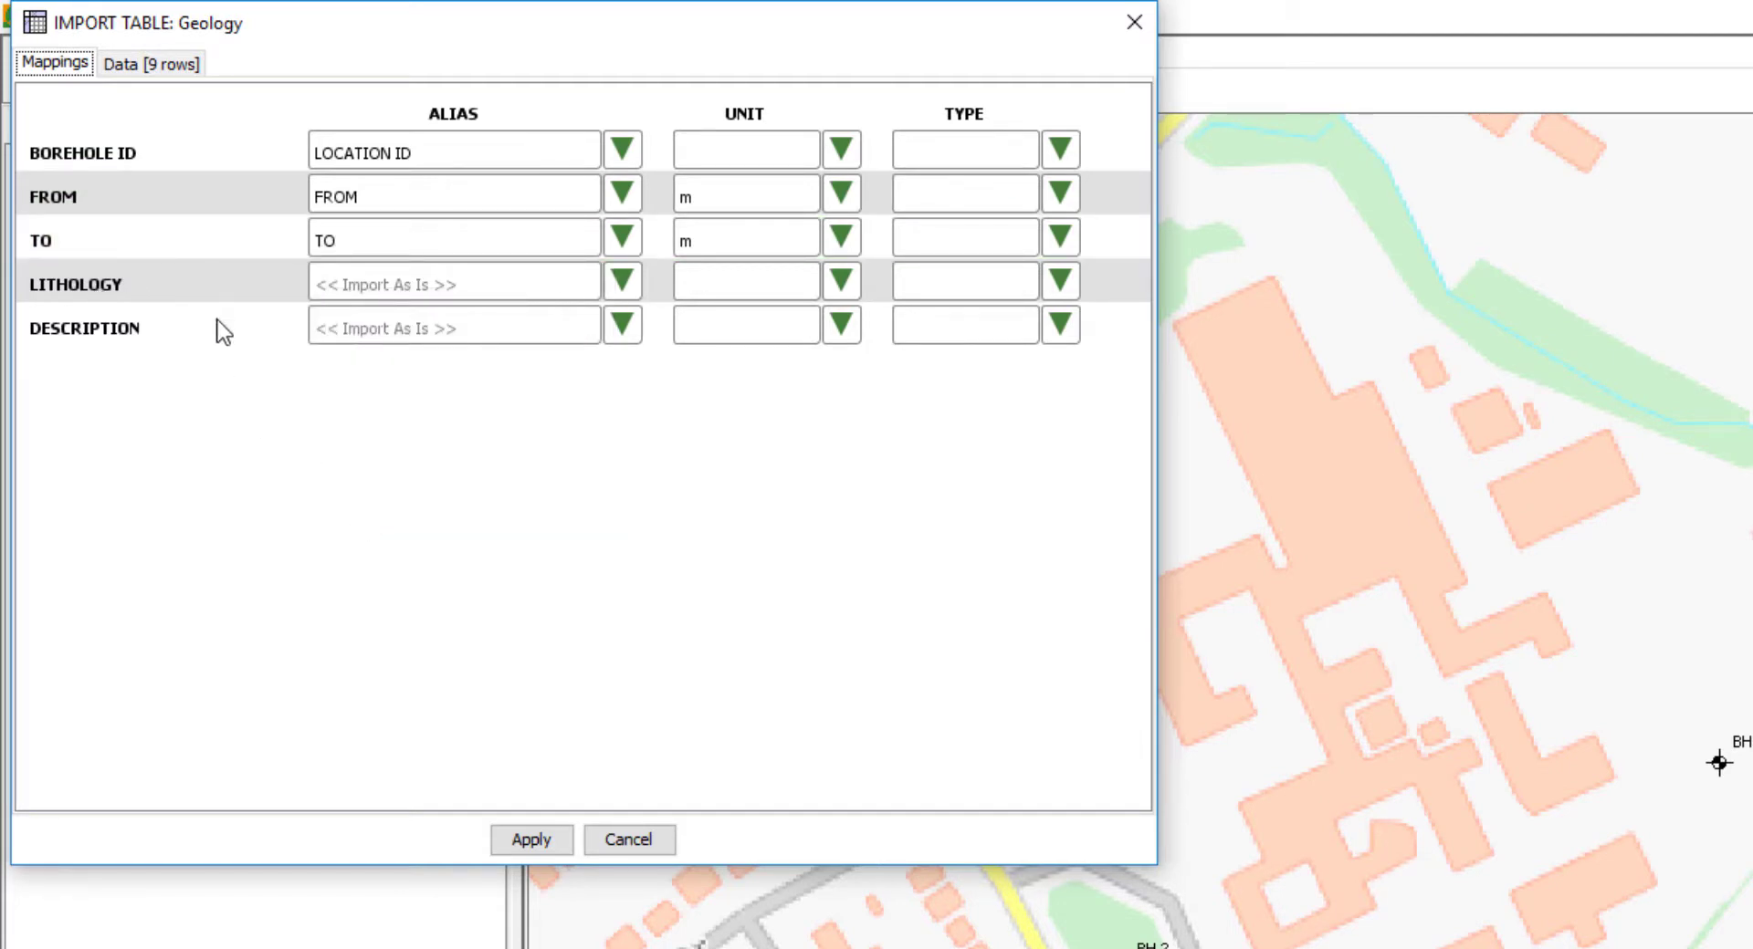
{"action": "mouse_move", "coordinate": [543, 565]}
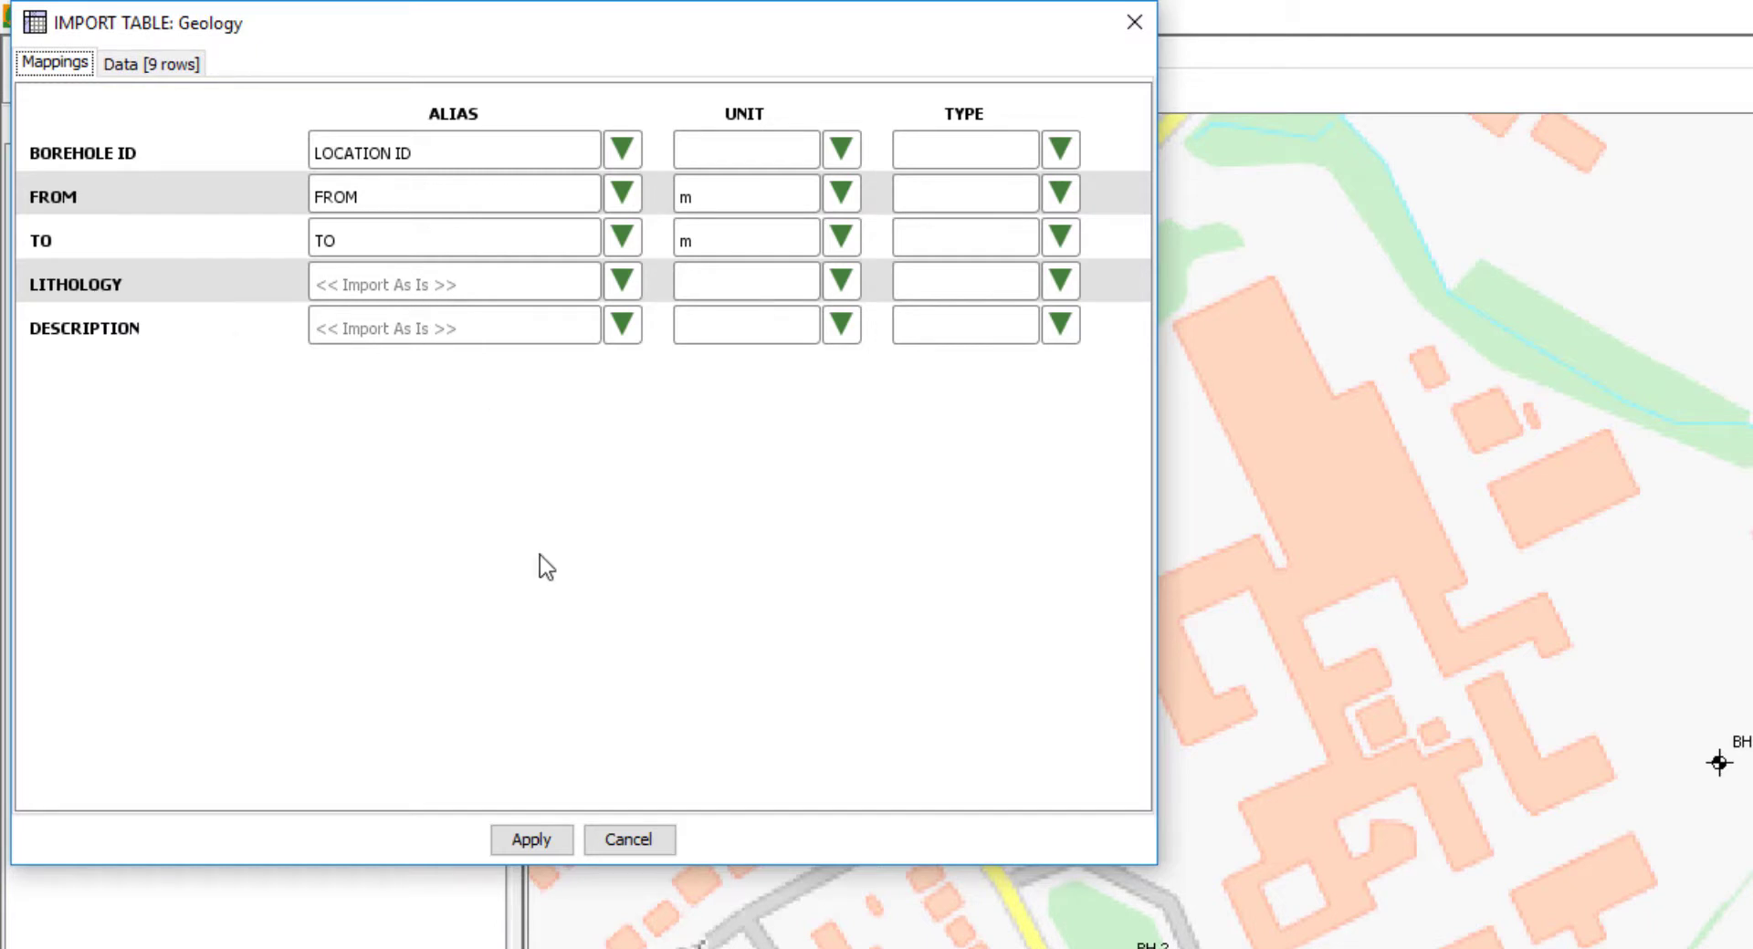
{"action": "left_click", "coordinate": [531, 840]}
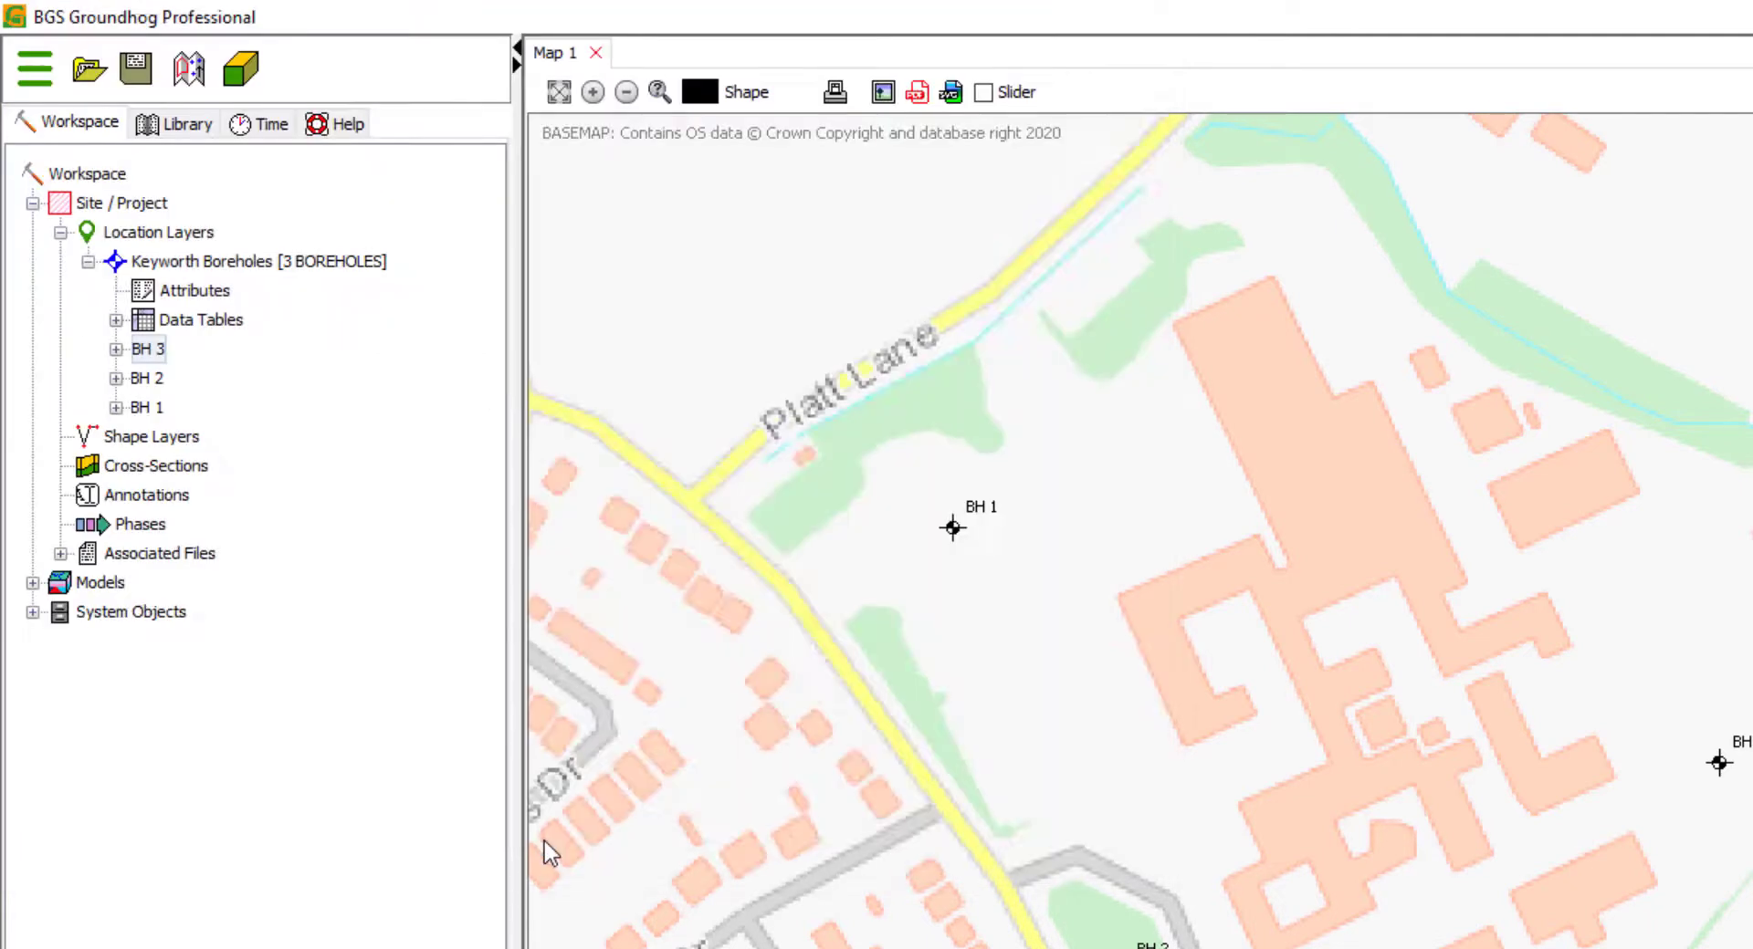
{"action": "left_click", "coordinate": [116, 319]}
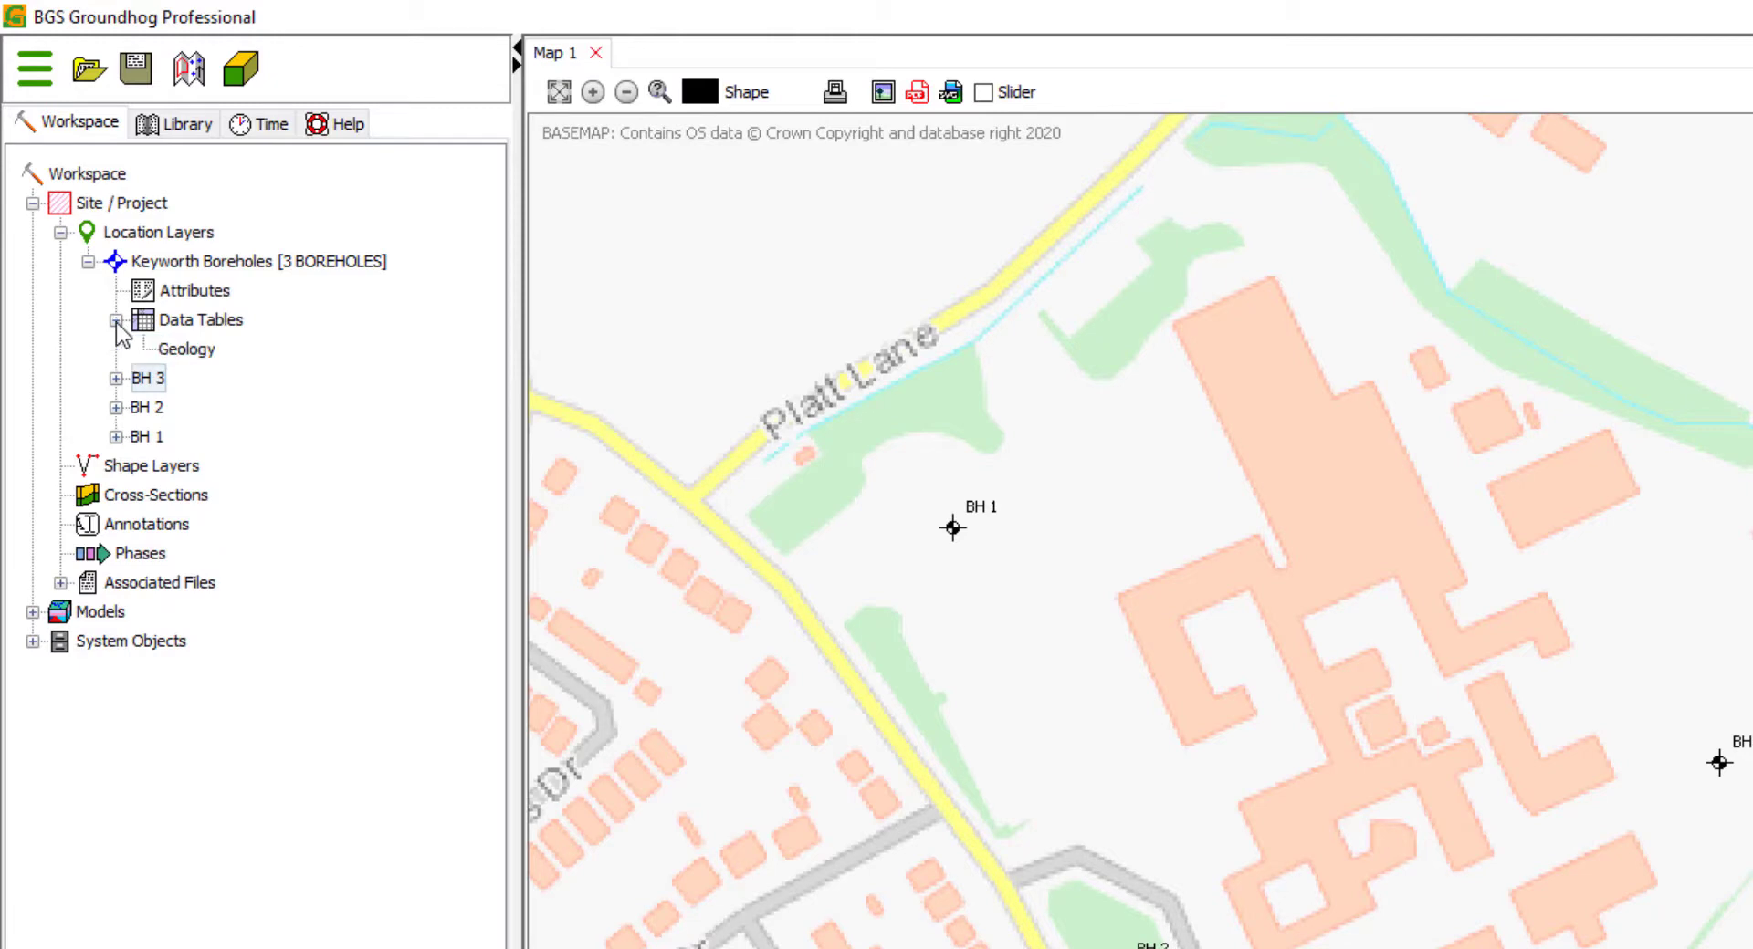
{"action": "left_click", "coordinate": [186, 349]}
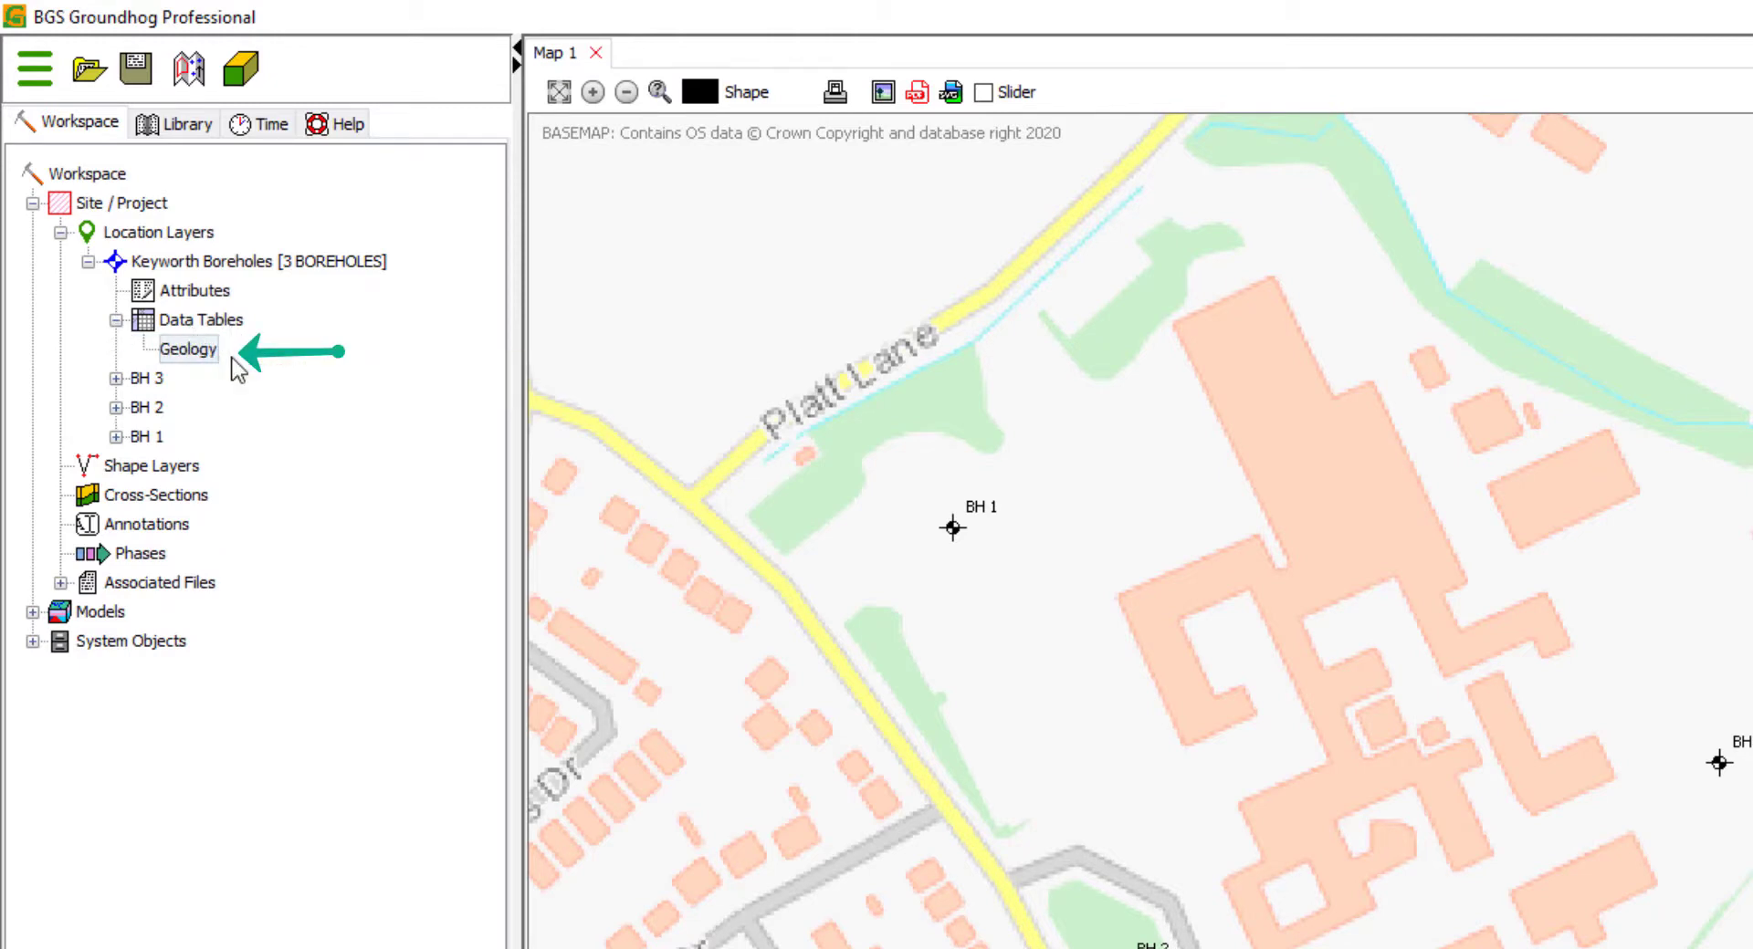
Start a tabular data import of Samples.csv from the Geology table's menu.
{"action": "right_click", "coordinate": [189, 349]}
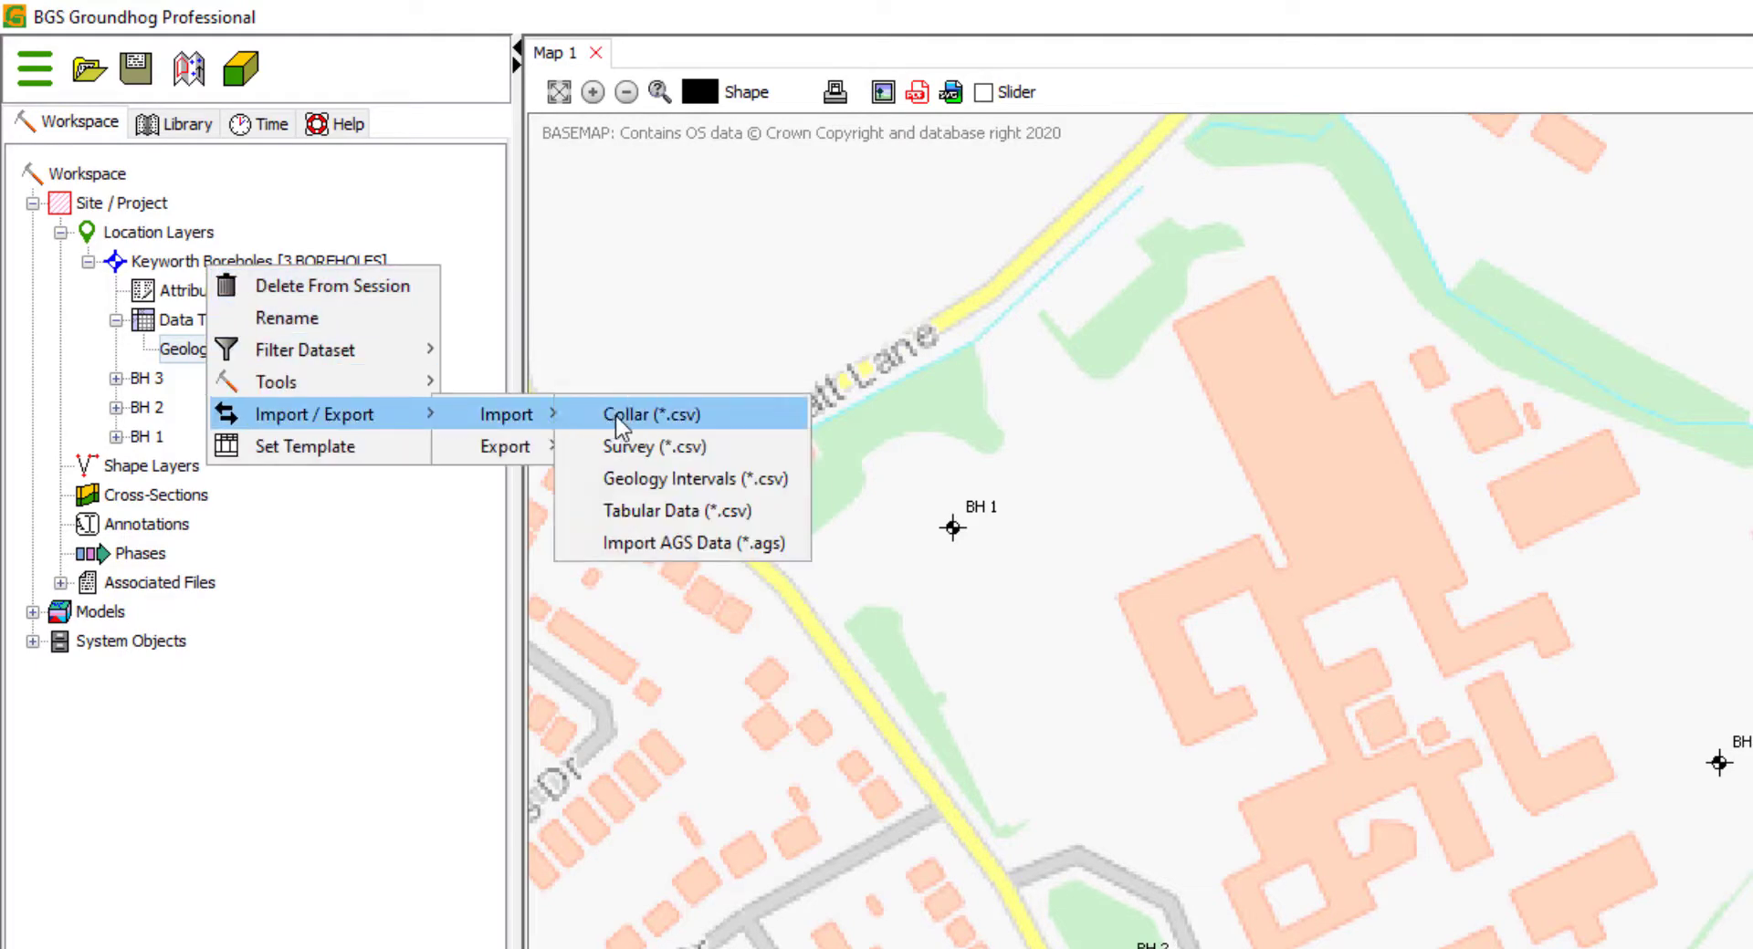
{"action": "left_click", "coordinate": [674, 510]}
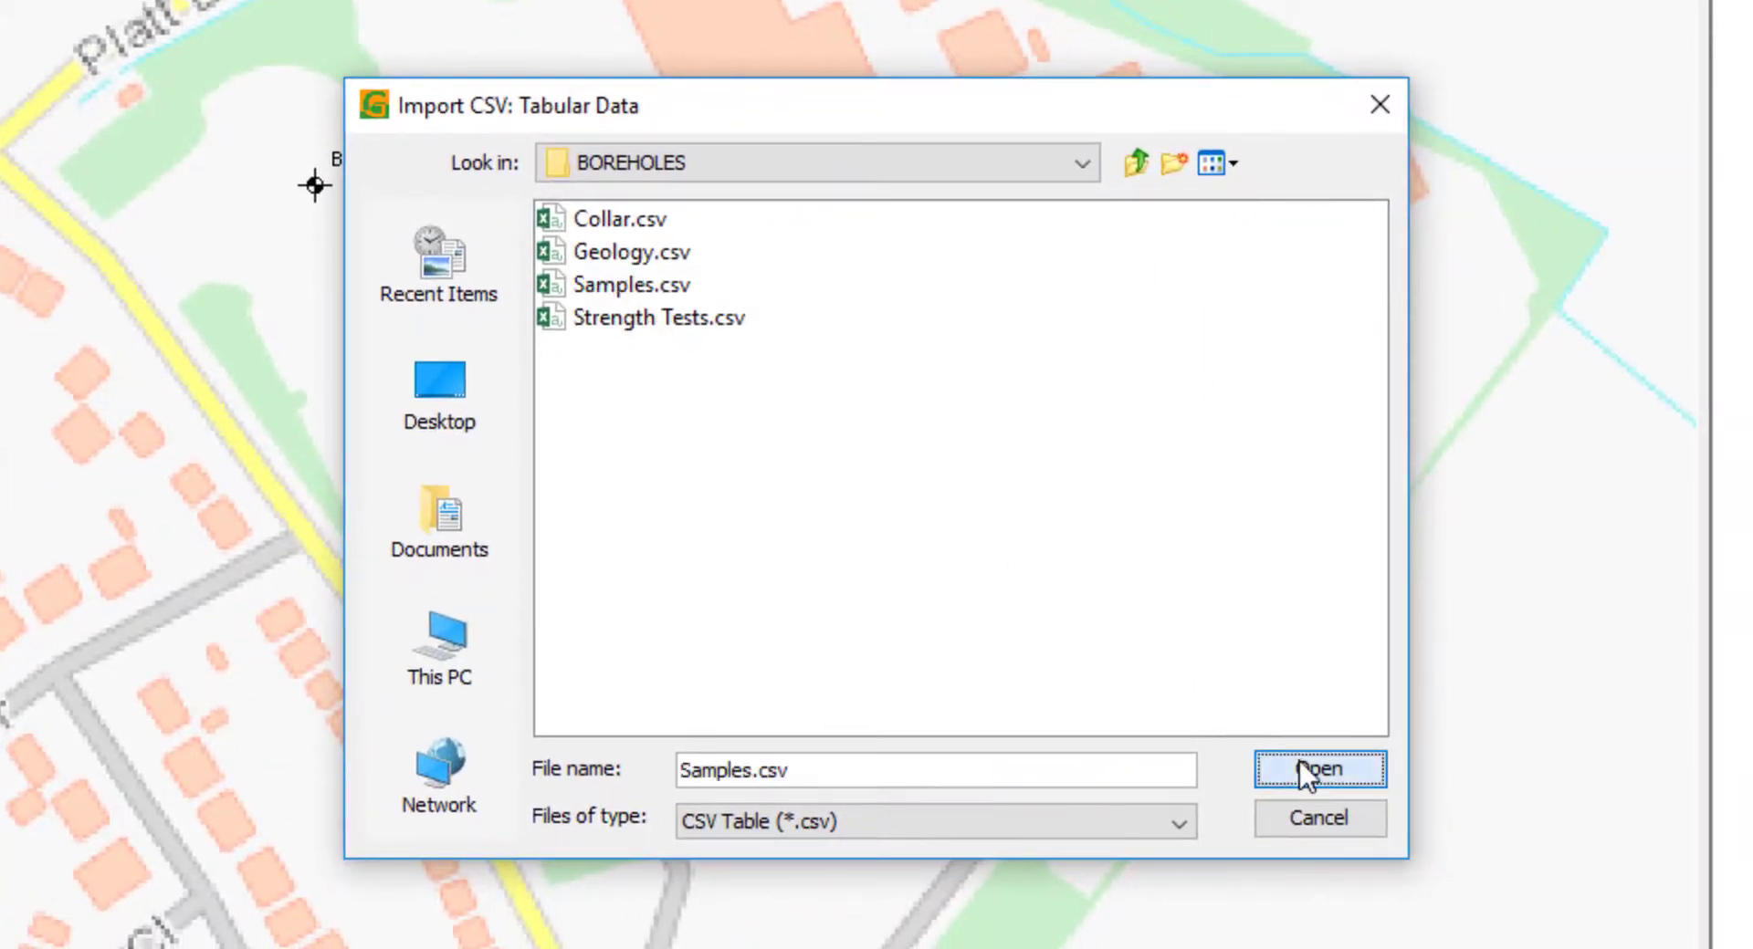
{"action": "left_click", "coordinate": [1316, 770]}
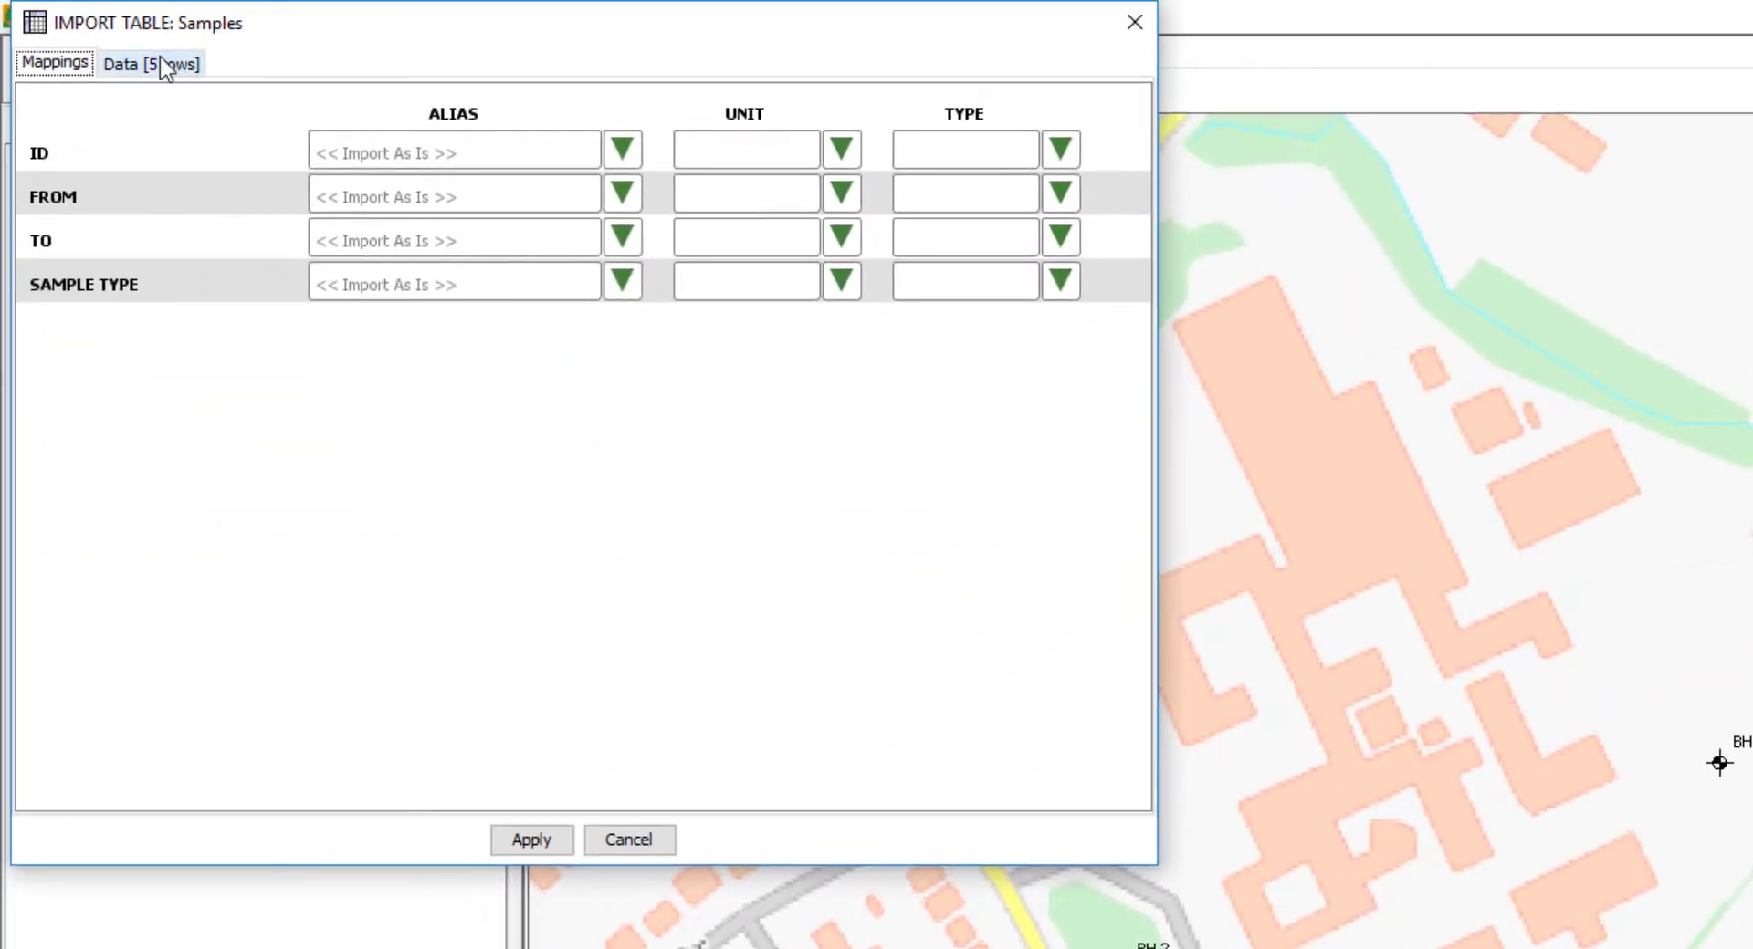
Preview Samples rows, map ID to LOCATION ID with FROM/TO in metres, and apply.
{"action": "left_click", "coordinate": [150, 64]}
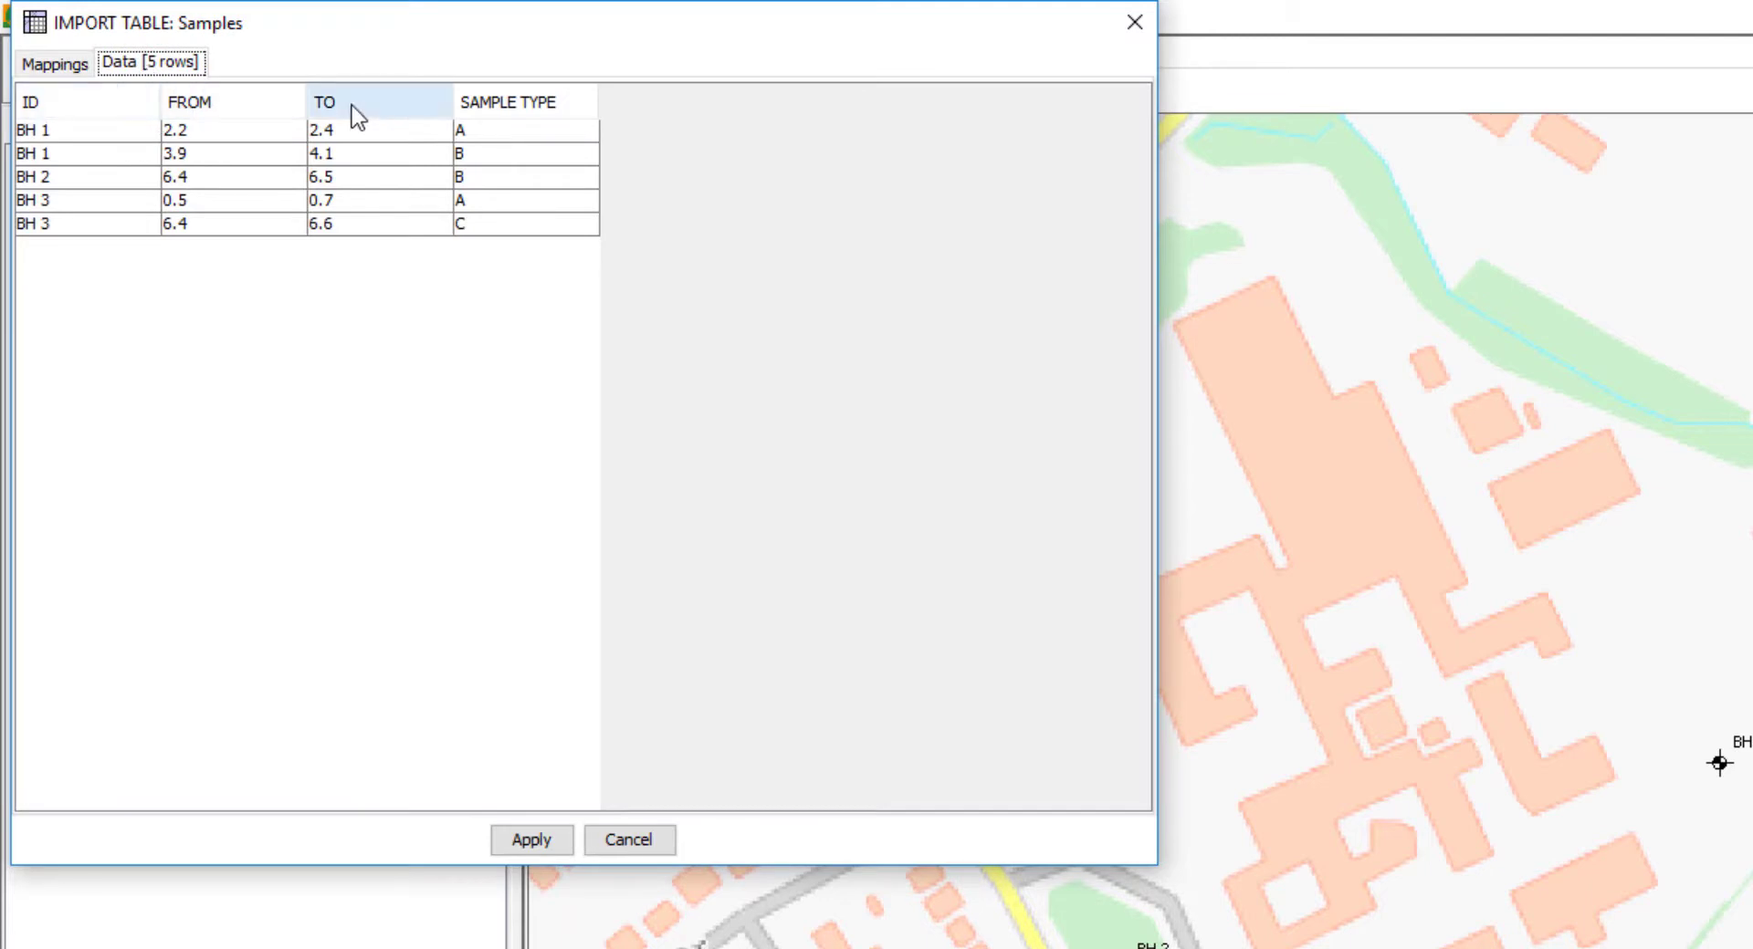
{"action": "left_click", "coordinate": [54, 64]}
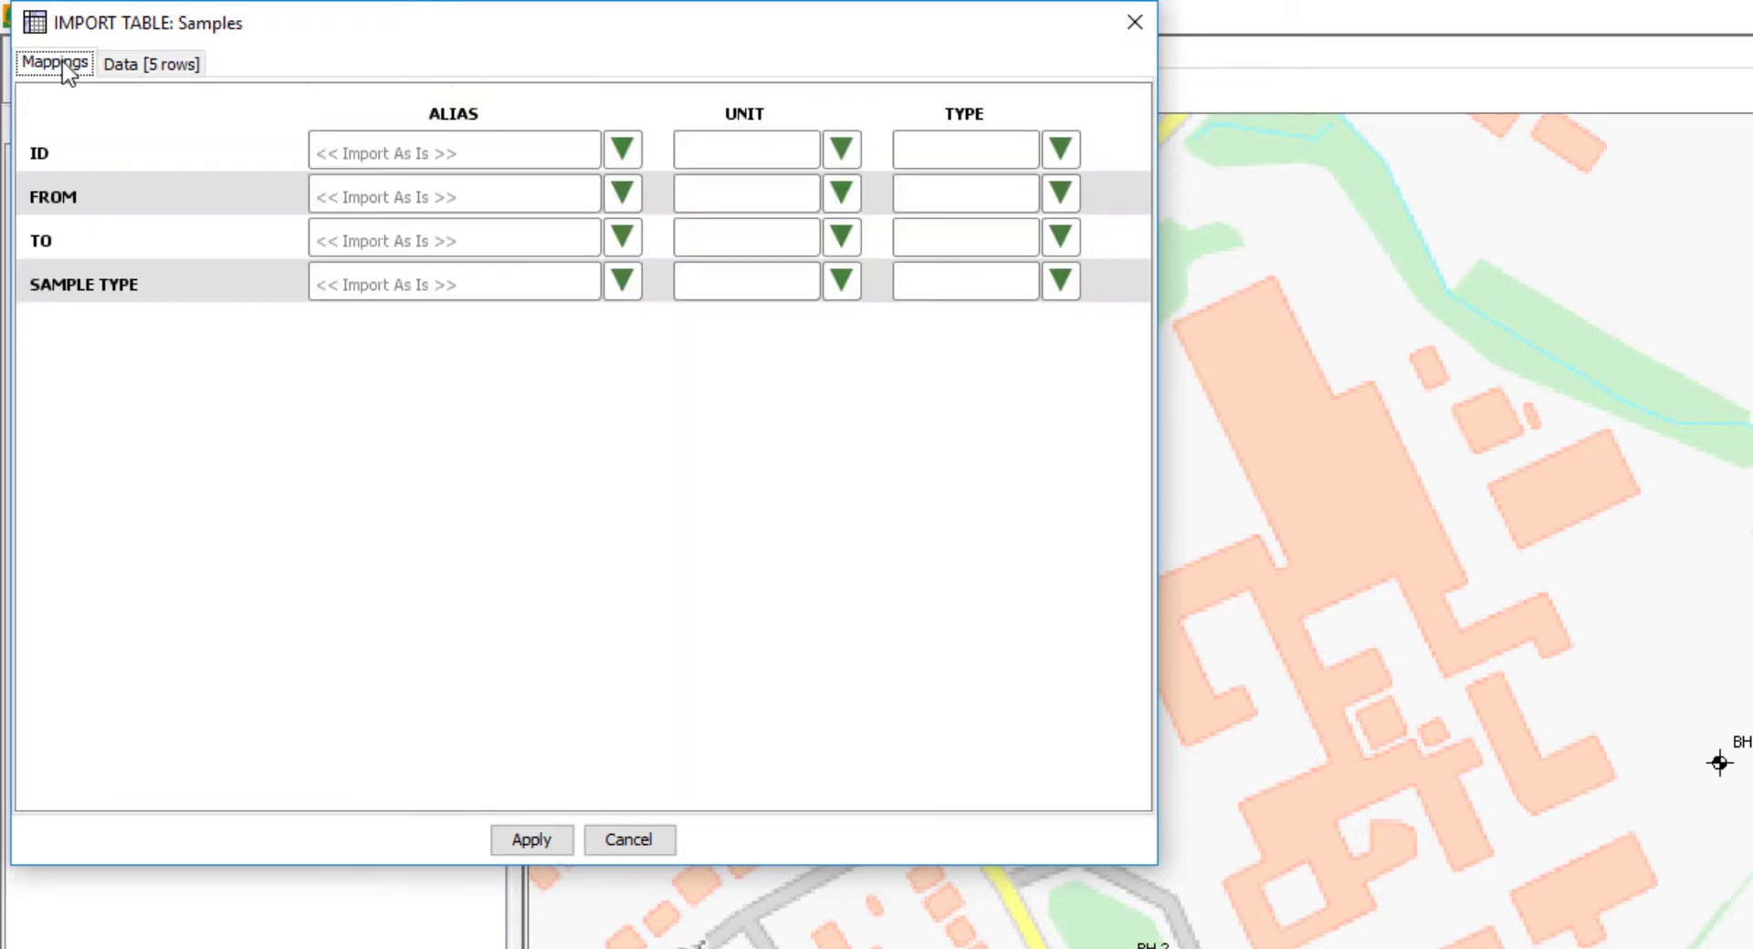
{"action": "left_click", "coordinate": [622, 148]}
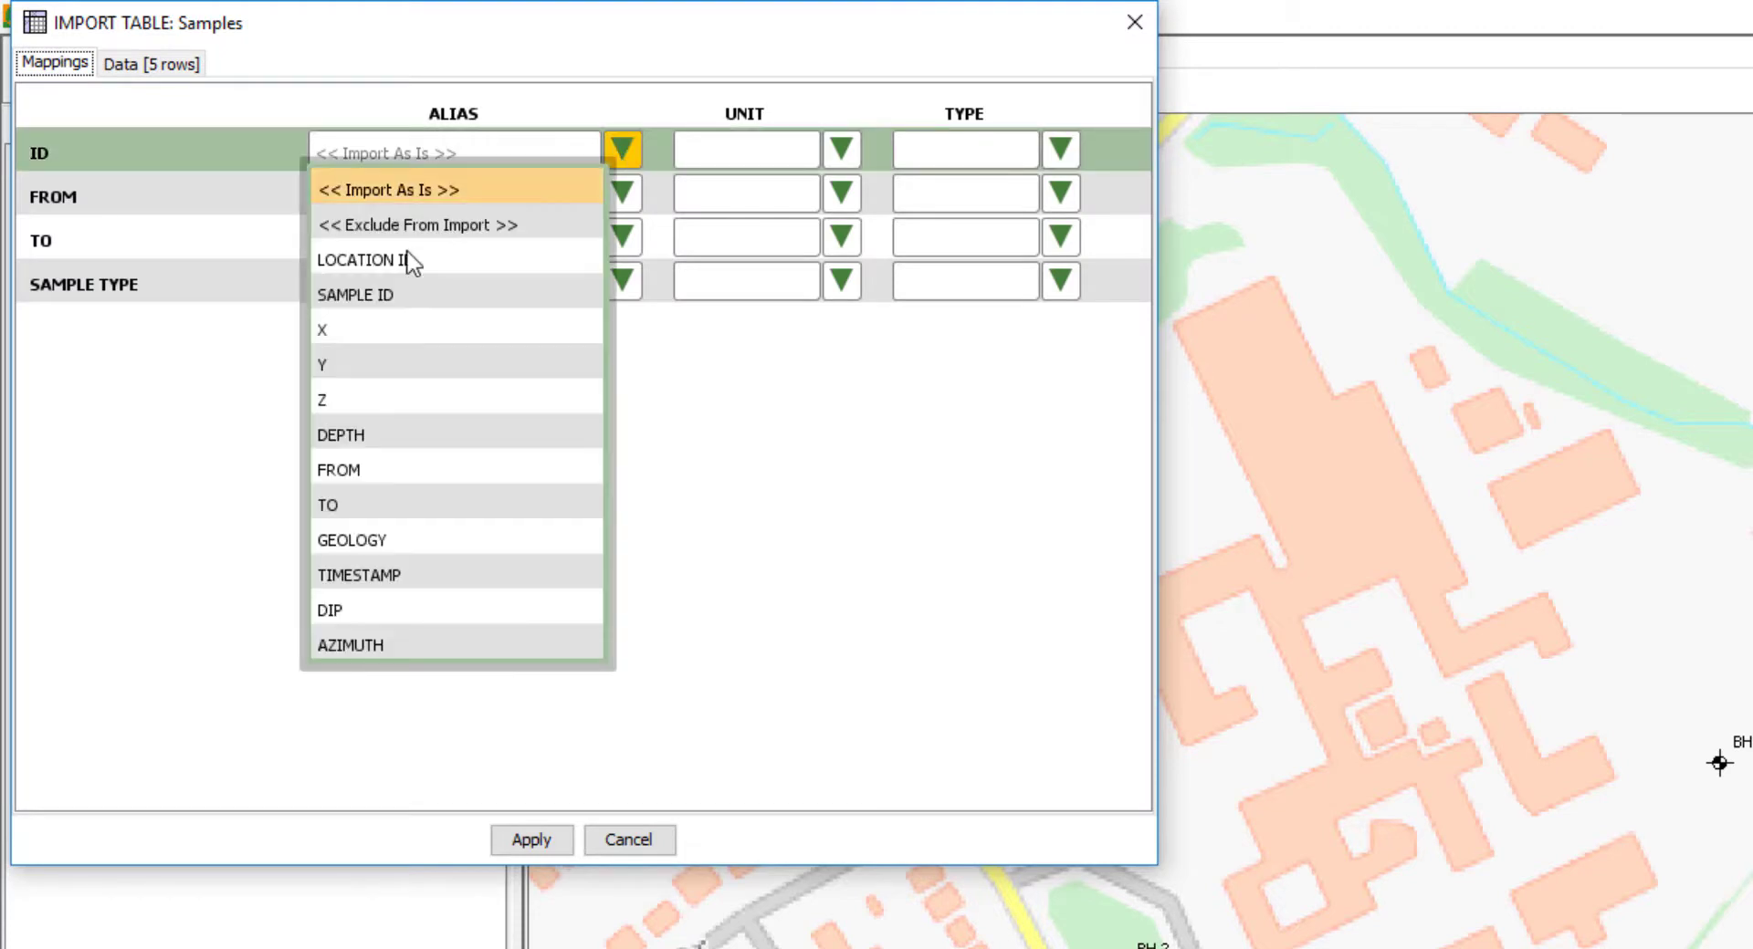
{"action": "left_click", "coordinate": [363, 259]}
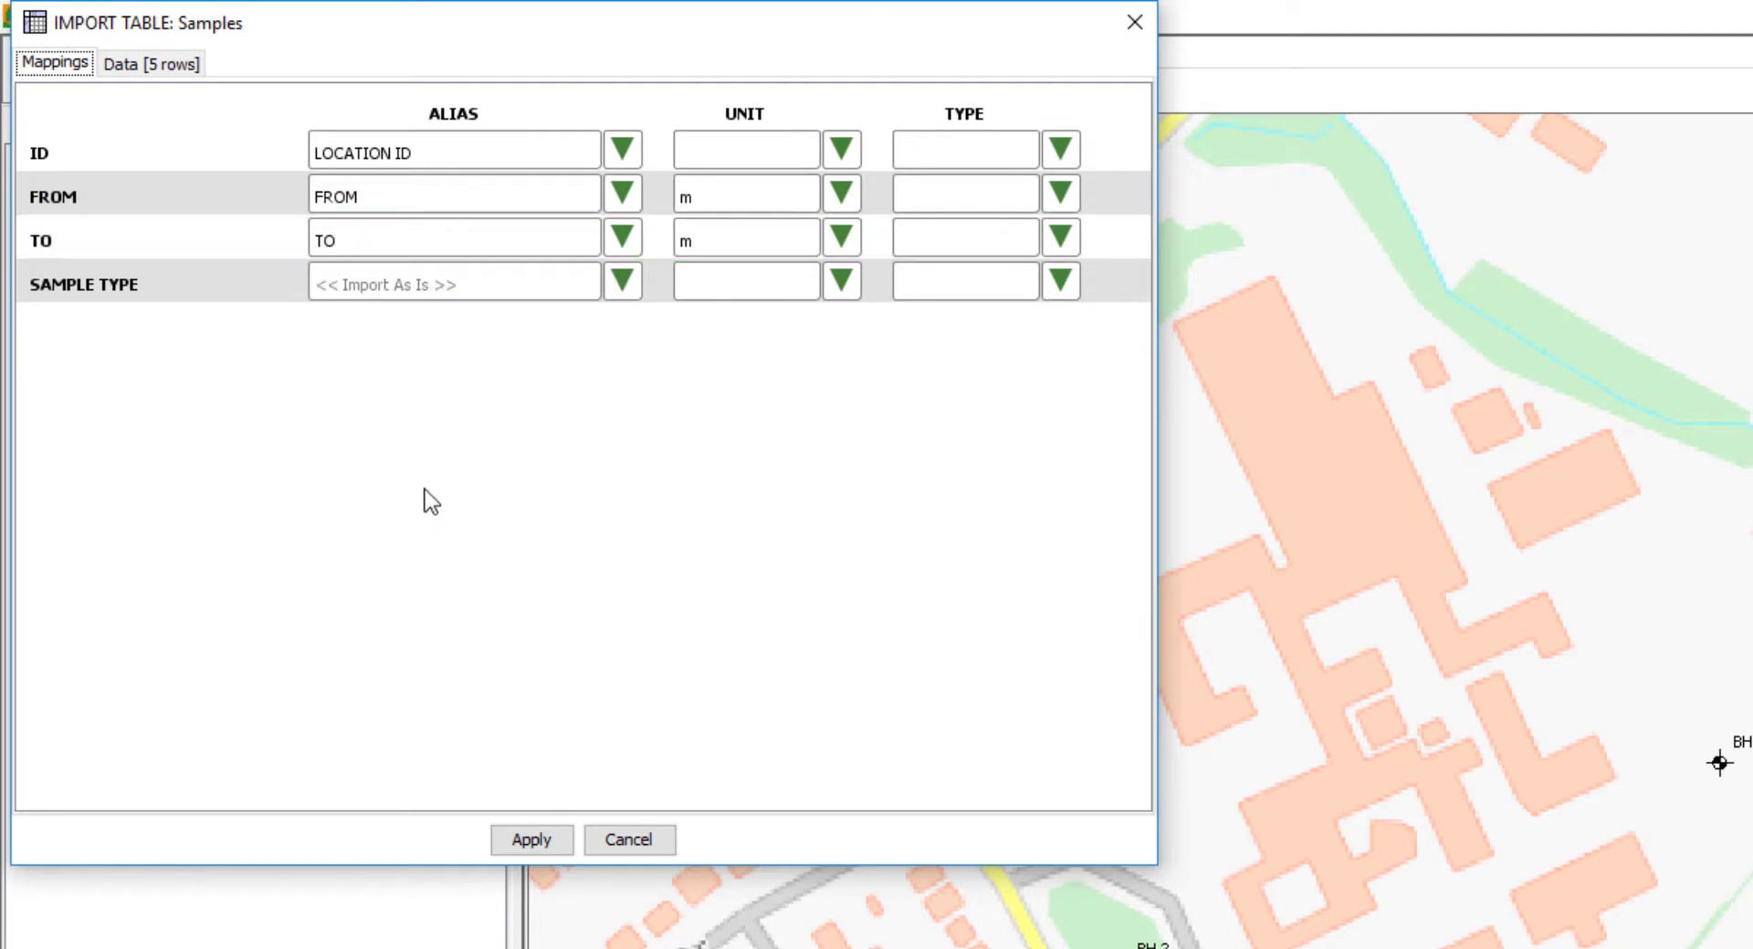
{"action": "mouse_move", "coordinate": [490, 325]}
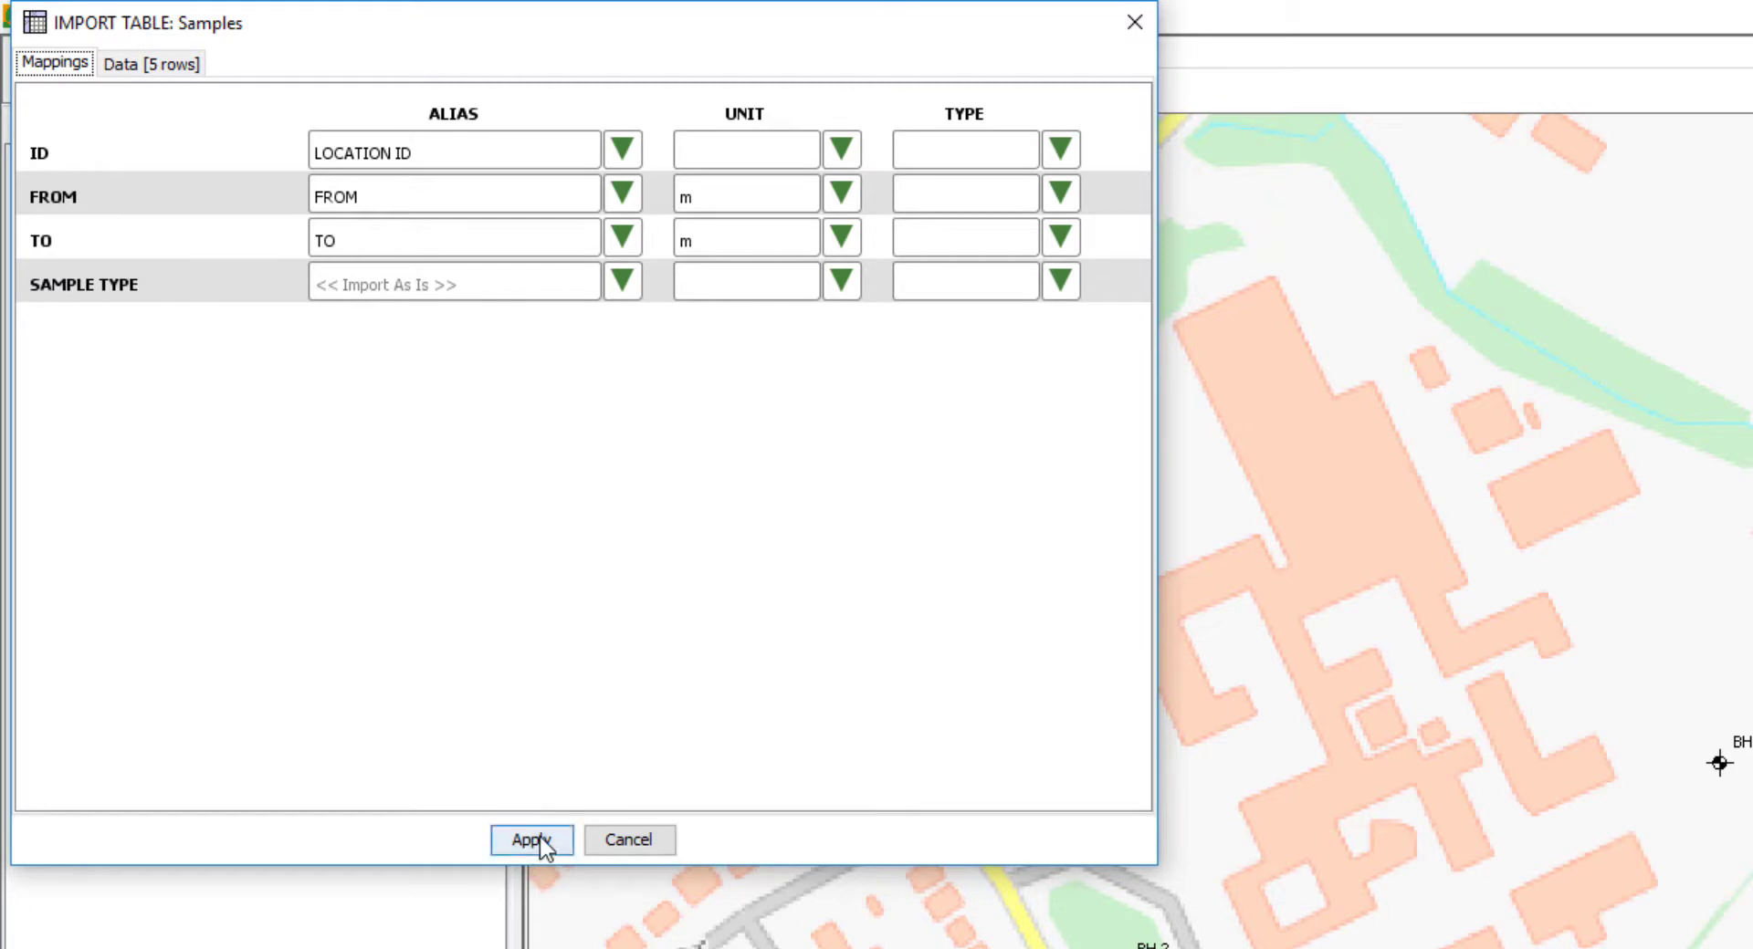
{"action": "left_click", "coordinate": [532, 840]}
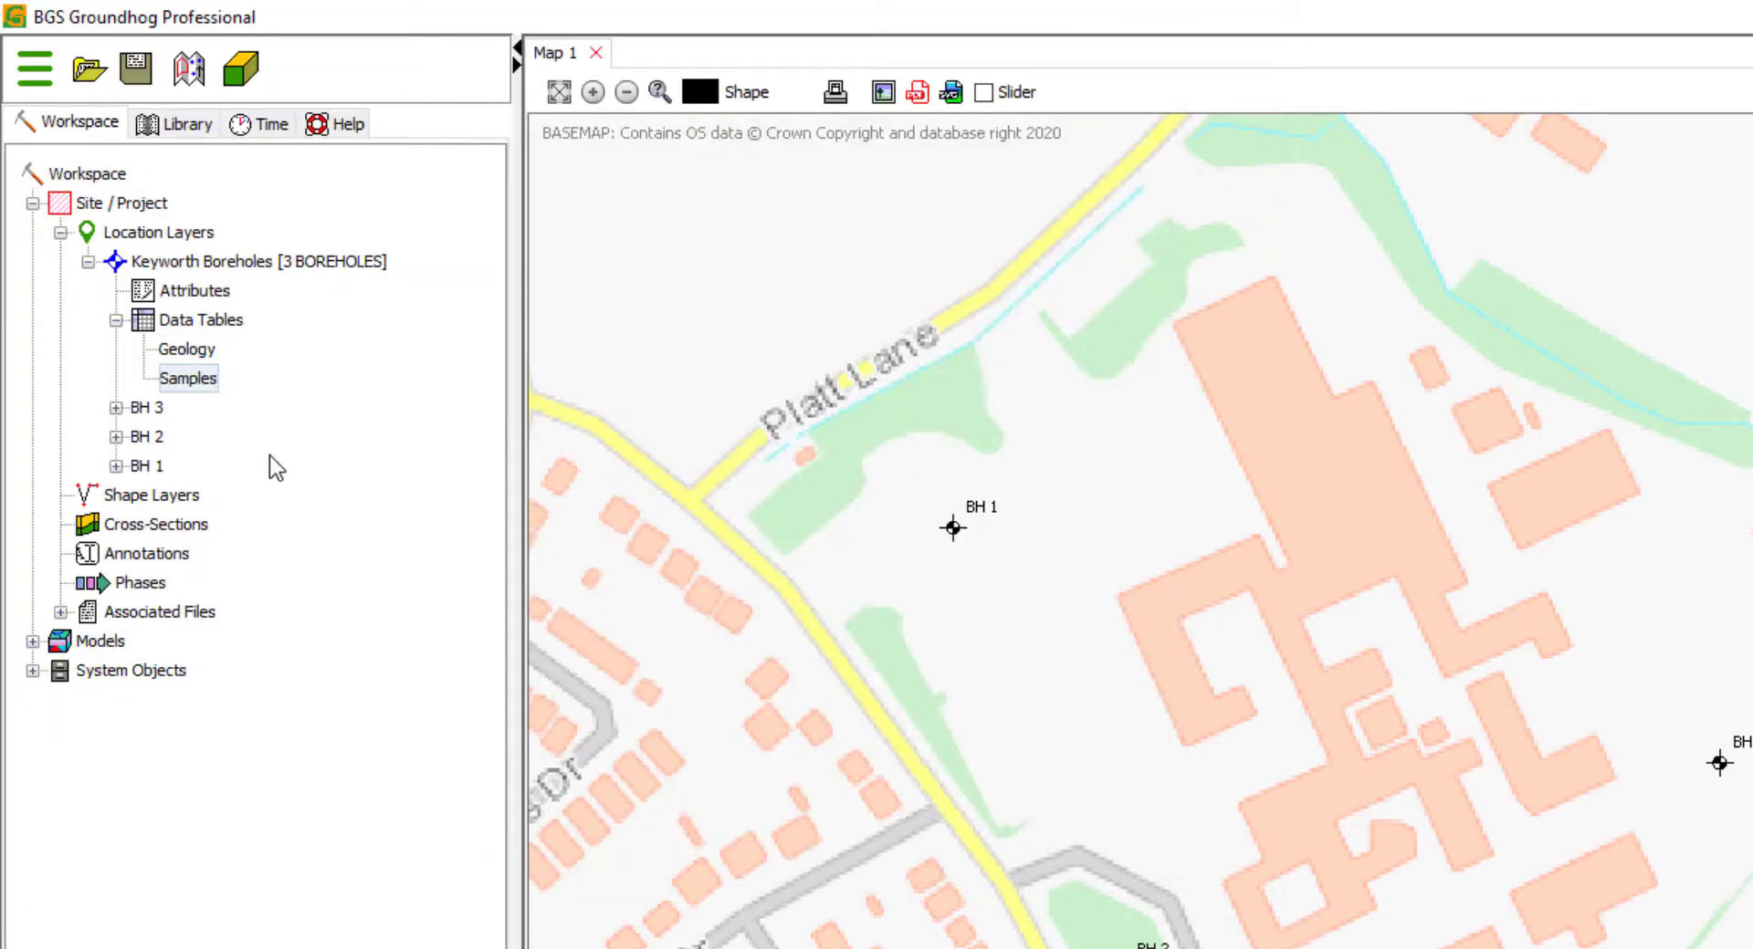
{"action": "mouse_move", "coordinate": [214, 264]}
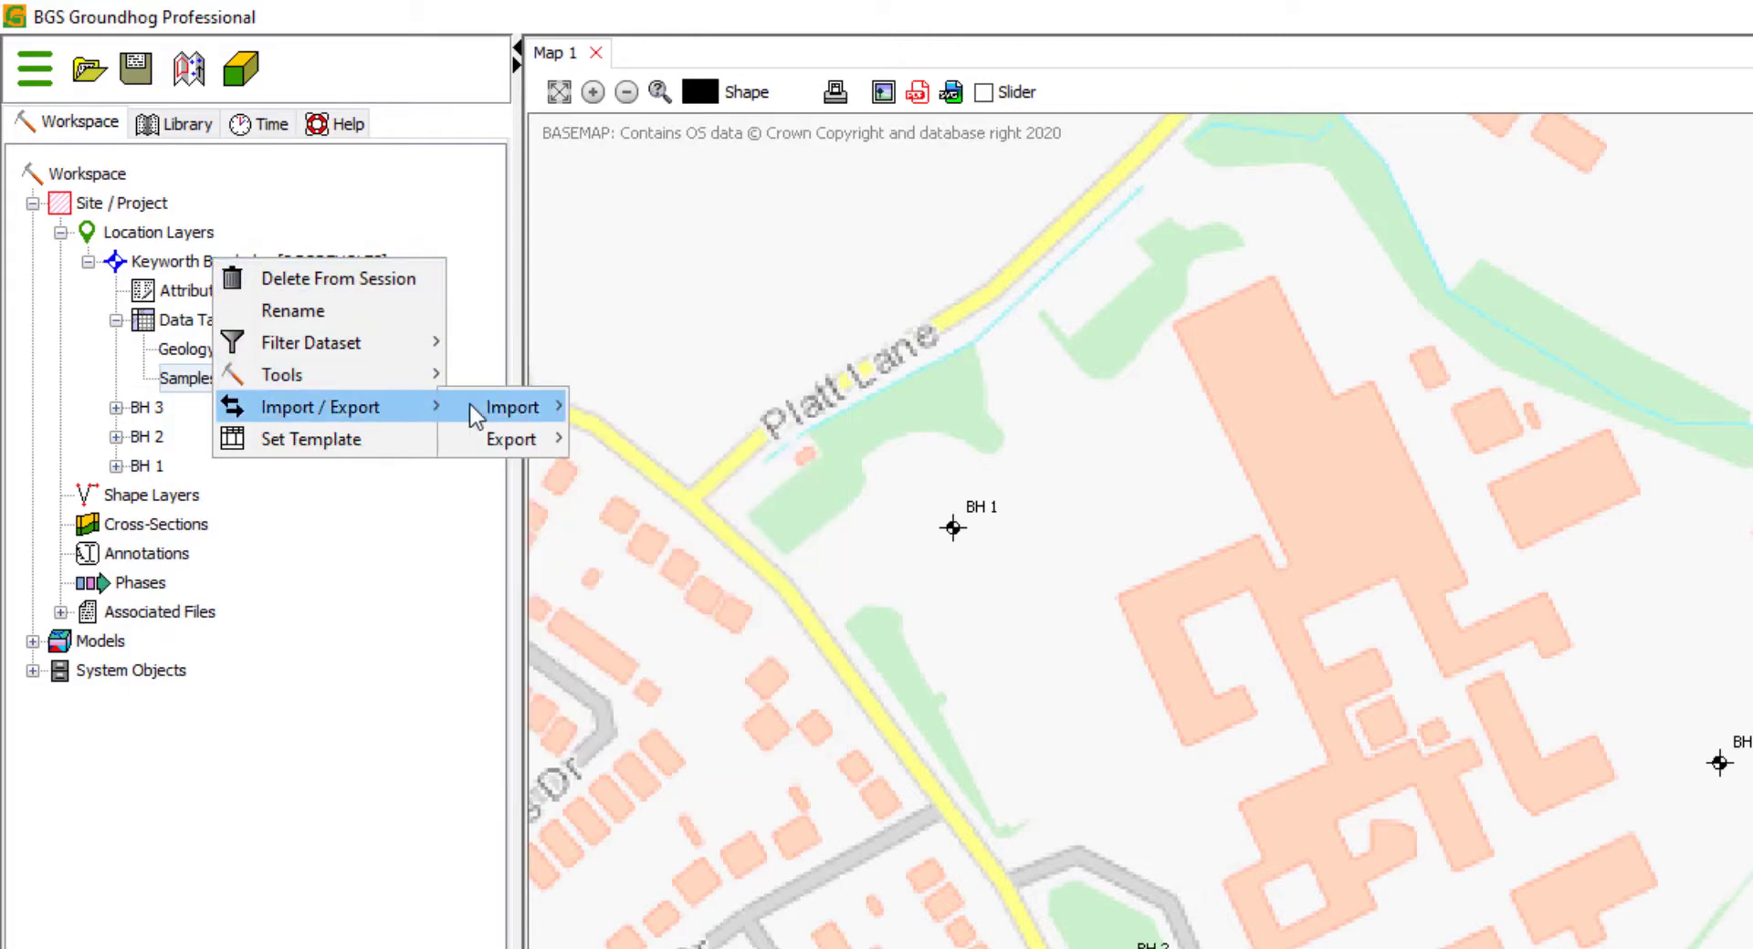
{"action": "mouse_move", "coordinate": [512, 406]}
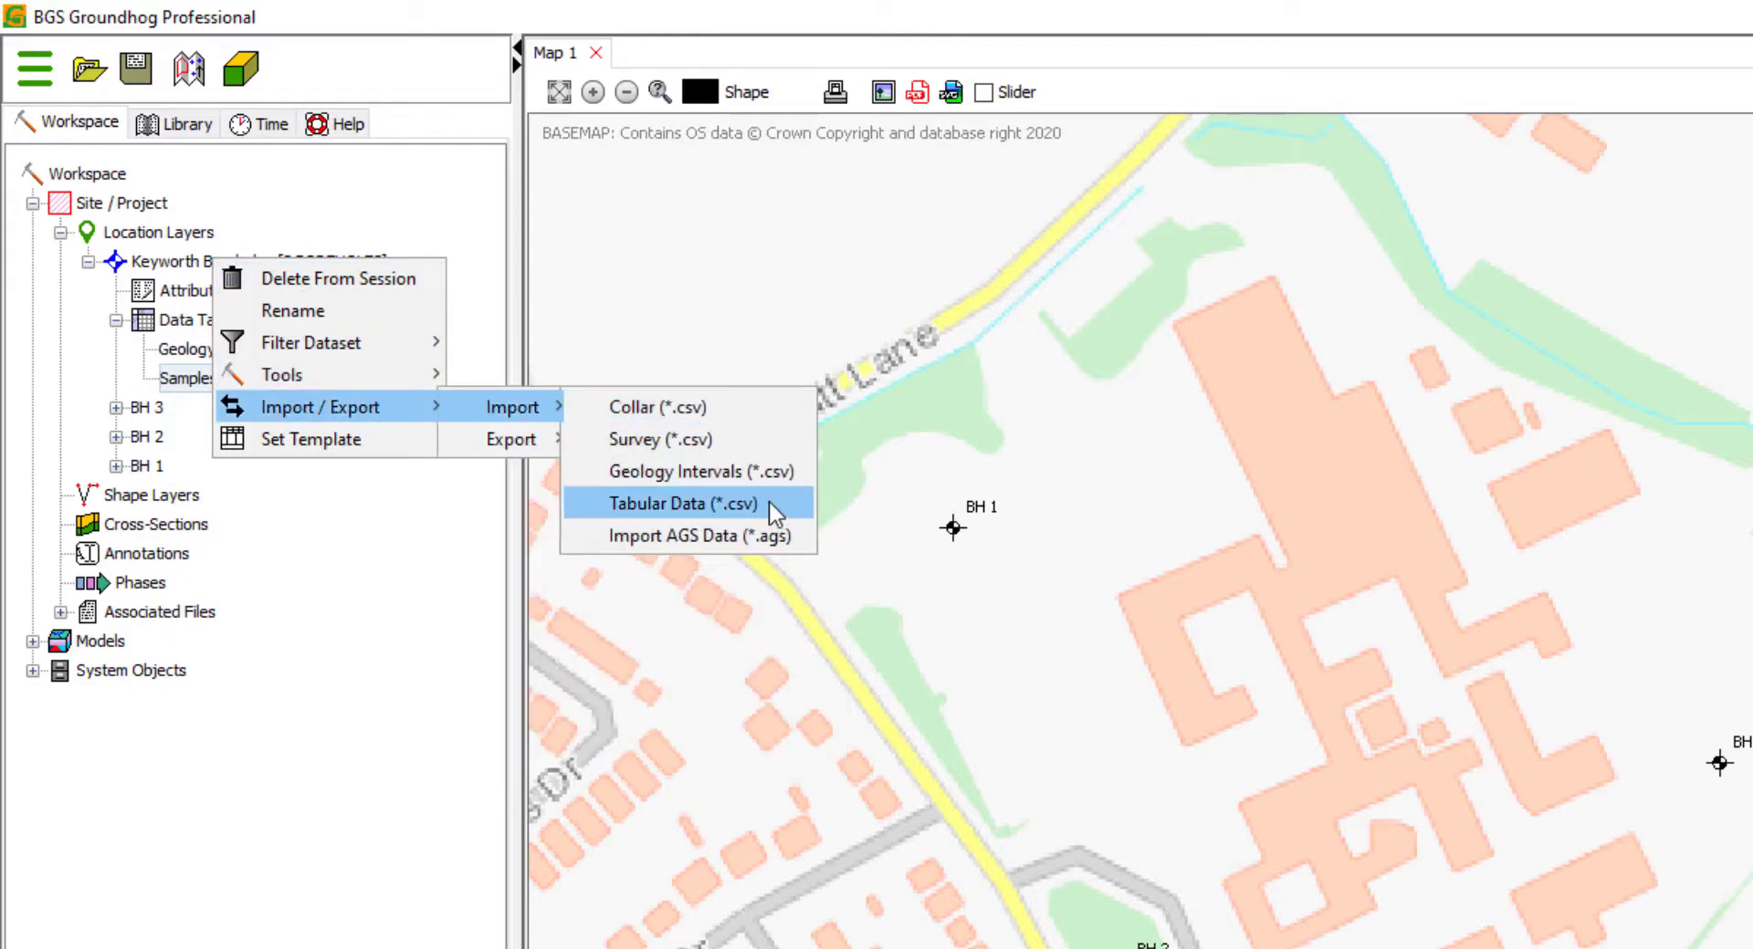
Start importing the Strength Tests file and preview its rows.
{"action": "left_click", "coordinate": [678, 503]}
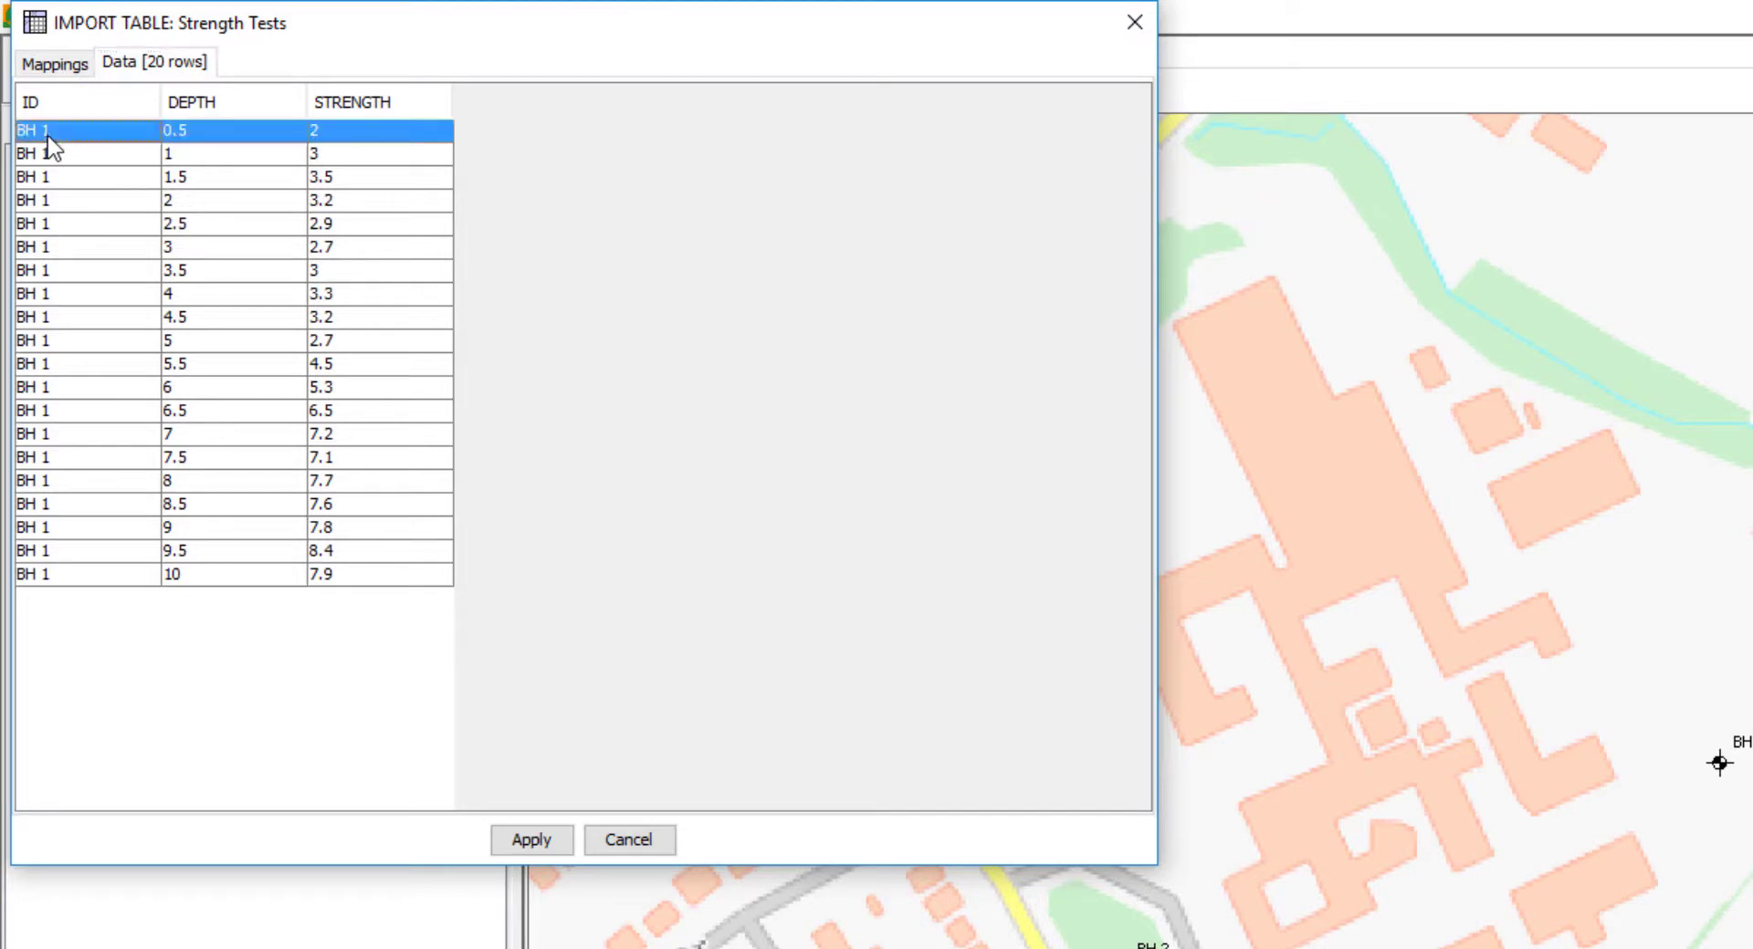
{"action": "left_click", "coordinate": [201, 177]}
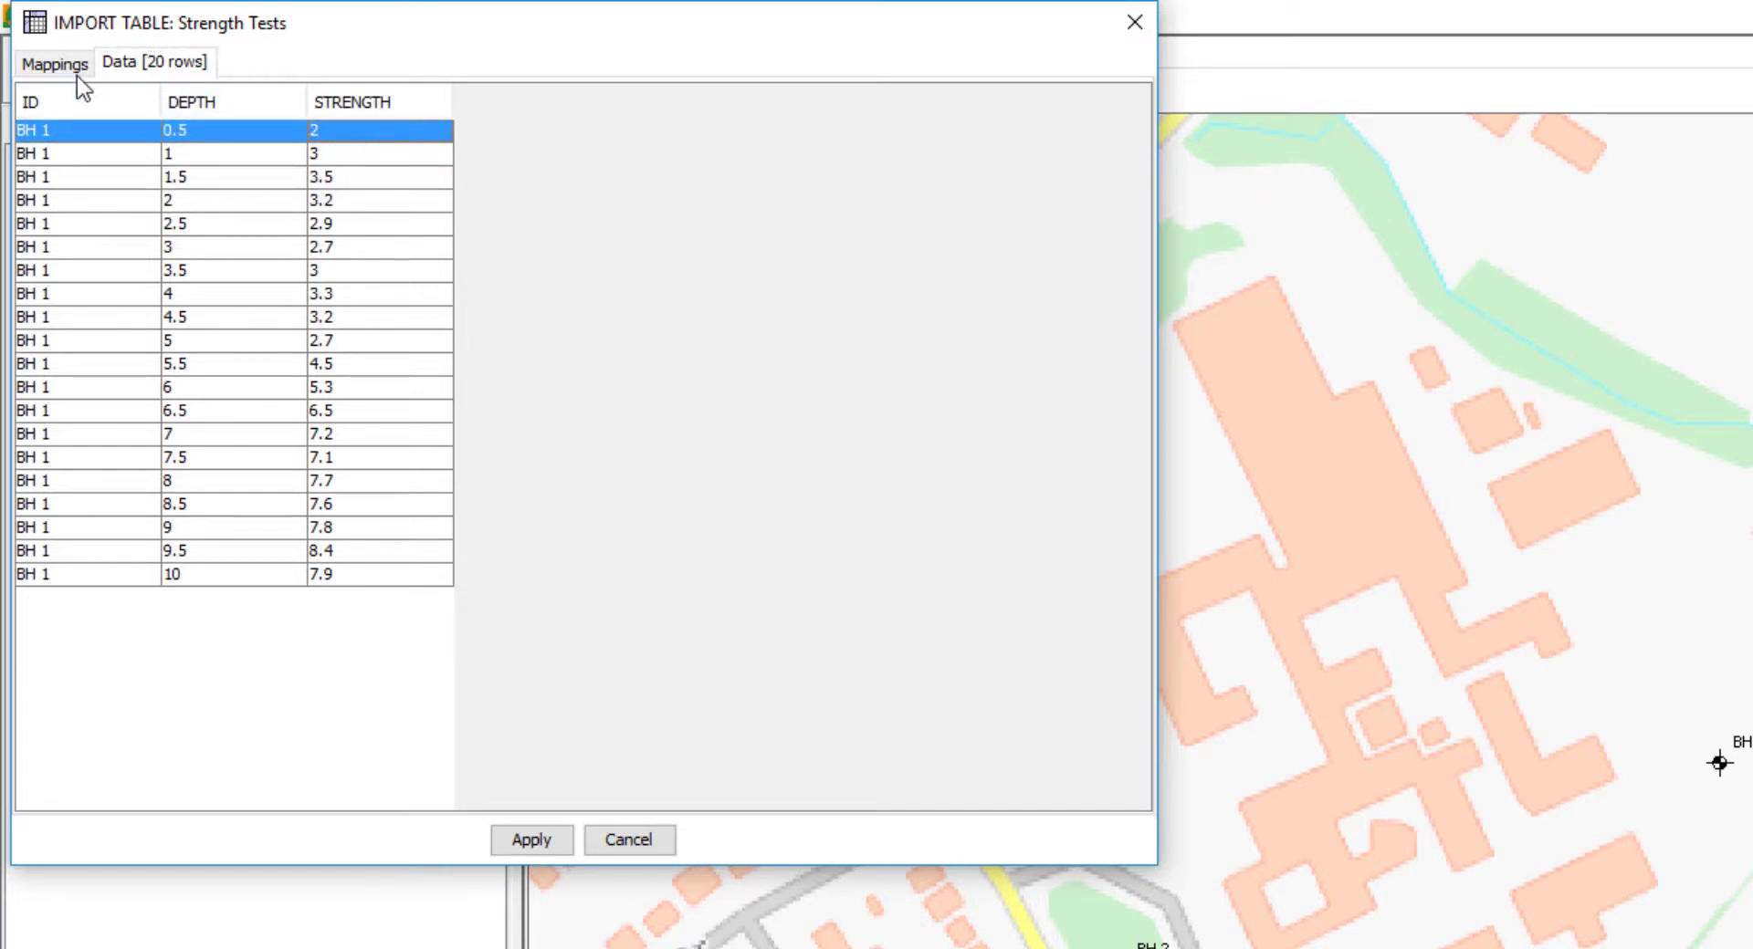
{"action": "left_click", "coordinate": [54, 63]}
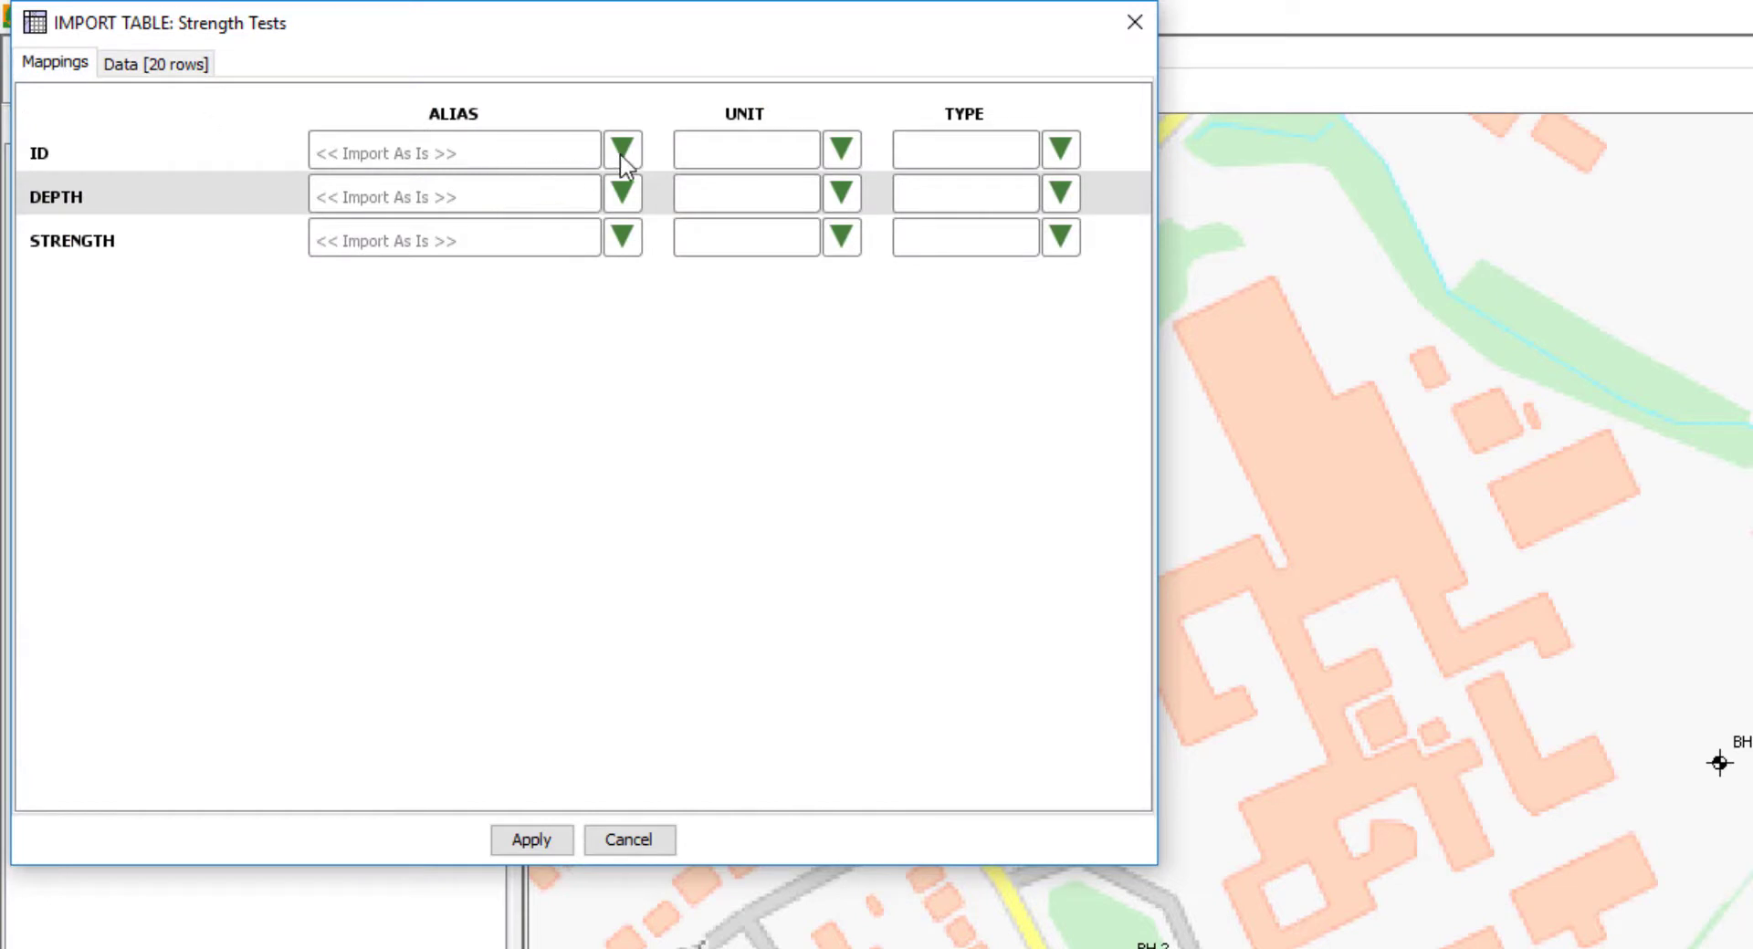
Map ID to LOCATION ID and DEPTH to depth in metres, then apply.
{"action": "left_click", "coordinate": [623, 148]}
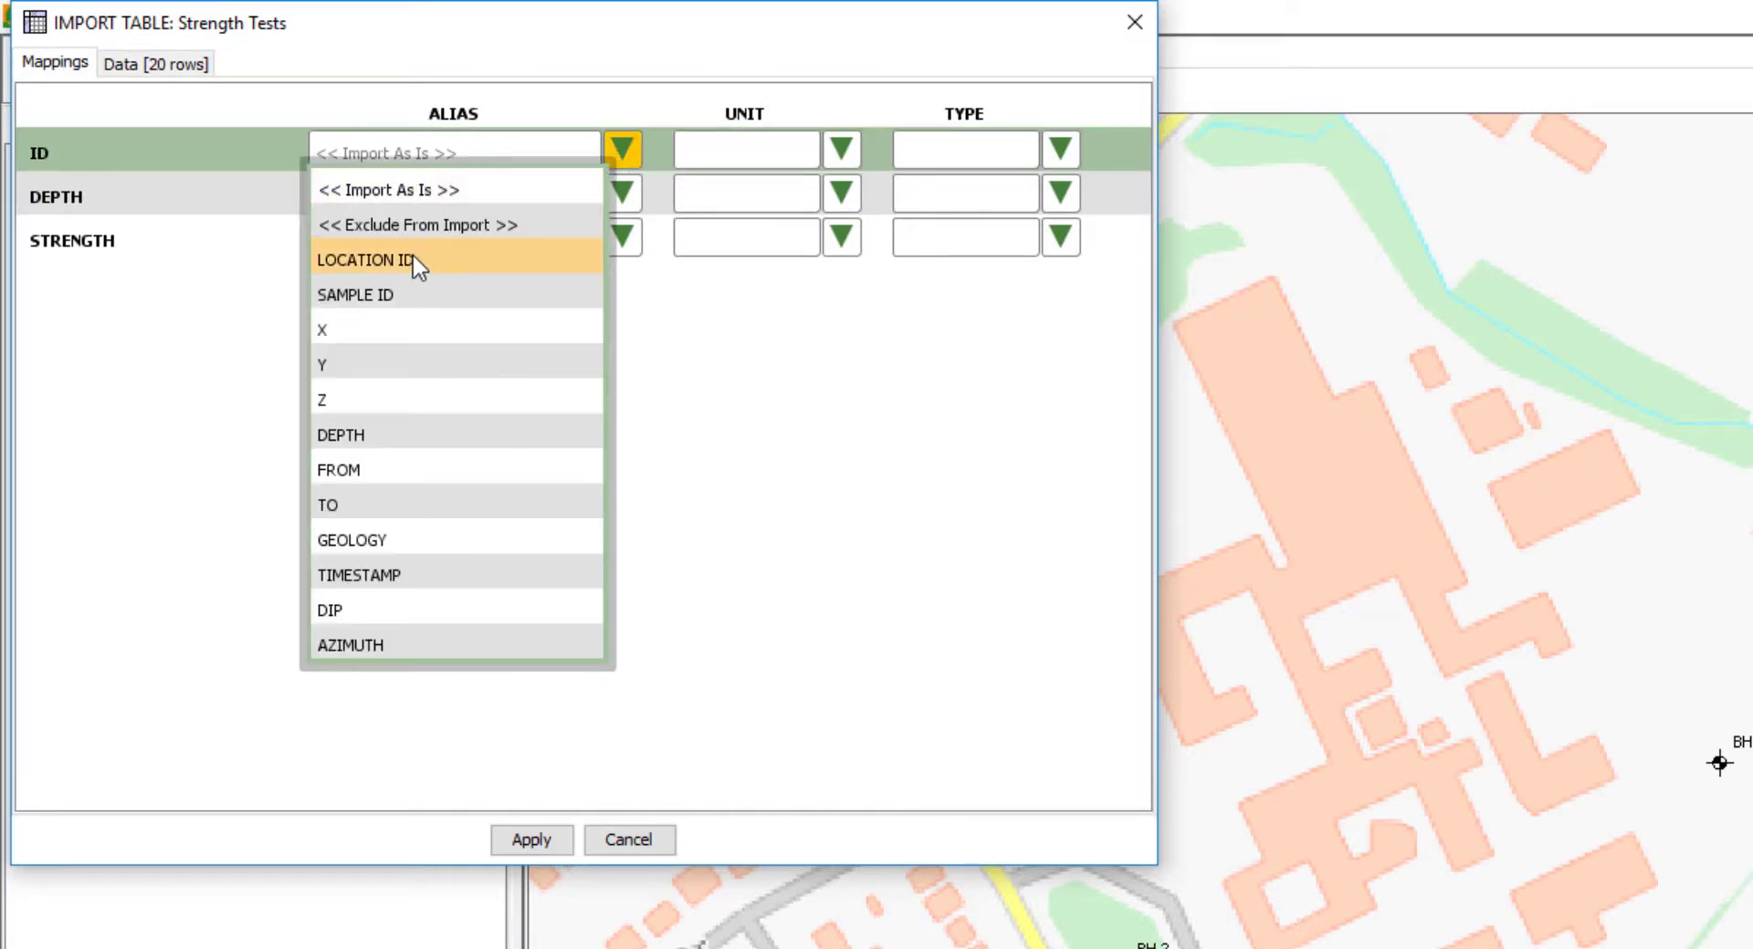
{"action": "left_click", "coordinate": [365, 260]}
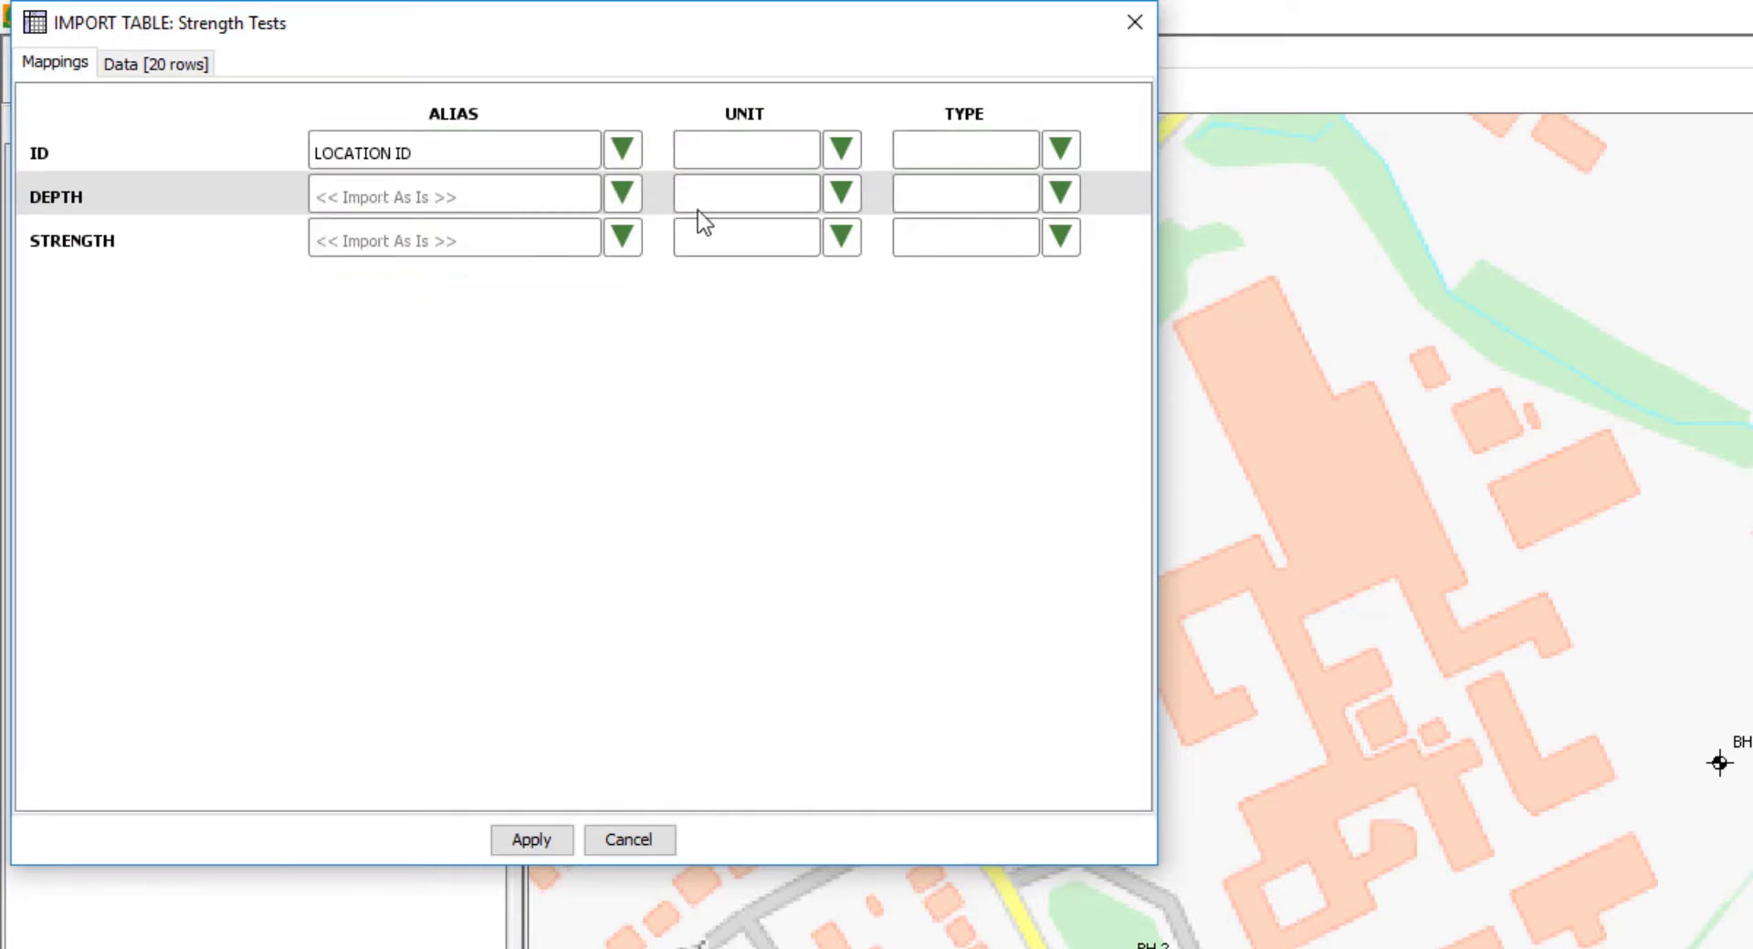
{"action": "left_click", "coordinate": [622, 194]}
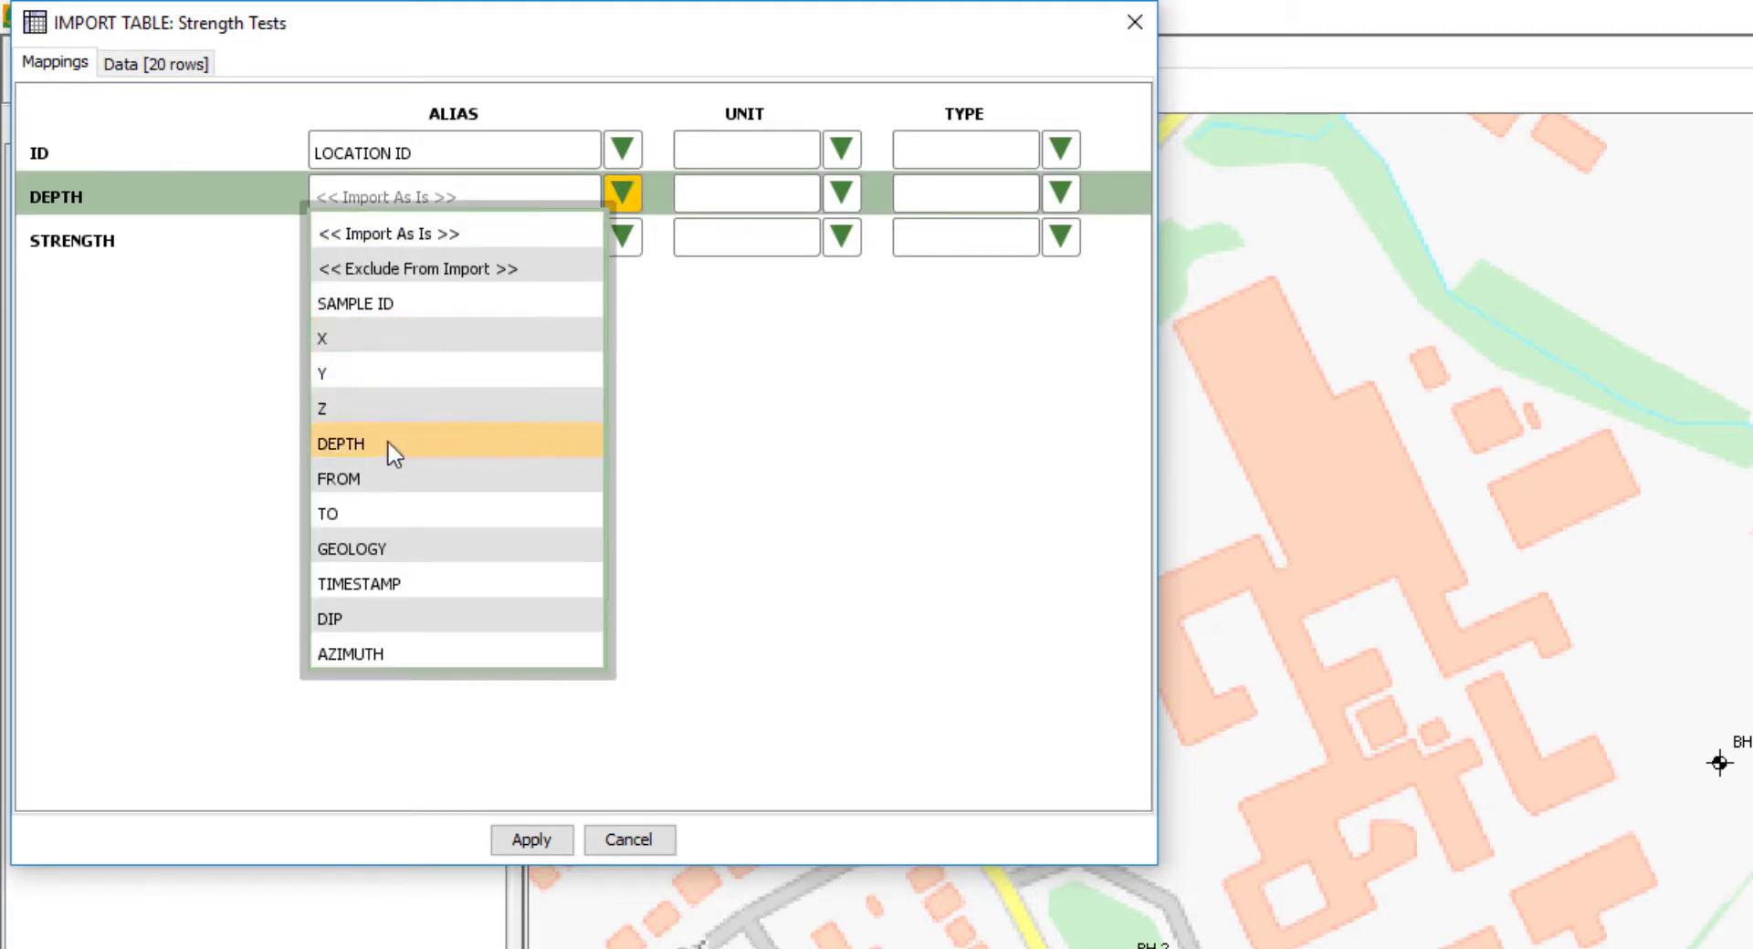
{"action": "left_click", "coordinate": [340, 444]}
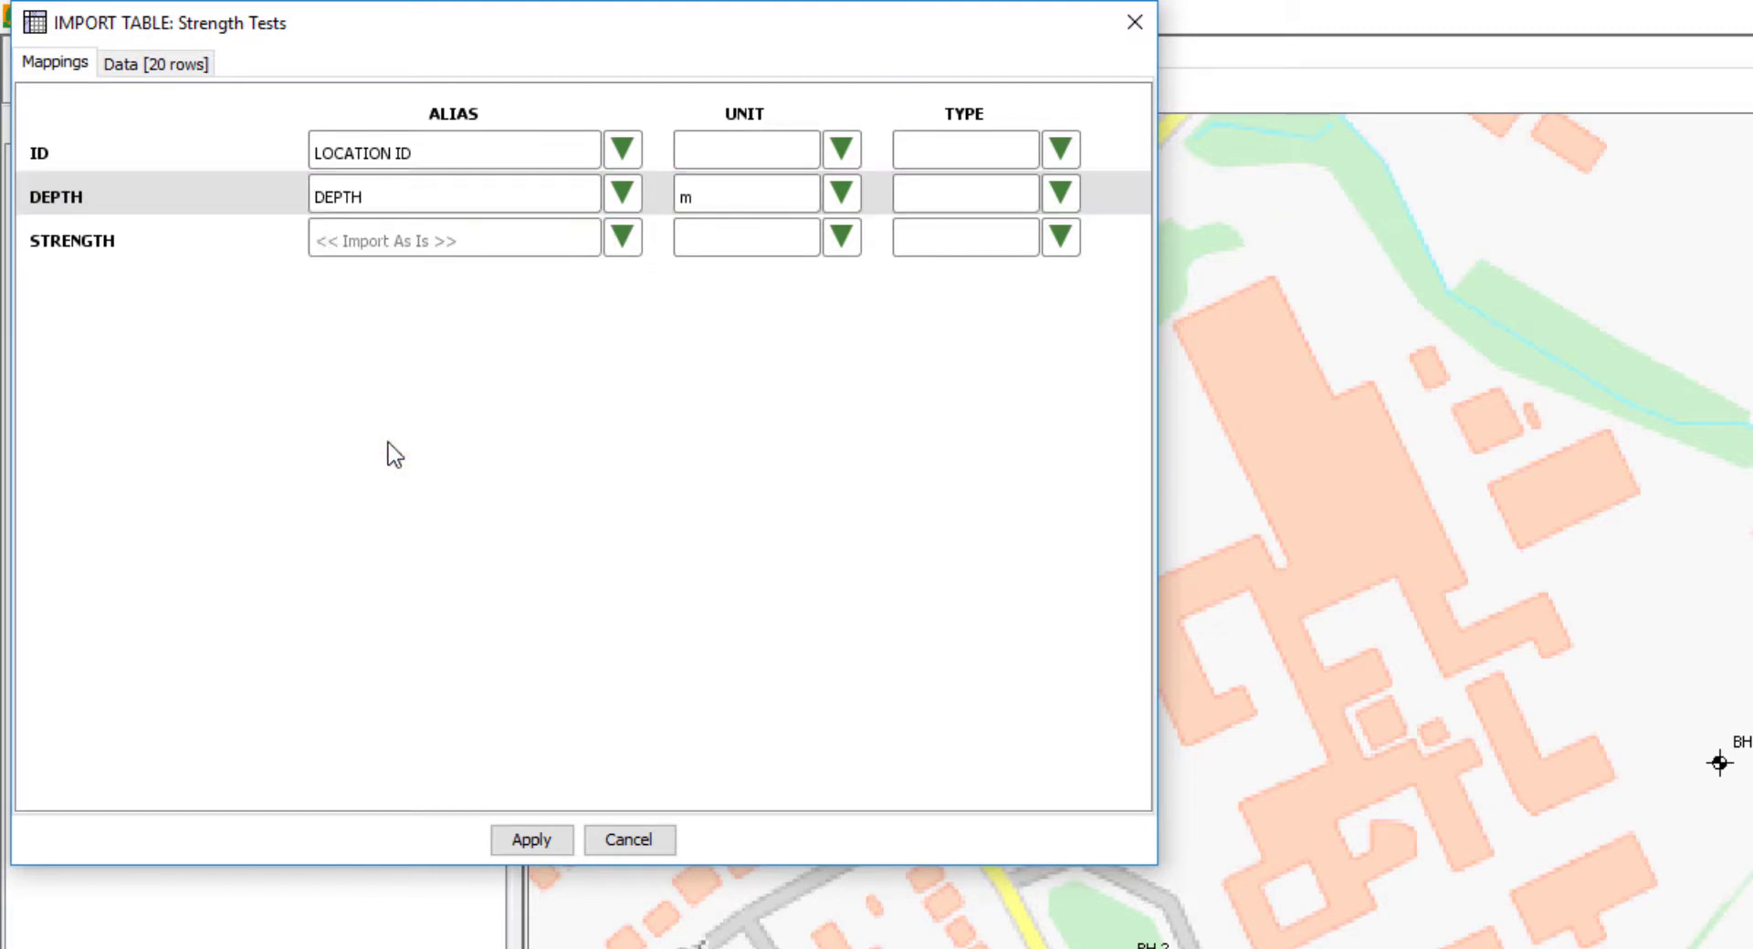
{"action": "mouse_move", "coordinate": [495, 324]}
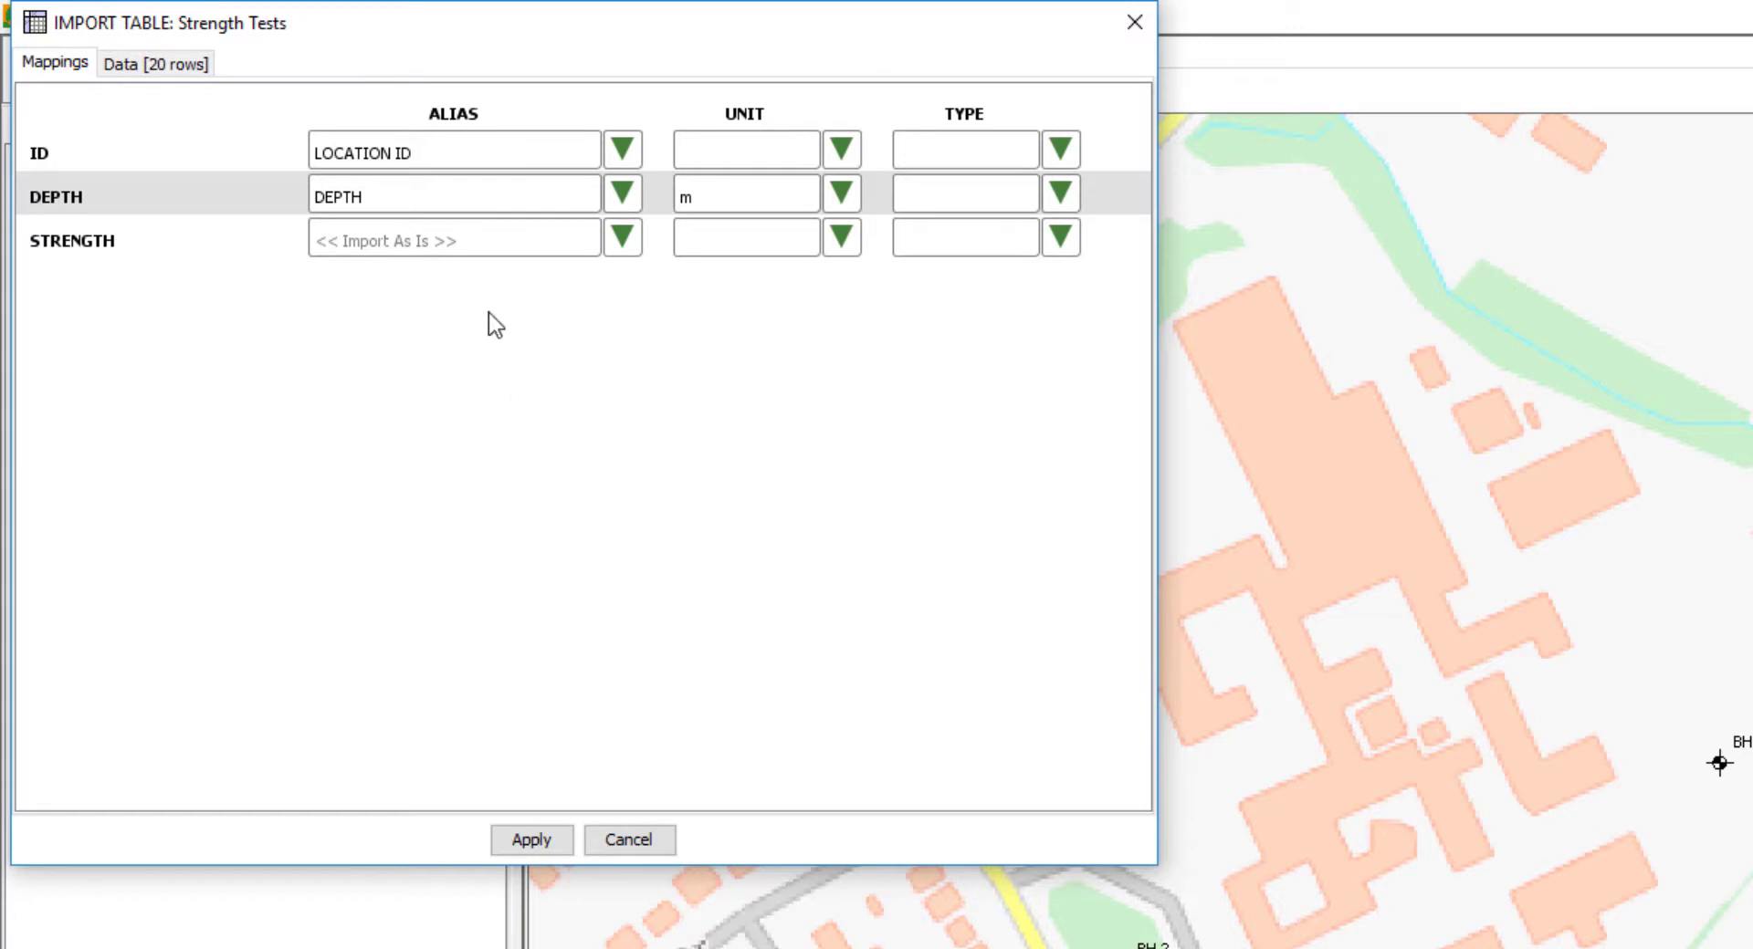
{"action": "mouse_move", "coordinate": [580, 399]}
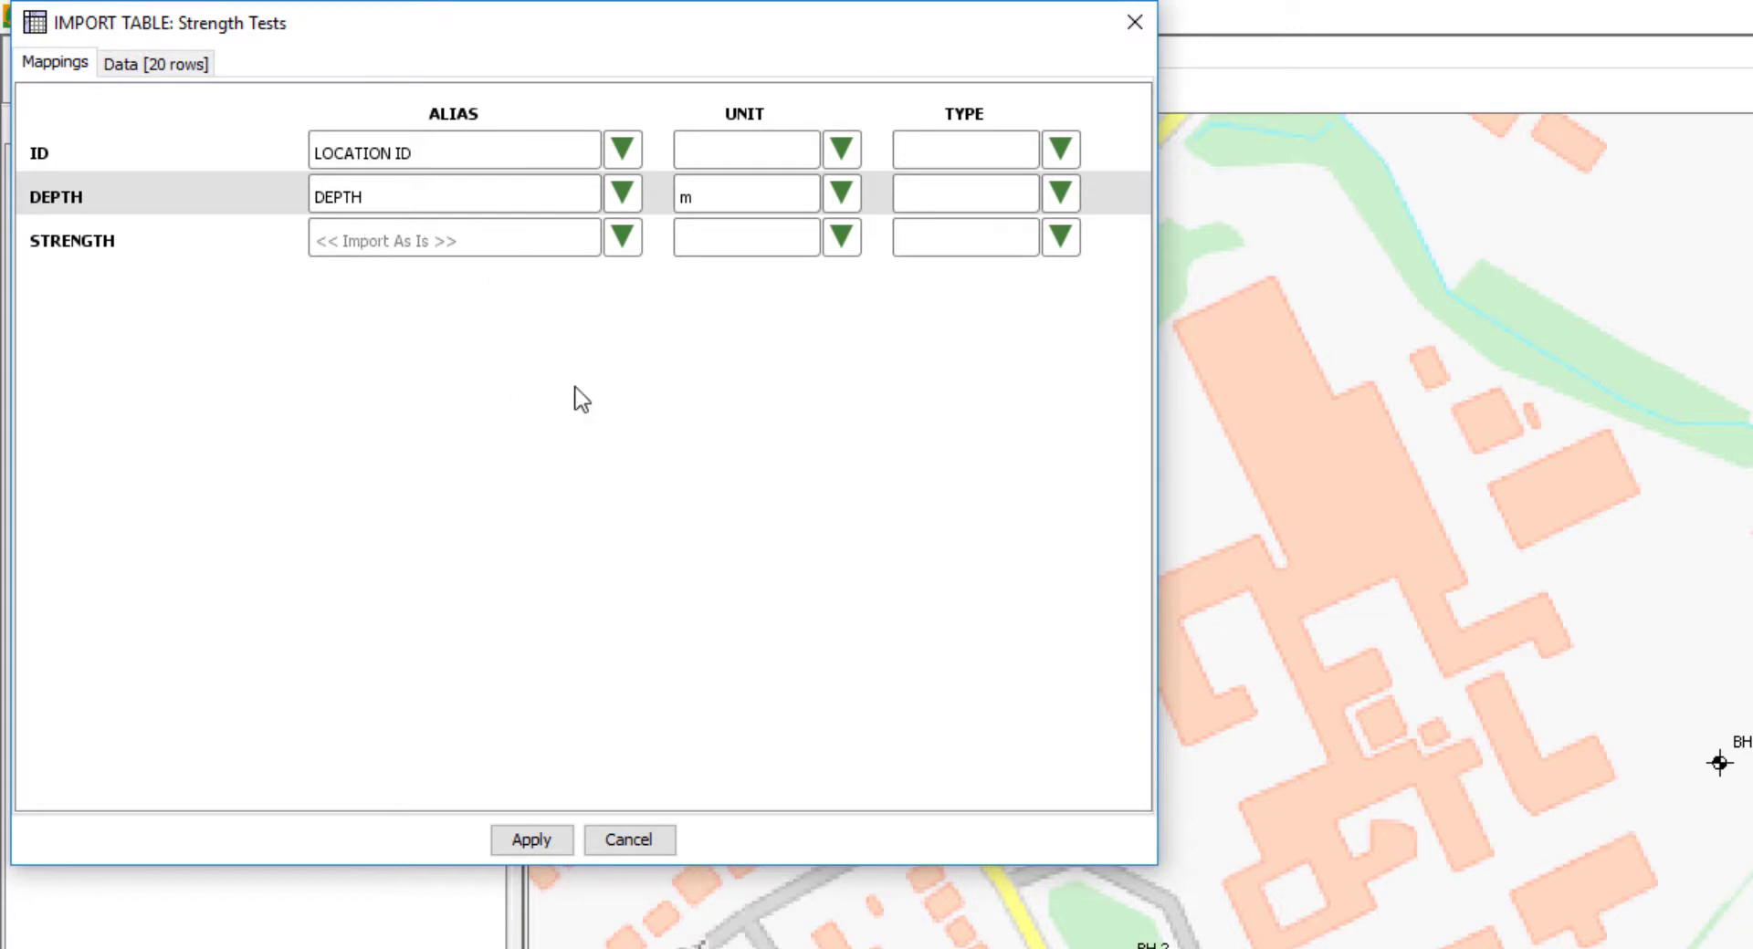
{"action": "left_click", "coordinate": [529, 840]}
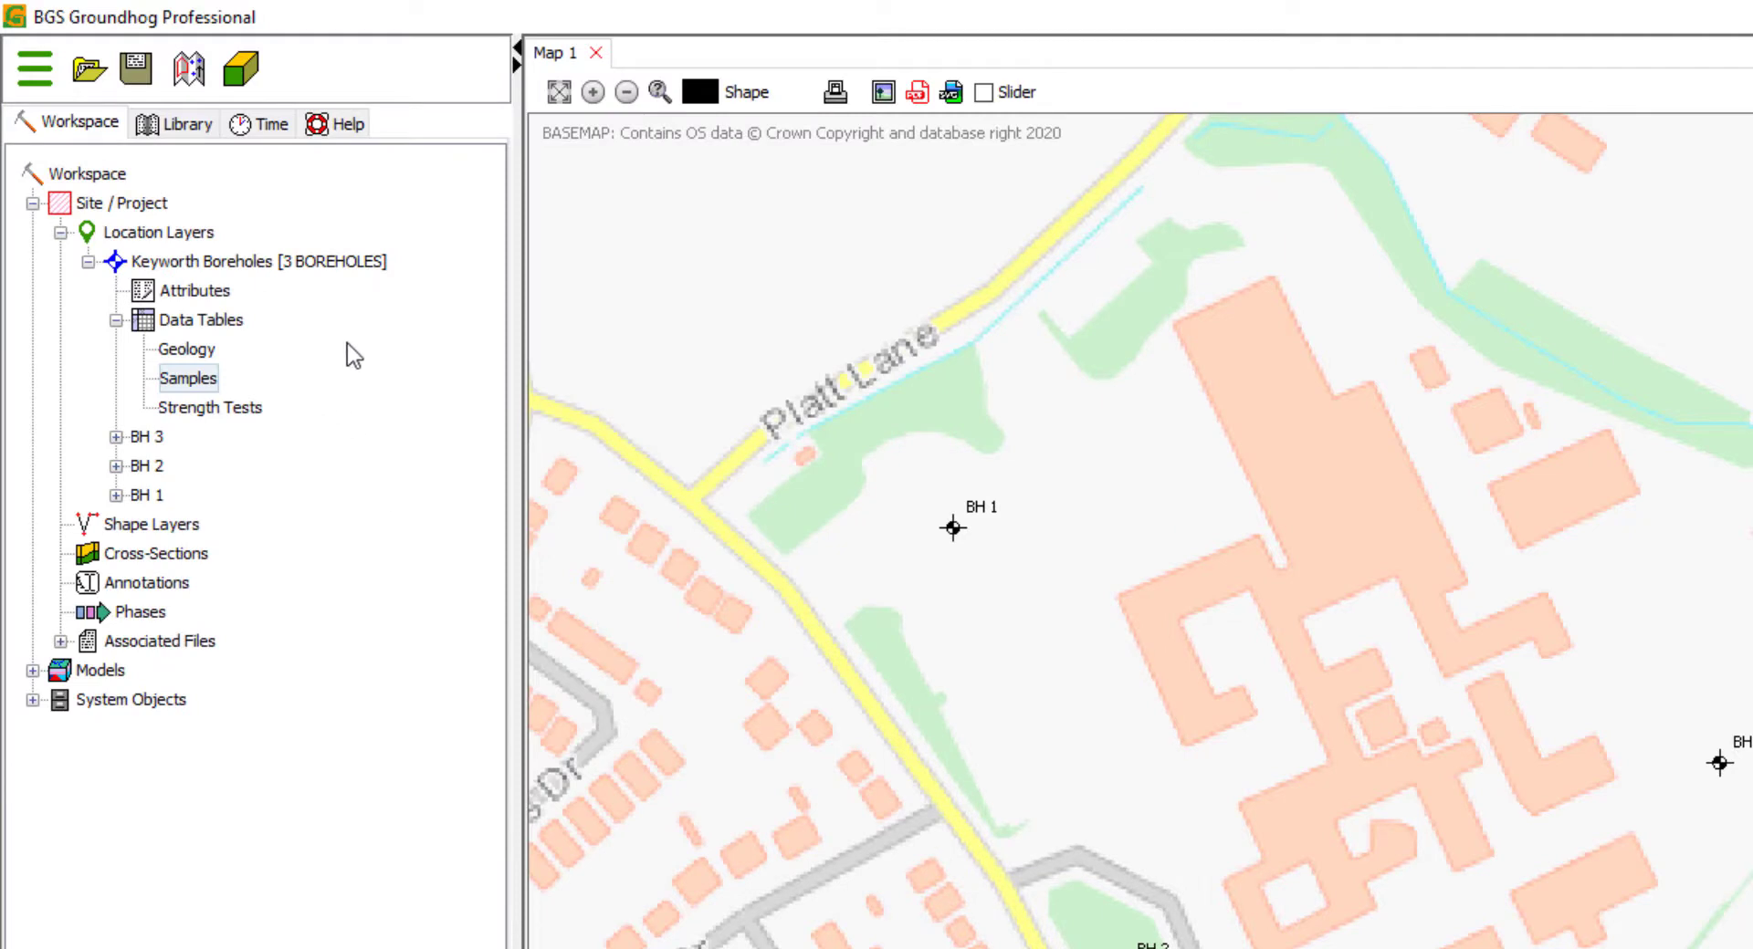
{"action": "left_click", "coordinate": [146, 437]}
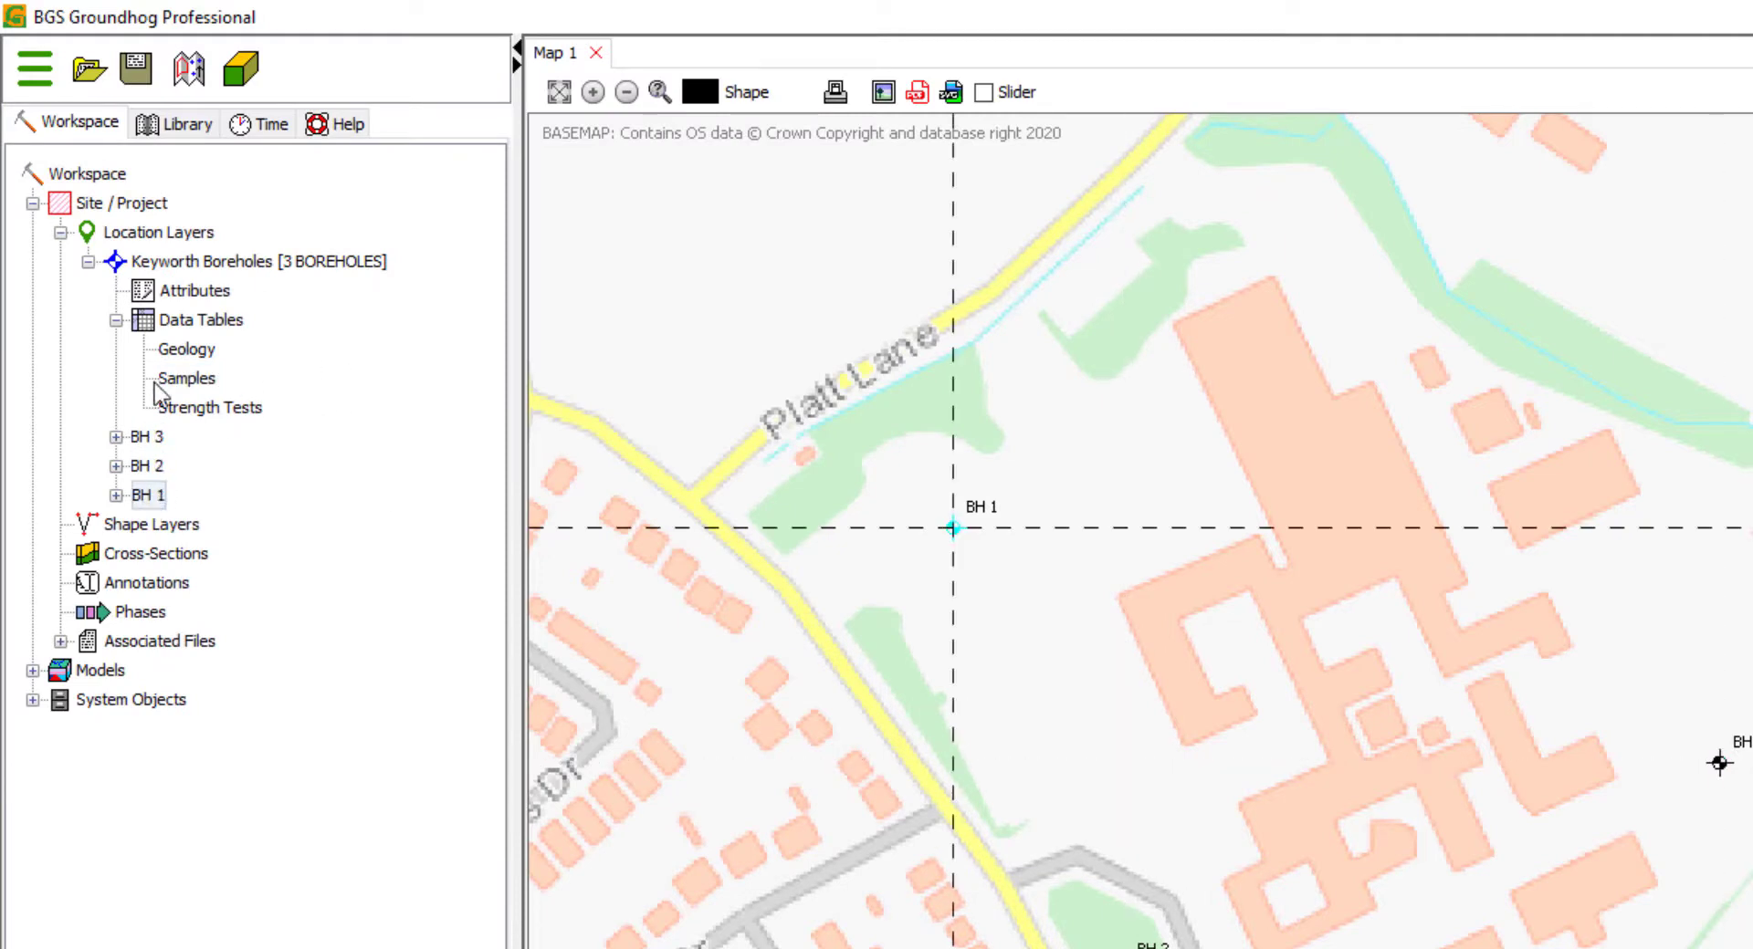
{"action": "left_click", "coordinate": [185, 348]}
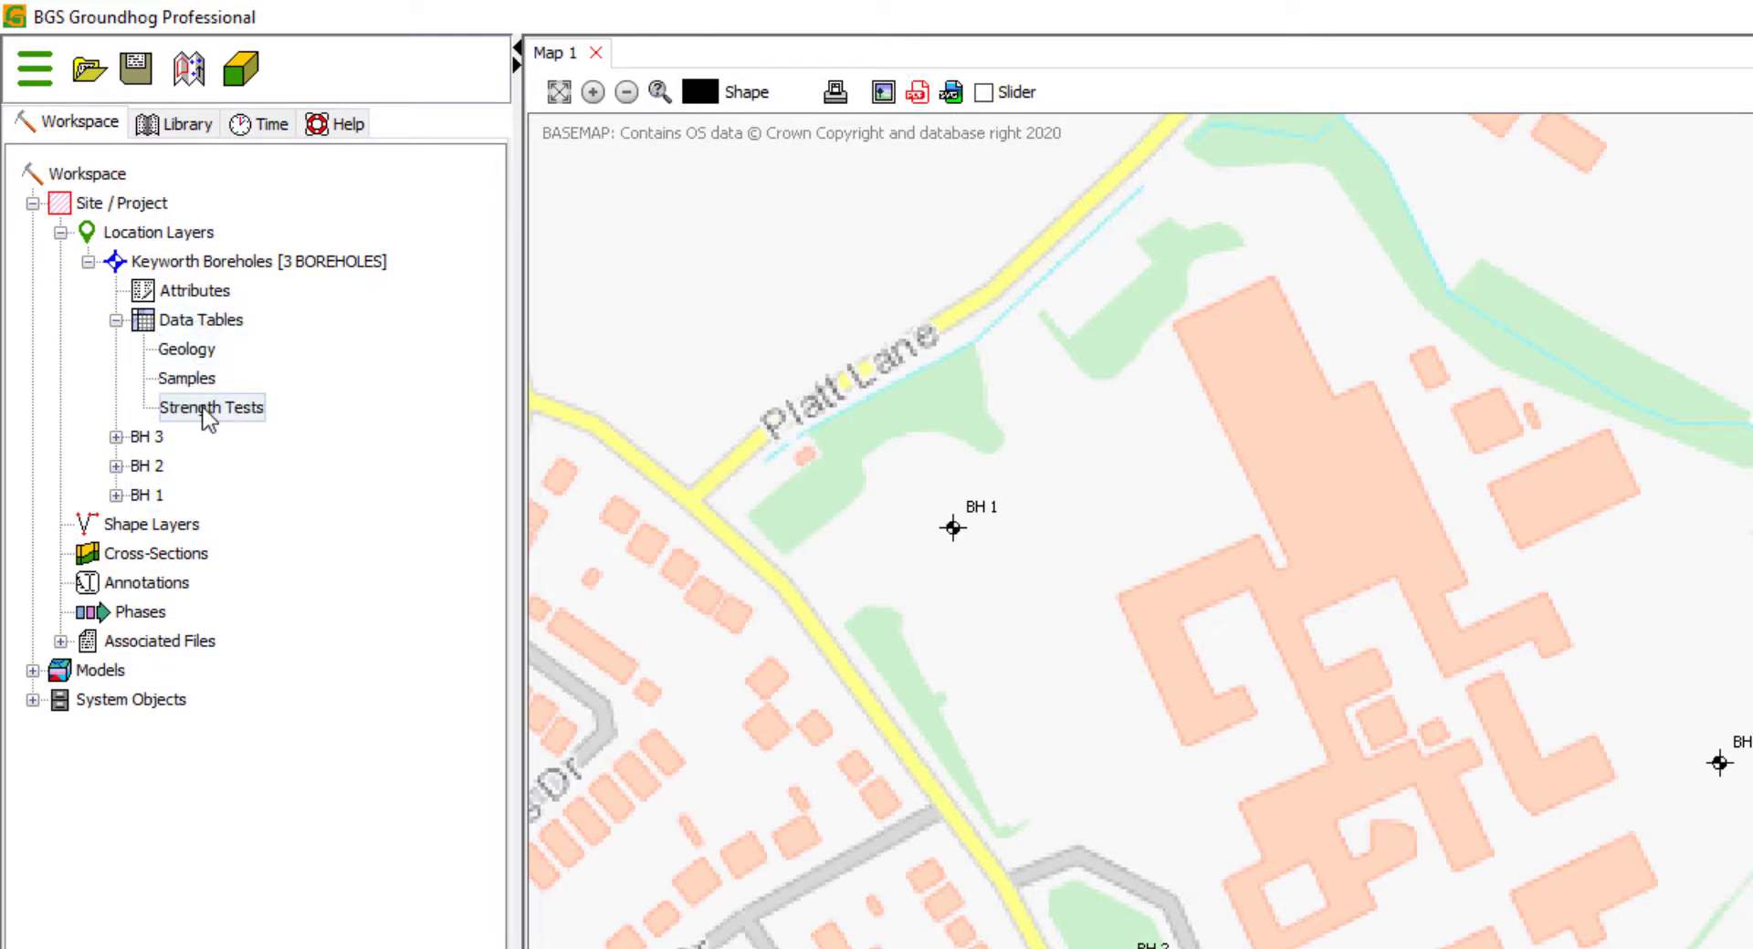
{"action": "double_click", "coordinate": [211, 407]}
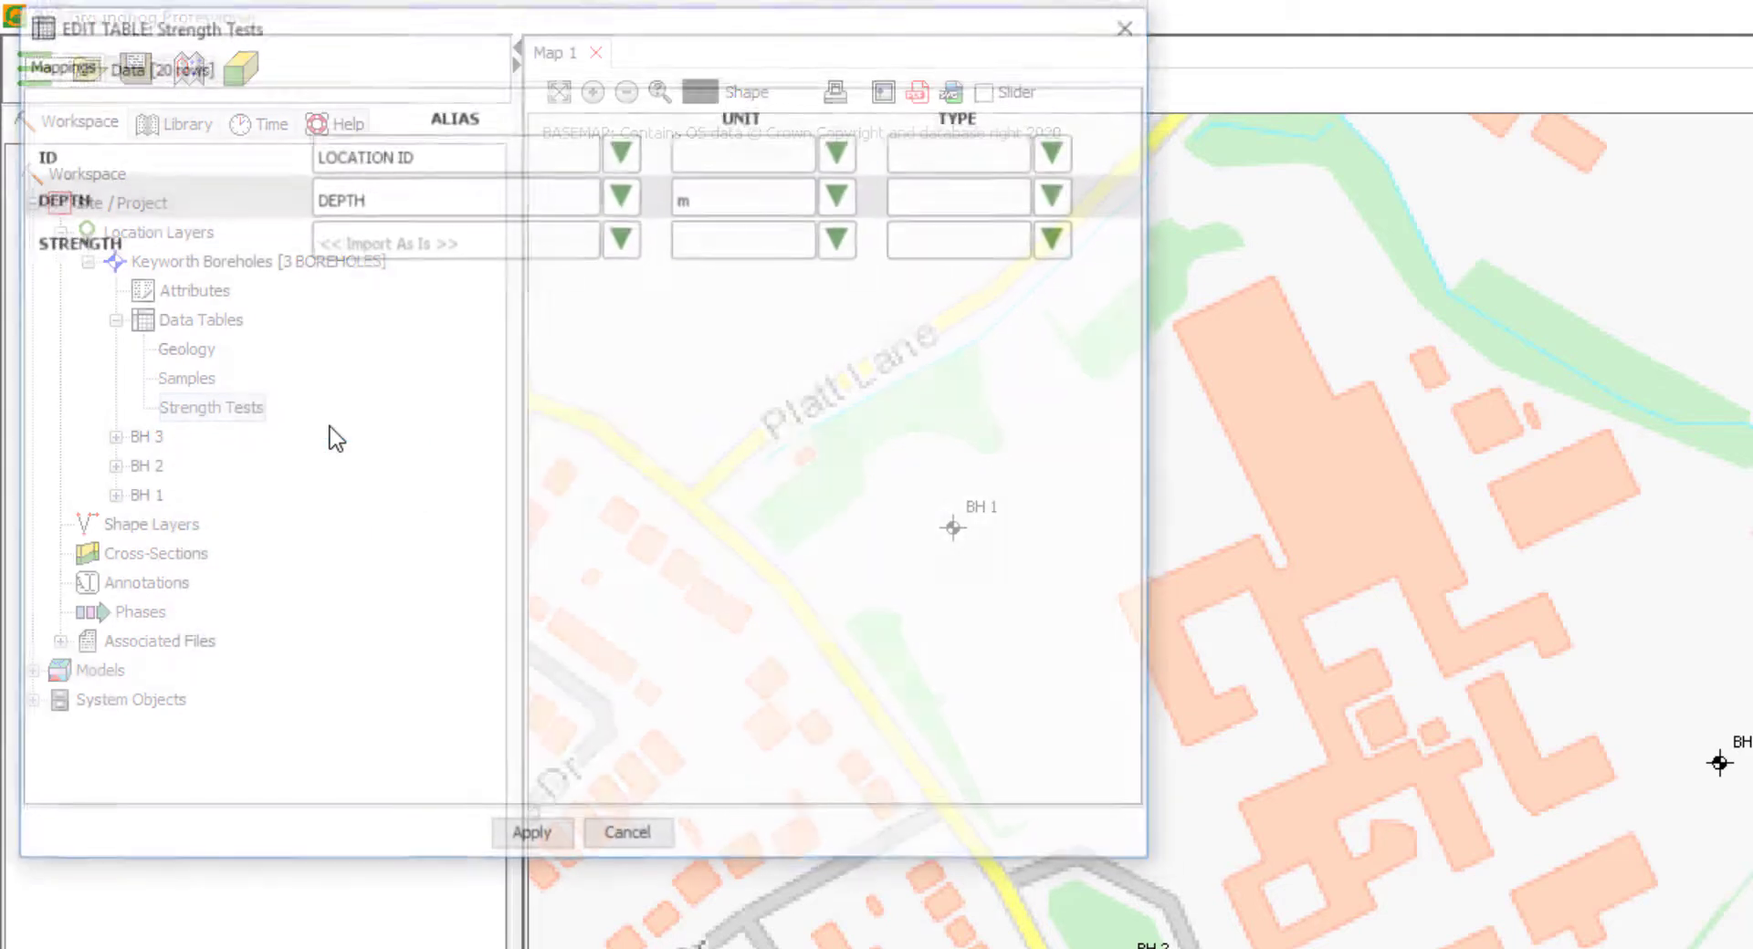
{"action": "left_click", "coordinate": [131, 71]}
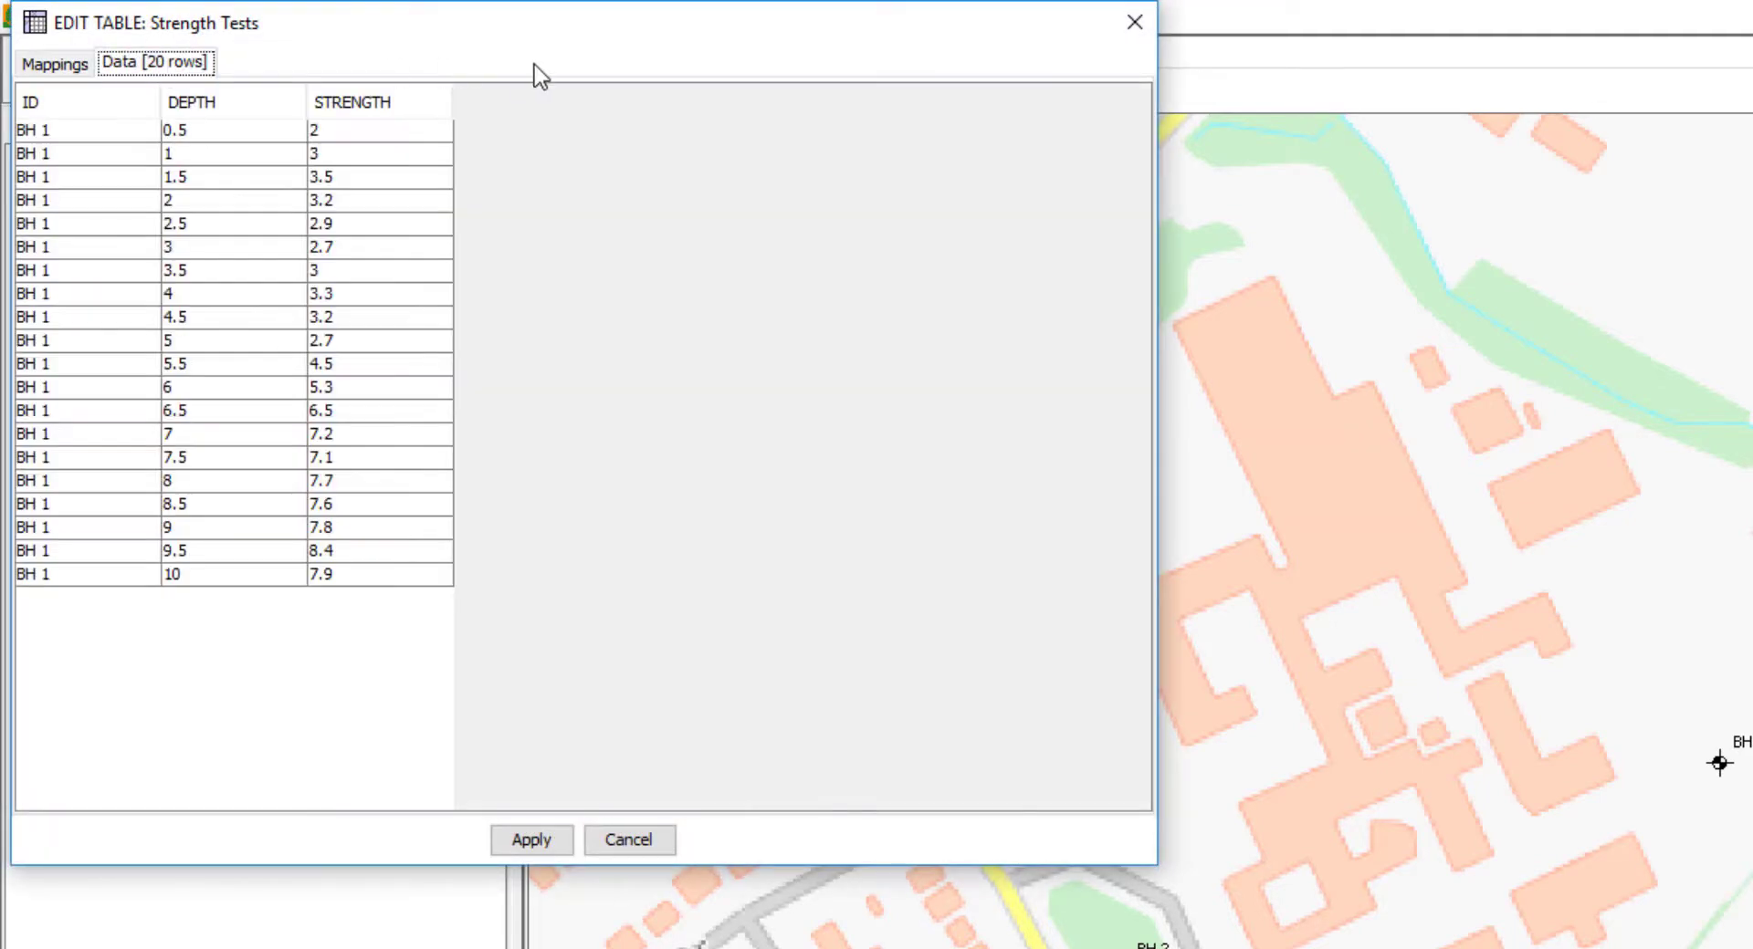
{"action": "left_click", "coordinate": [89, 154]}
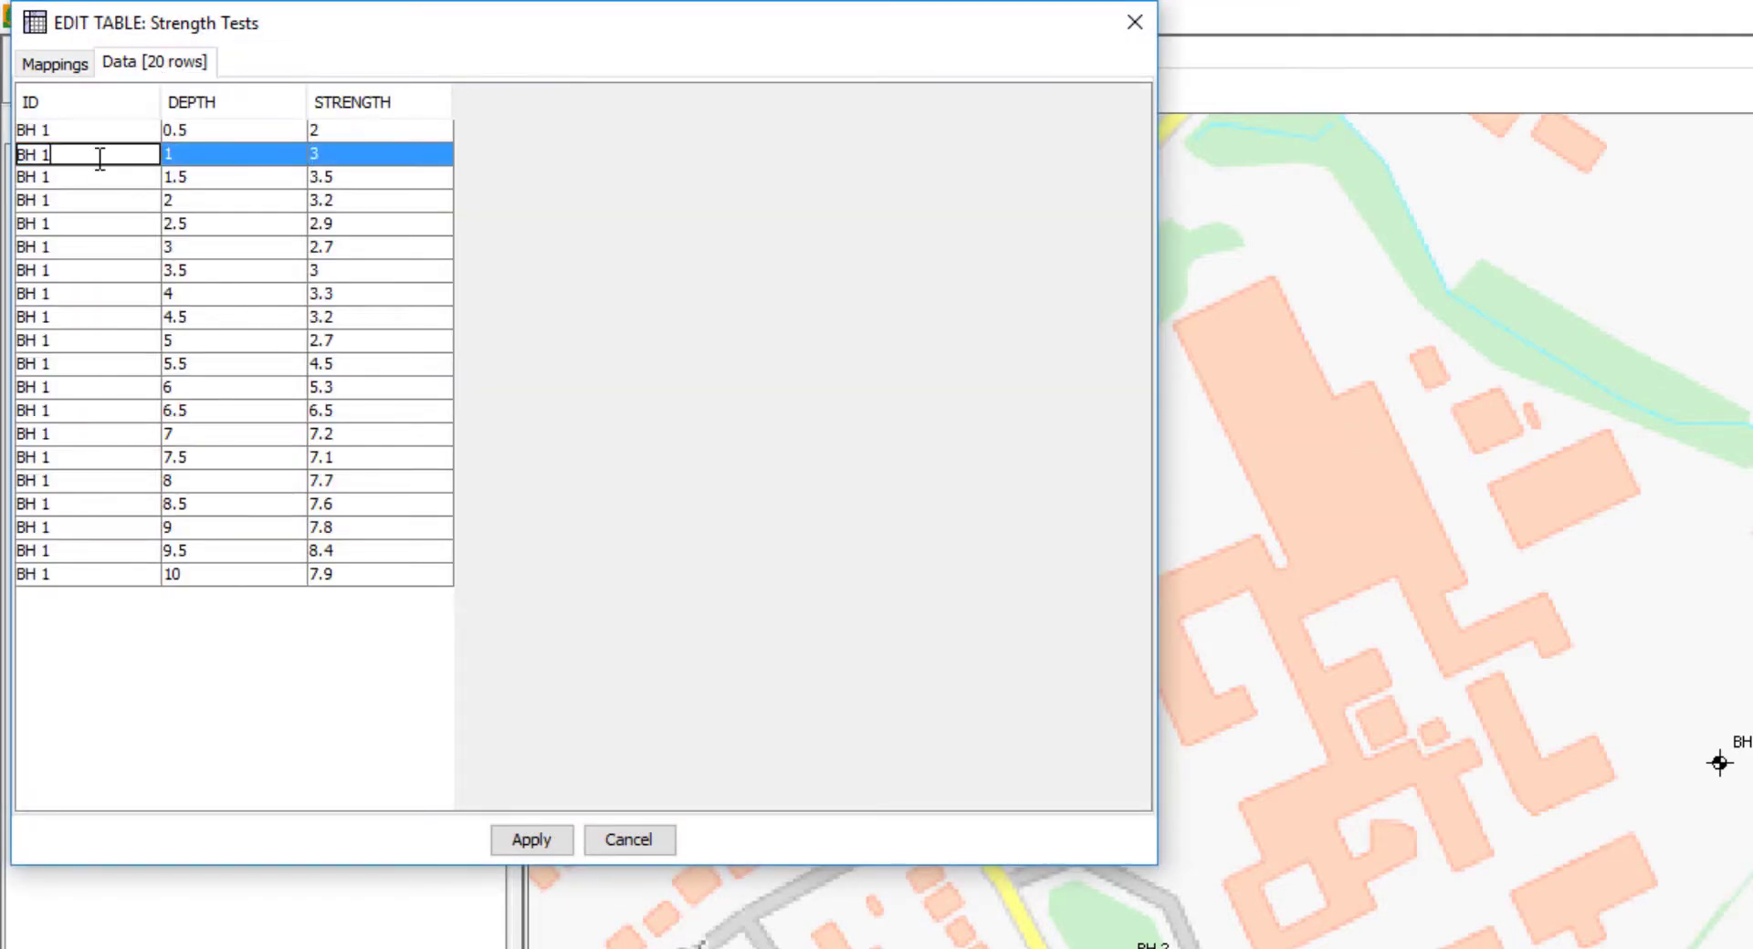
{"action": "left_click", "coordinate": [54, 63]}
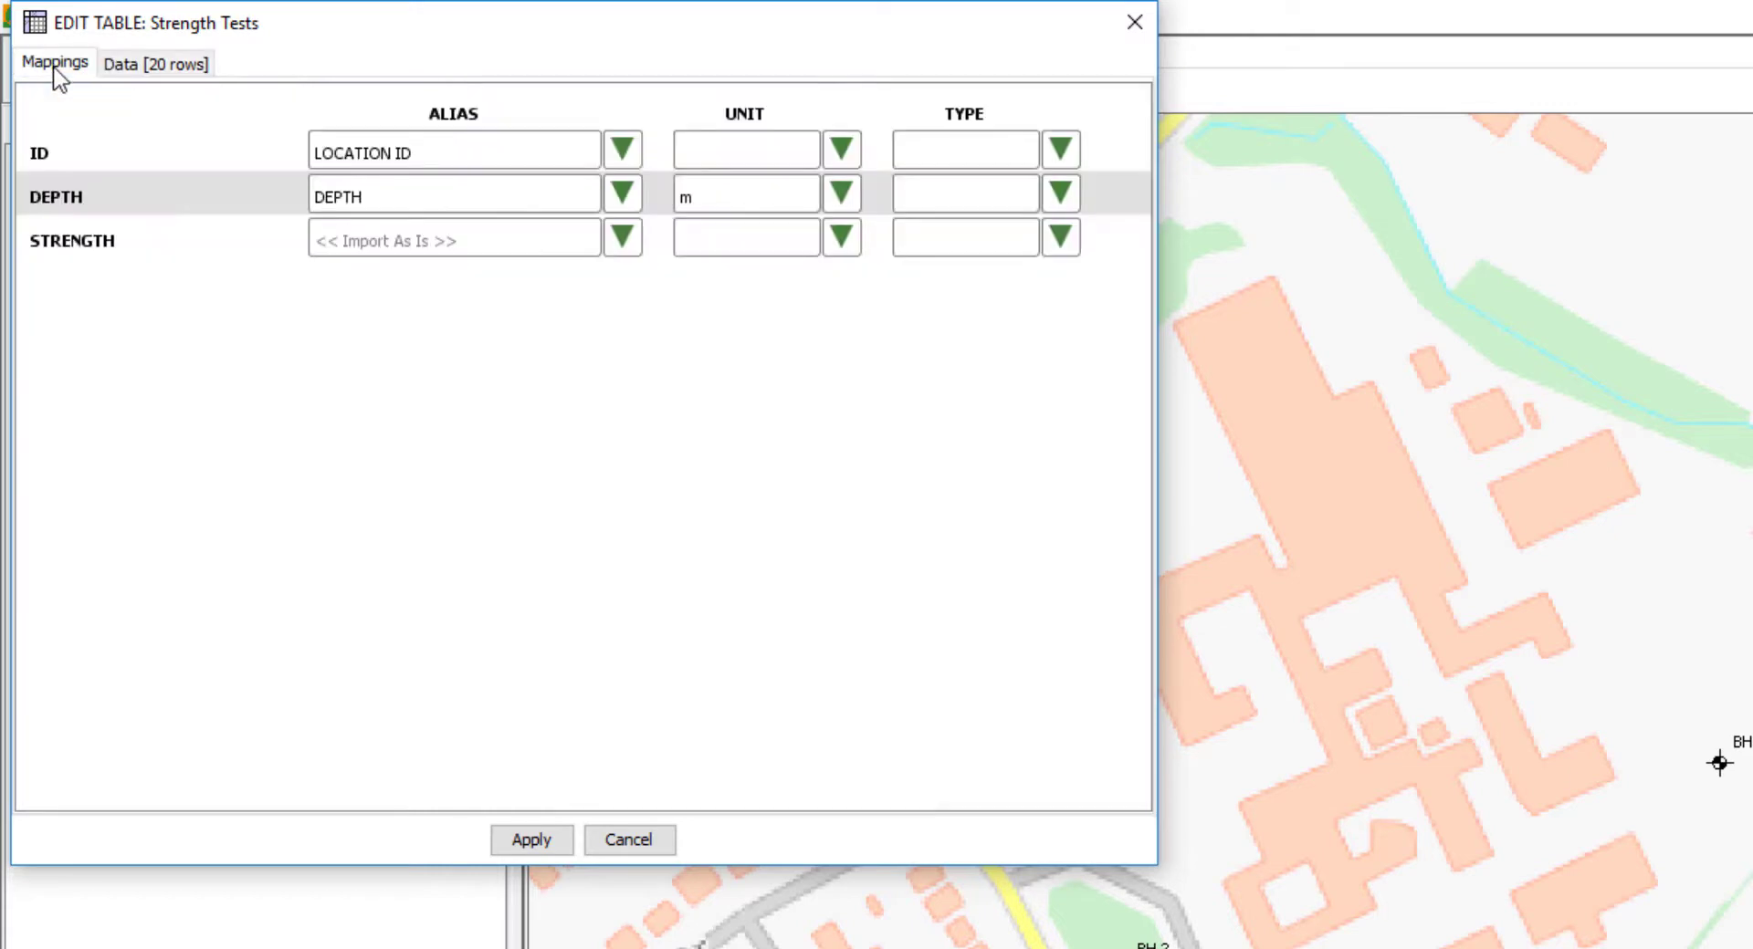
{"action": "mouse_move", "coordinate": [602, 170]}
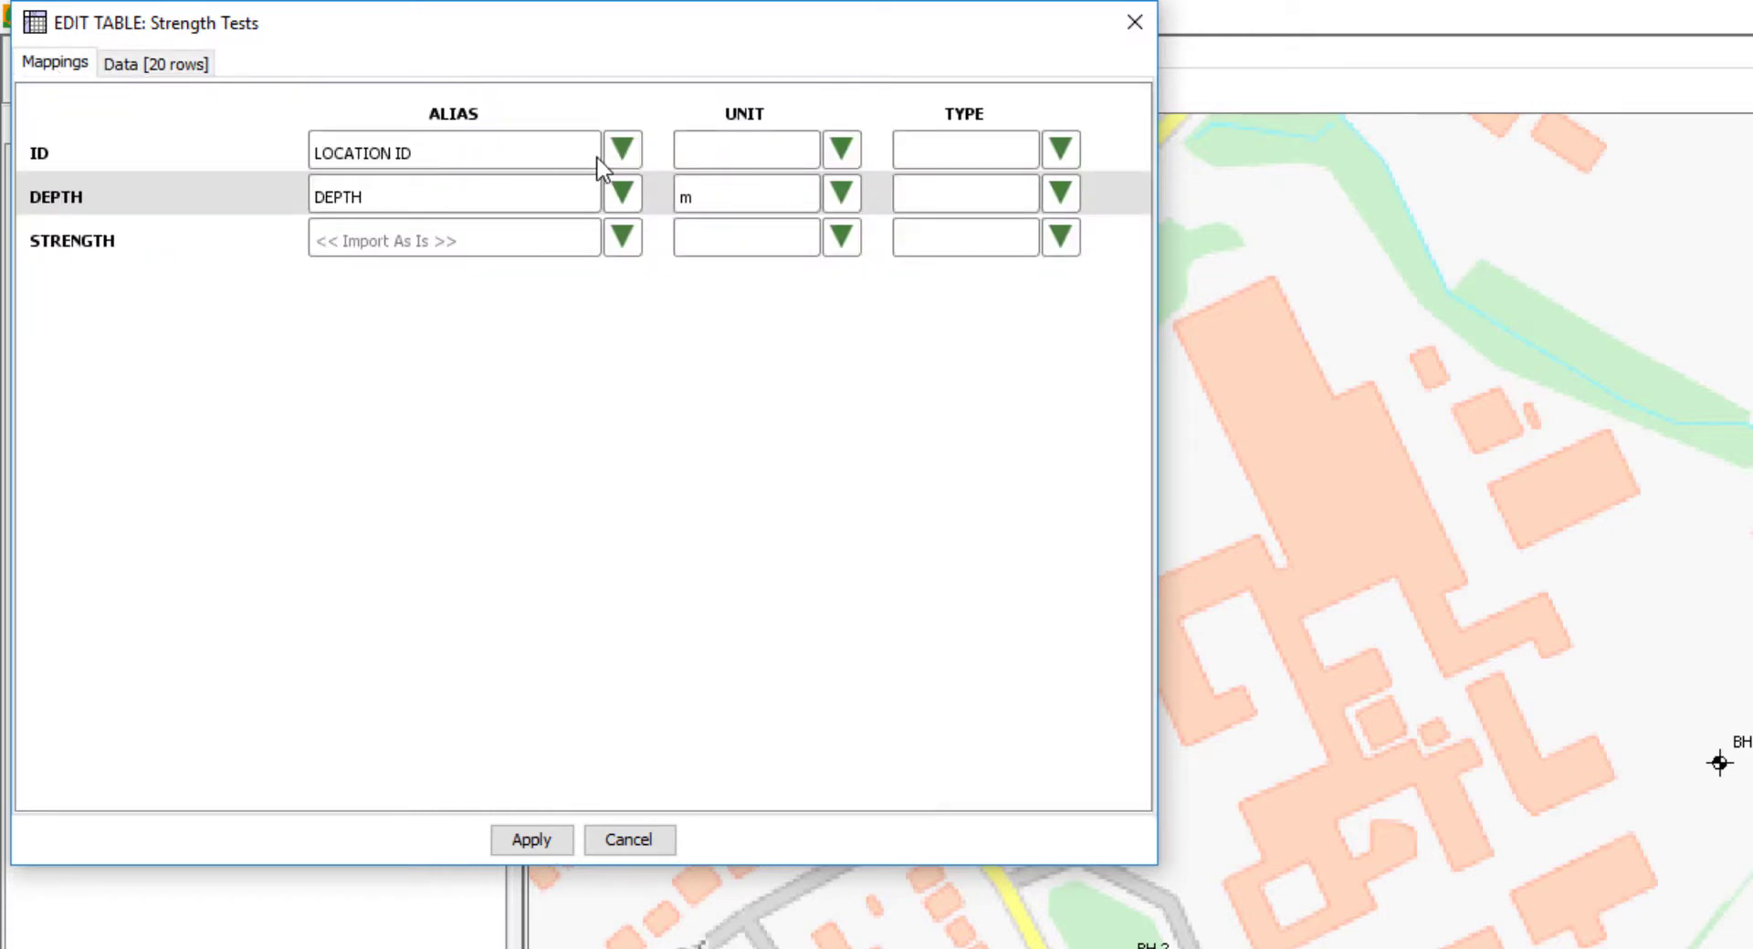
{"action": "mouse_move", "coordinate": [501, 41]}
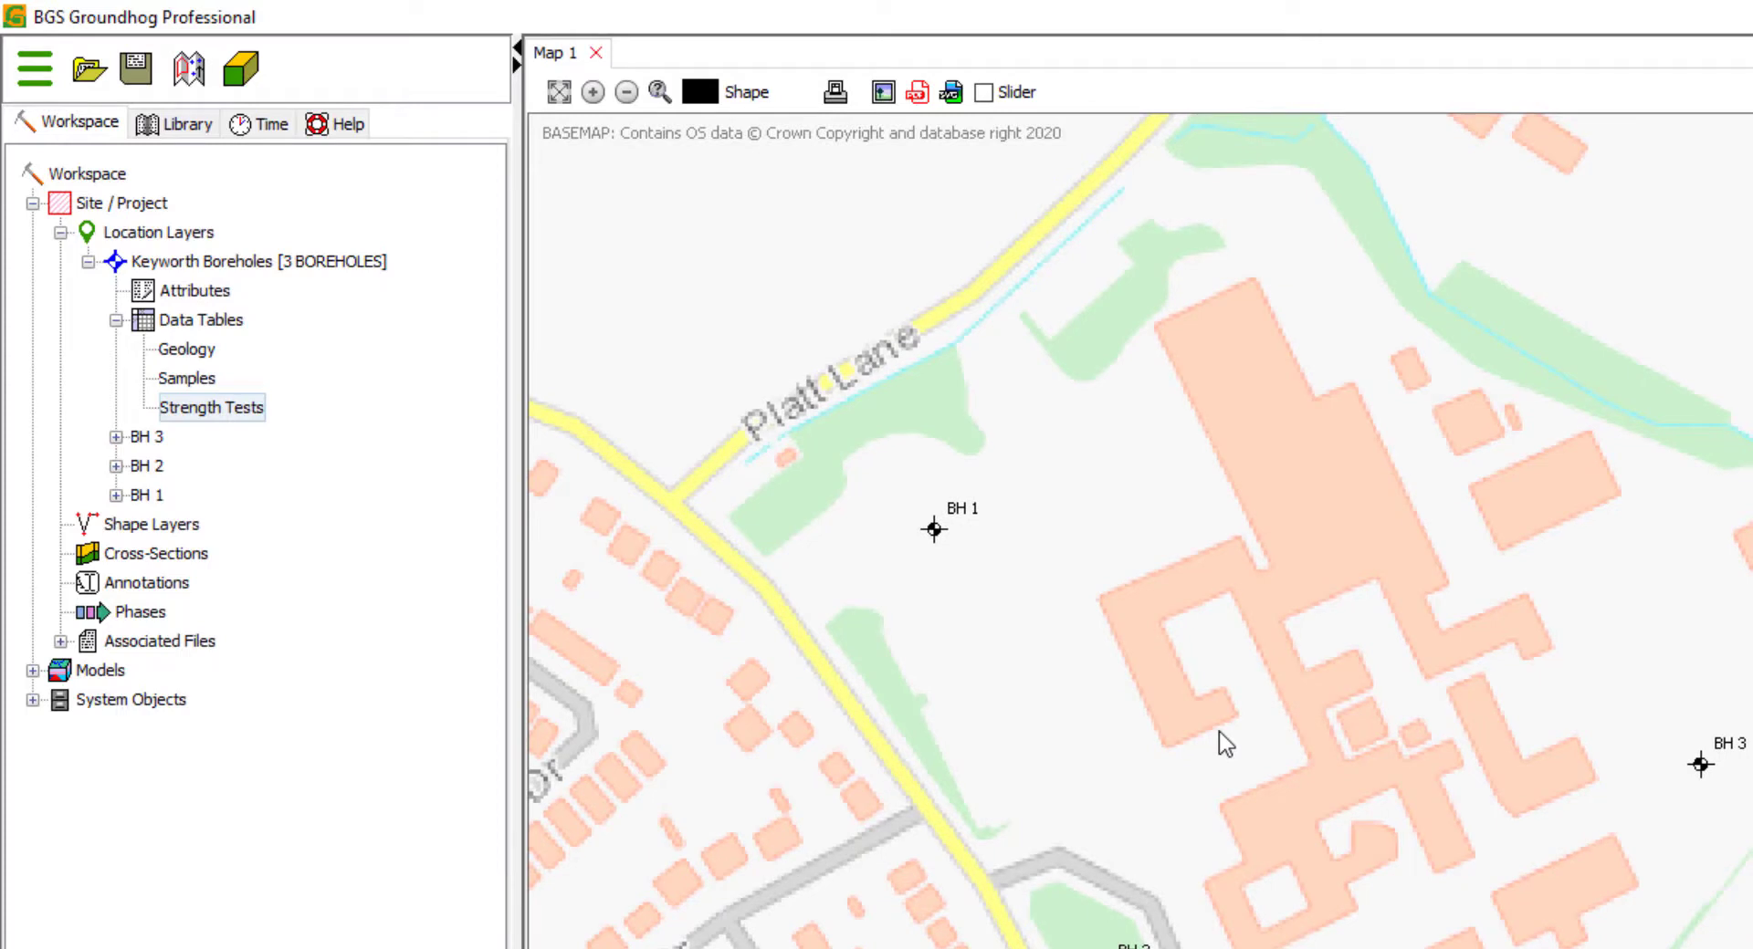
{"action": "mouse_move", "coordinate": [414, 514]}
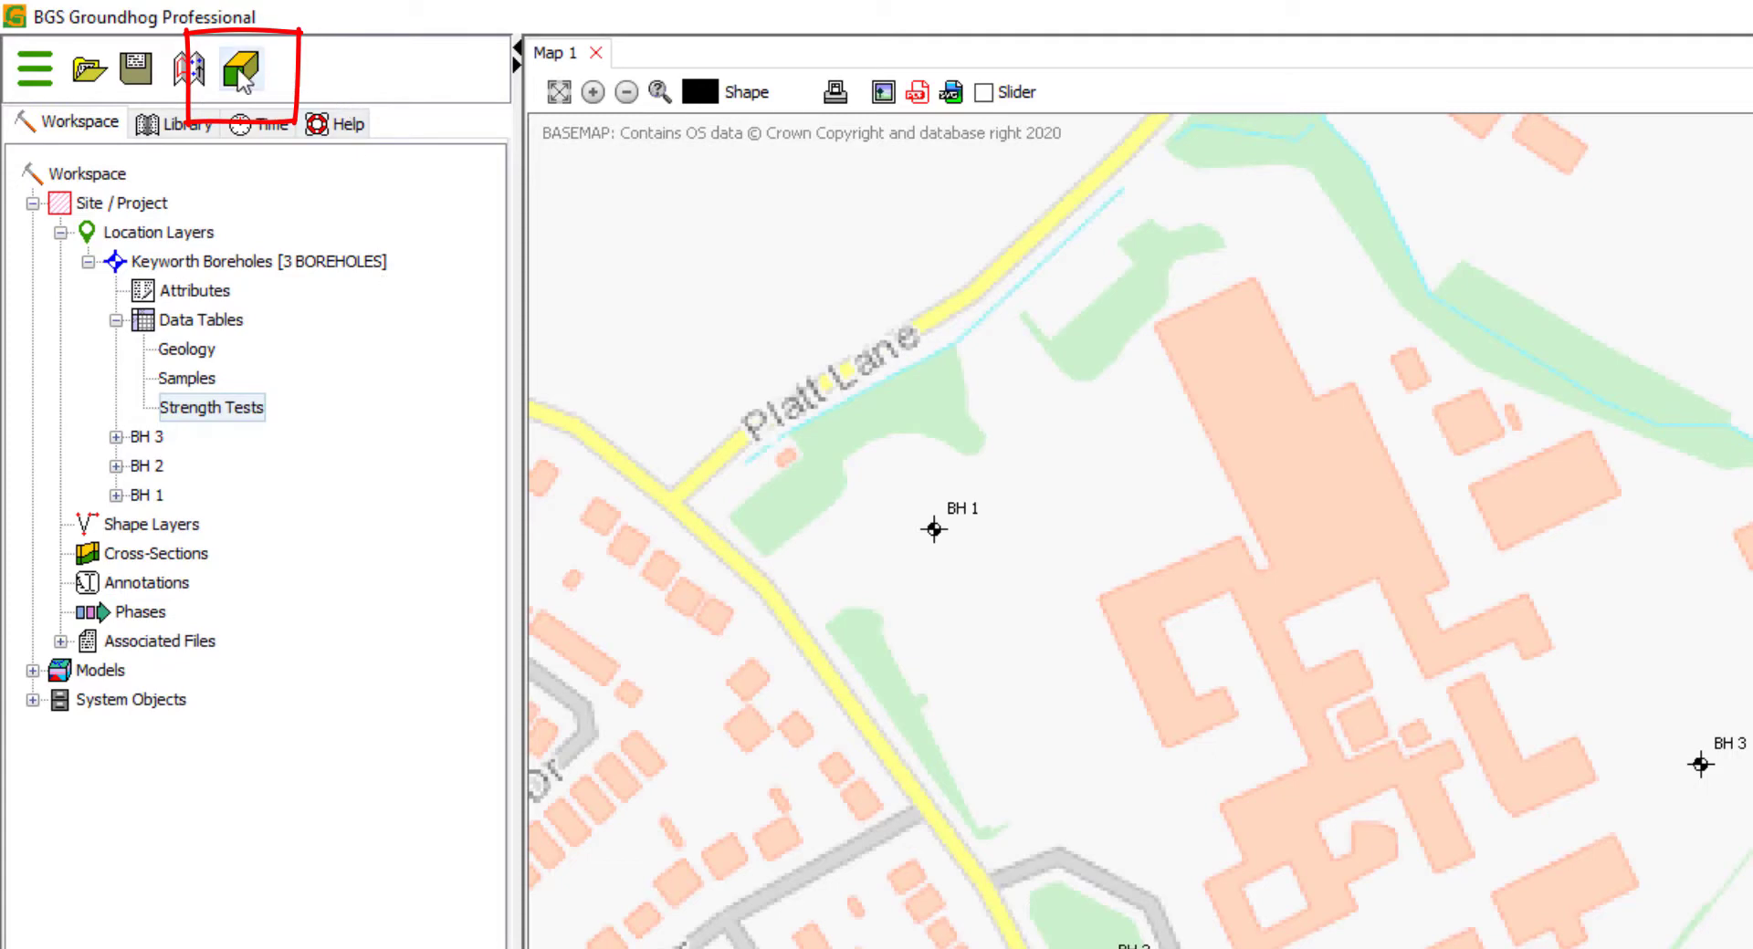
Open Groundhog 3D and add the Keyworth Boreholes layer showing BH 1, BH 2, BH 3.
{"action": "left_click", "coordinate": [240, 71]}
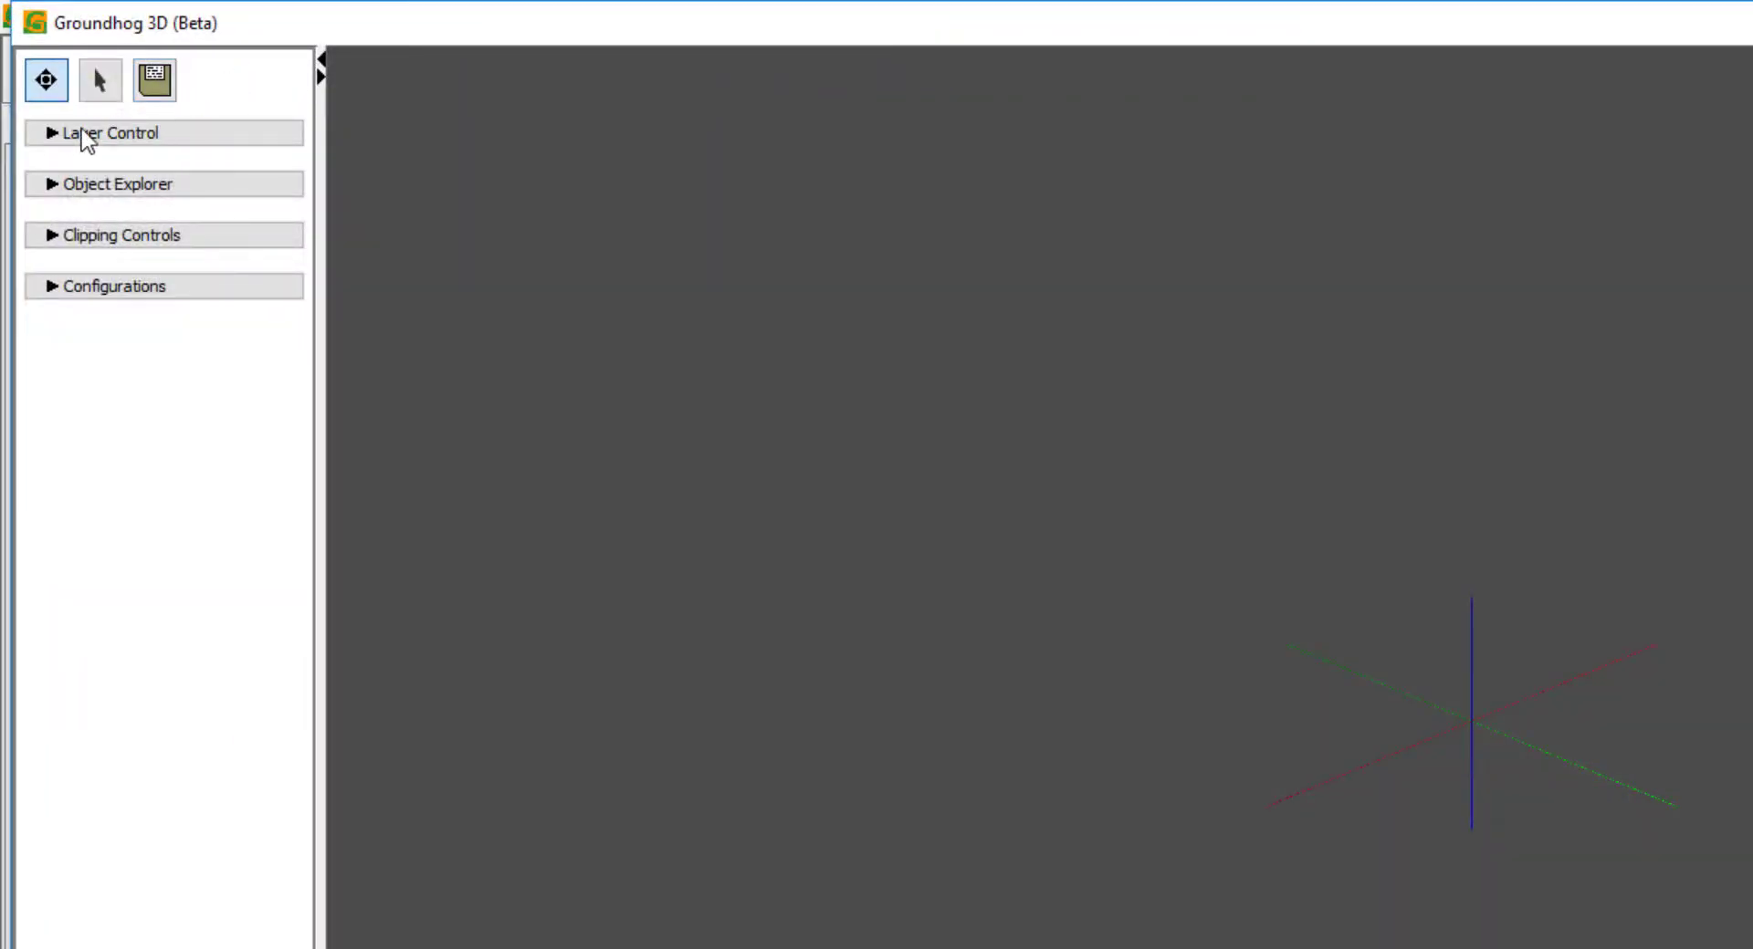
{"action": "left_click", "coordinate": [110, 133]}
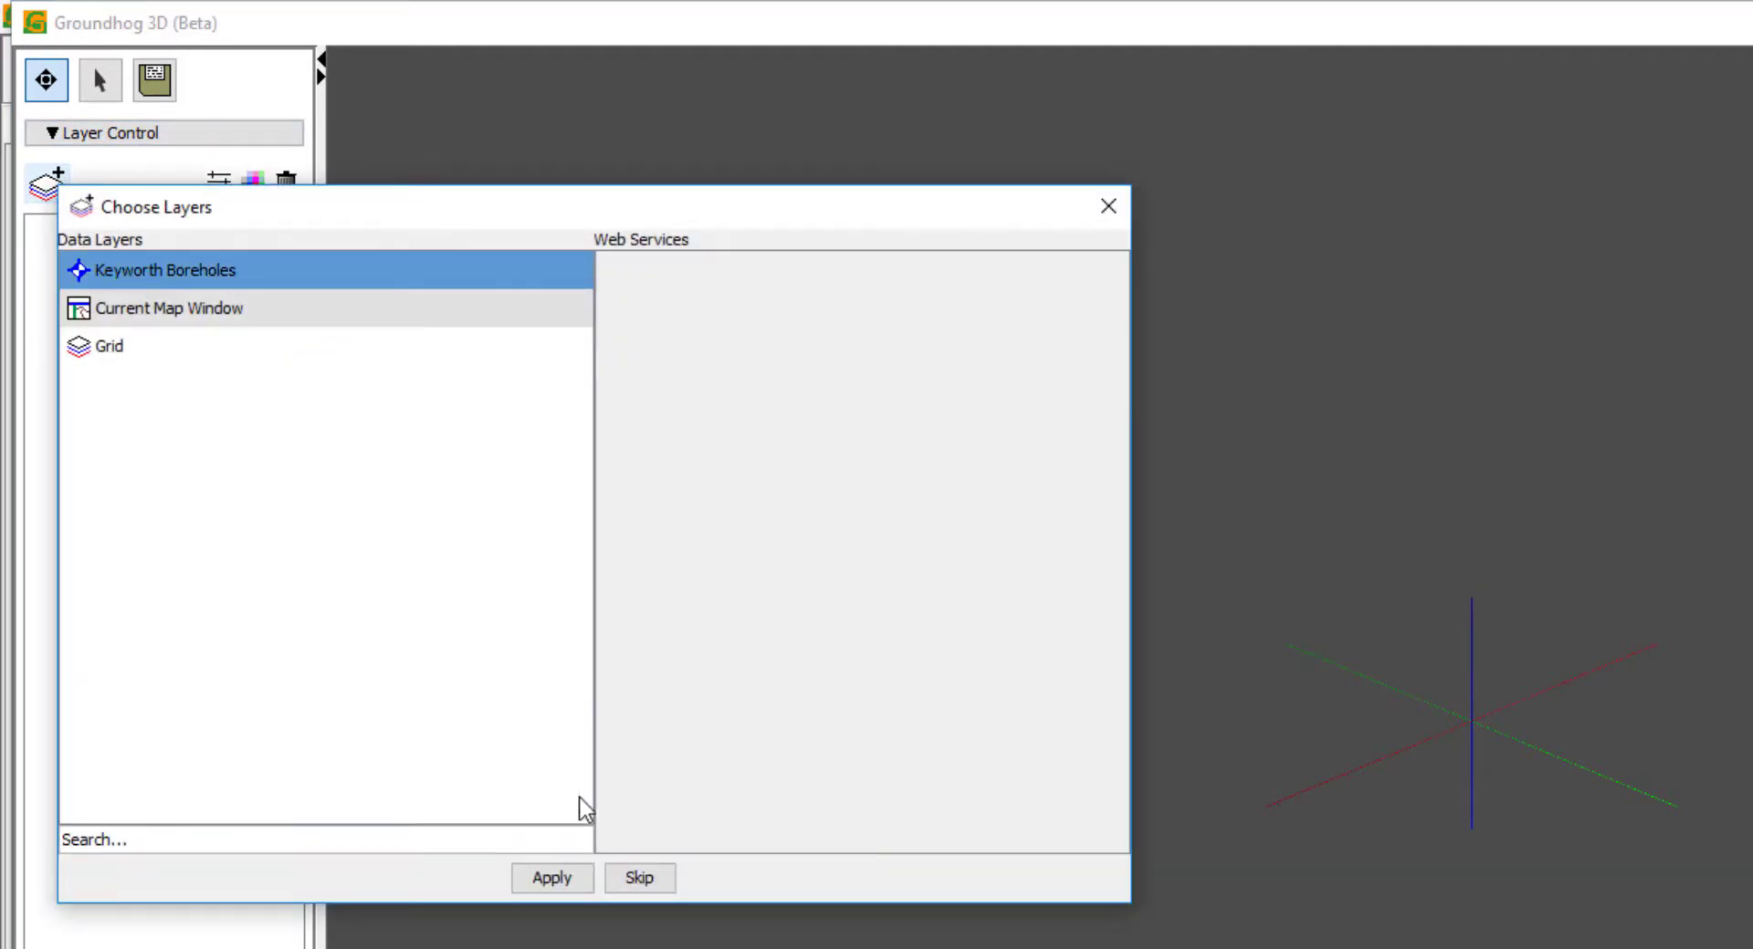
{"action": "left_click", "coordinate": [552, 878]}
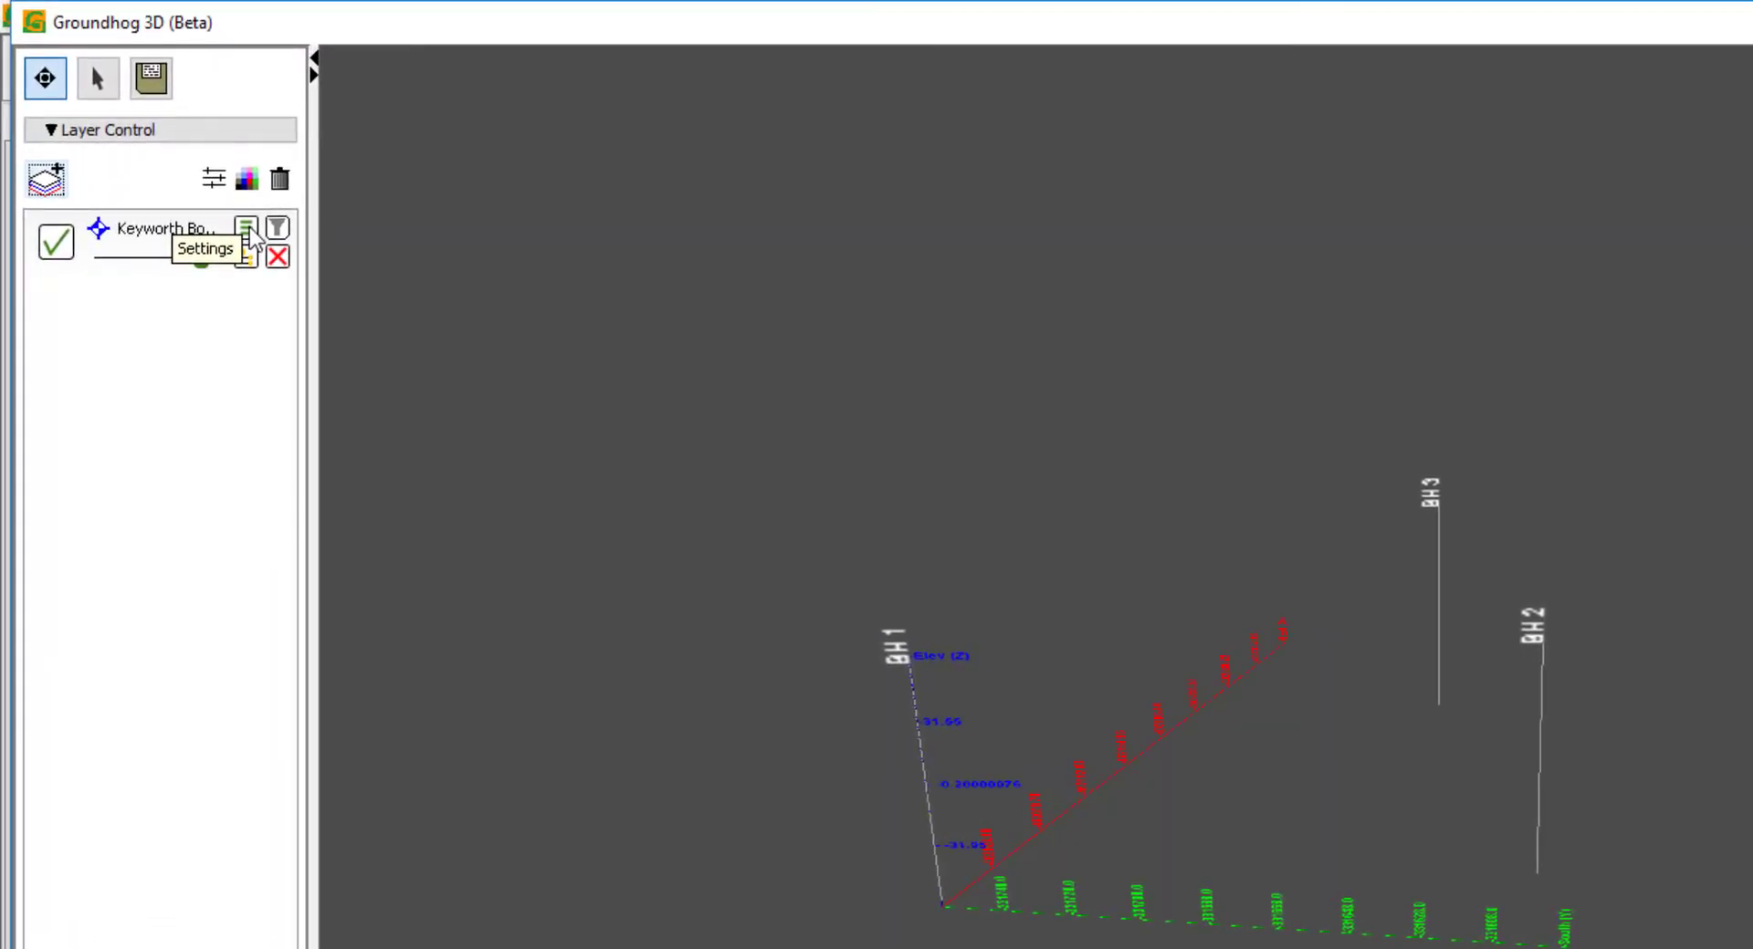
Increase borehole thickness and colour boreholes by LITHOLOGY (SAND, TOPSOIL, CLAY).
{"action": "left_click", "coordinate": [245, 228]}
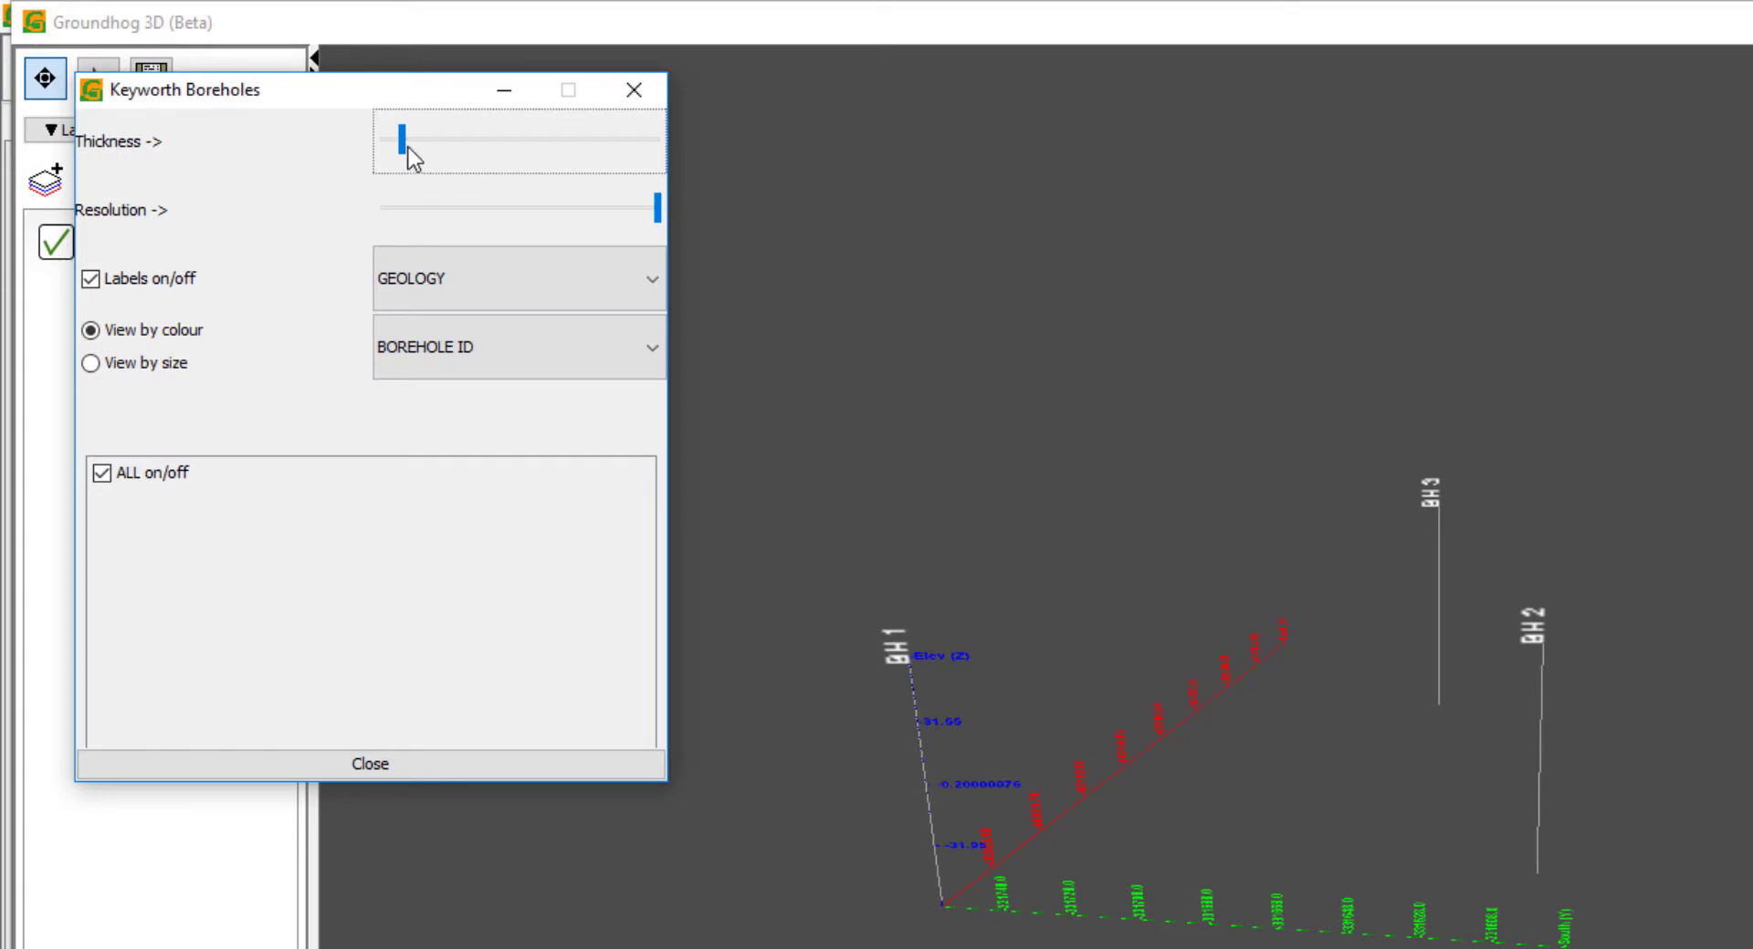
{"action": "left_click_drag", "start_coordinate": [397, 138], "coordinate": [464, 138]}
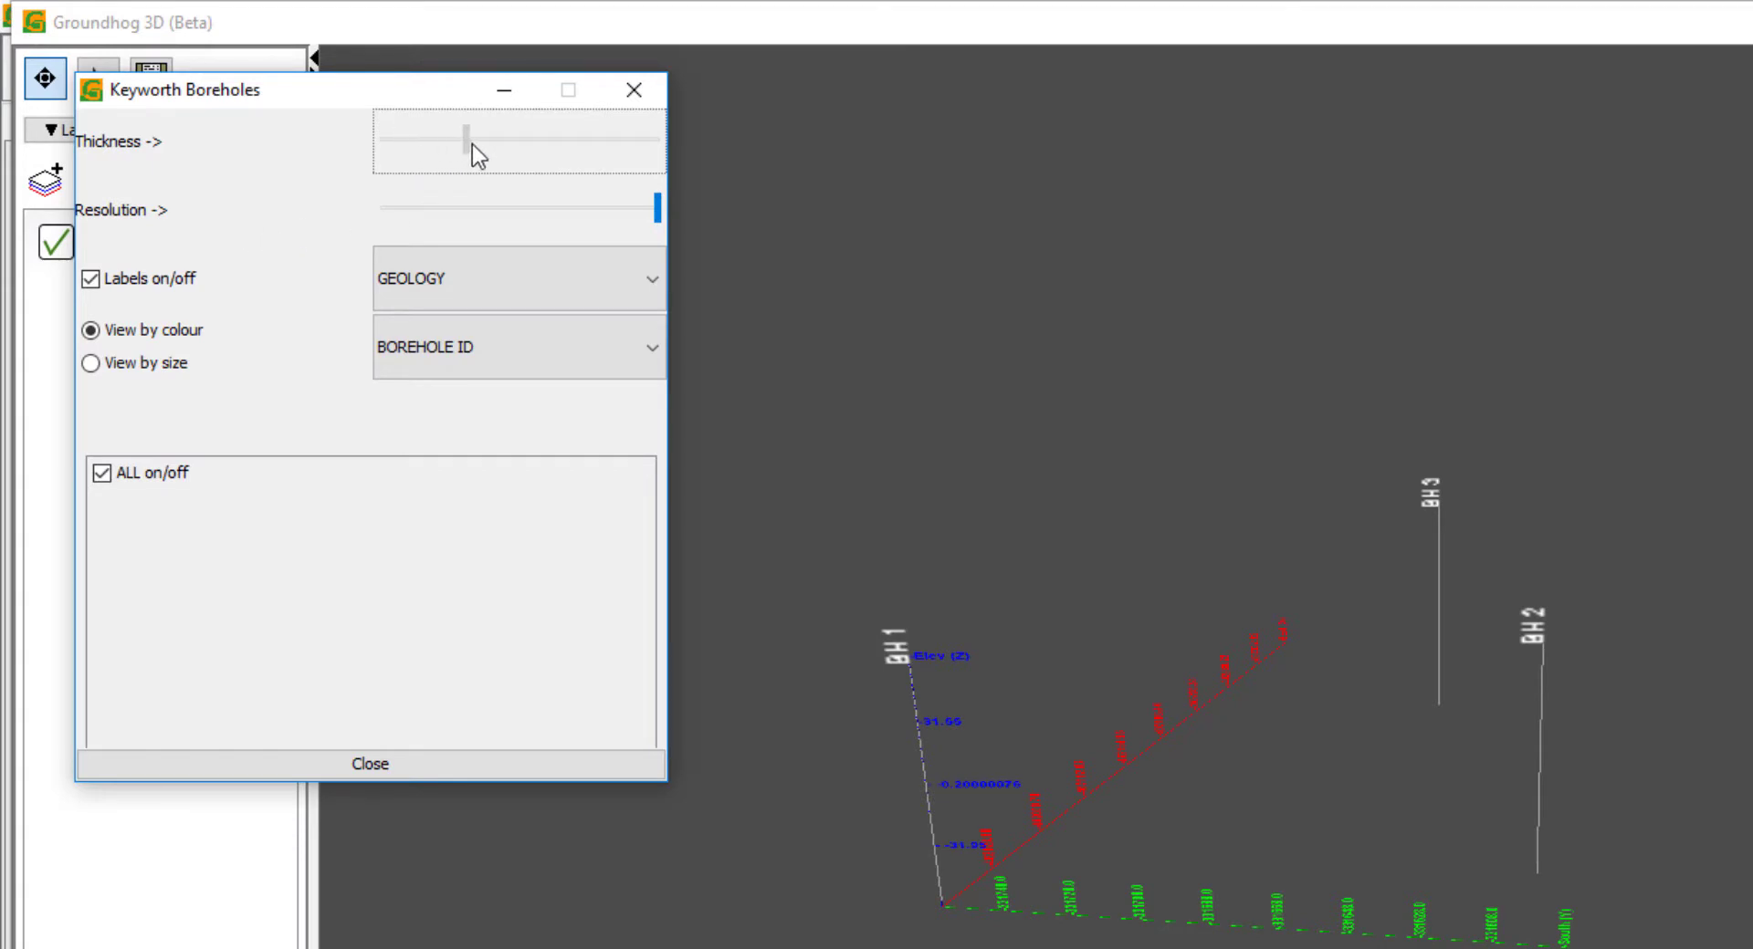
{"action": "left_click_drag", "start_coordinate": [464, 140], "coordinate": [481, 139]}
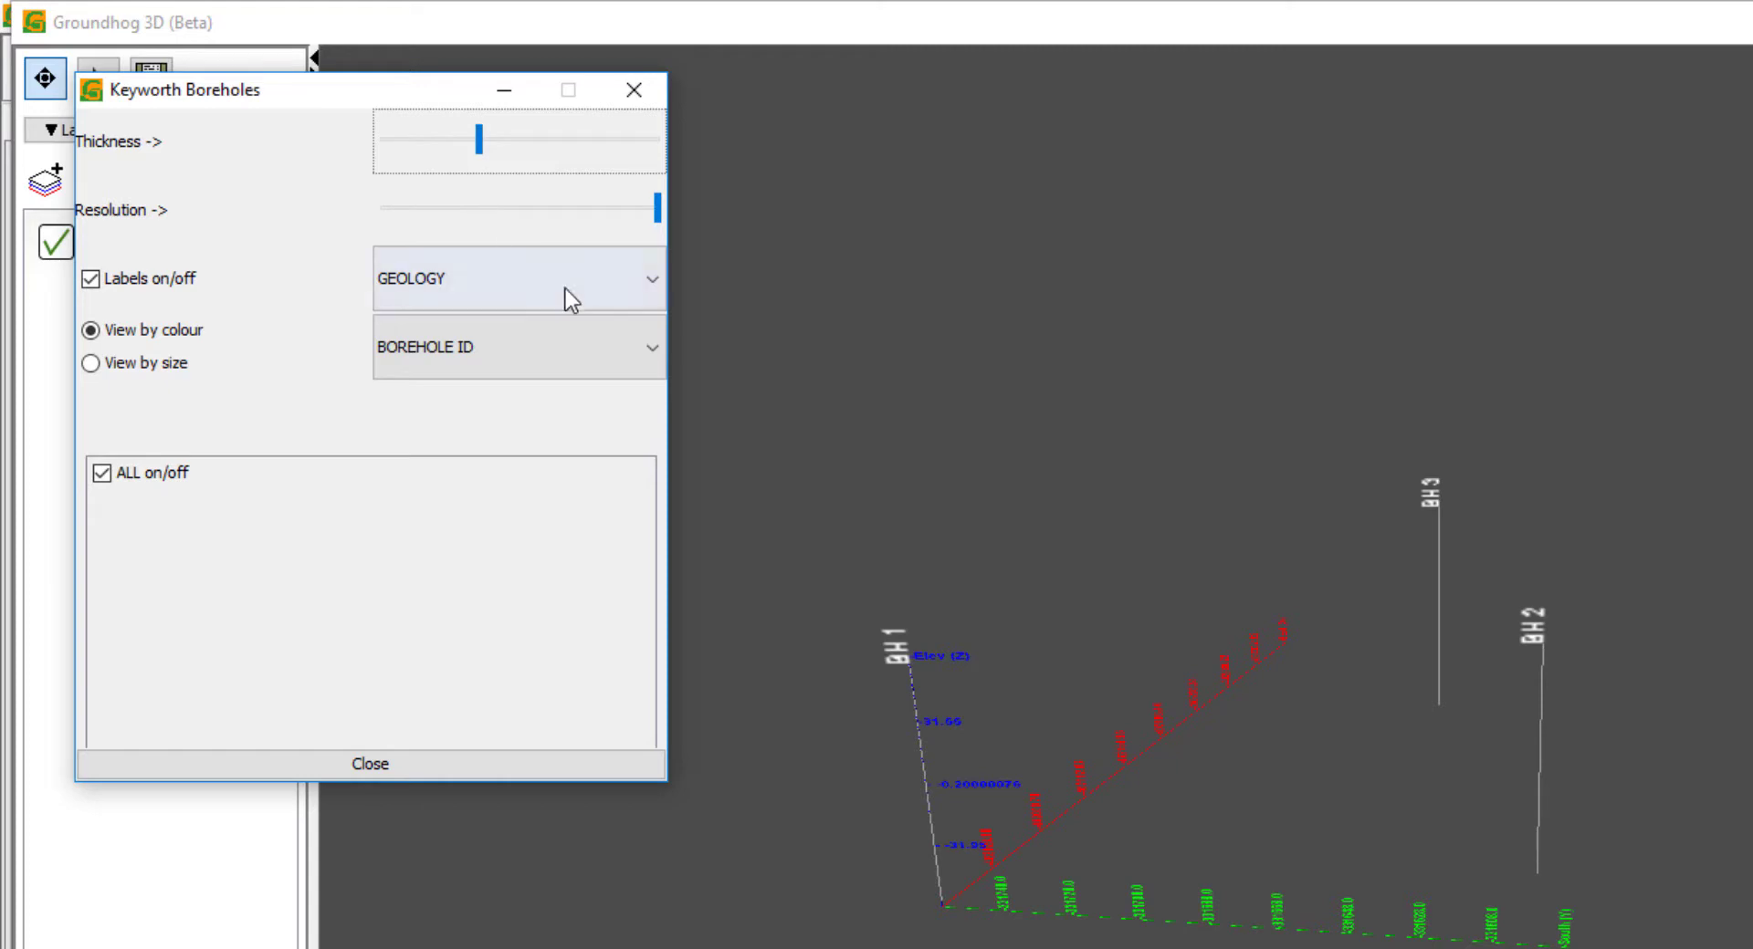
{"action": "left_click", "coordinate": [518, 278]}
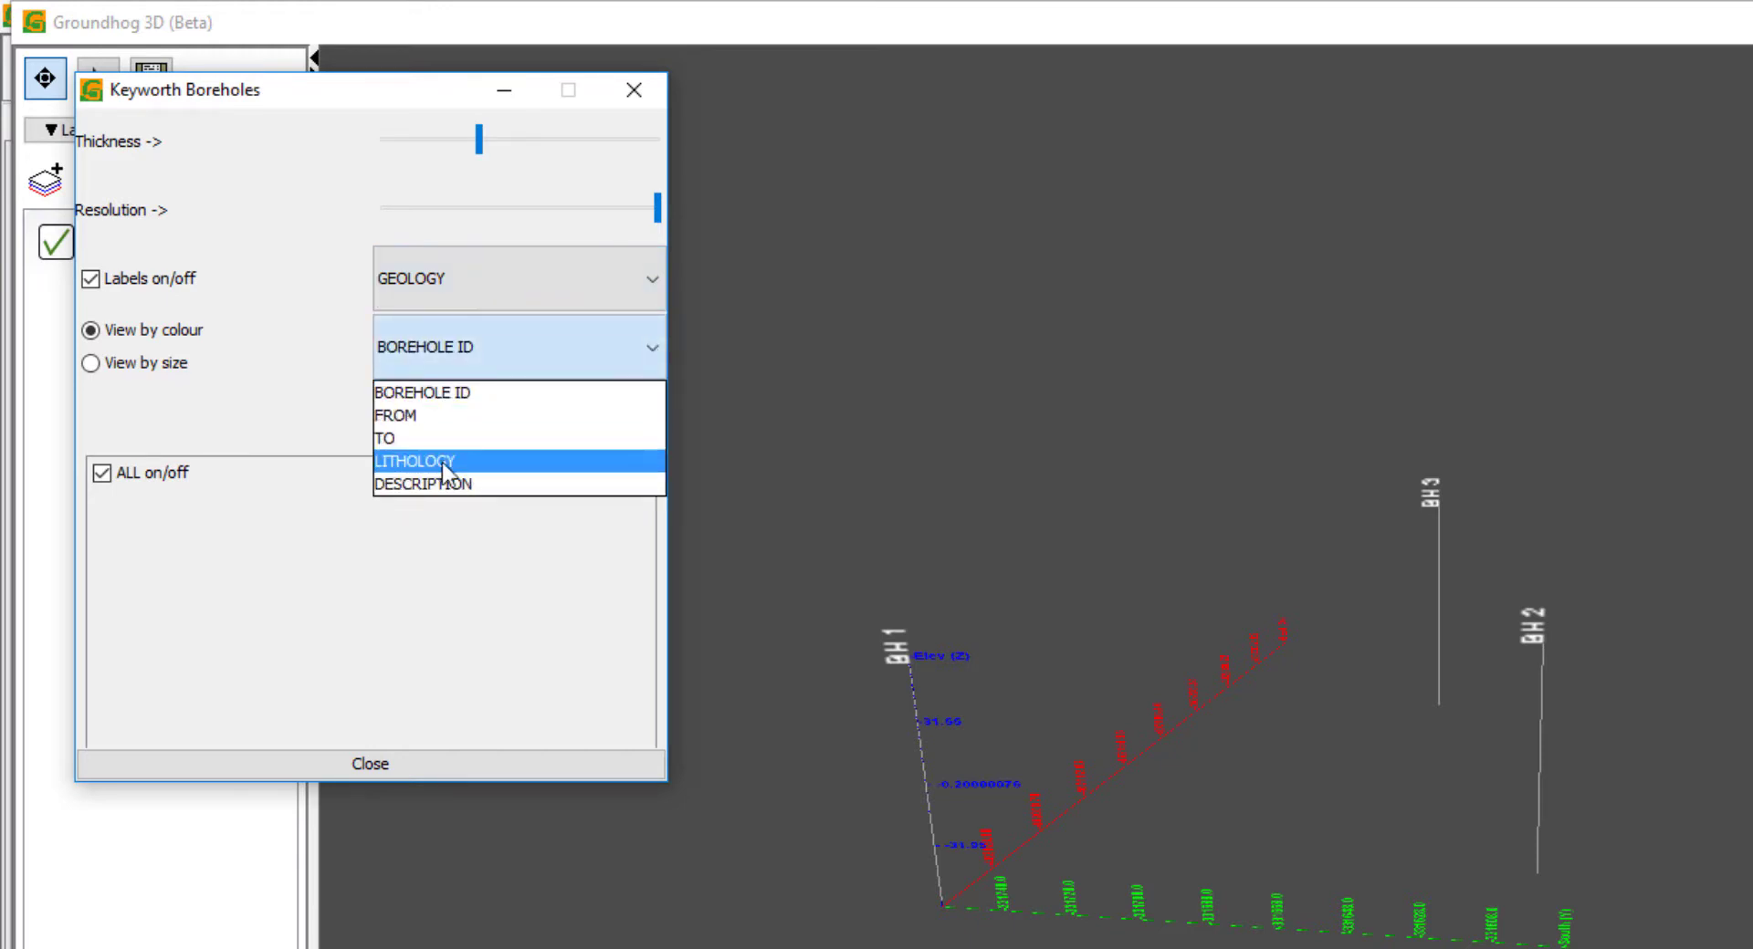
{"action": "left_click", "coordinate": [415, 461]}
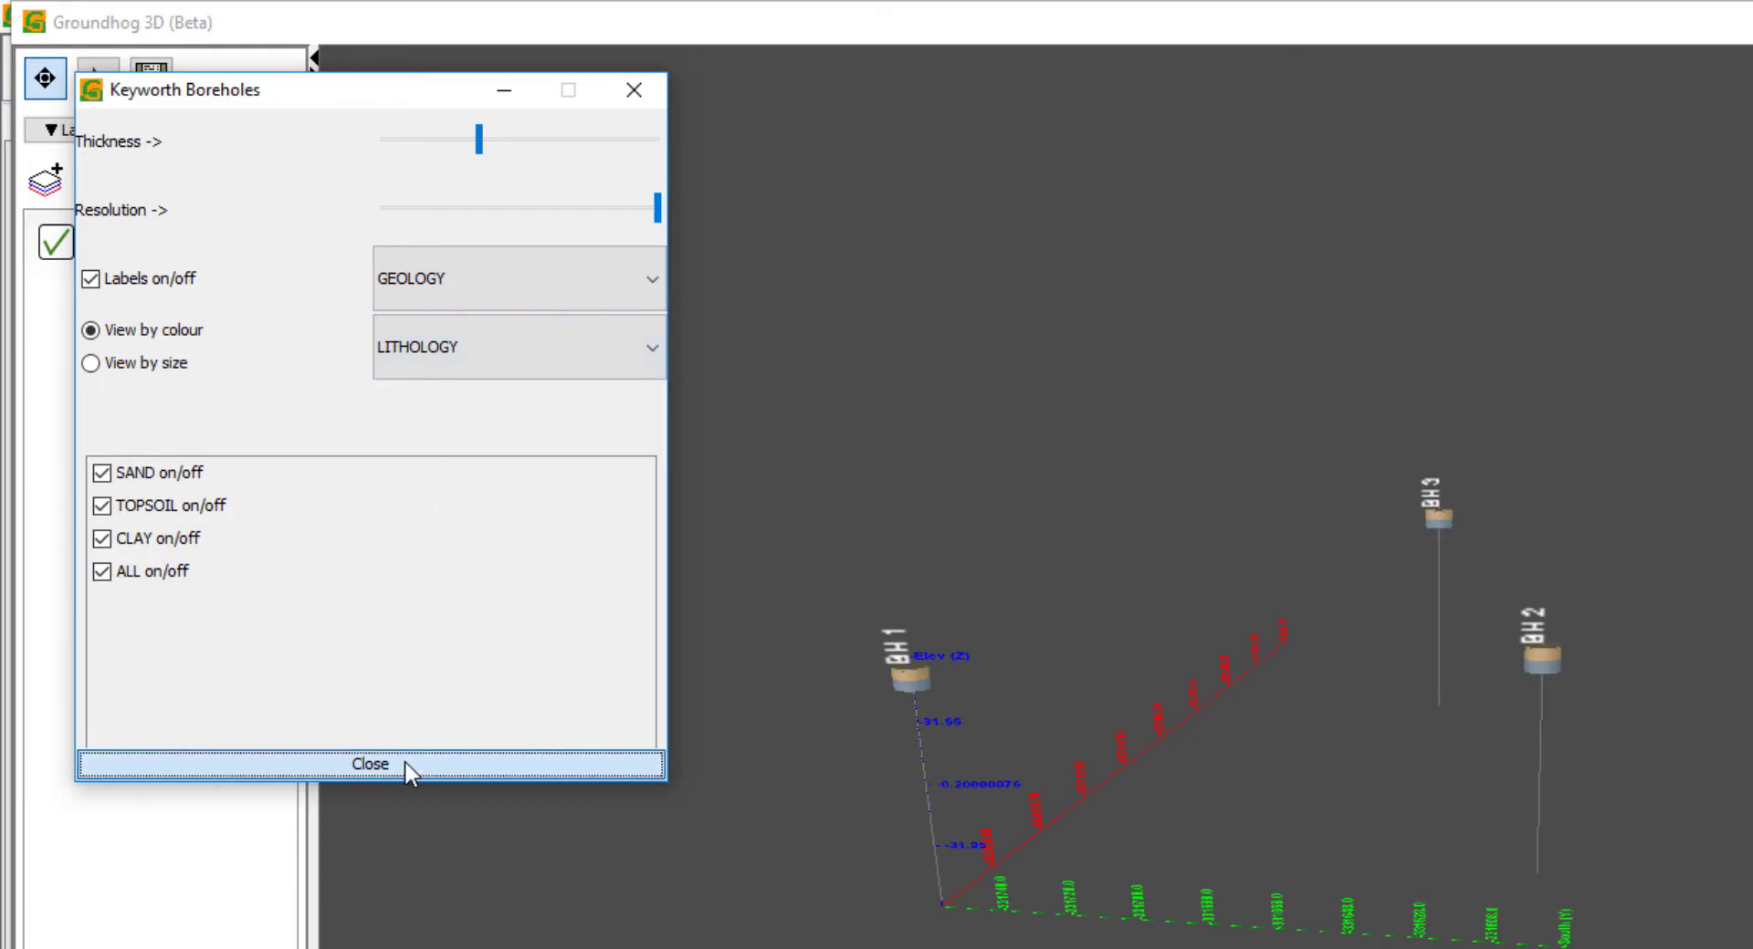
{"action": "left_click", "coordinate": [370, 764]}
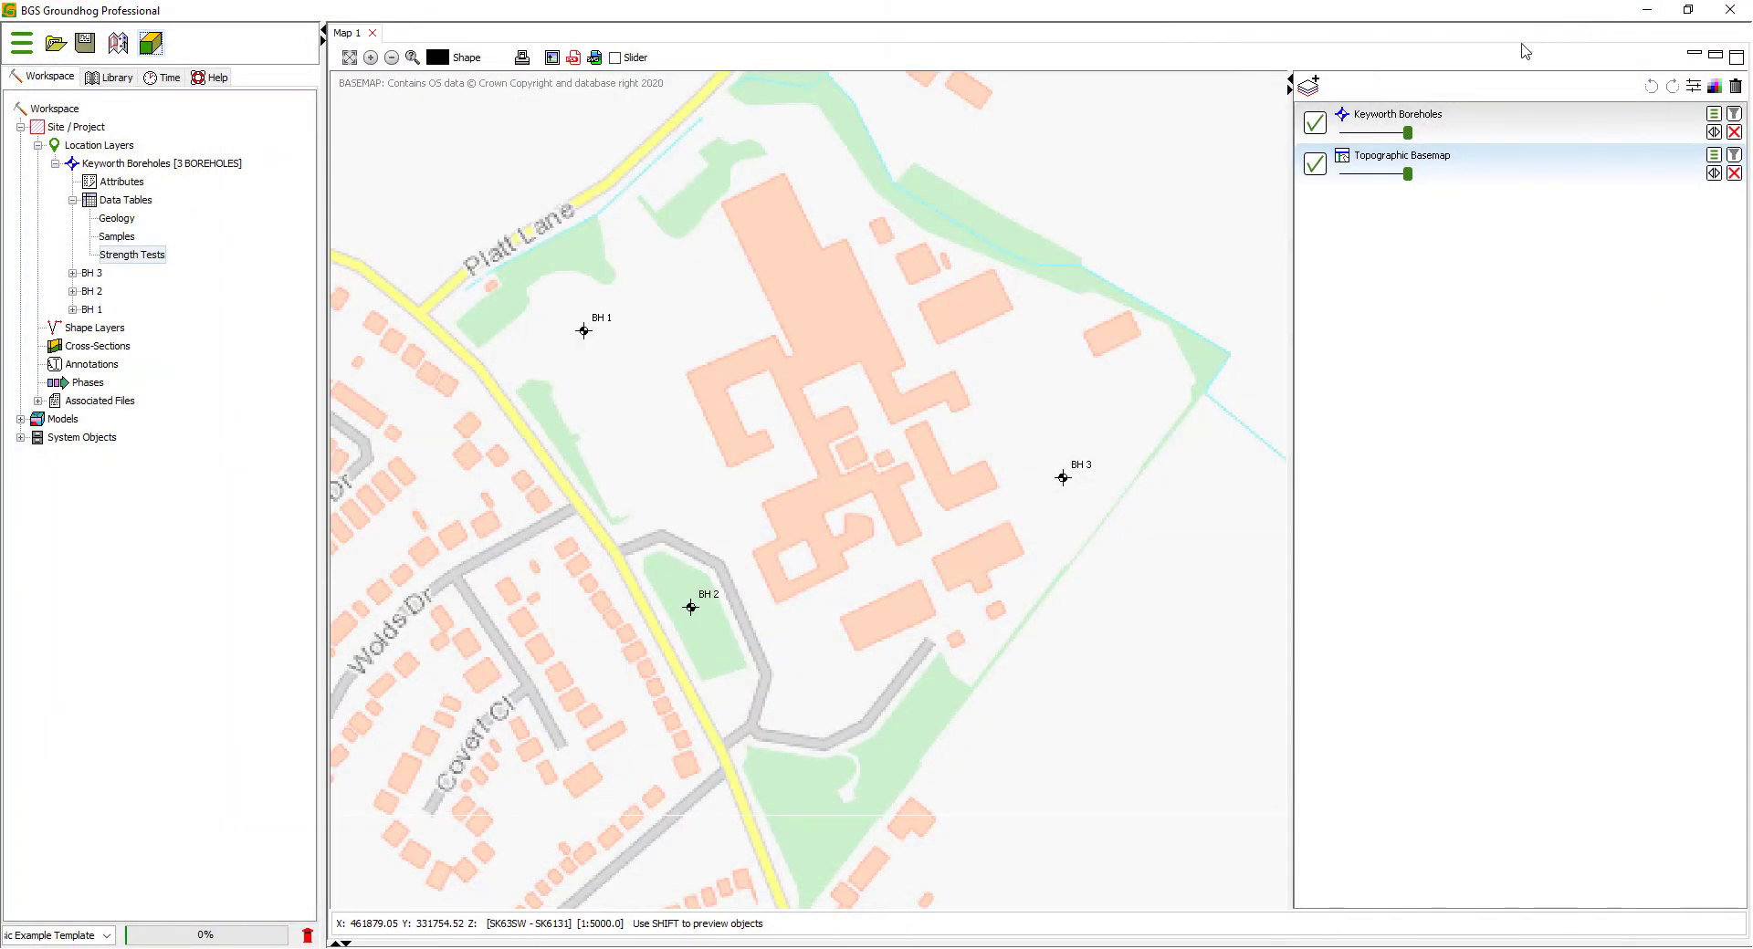
{"action": "mouse_move", "coordinate": [842, 344]}
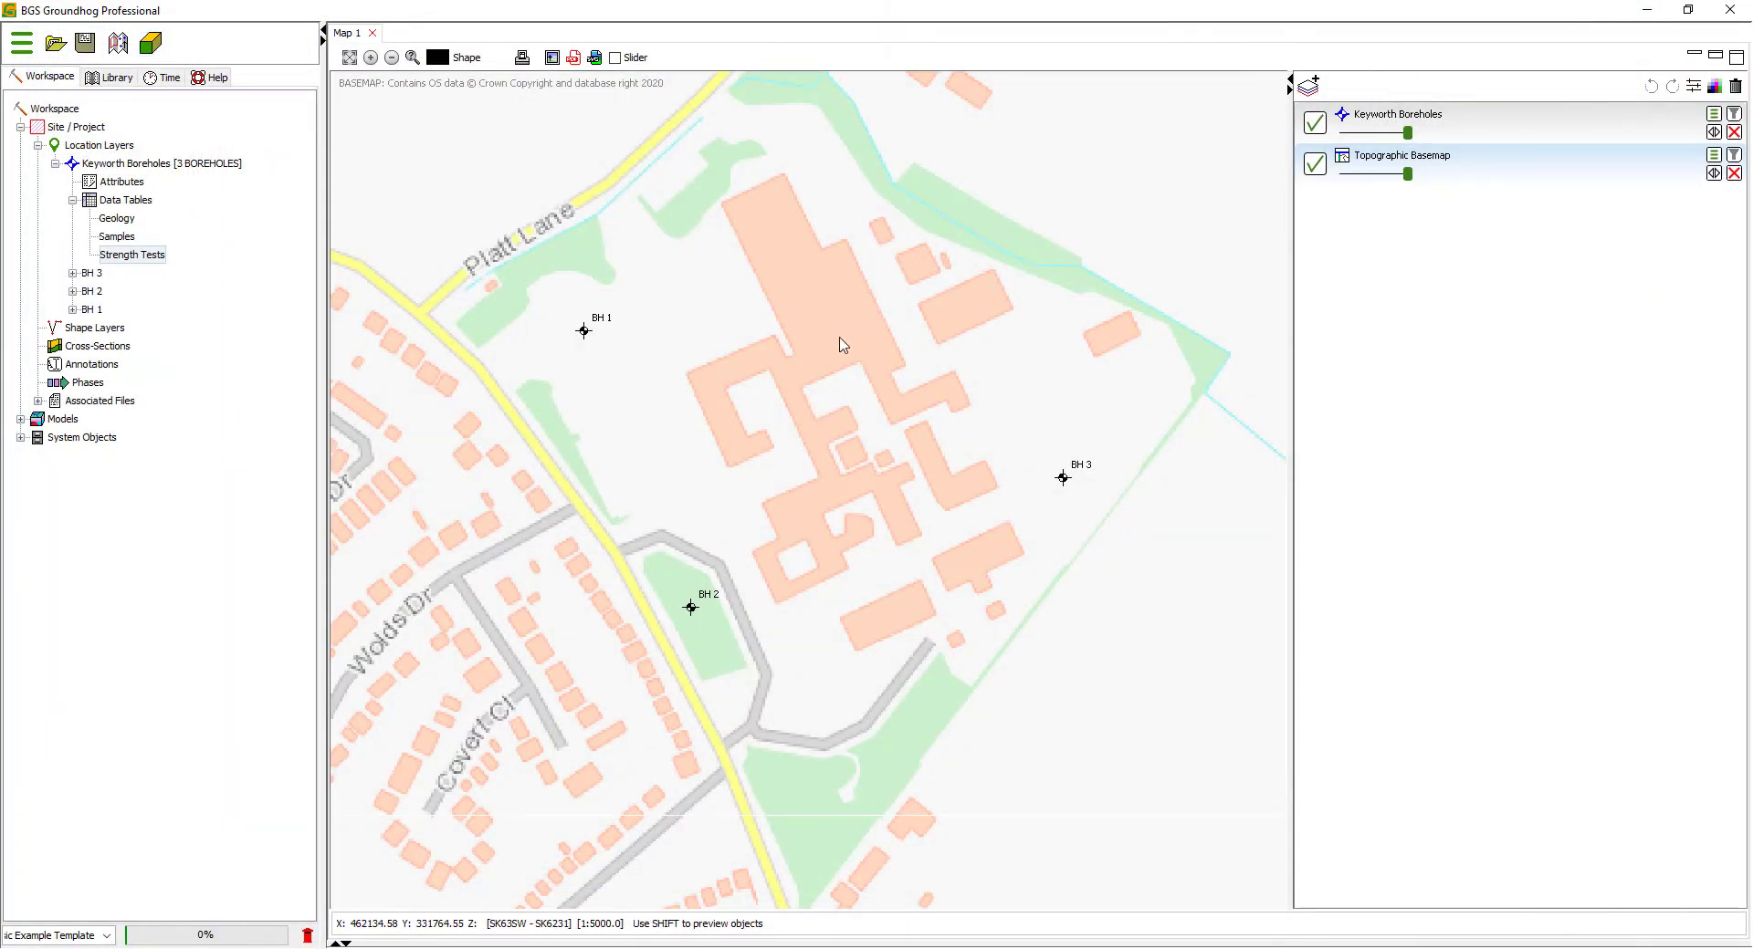